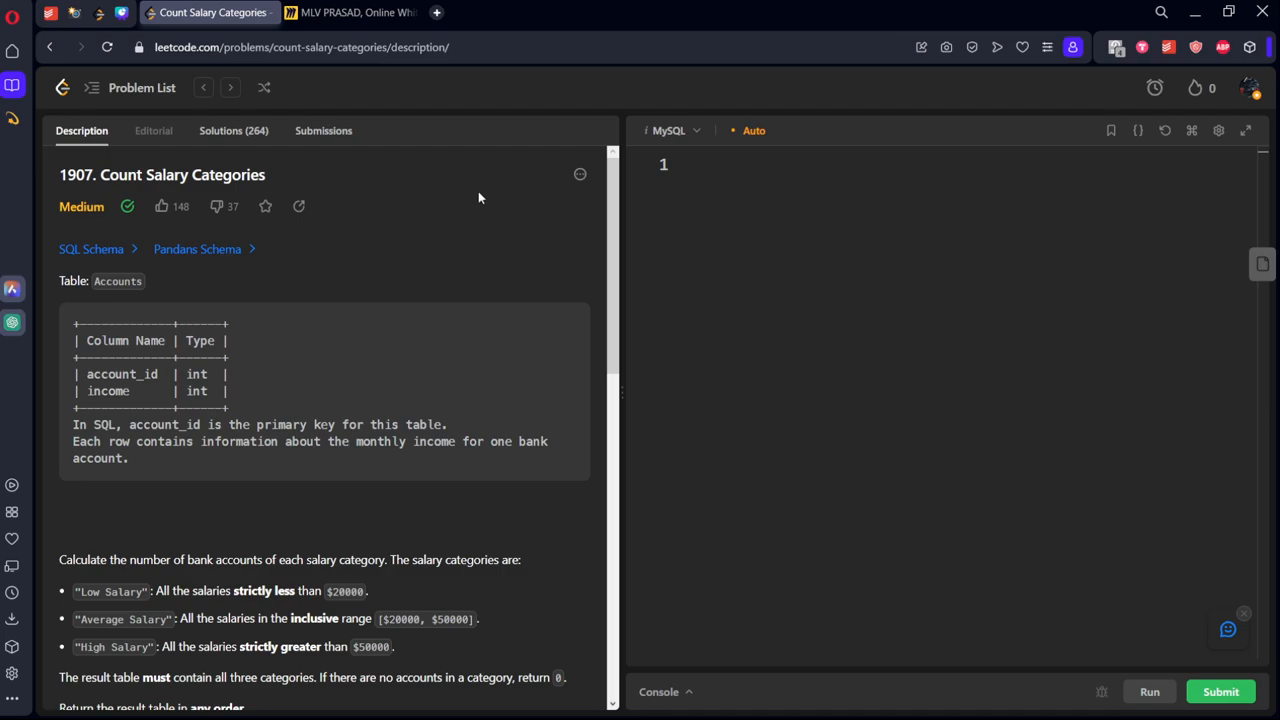
mouse_move(258, 251)
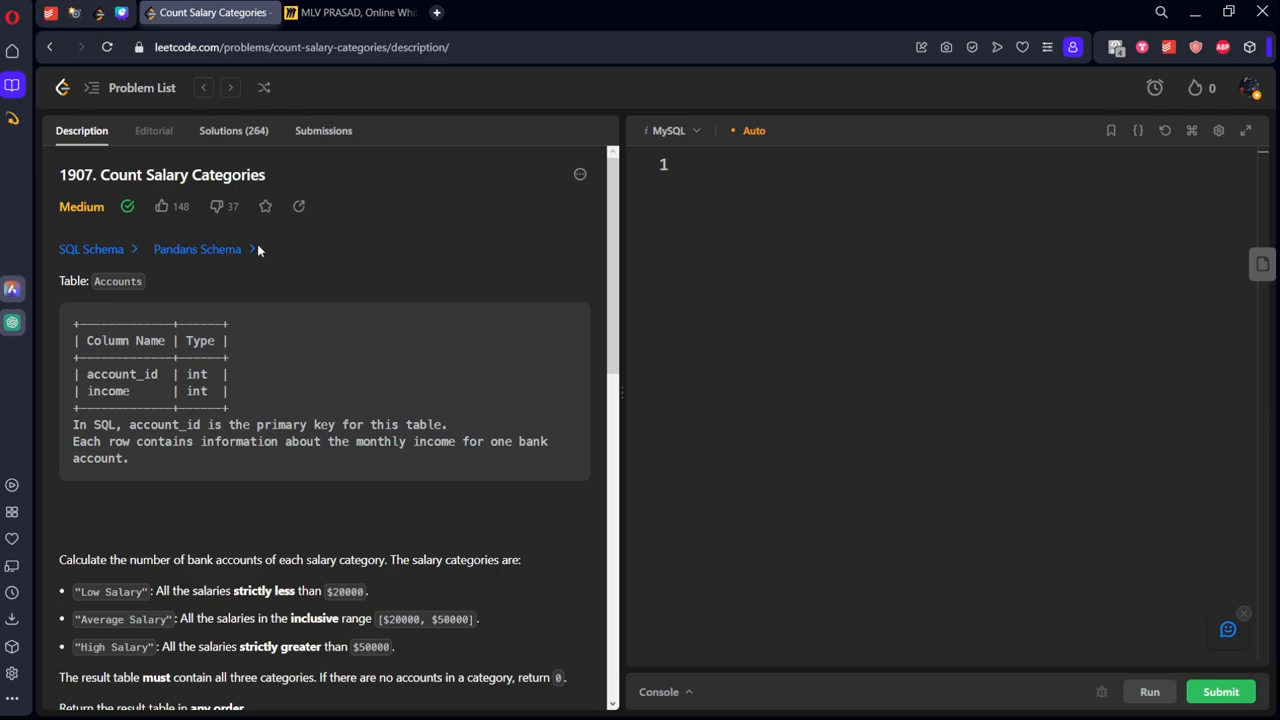
- Select the Accounts schema table text and scroll through the problem description
drag(90, 330, 130, 391)
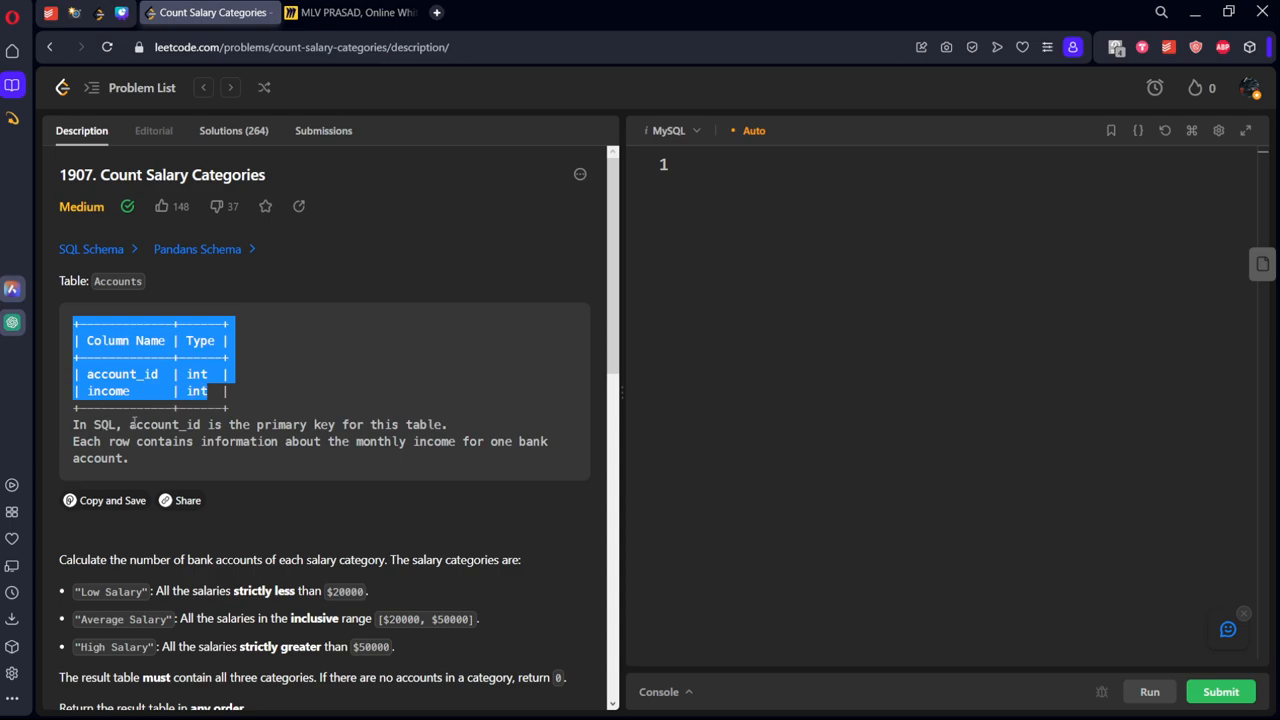
scroll(down, 3)
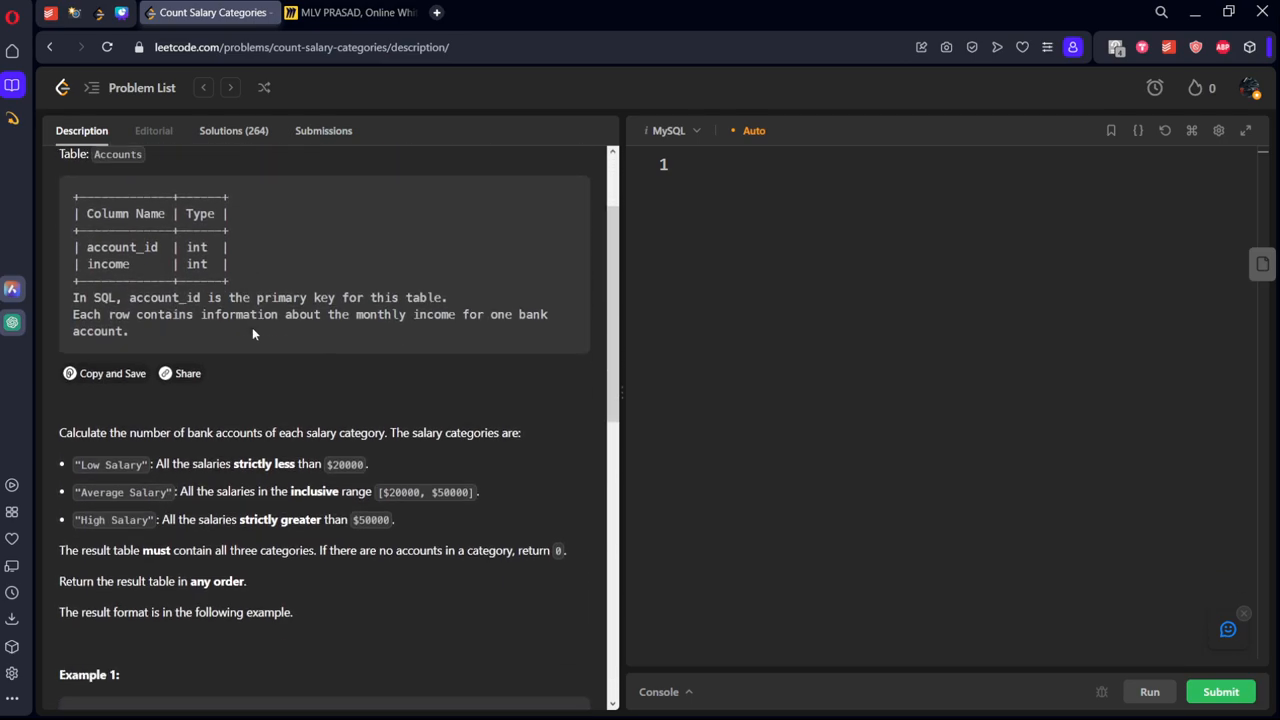
scroll(down, 3)
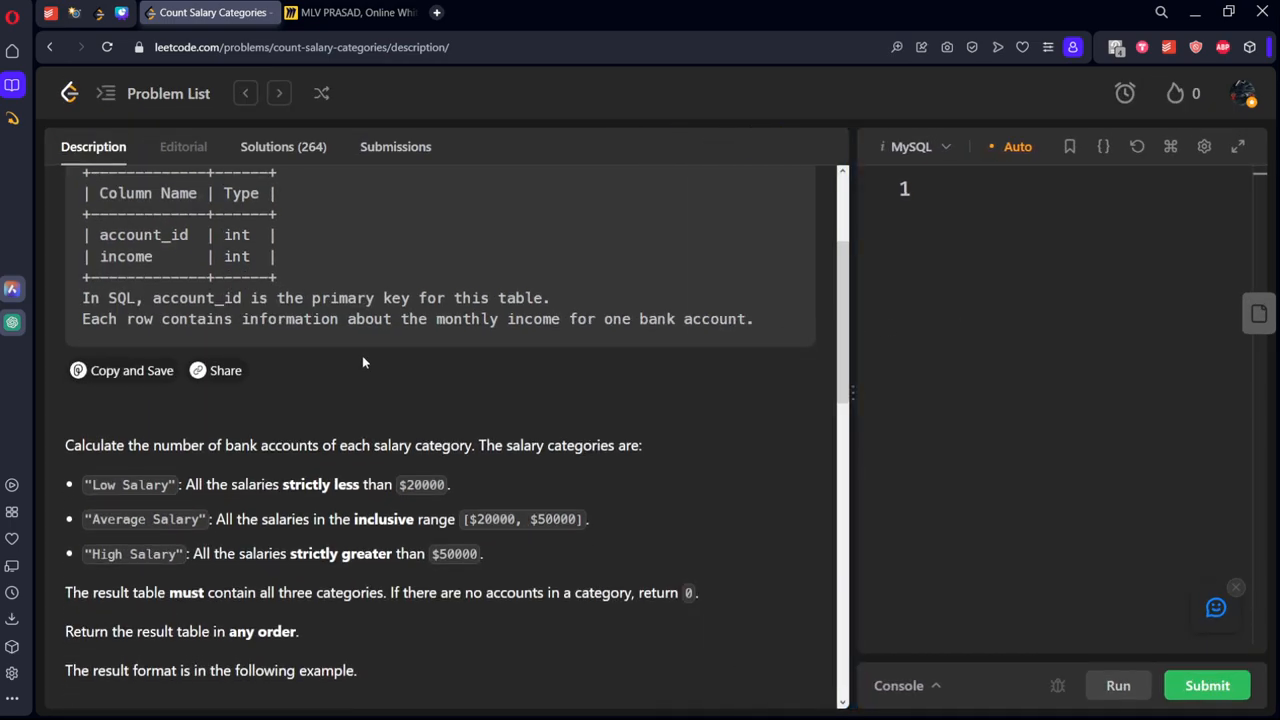
scroll(down, 3)
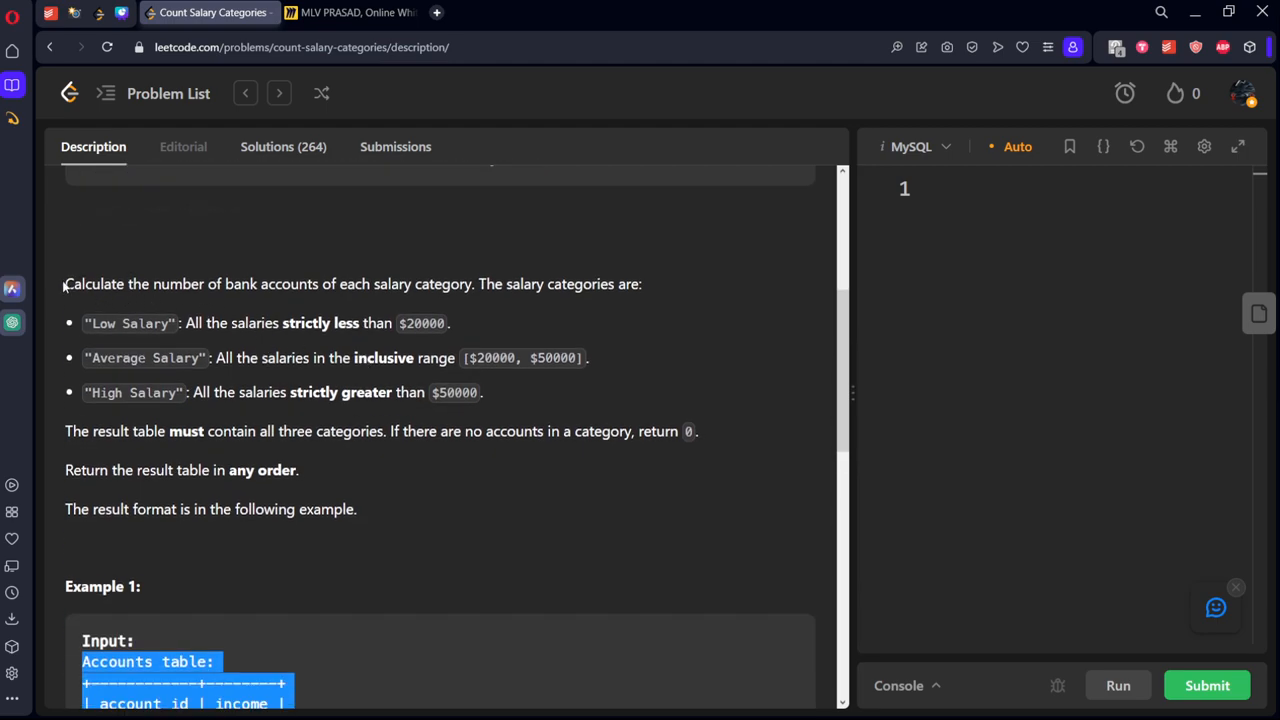
- Highlight the account-counting task sentence and the rule that all three categories must appear
drag(65, 284, 445, 284)
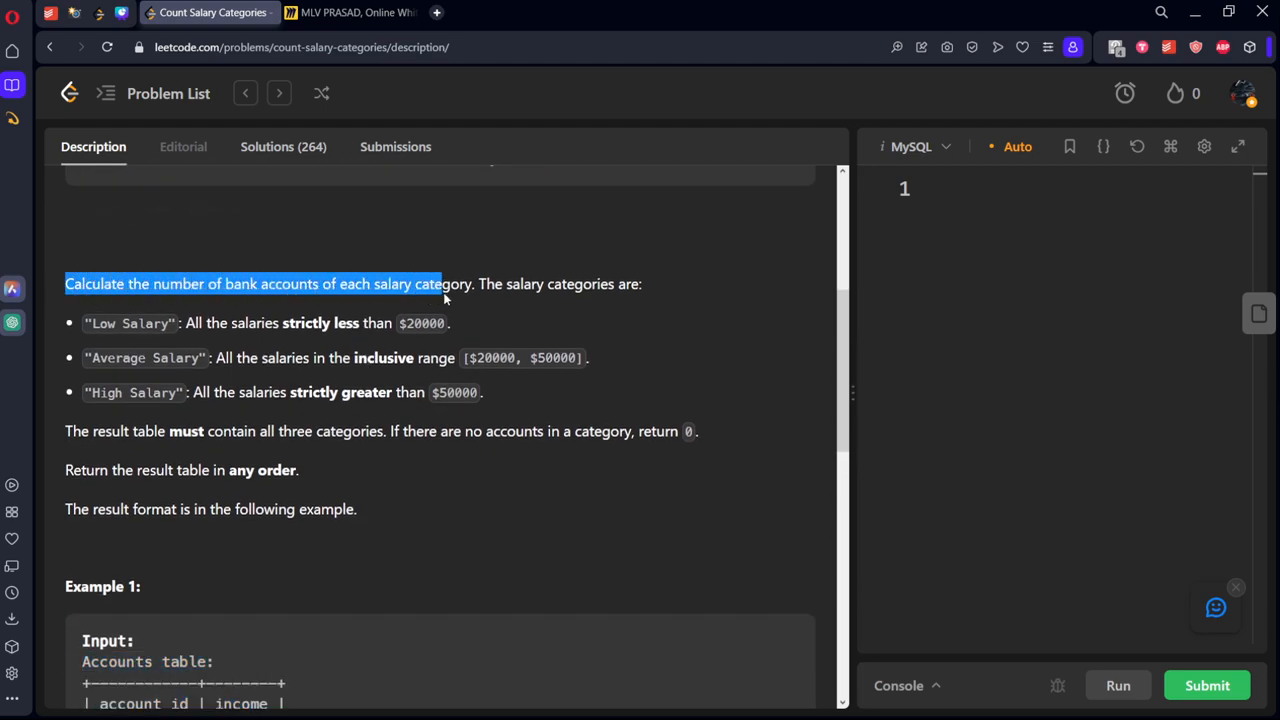
drag(445, 295, 172, 323)
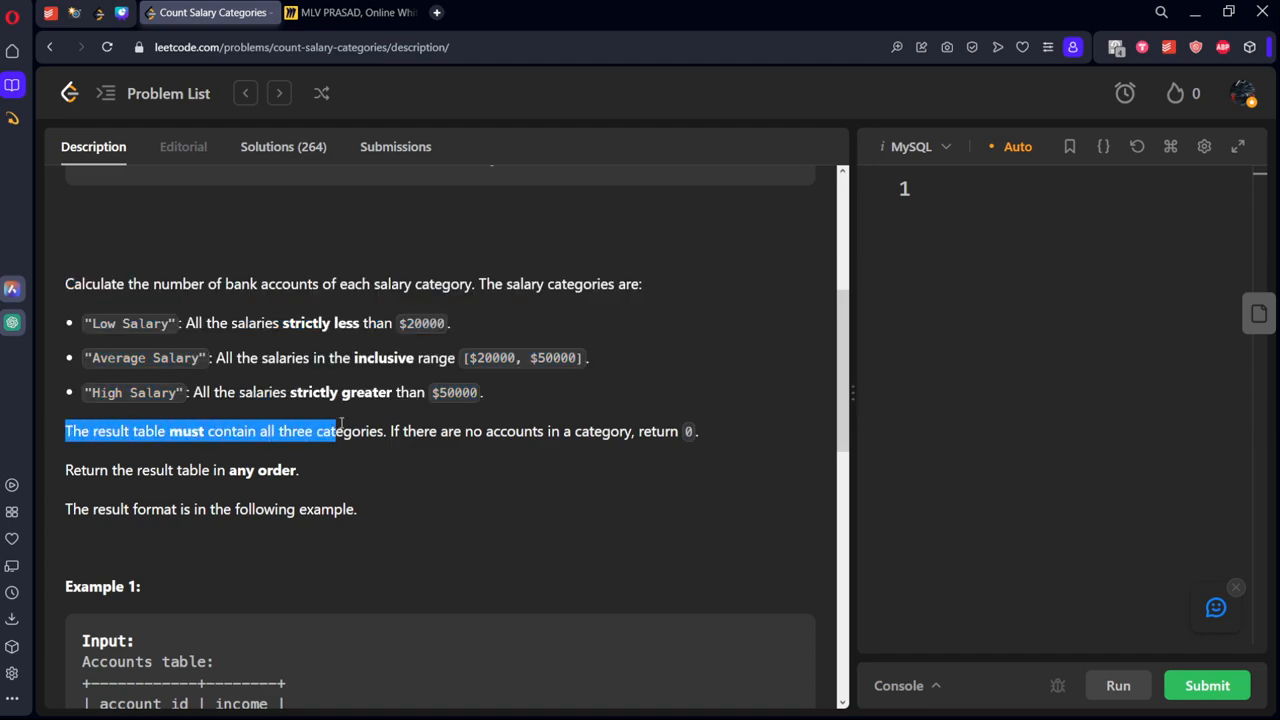
drag(340, 431, 380, 431)
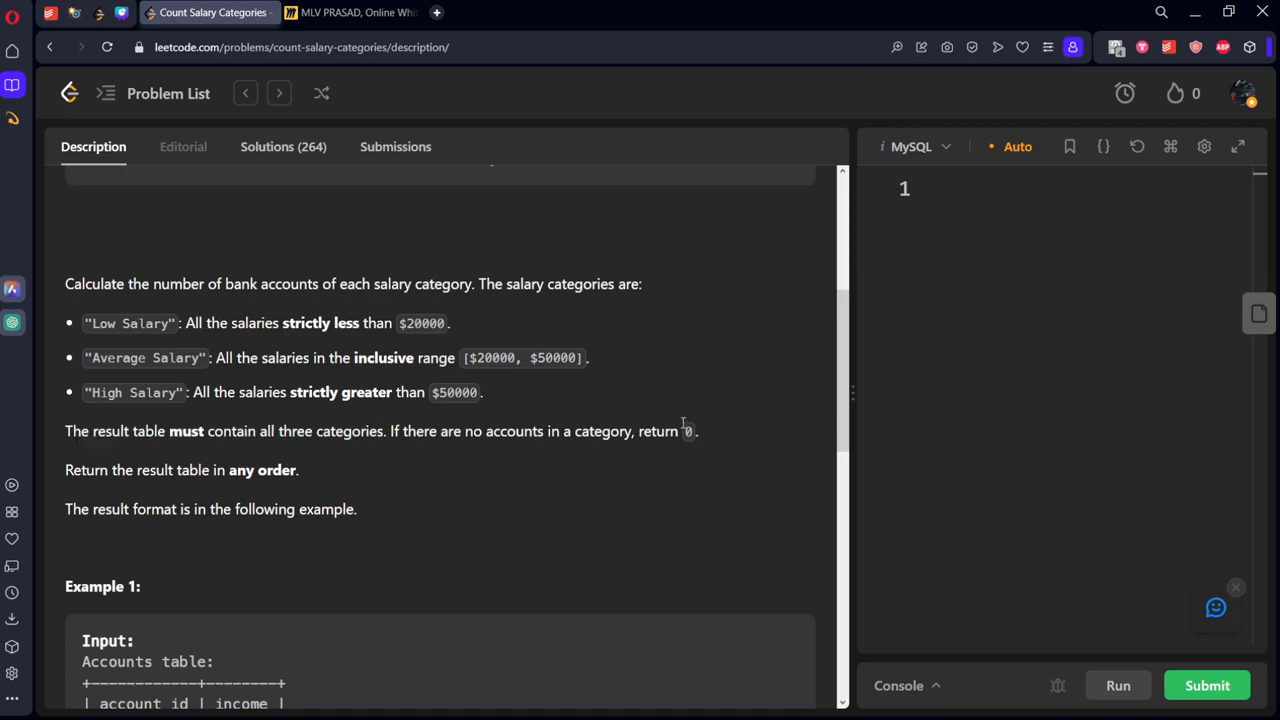
scroll(down, 3)
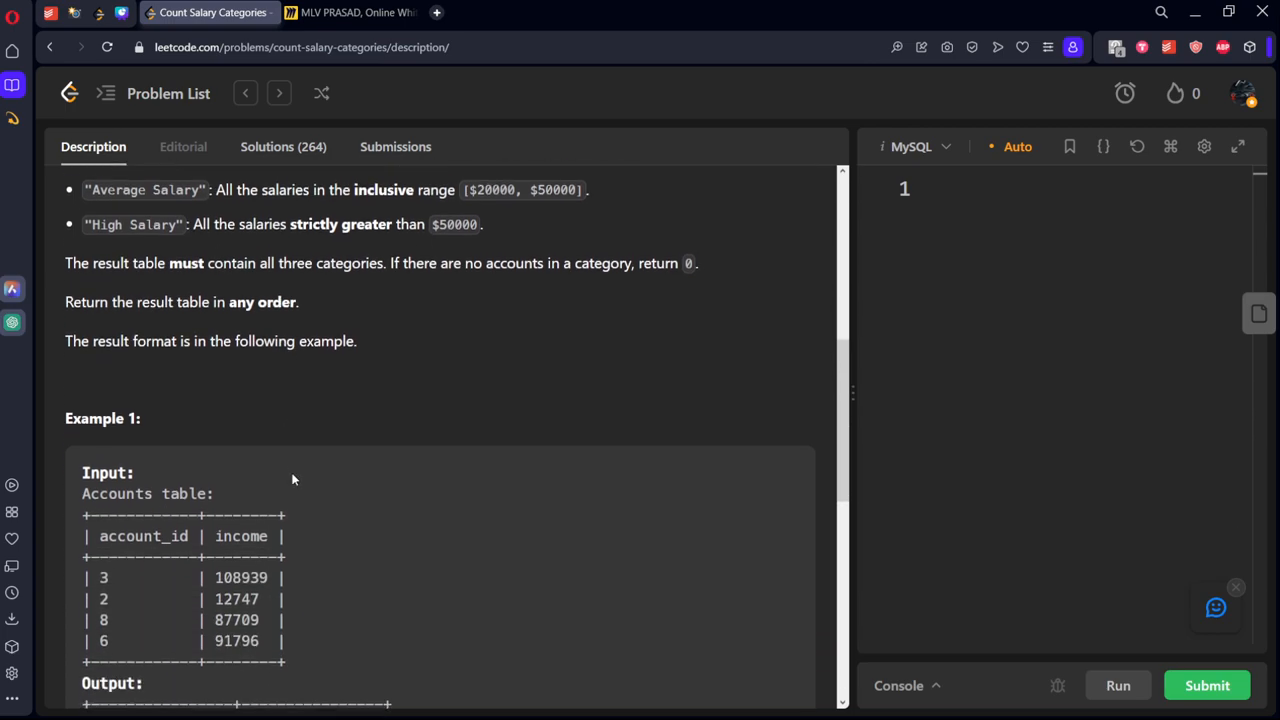
scroll(down, 3)
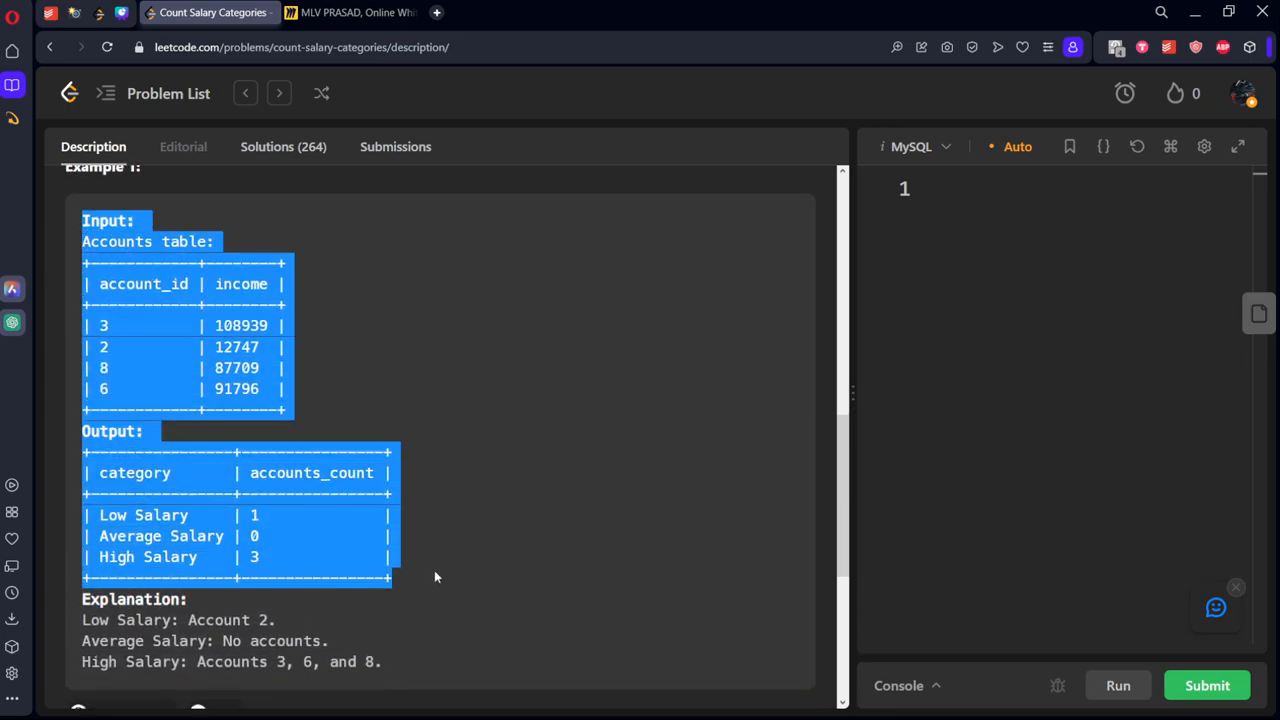
- Paste Example 1's Accounts table and expected counts into a new Miro text block
click(350, 12)
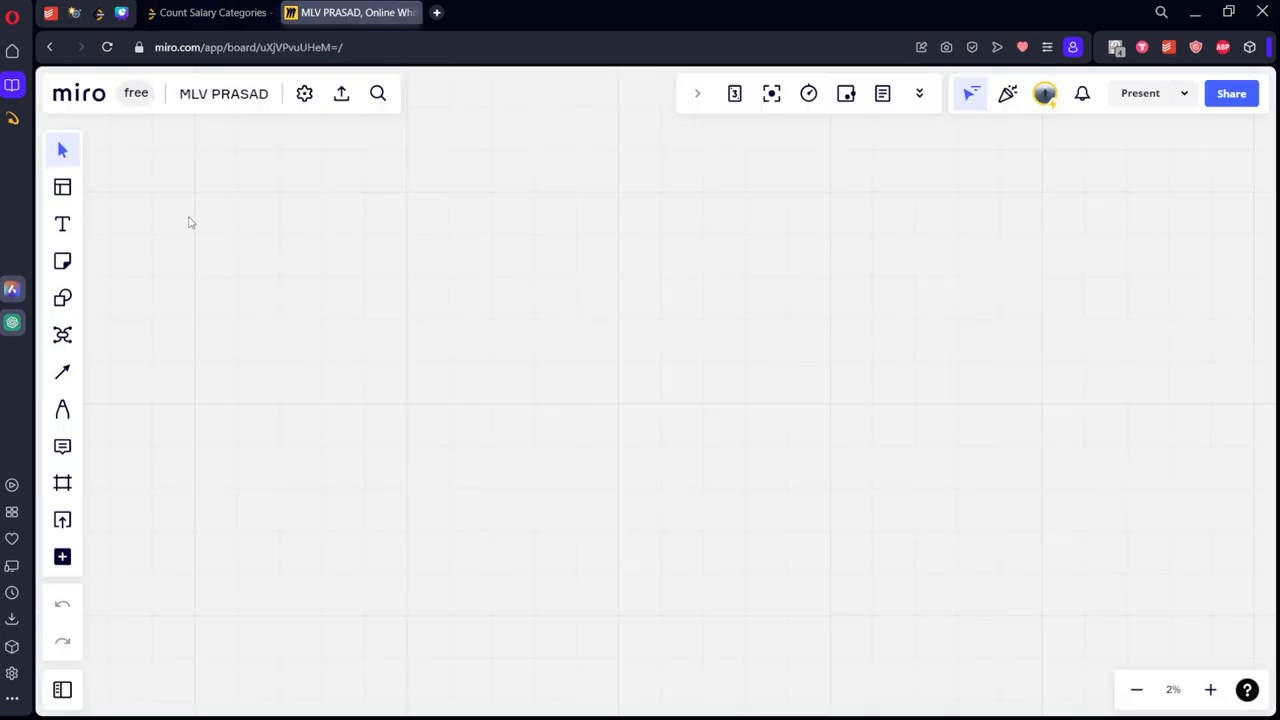
click(62, 224)
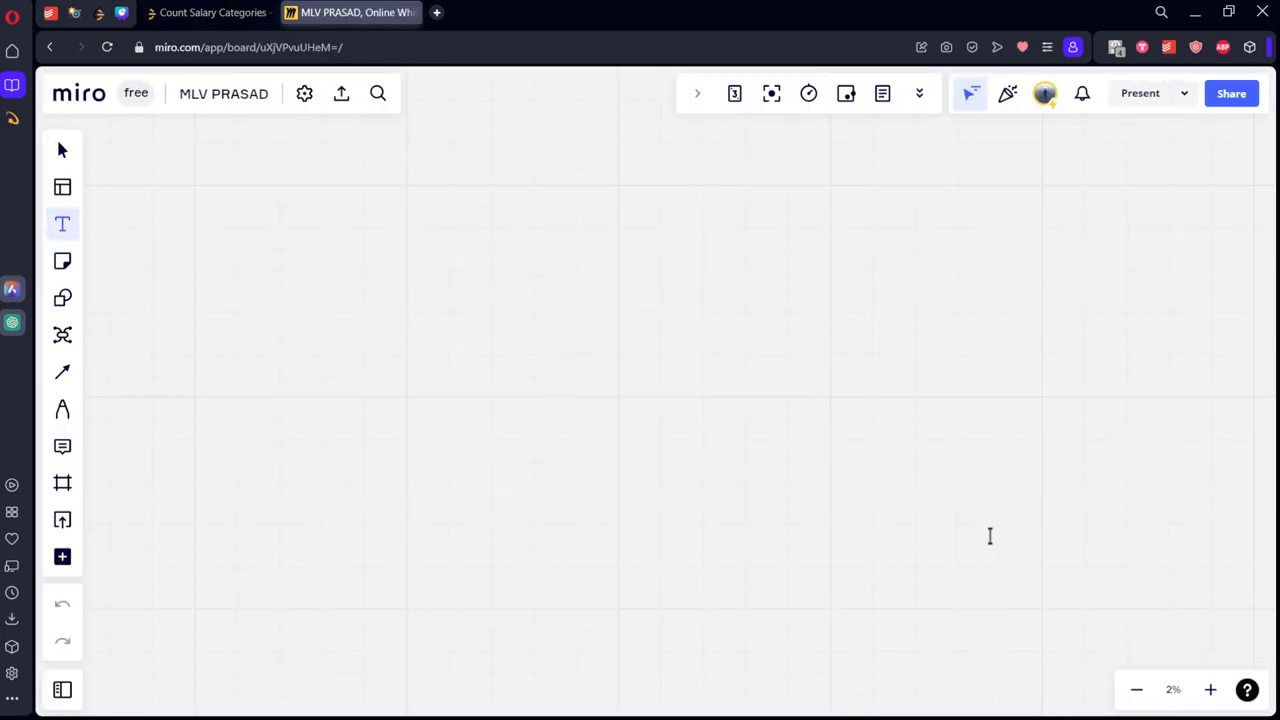
click(1209, 689)
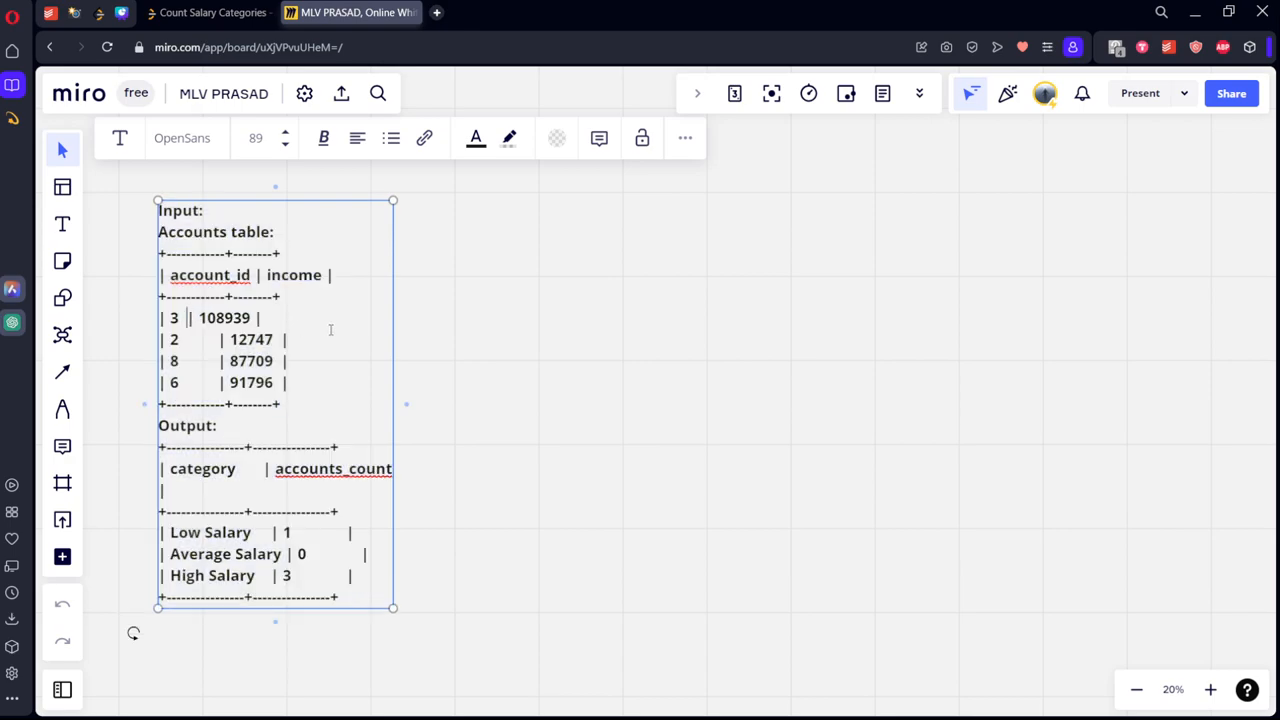
click(208, 12)
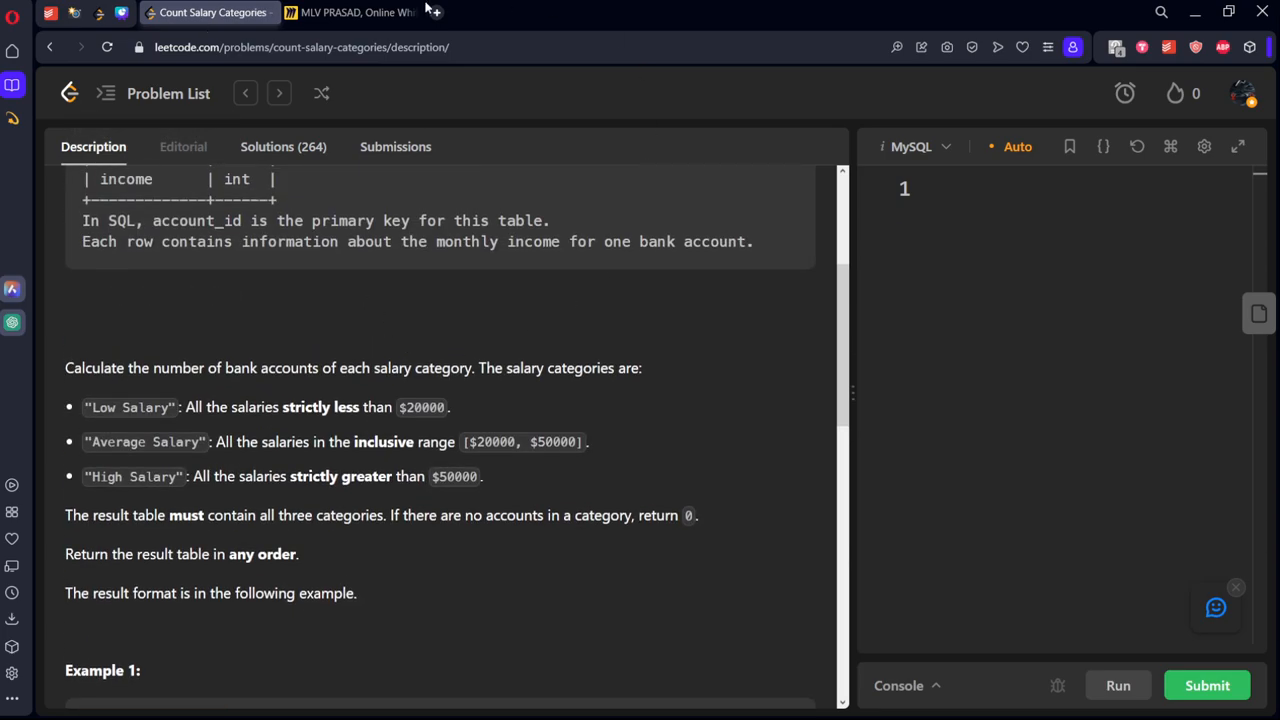
click(350, 12)
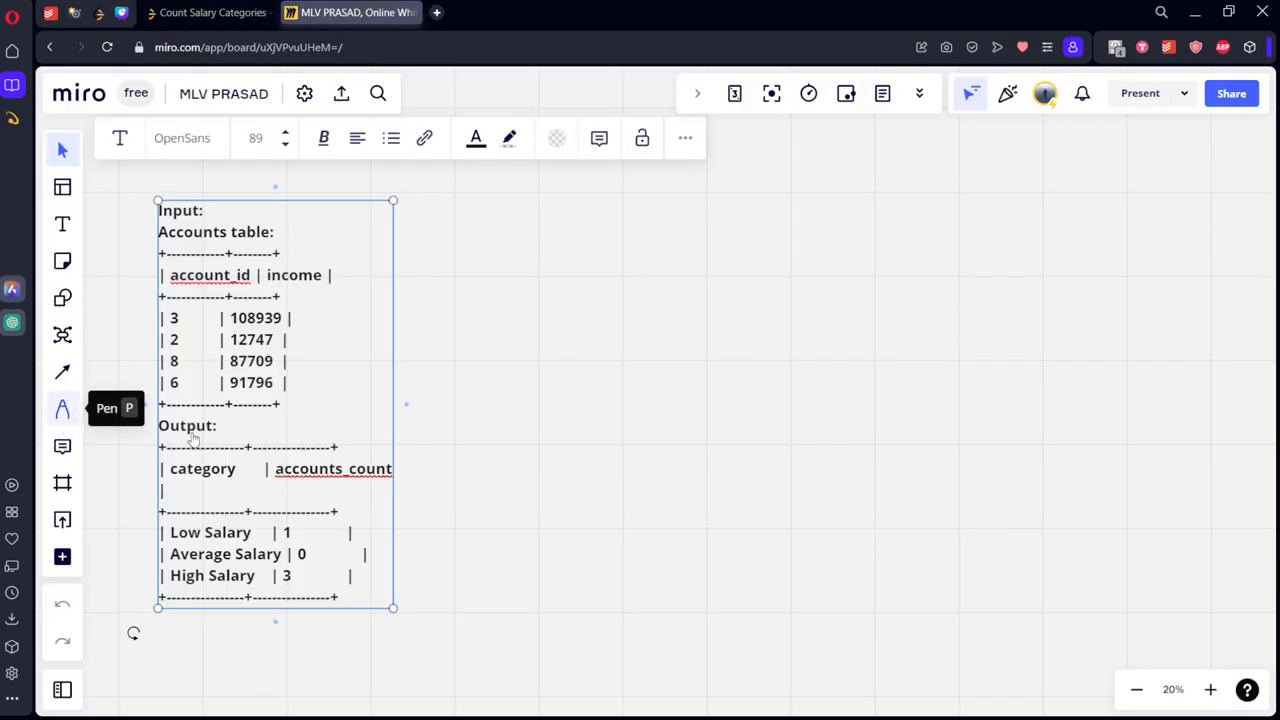
- Hand-write the Low Salary limit of 20,000 after checking the problem's ranges
click(62, 408)
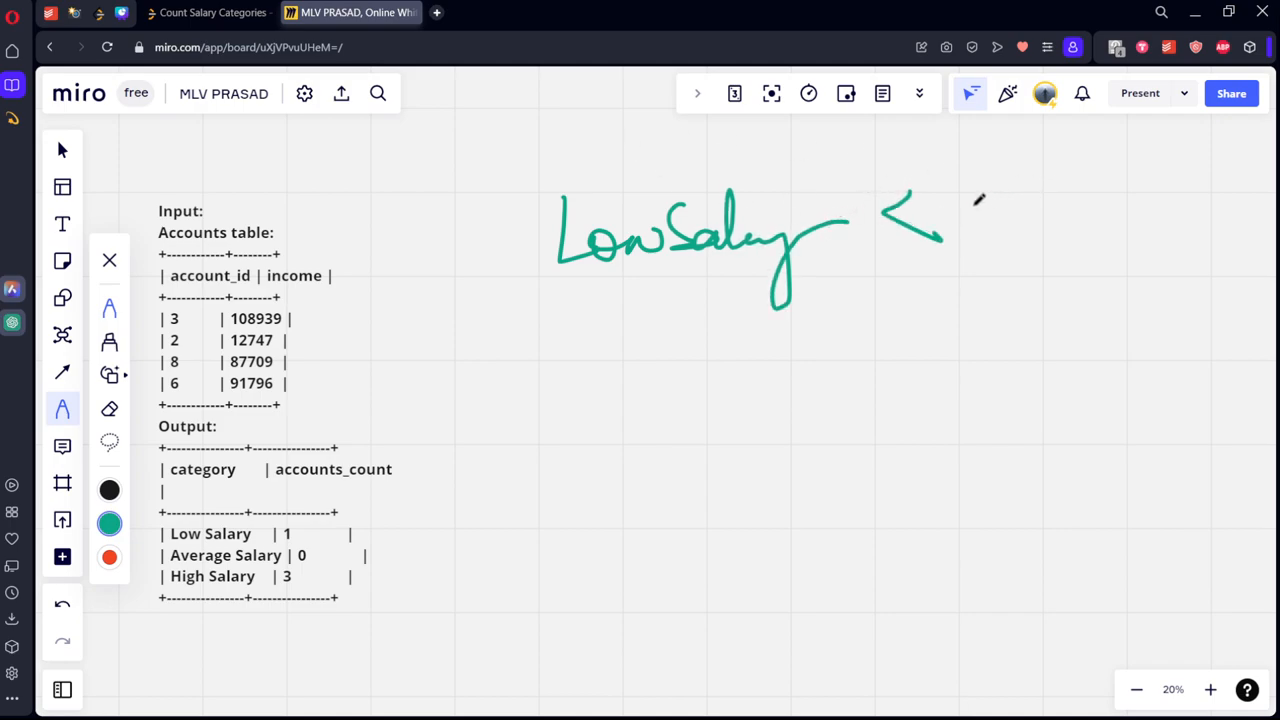
drag(980, 230, 1135, 225)
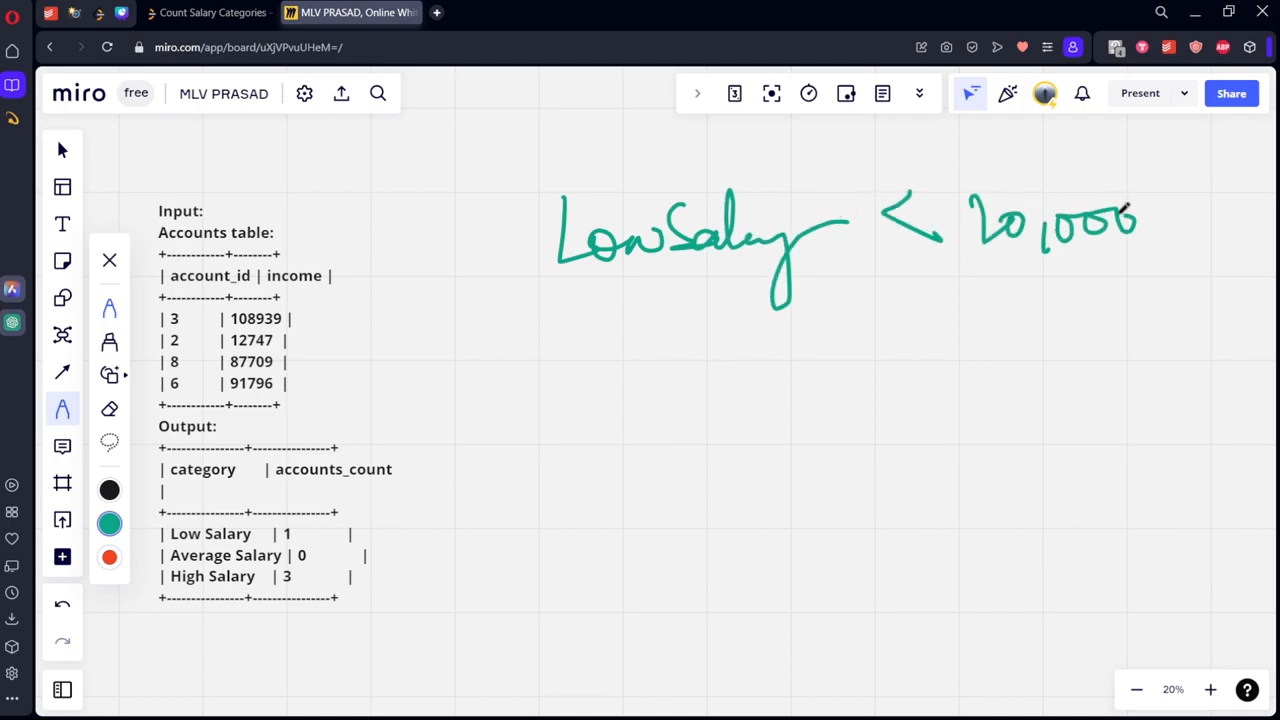
click(207, 12)
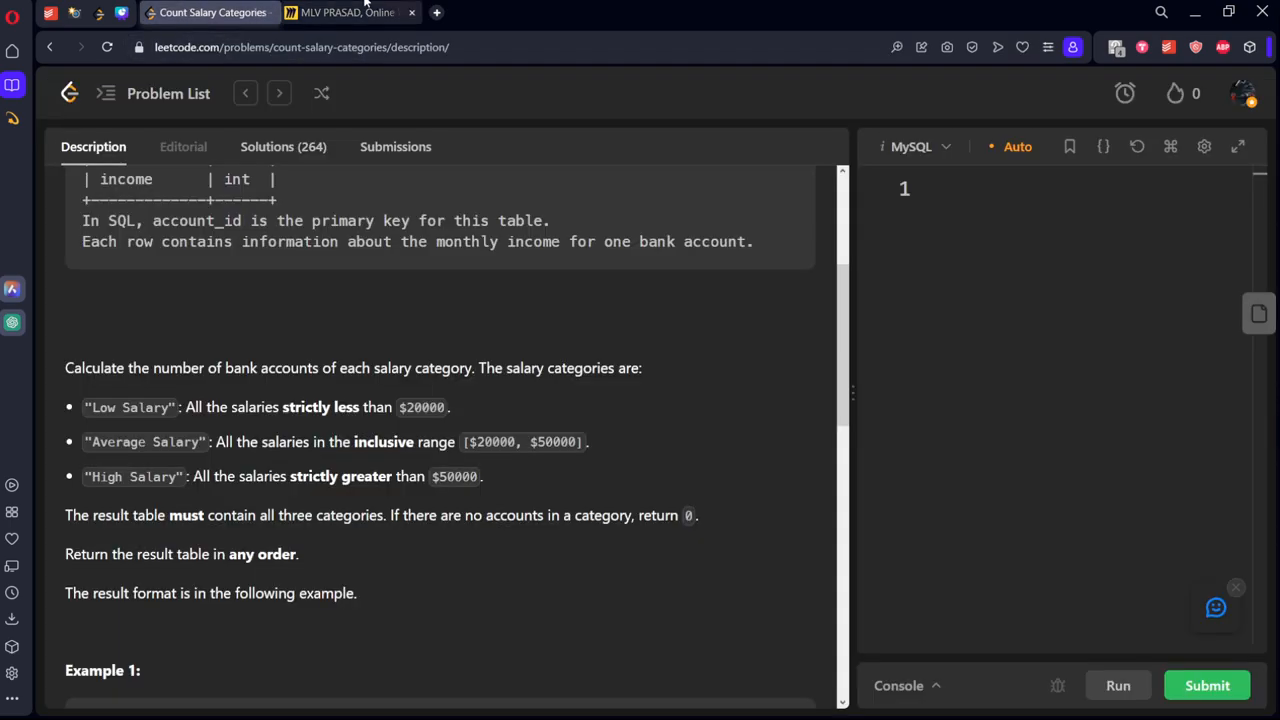
click(348, 12)
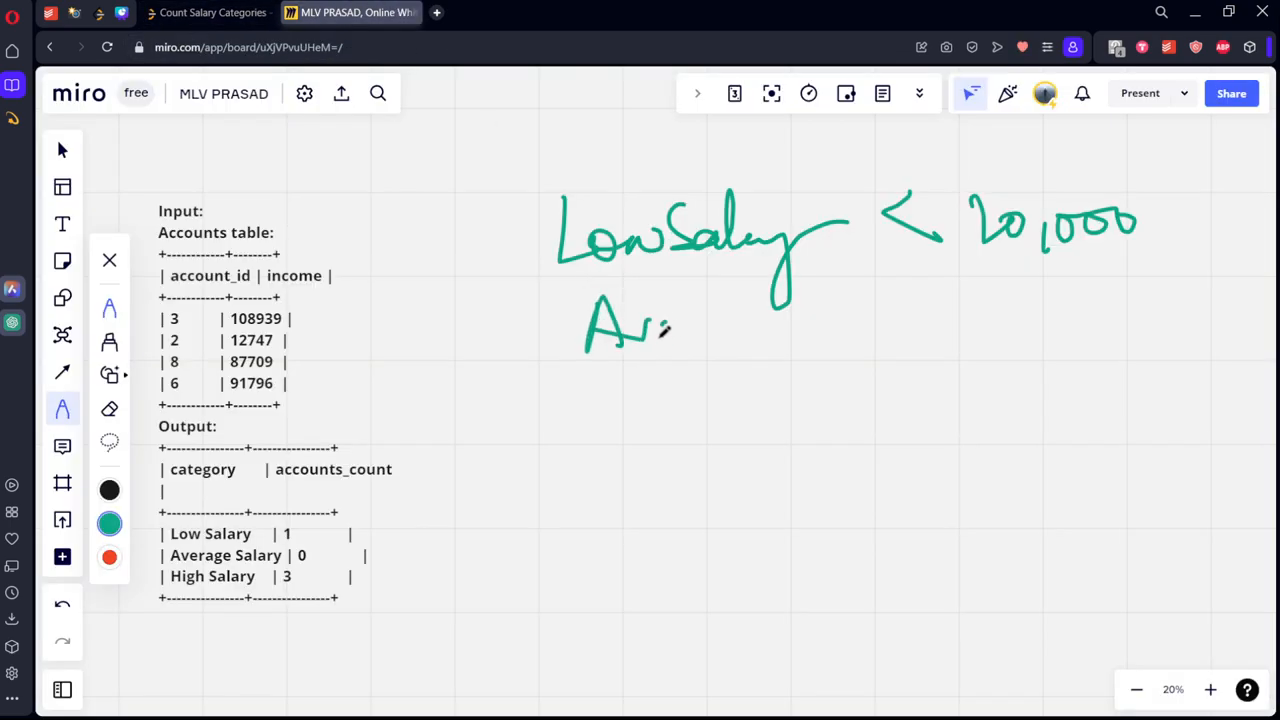
- Write the Average Salary 20k–50k range and the High Salary label
drag(680, 340, 820, 360)
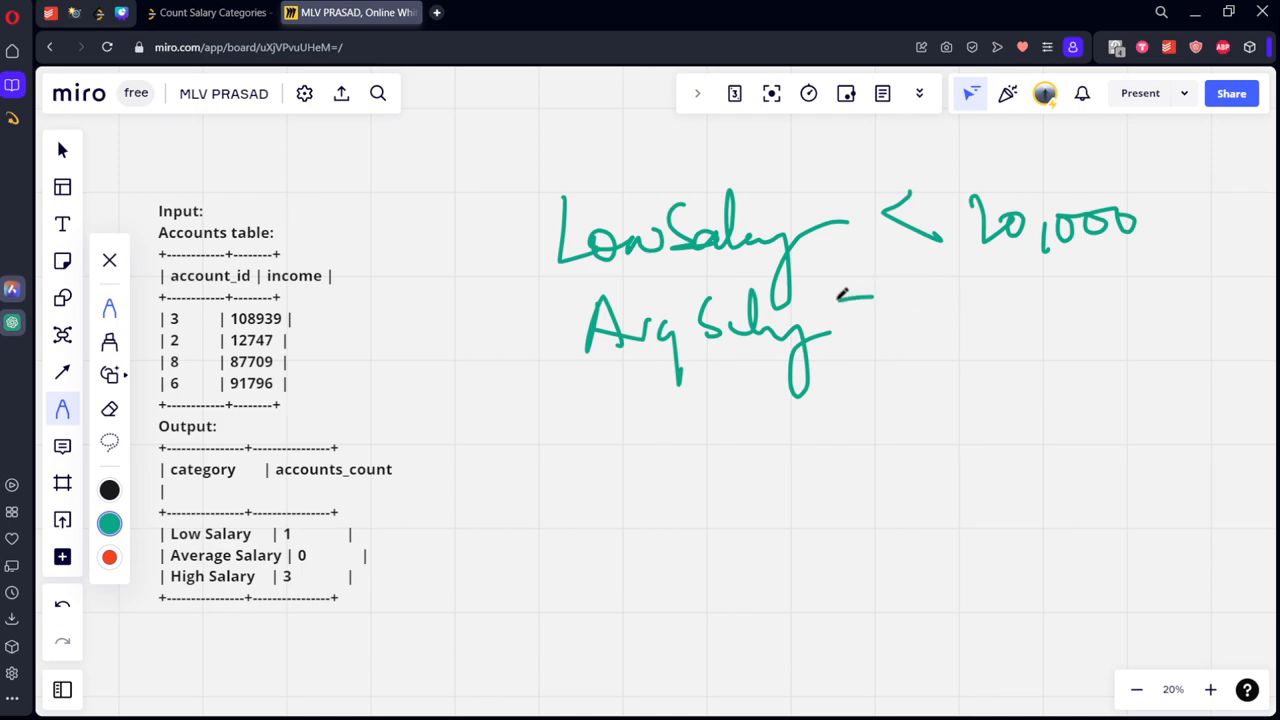
drag(850, 310, 950, 340)
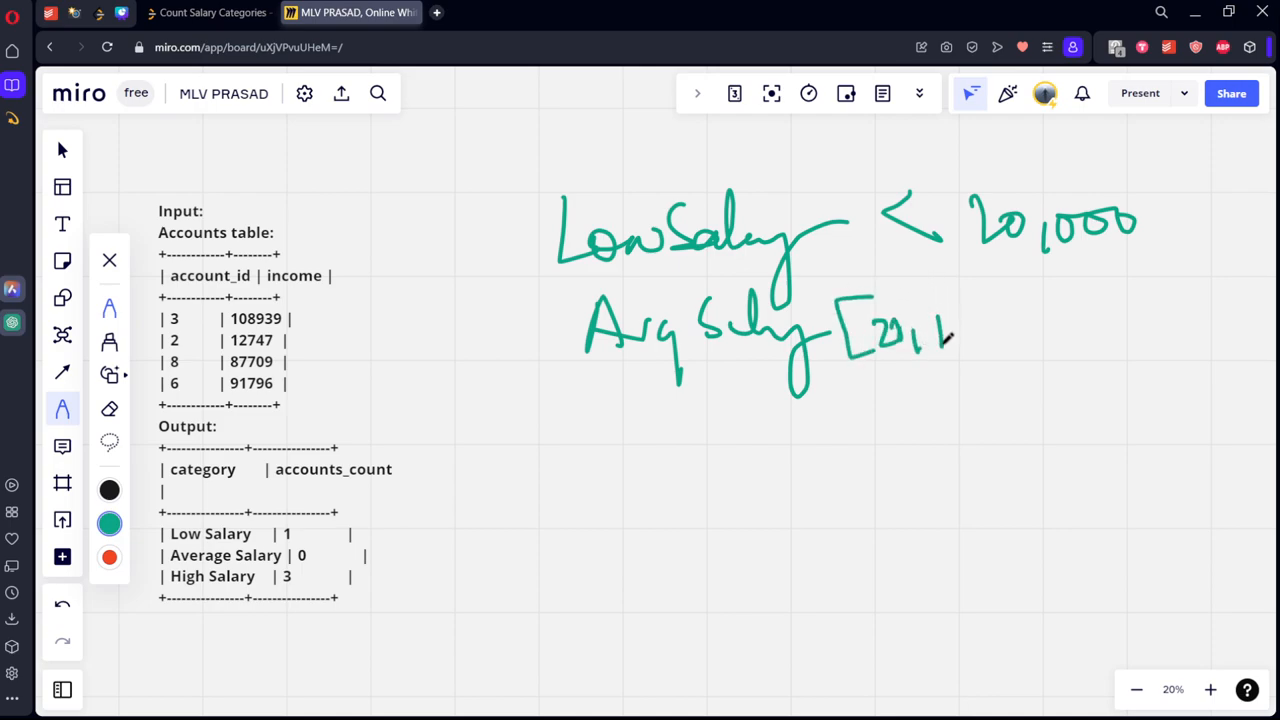
drag(970, 330, 1080, 330)
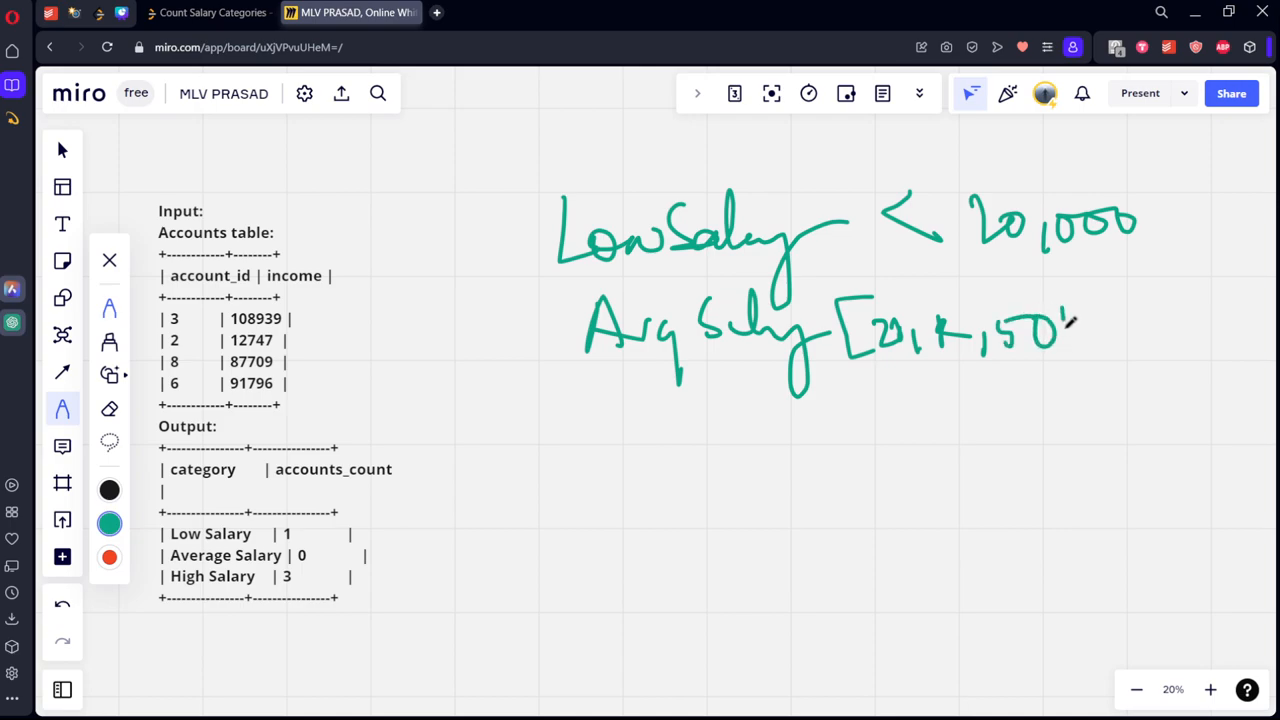
click(207, 12)
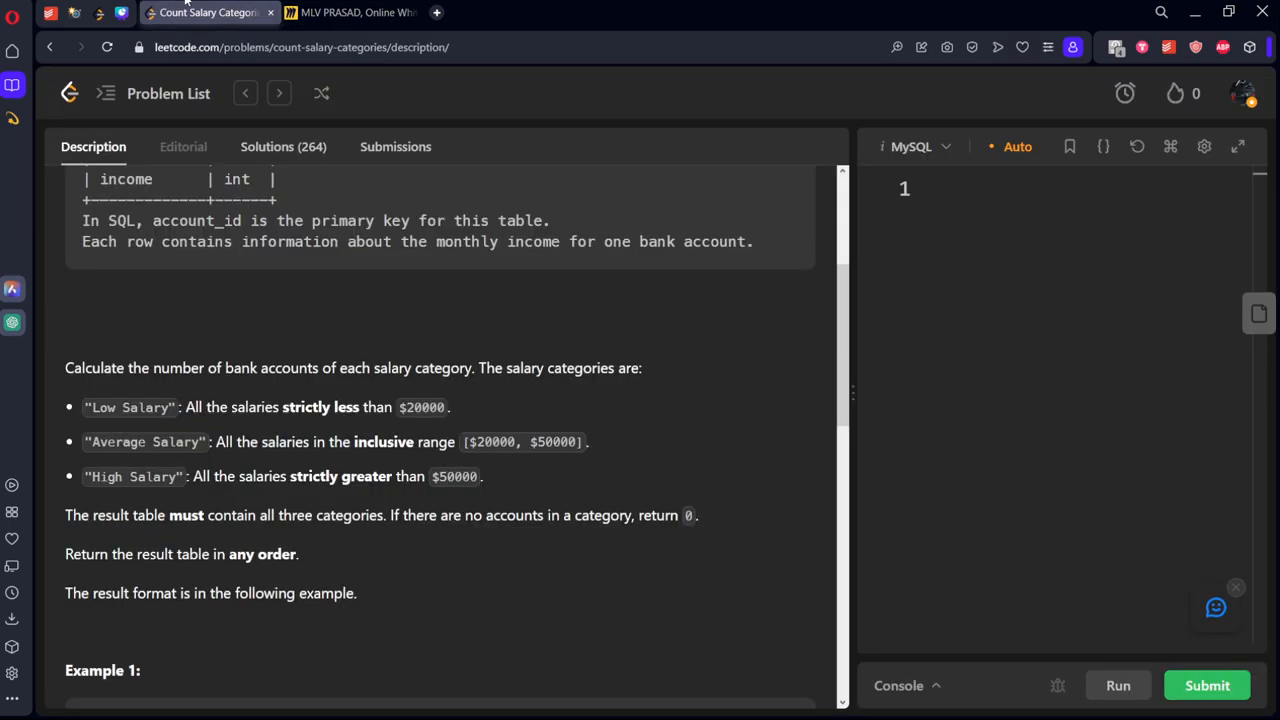
click(349, 12)
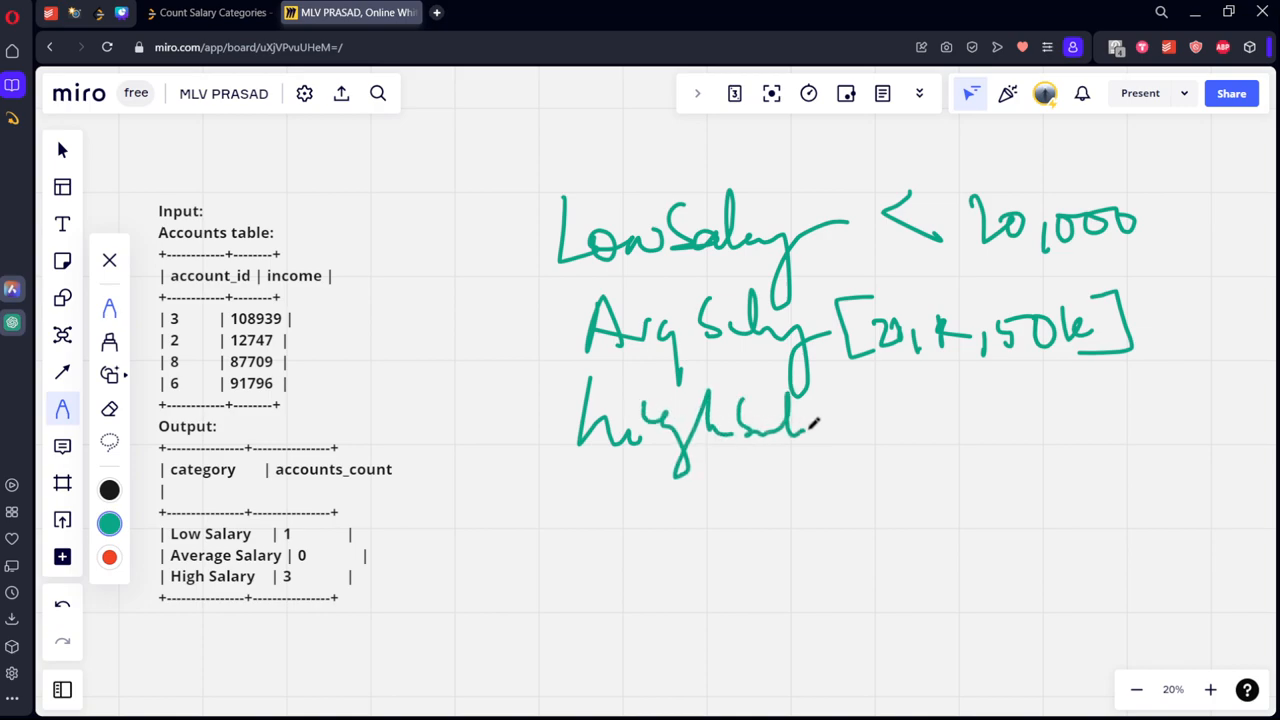
drag(820, 430, 960, 420)
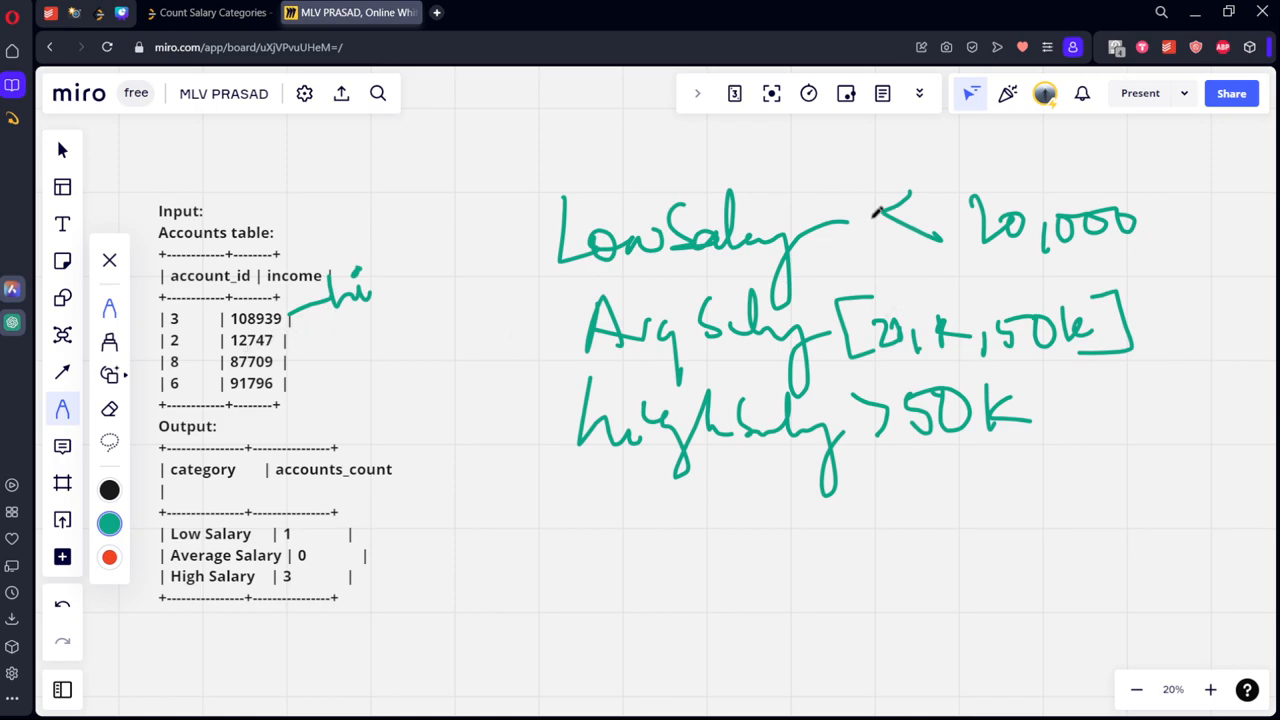
- Tag account 2's income as low salary and account 3's as high salary in red
drag(595, 190, 730, 177)
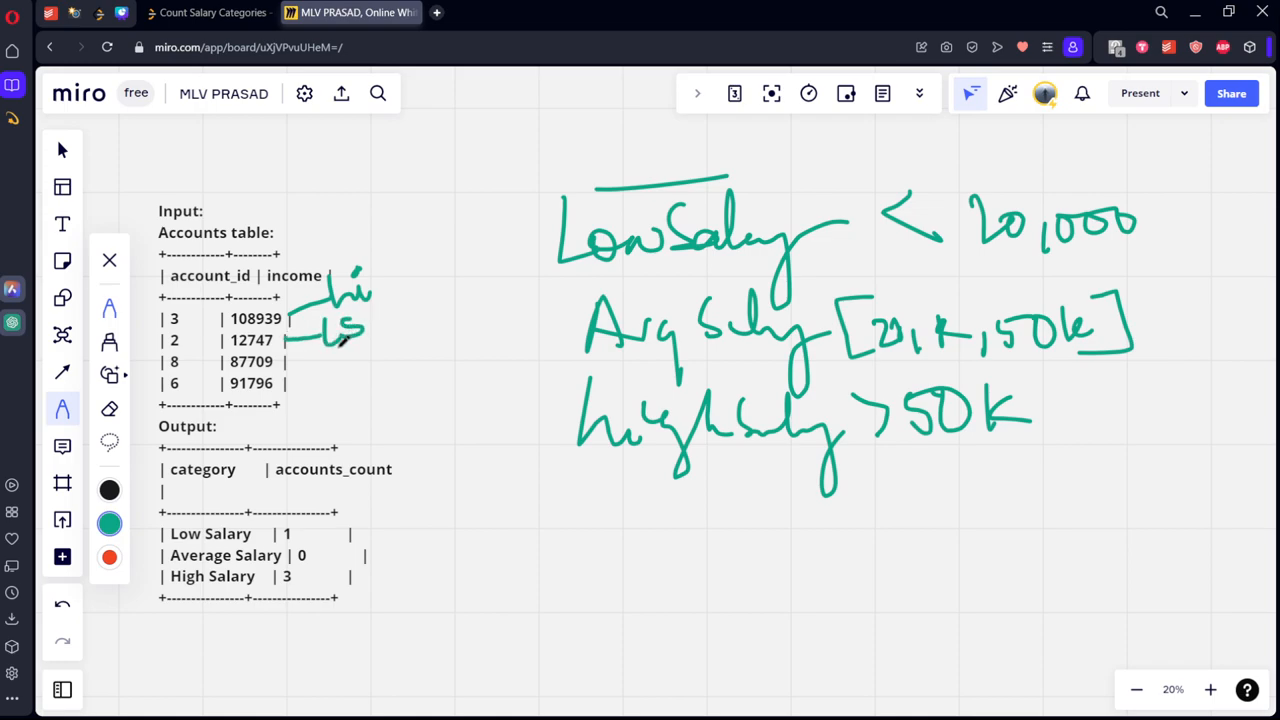
click(109, 557)
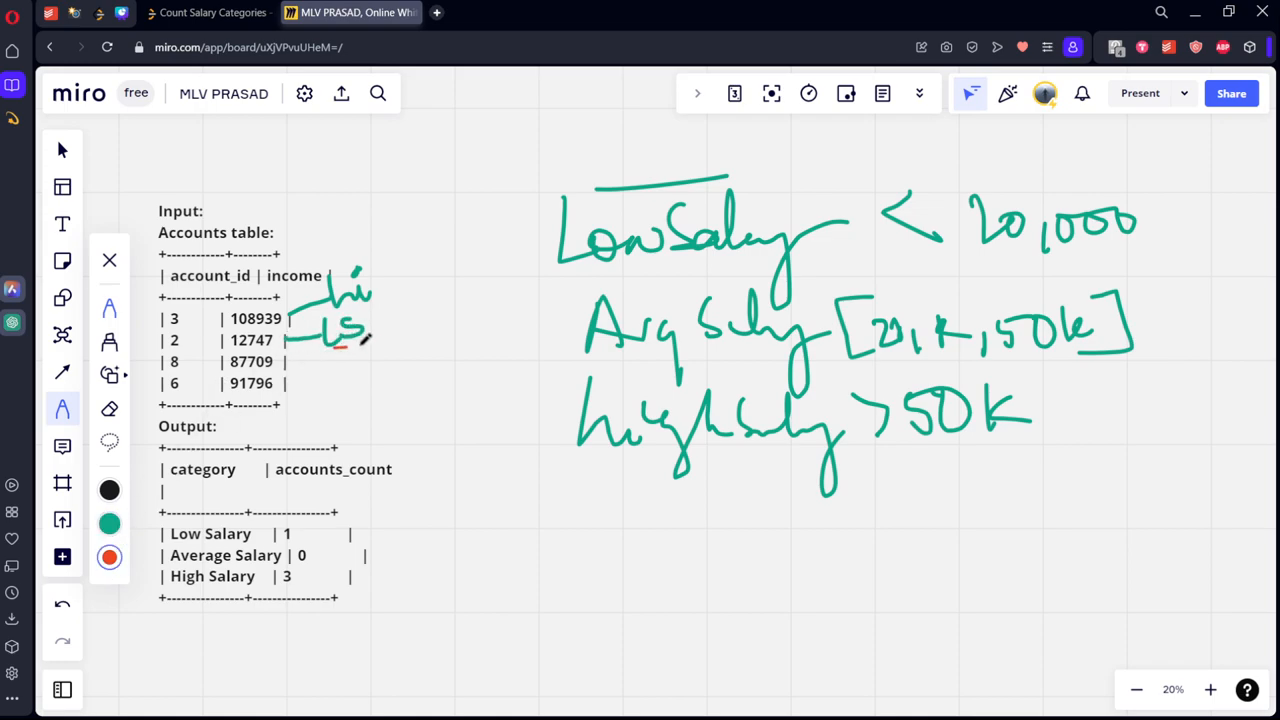
drag(320, 270, 360, 350)
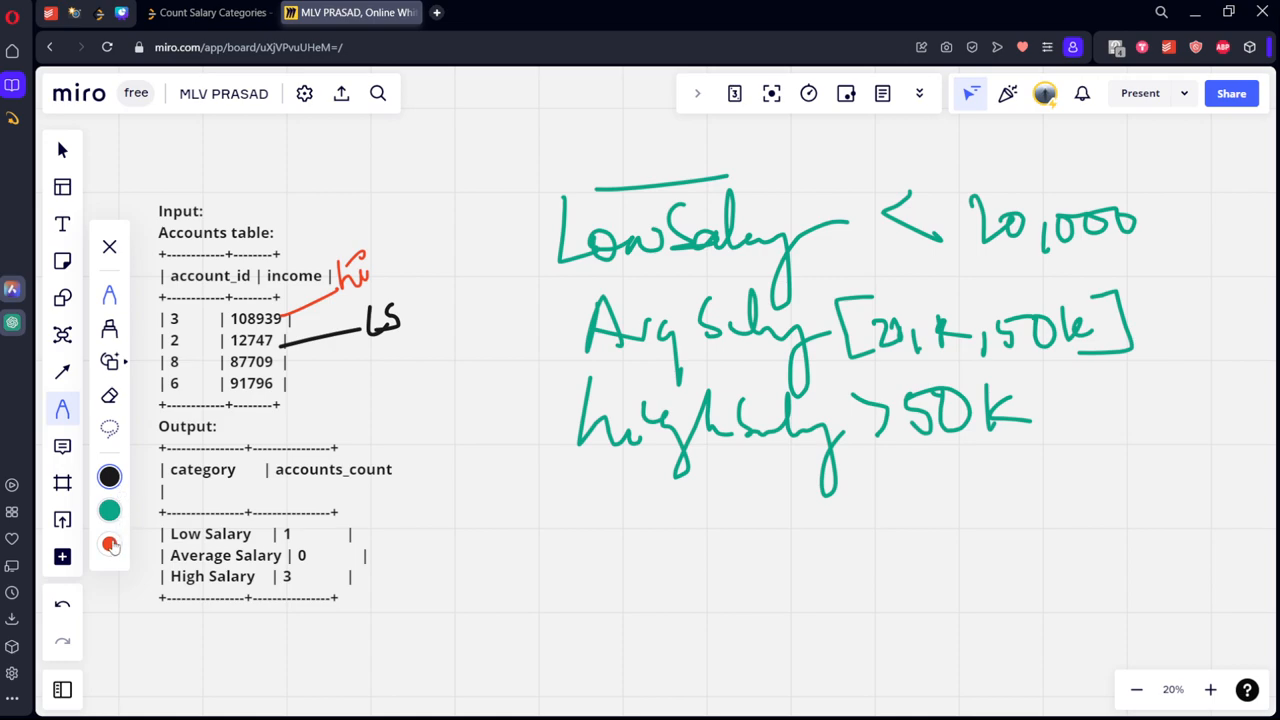
click(109, 544)
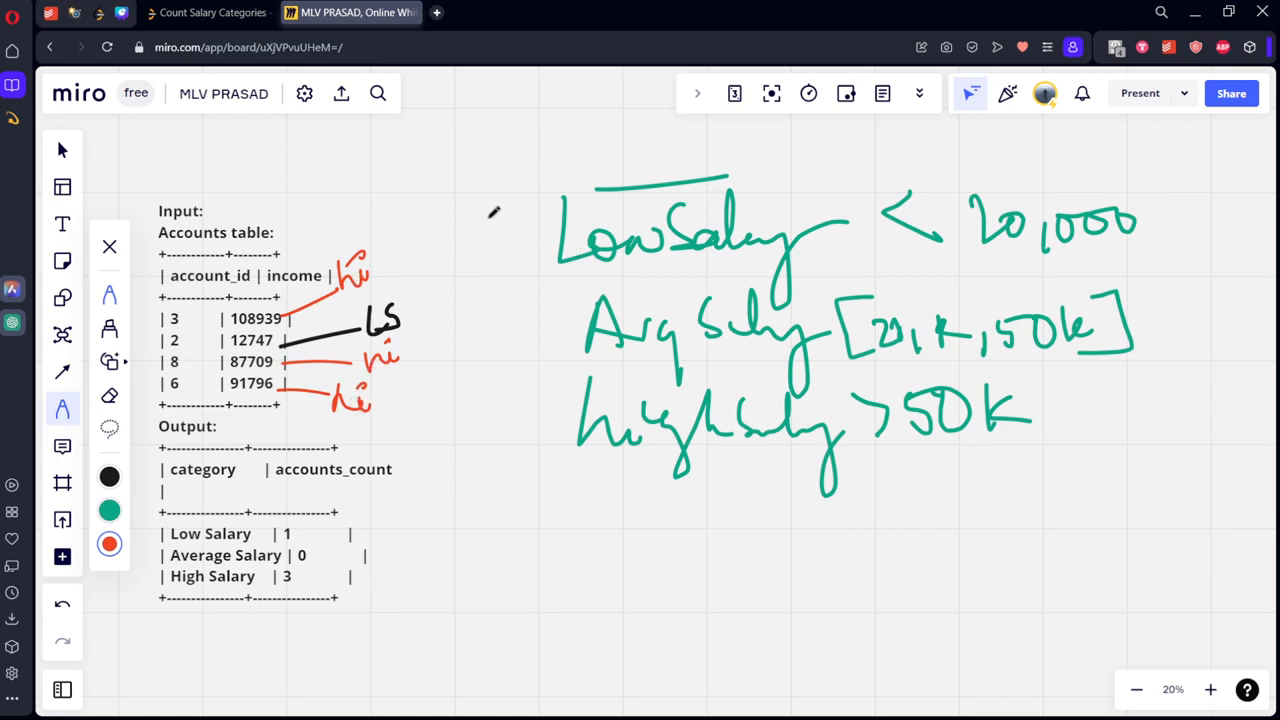
- Brace the three salary rules, note 'HS = 3', and highlight the all-categories rule
drag(1150, 210, 1150, 410)
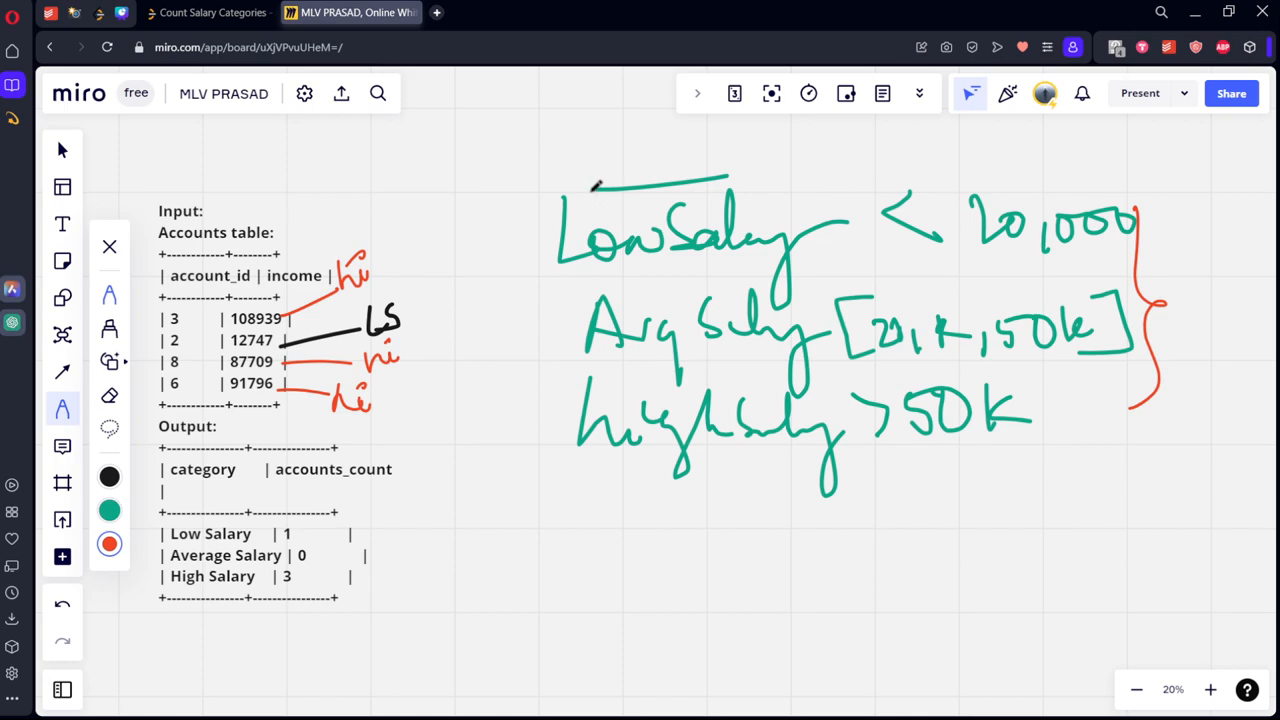
drag(600, 185, 610, 440)
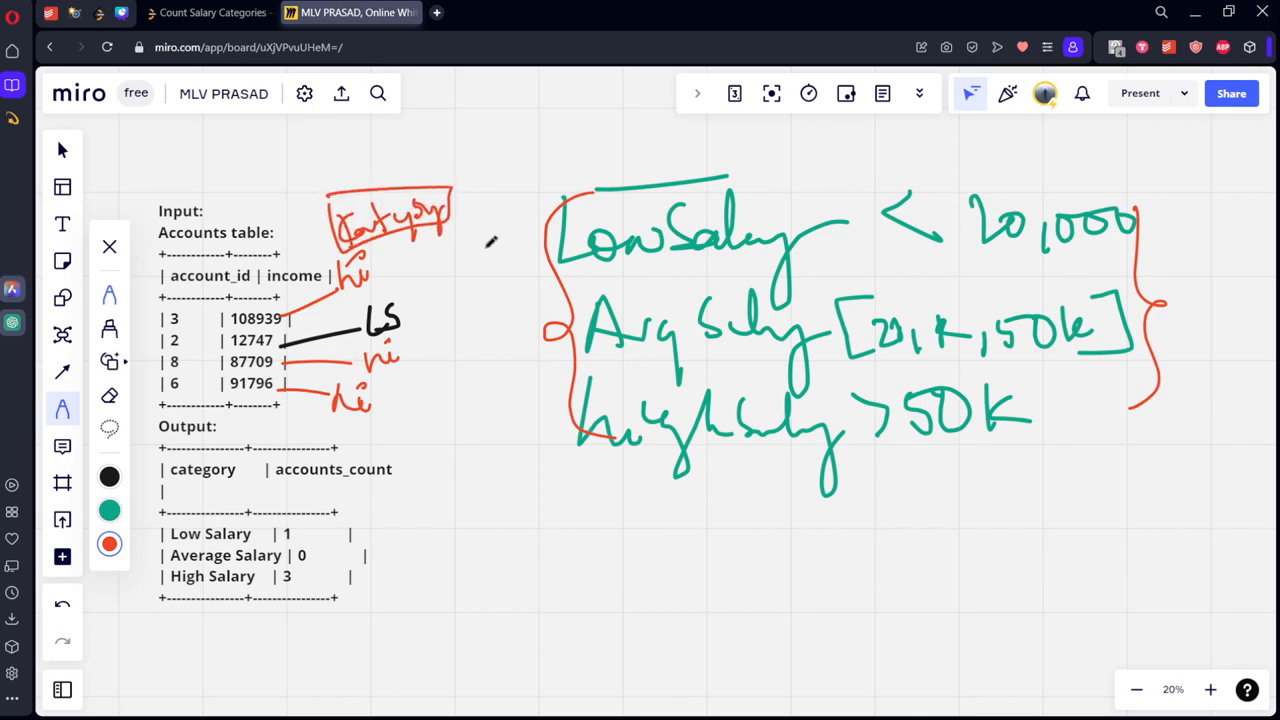
drag(510, 485, 620, 495)
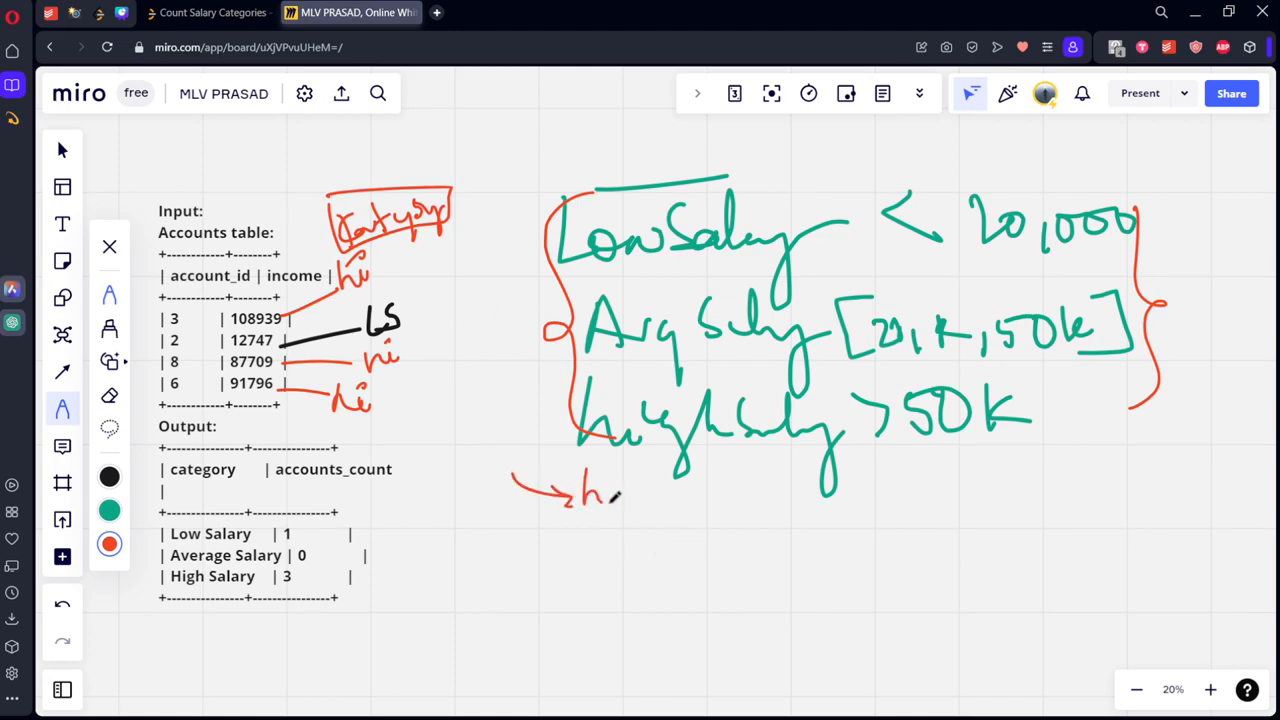
drag(630, 495, 690, 495)
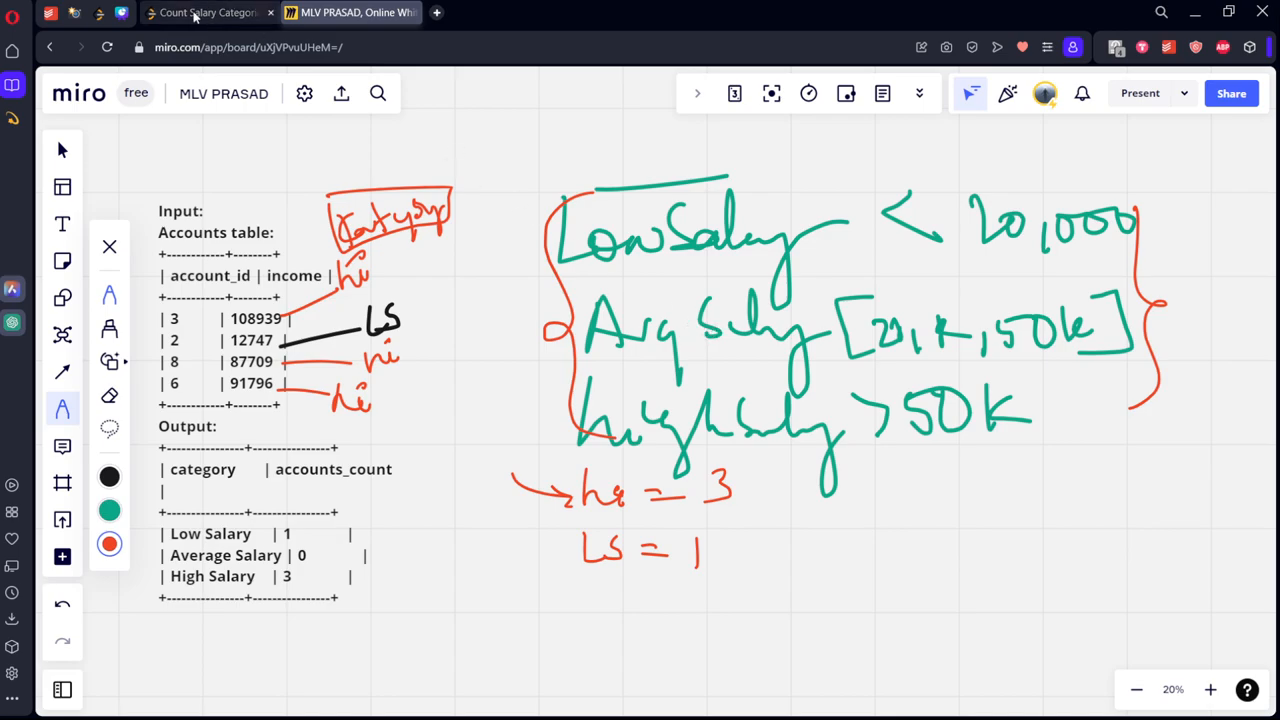
click(207, 12)
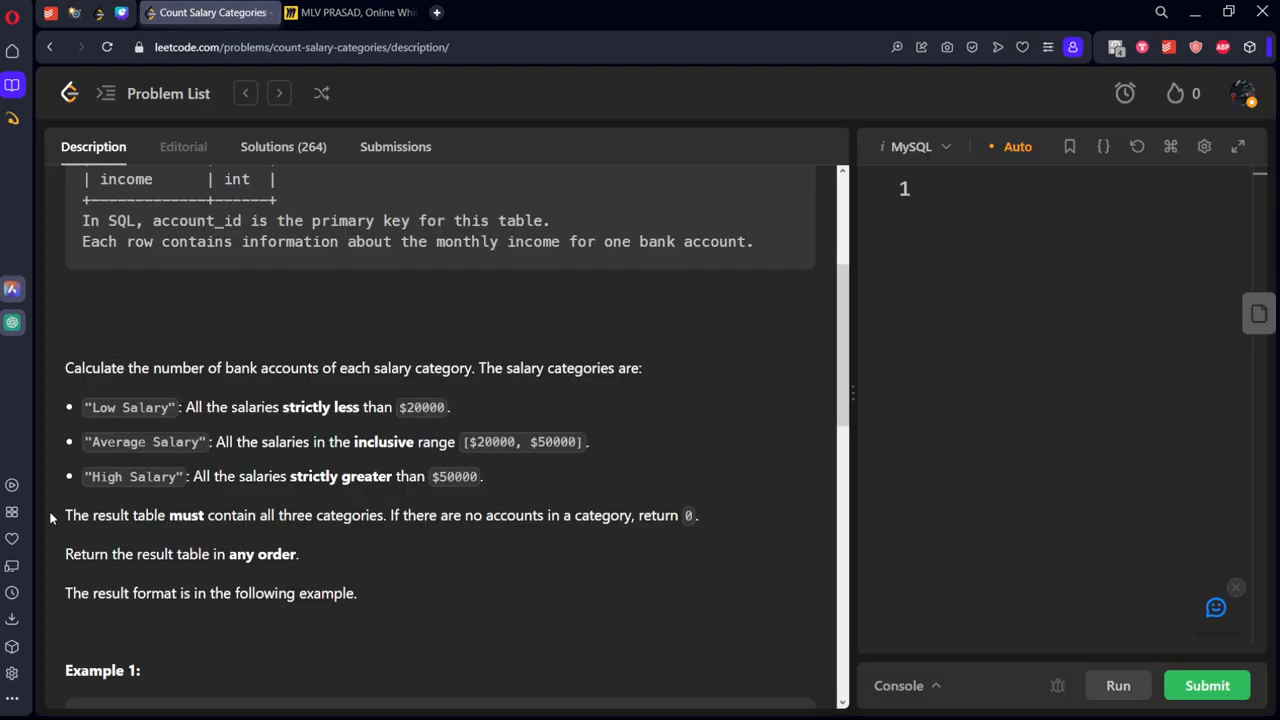
drag(65, 515, 380, 515)
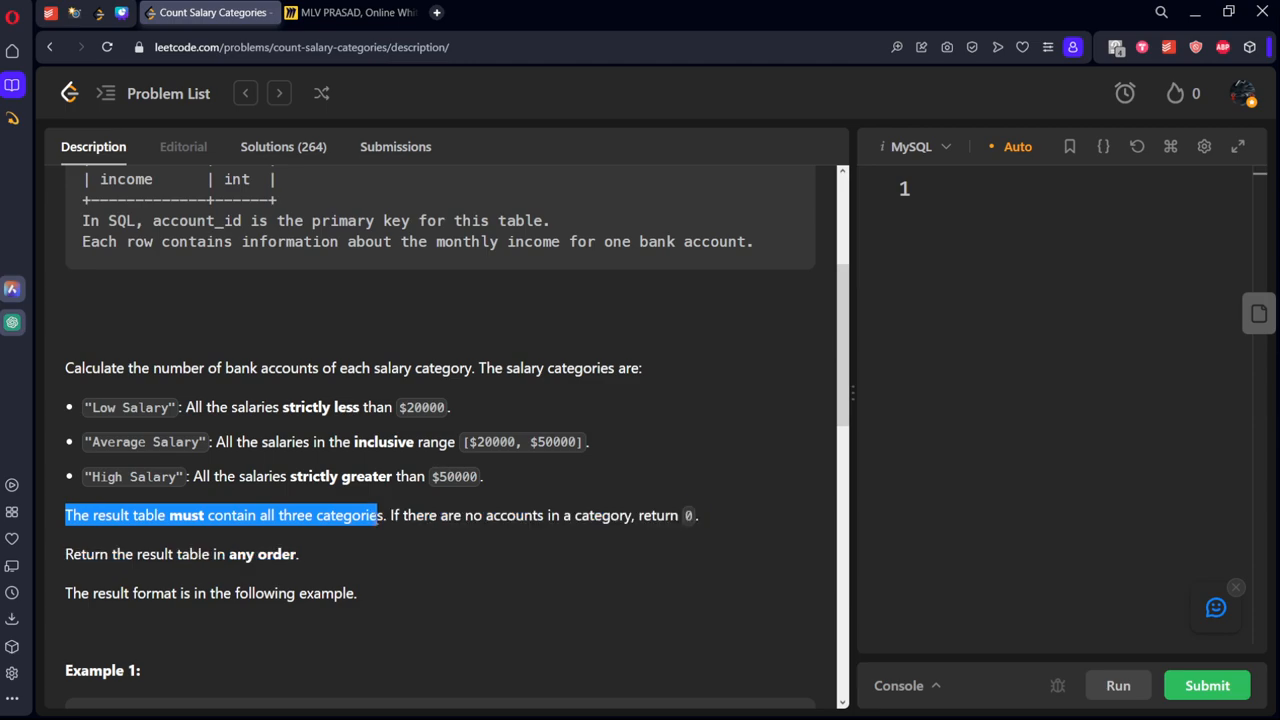
click(350, 12)
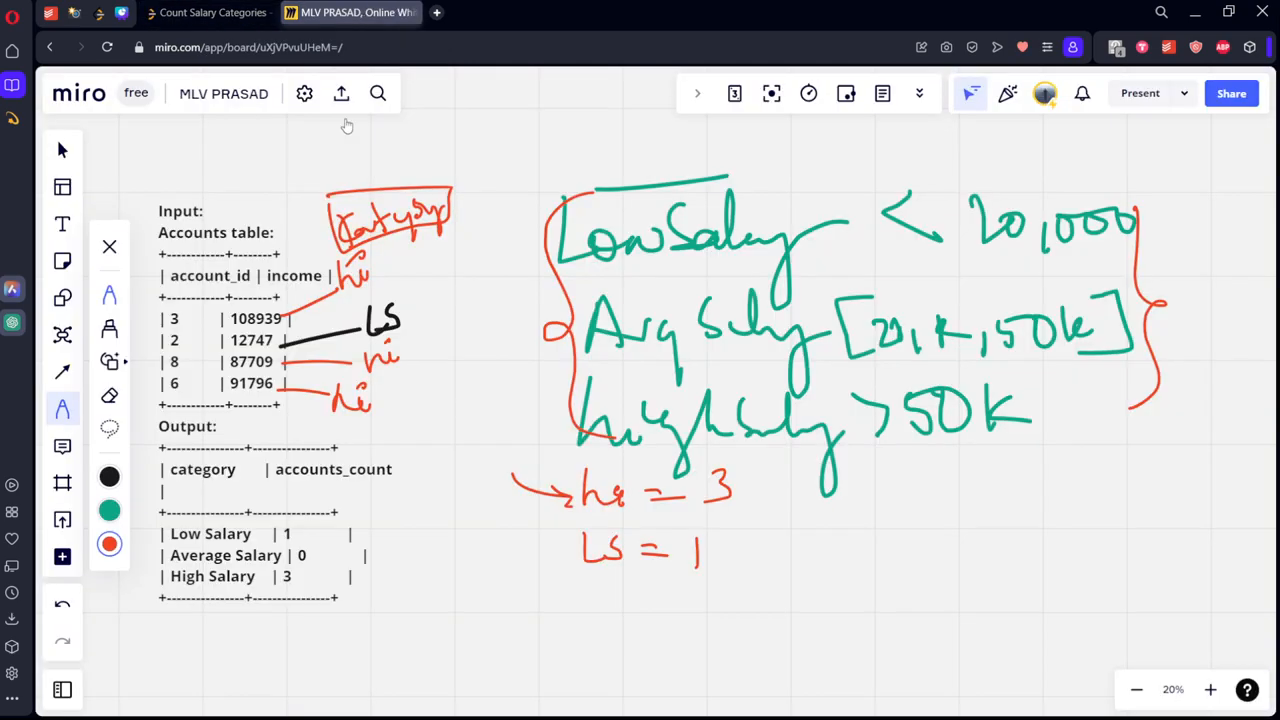
mouse_move(607, 378)
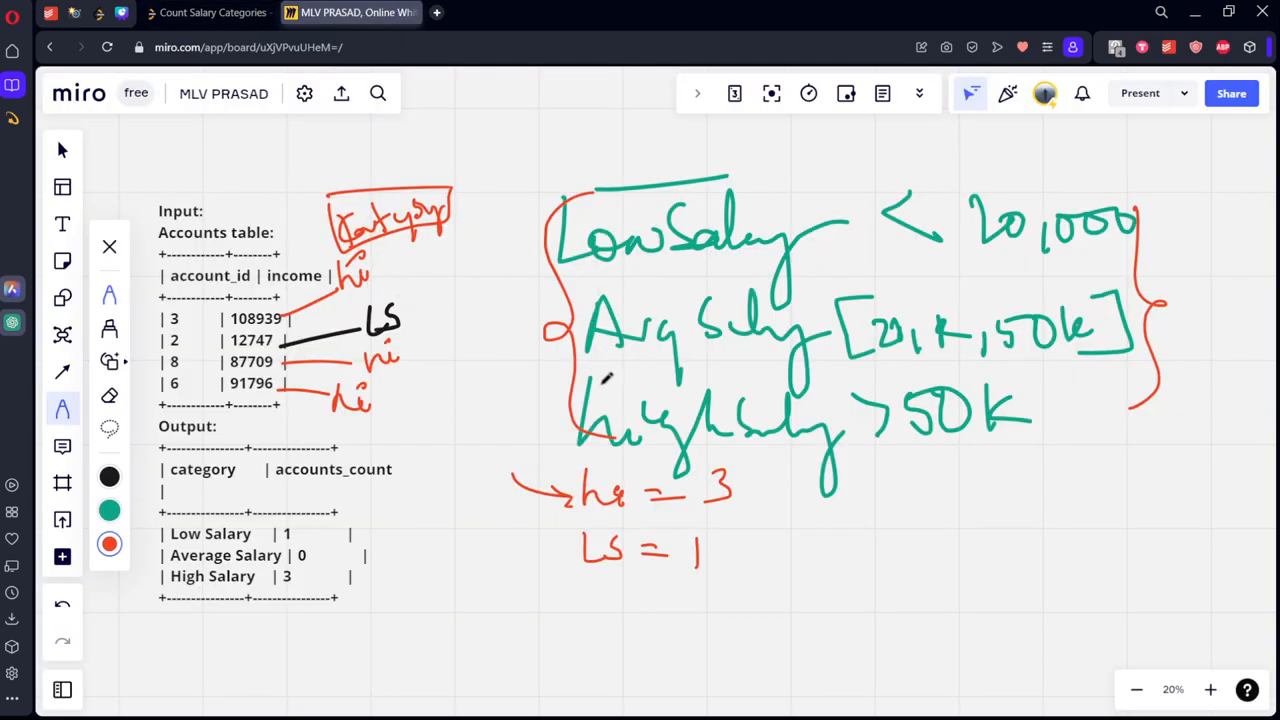
- Draw a CTE note linked to the input rows and circle the counts 3 and 1
scroll(down, 3)
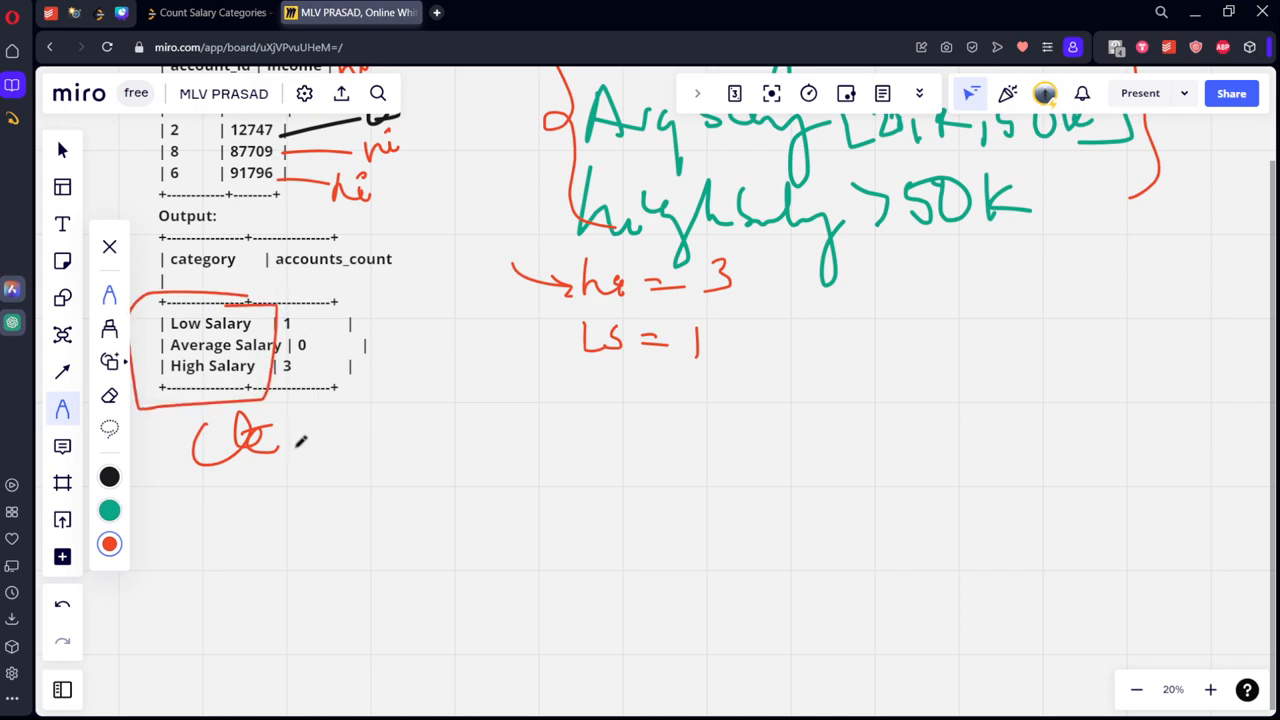
drag(300, 445, 422, 410)
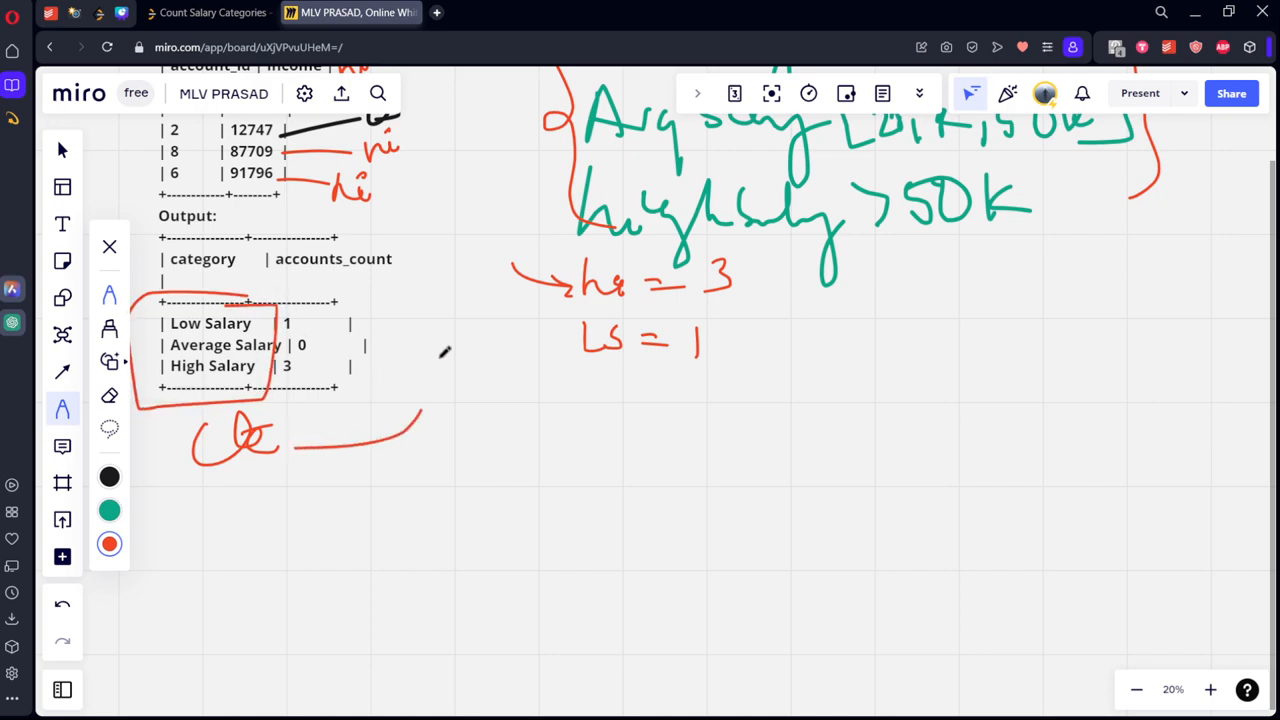
drag(300, 445, 390, 185)
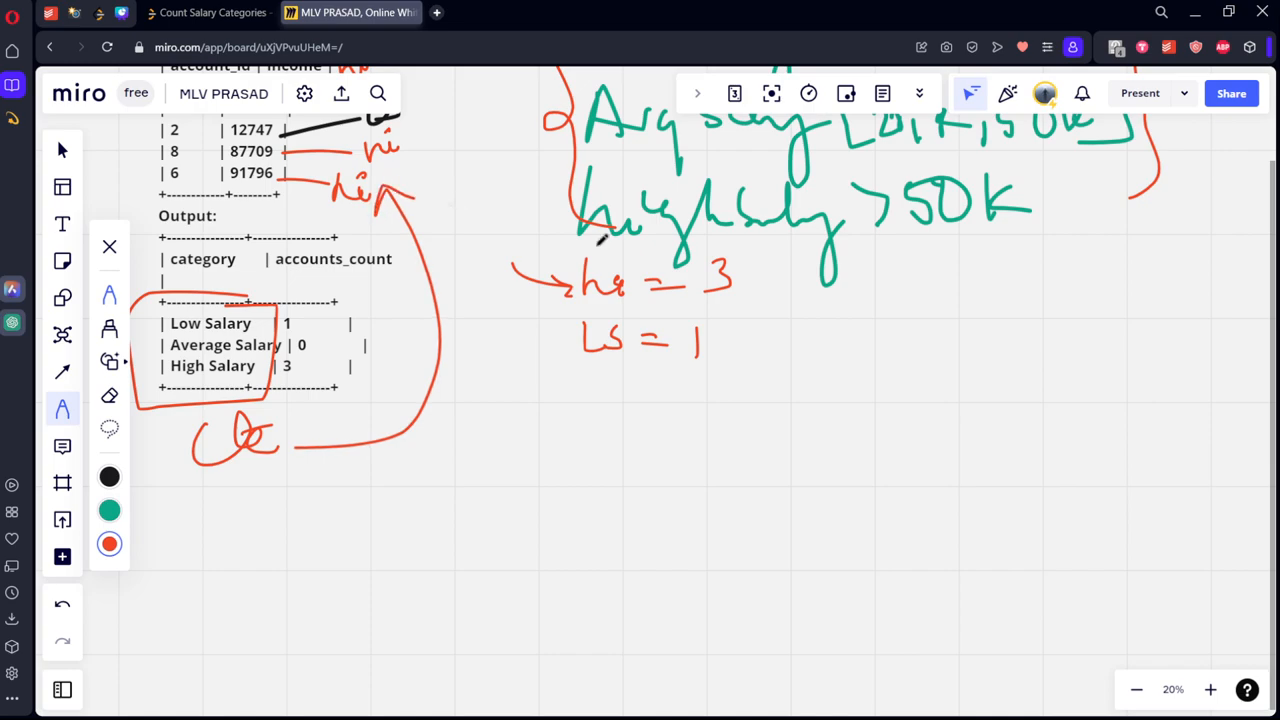
drag(730, 250, 700, 355)
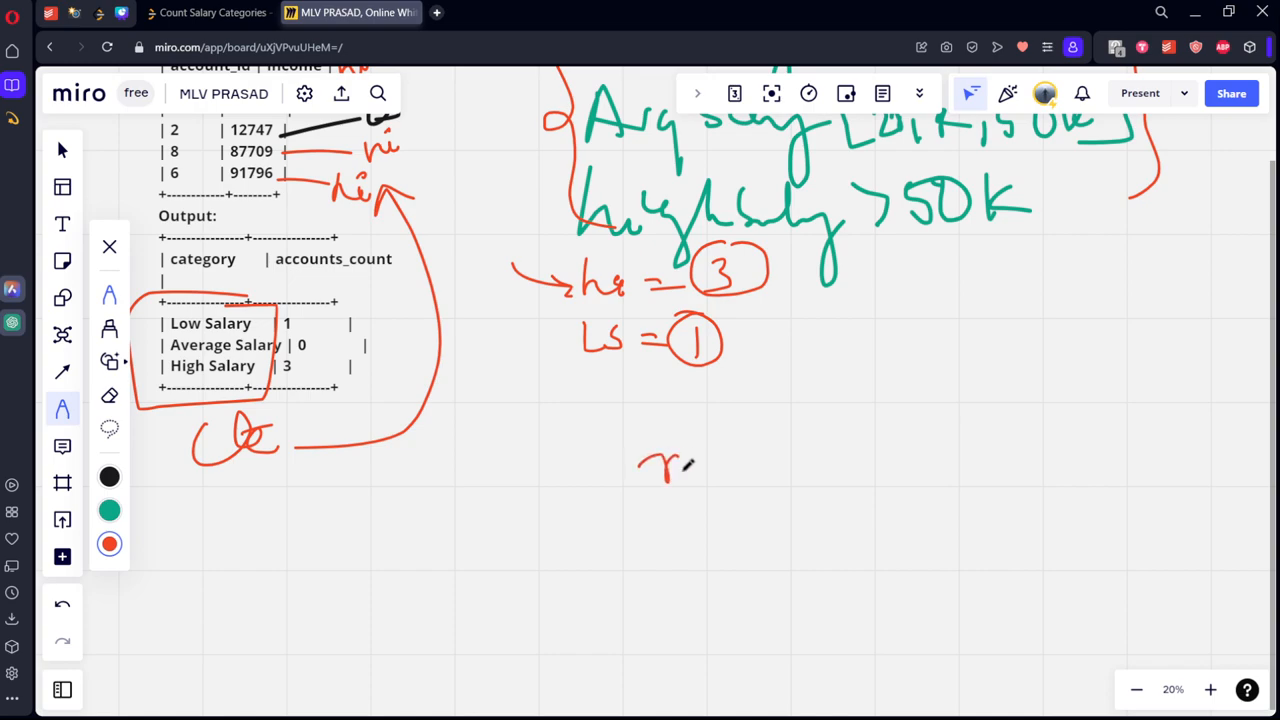
- Write 'null → 0' linked to Average Salary's count, then widen LeetCode's code editor
drag(640, 460, 745, 460)
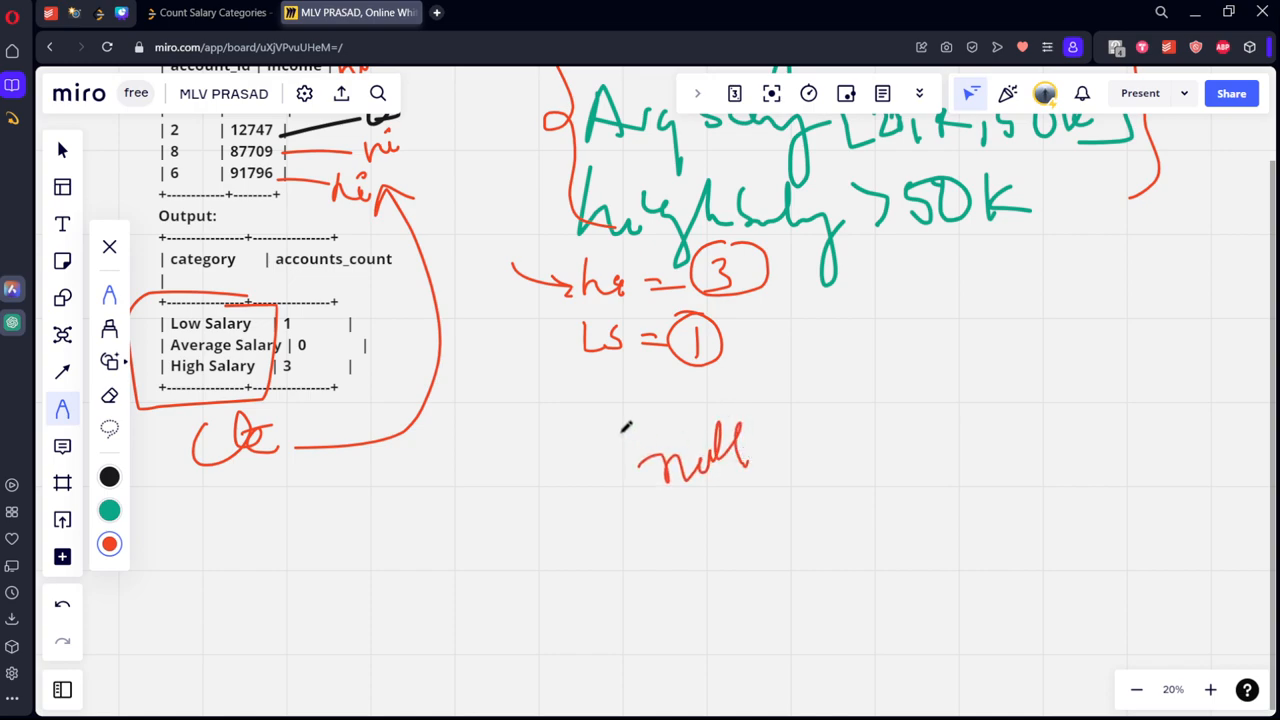
drag(765, 453, 825, 453)
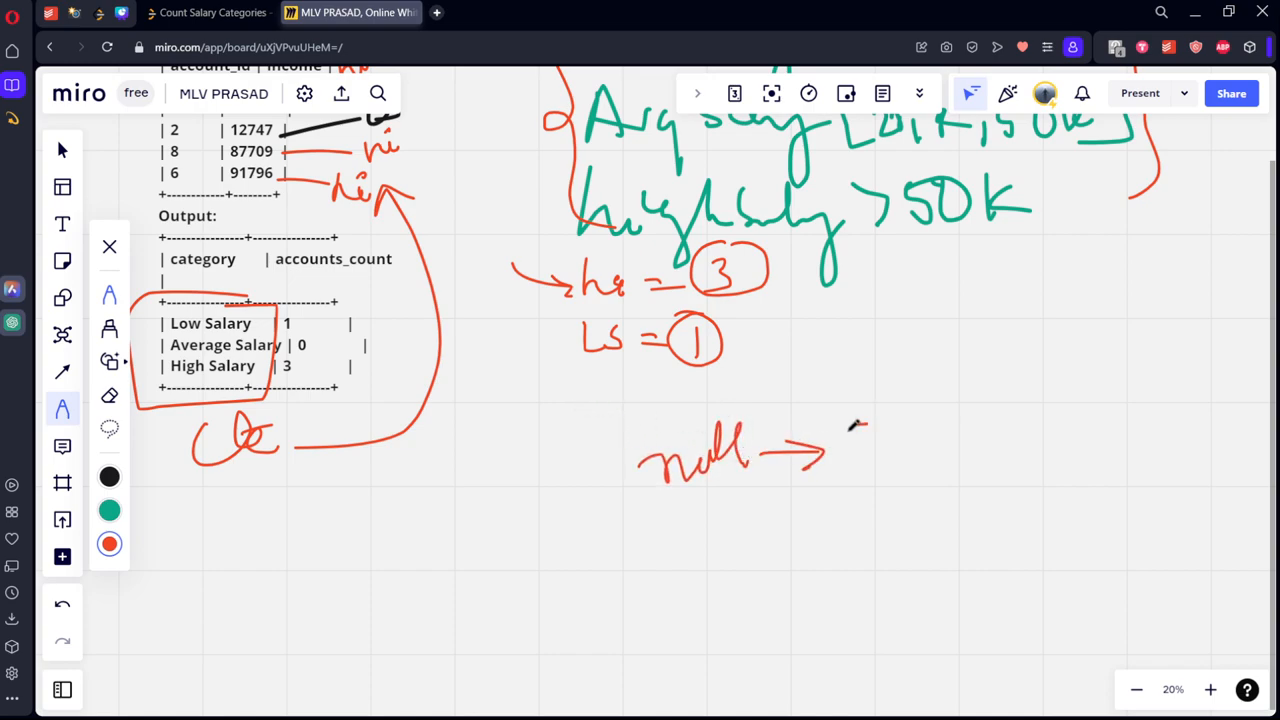
drag(360, 325, 880, 430)
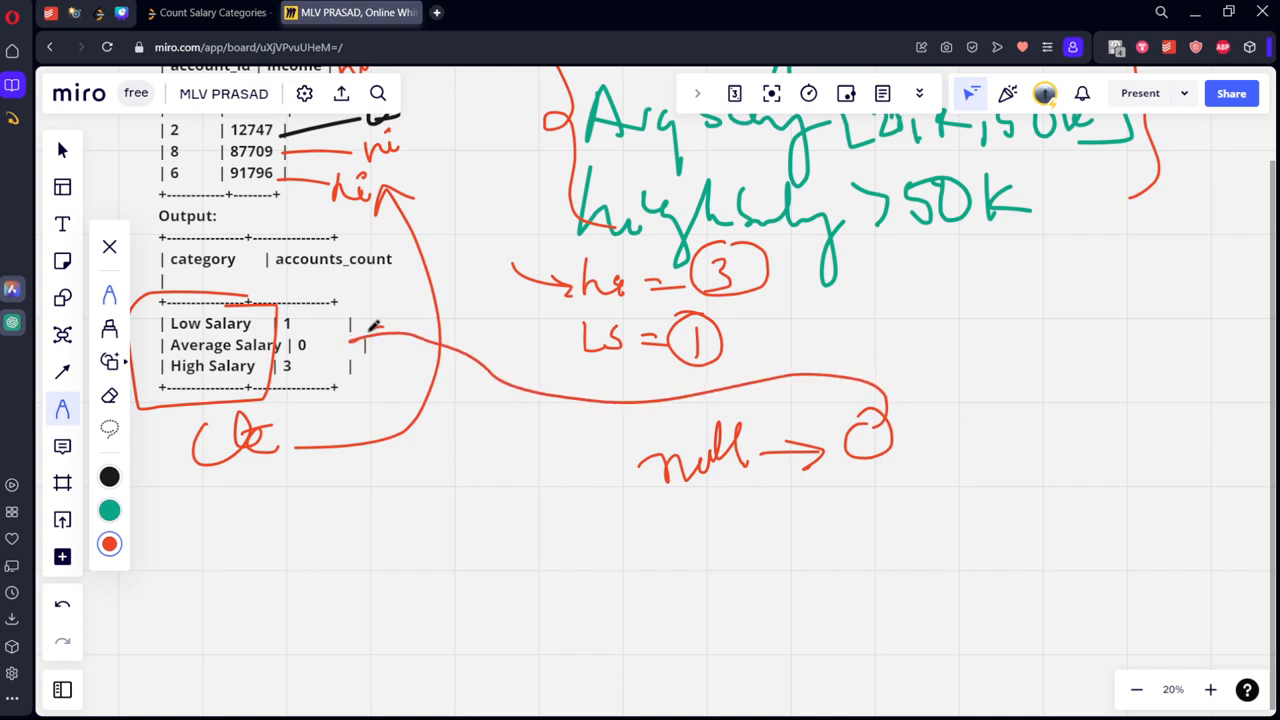
click(210, 12)
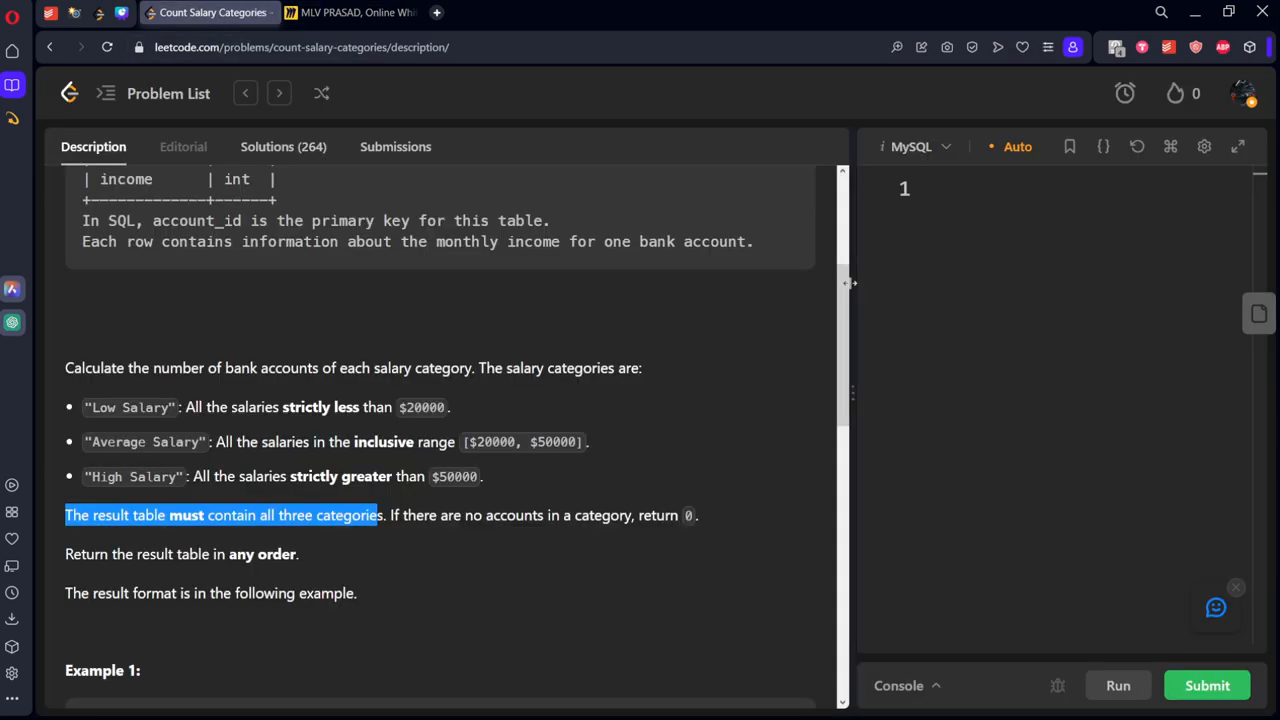
drag(849, 283, 555, 303)
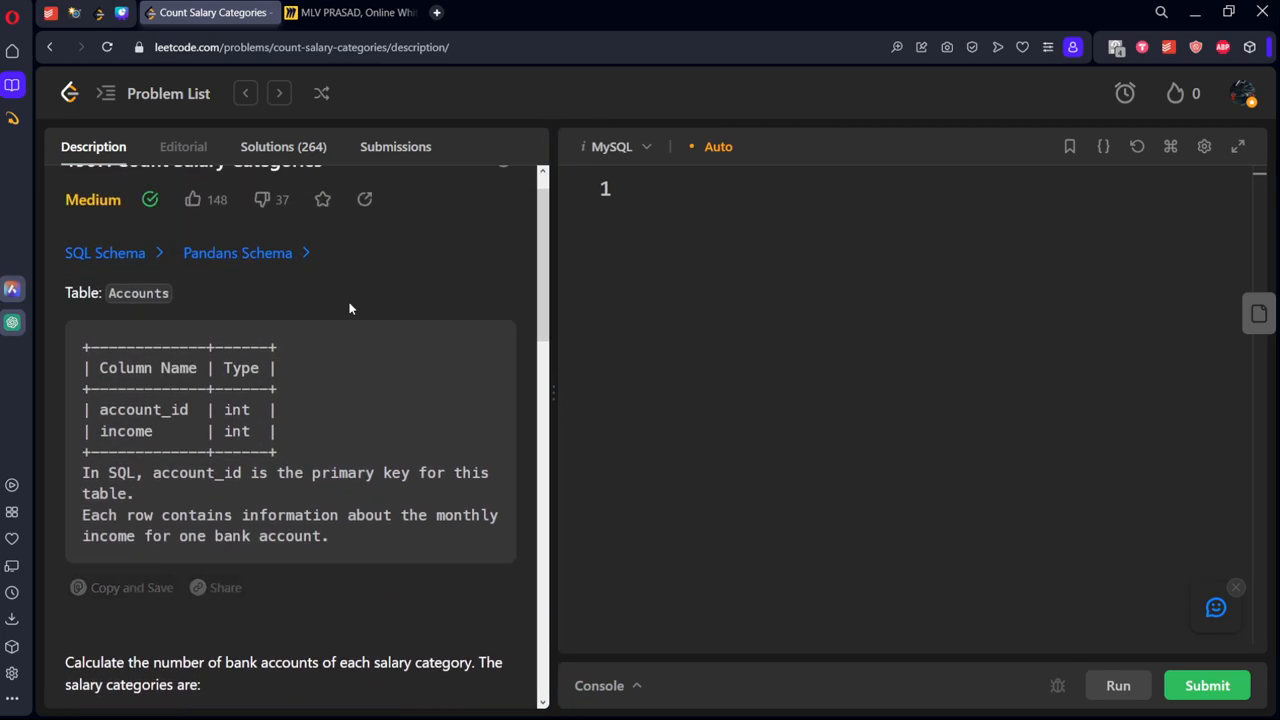
- Type SELECT and FROM Accounts on separate lines in the MySQL editor
scroll(down, 3)
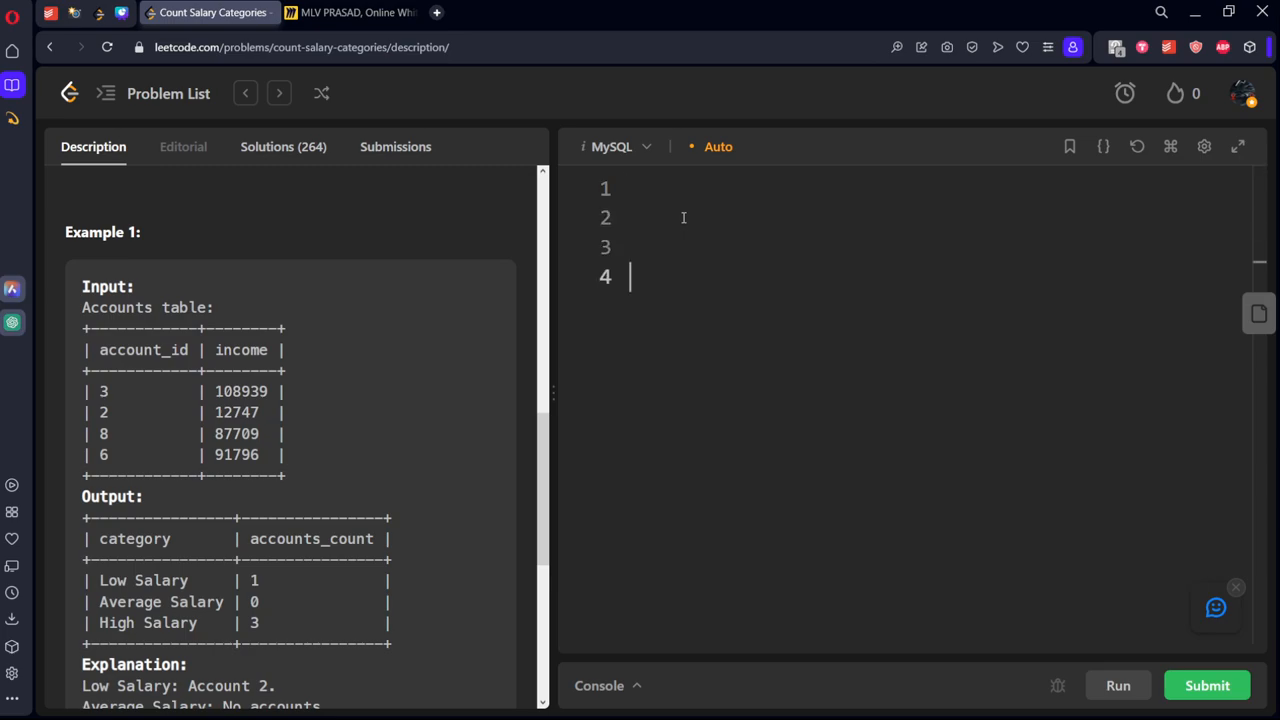
text(SELECT)
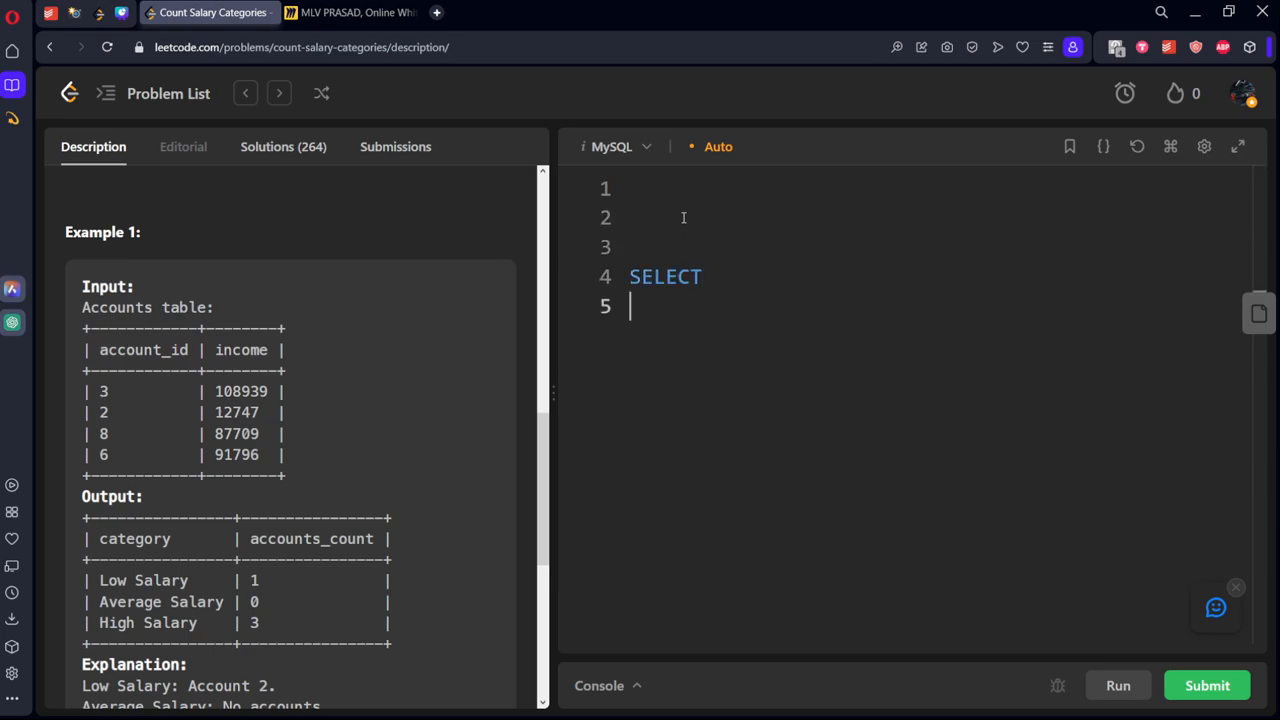
text(FROM a)
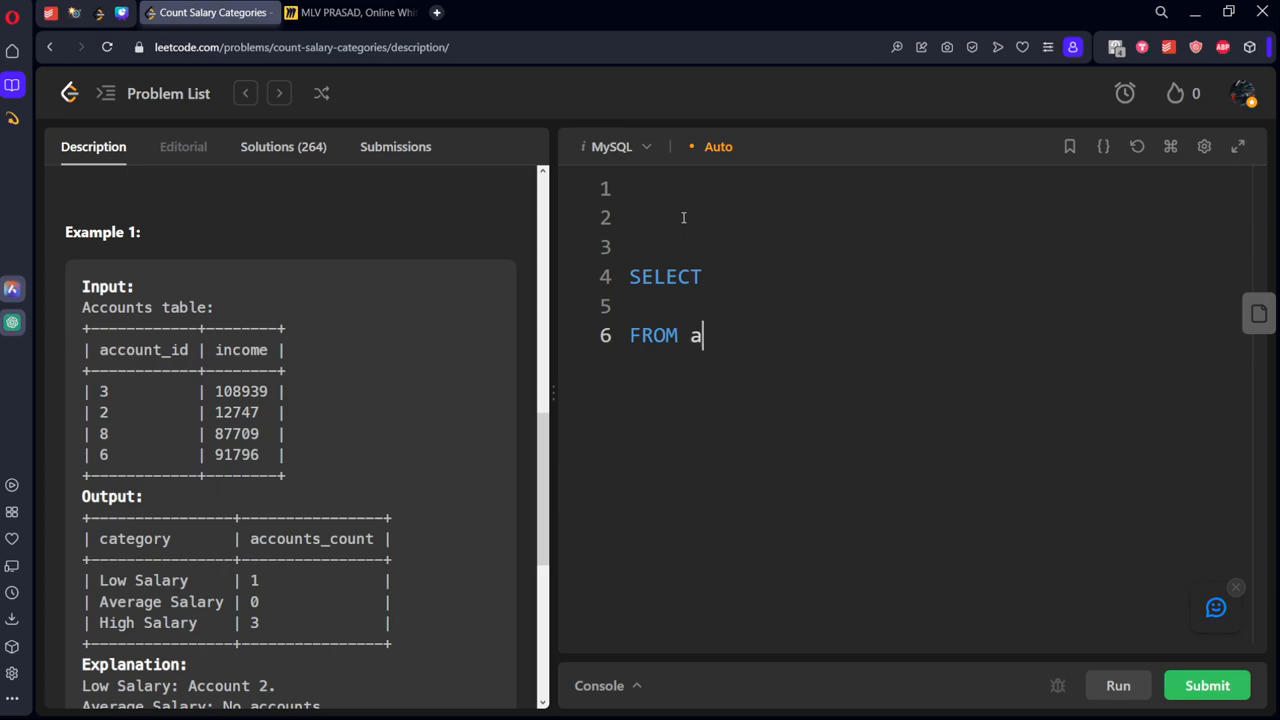
text(CCO)
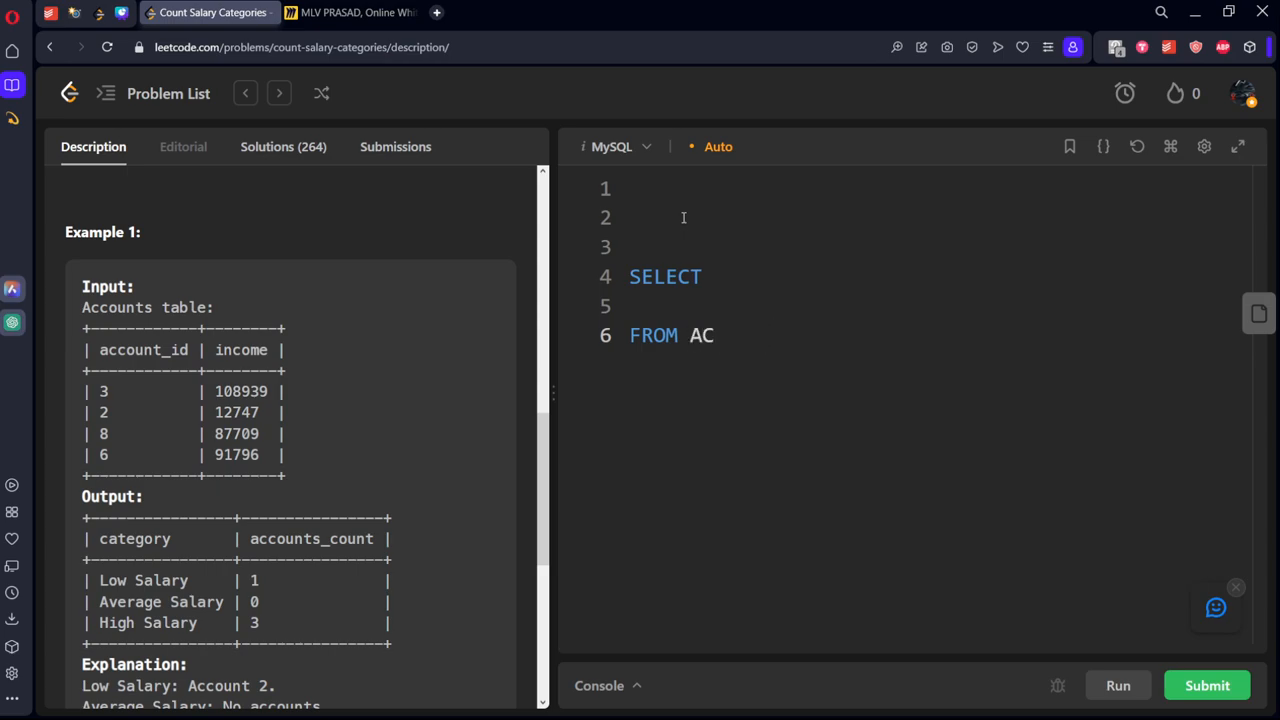
text(COU)
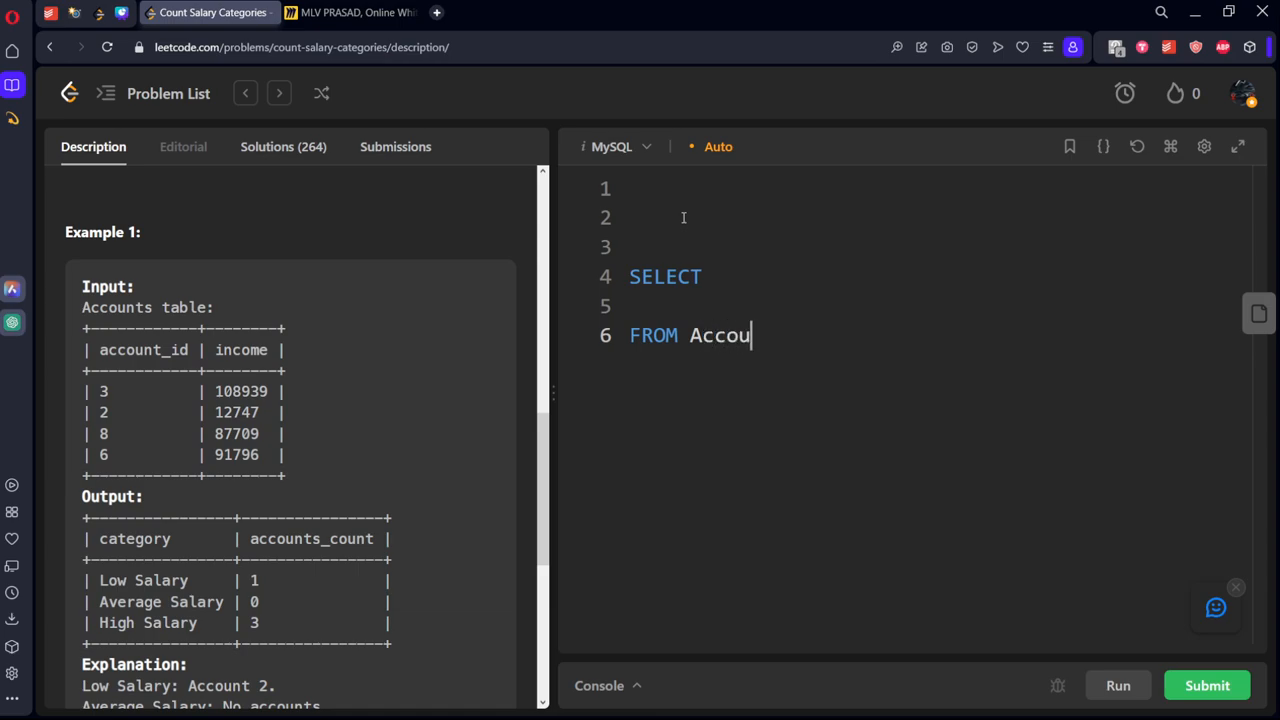
double_click(665, 276)
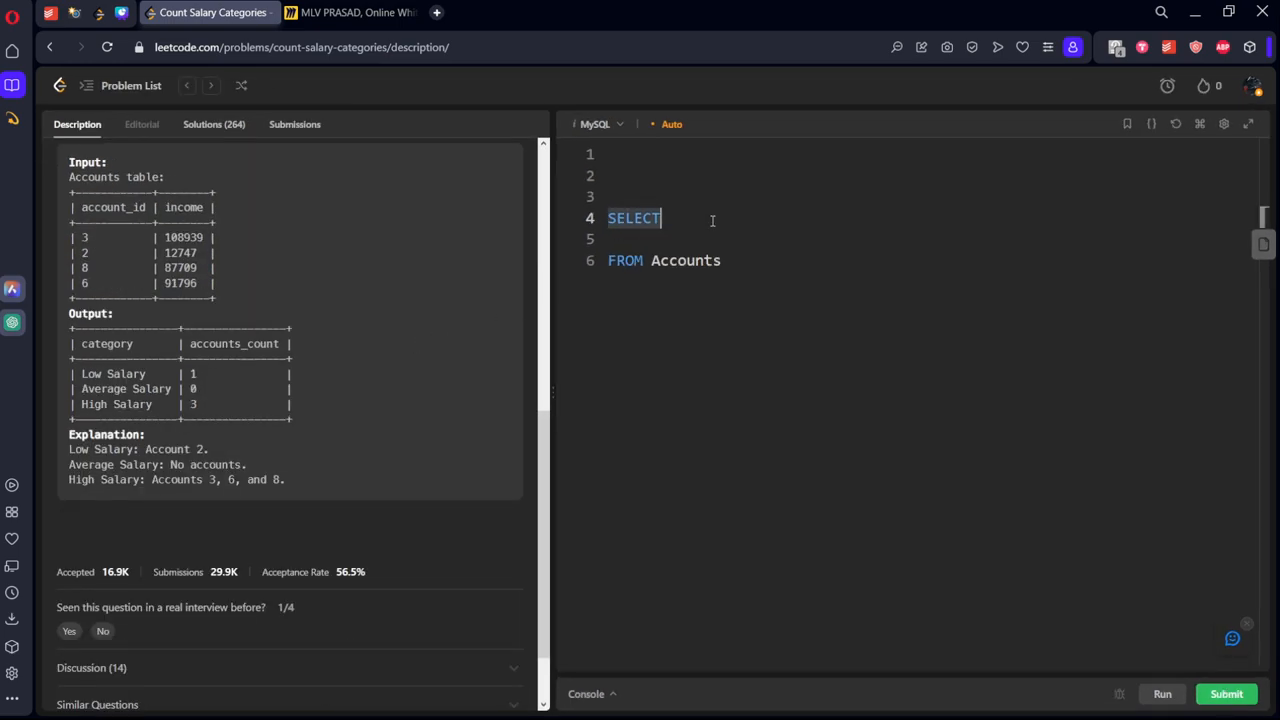
- Start the CASE with WHEN income < 20000 THEN 'Low Salary'
text(casee)
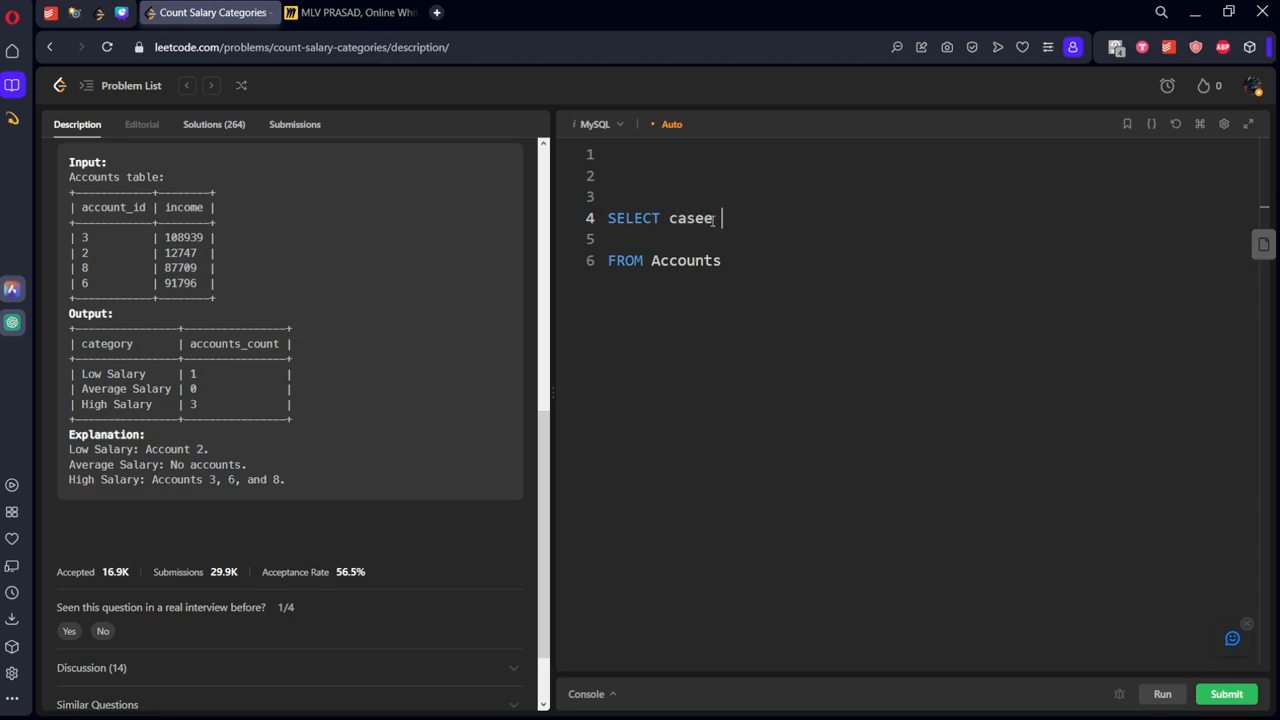
key(Backspace)
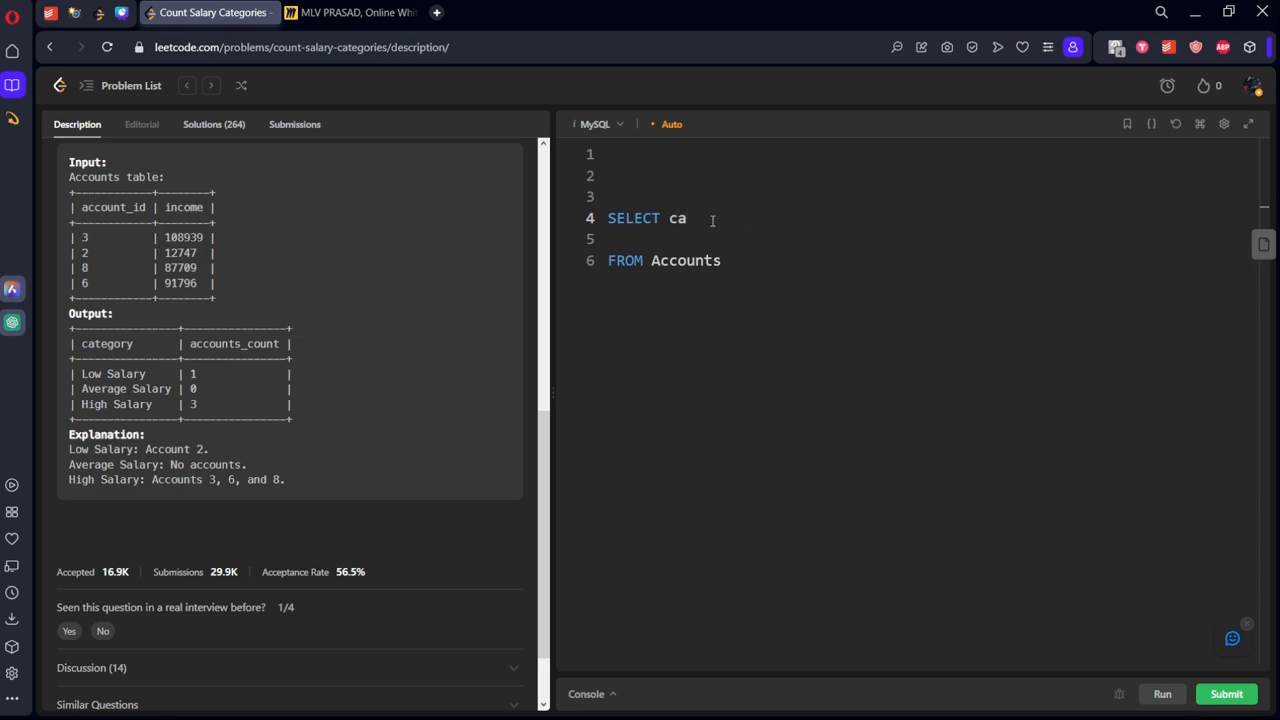
text(se when)
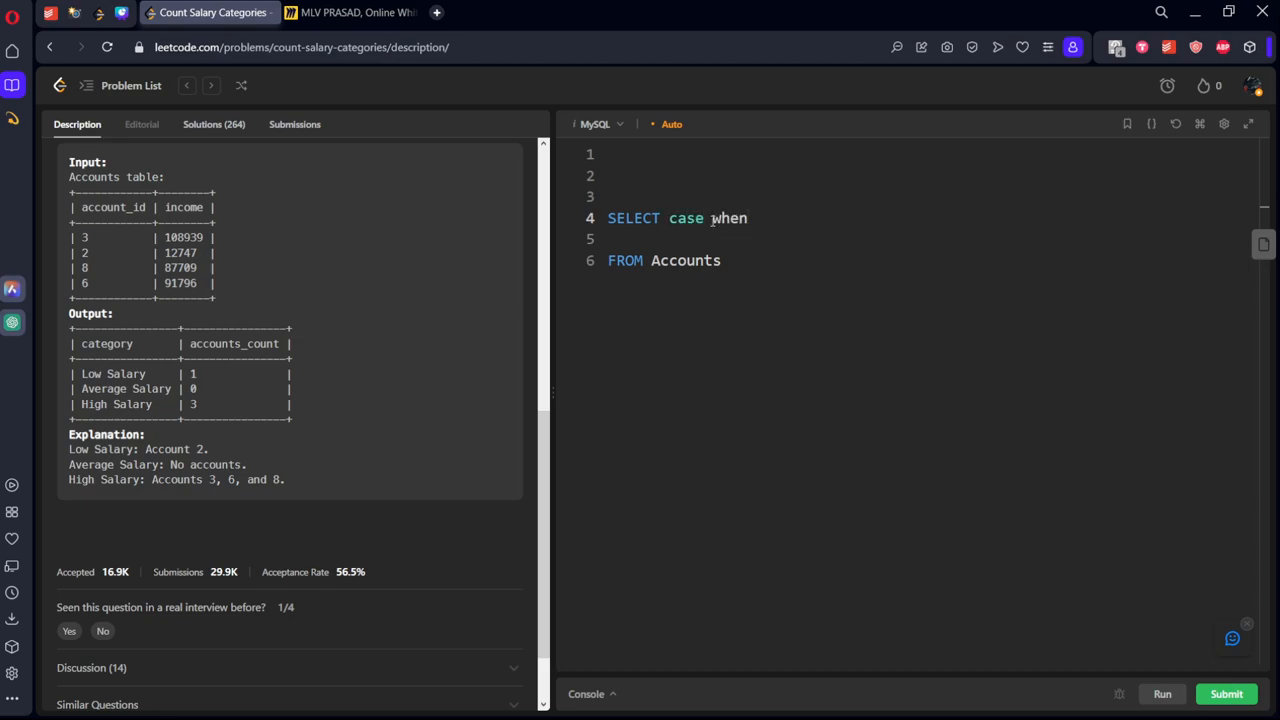
text(income)
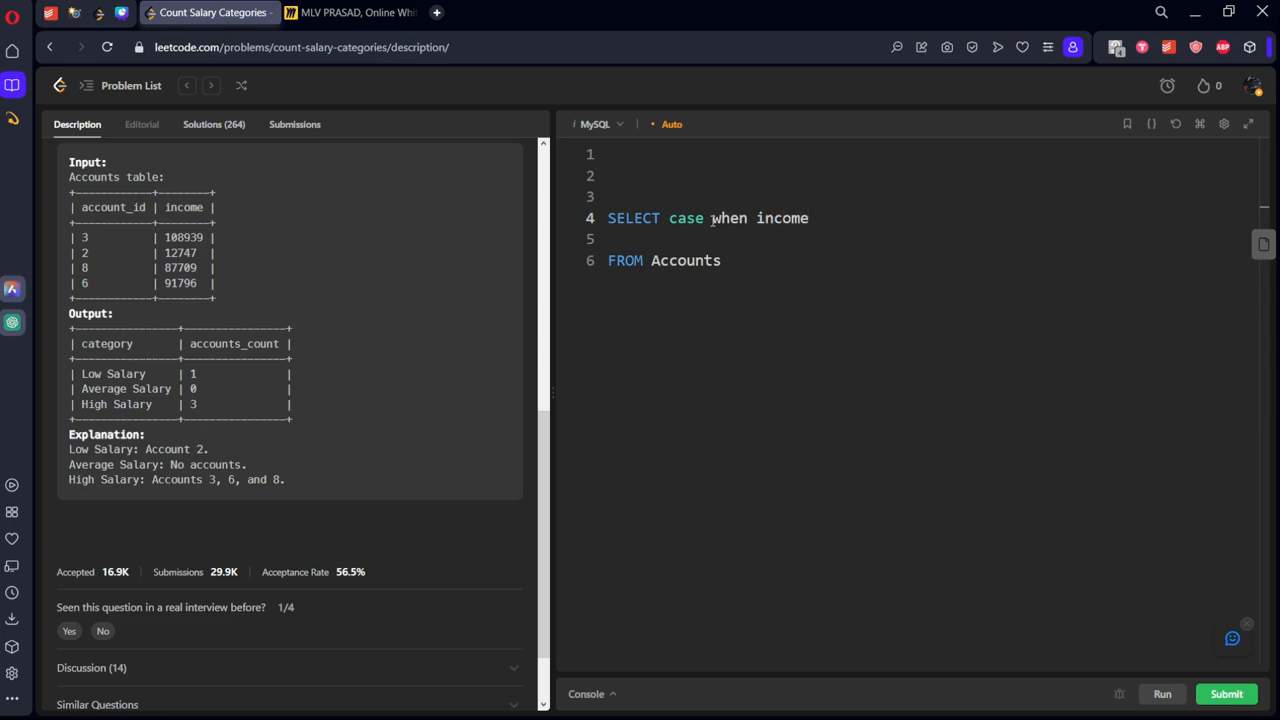
text(< 20000)
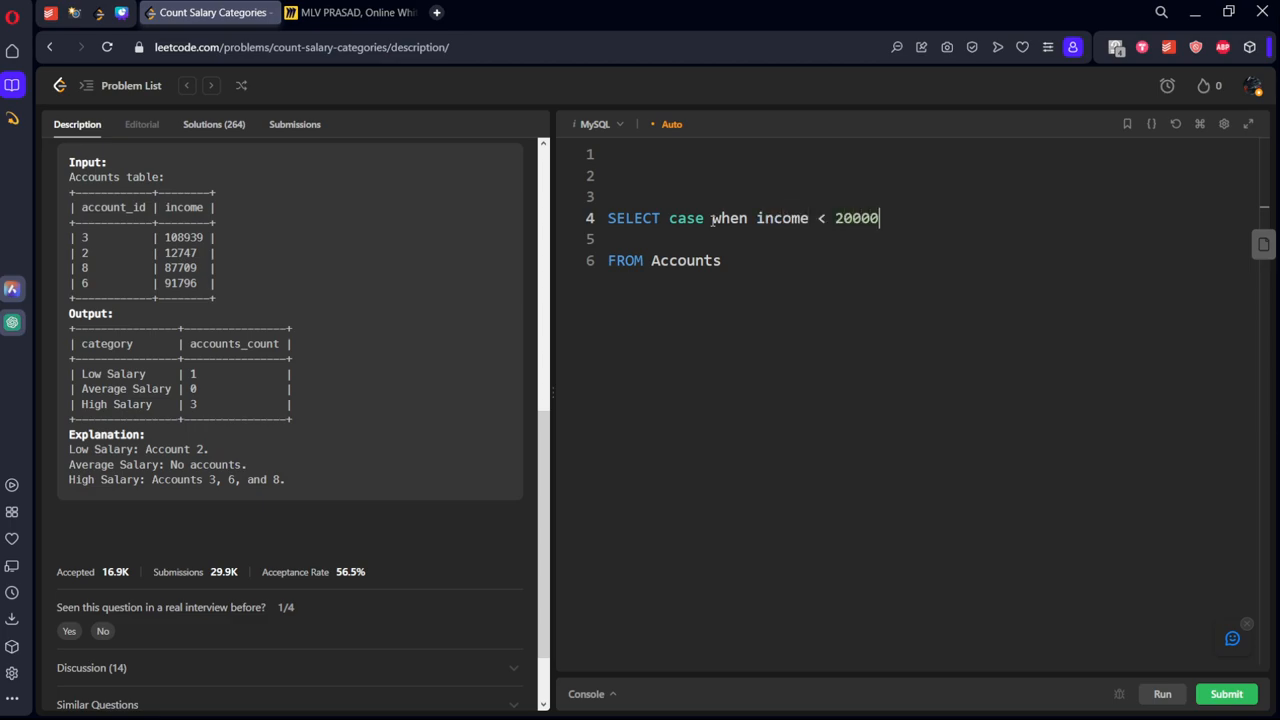
text(t)
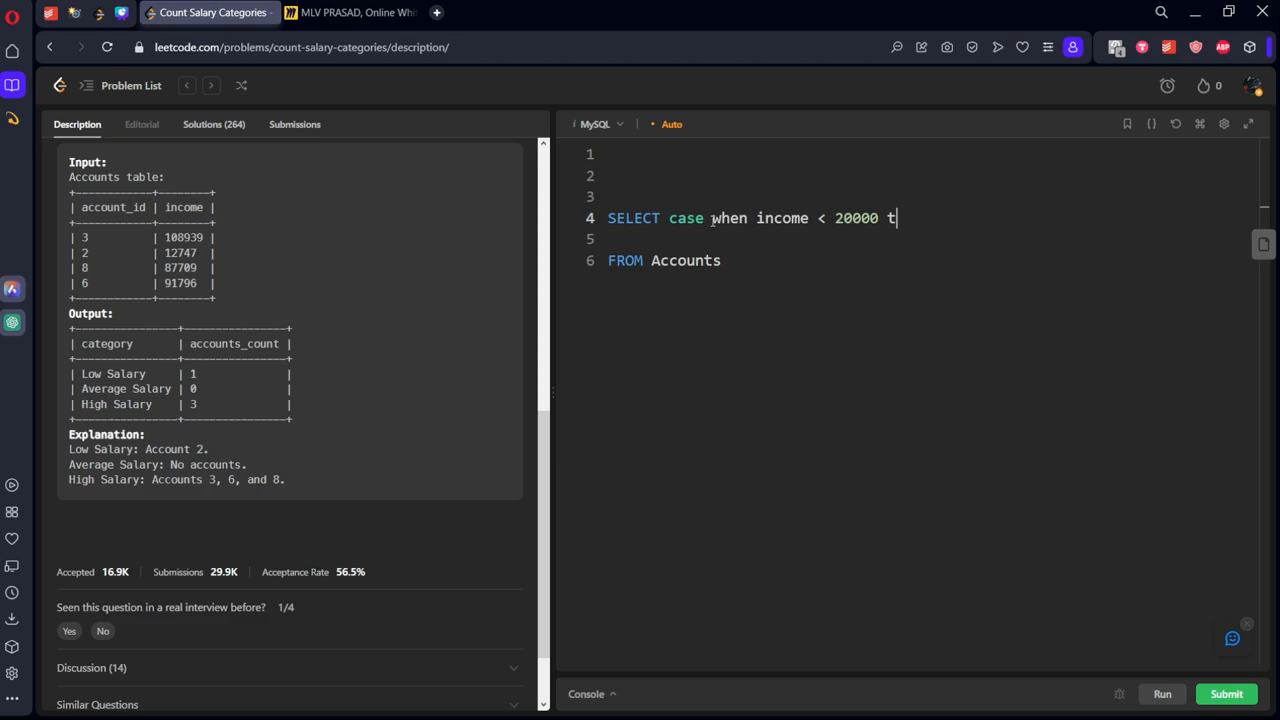
text(hen '')
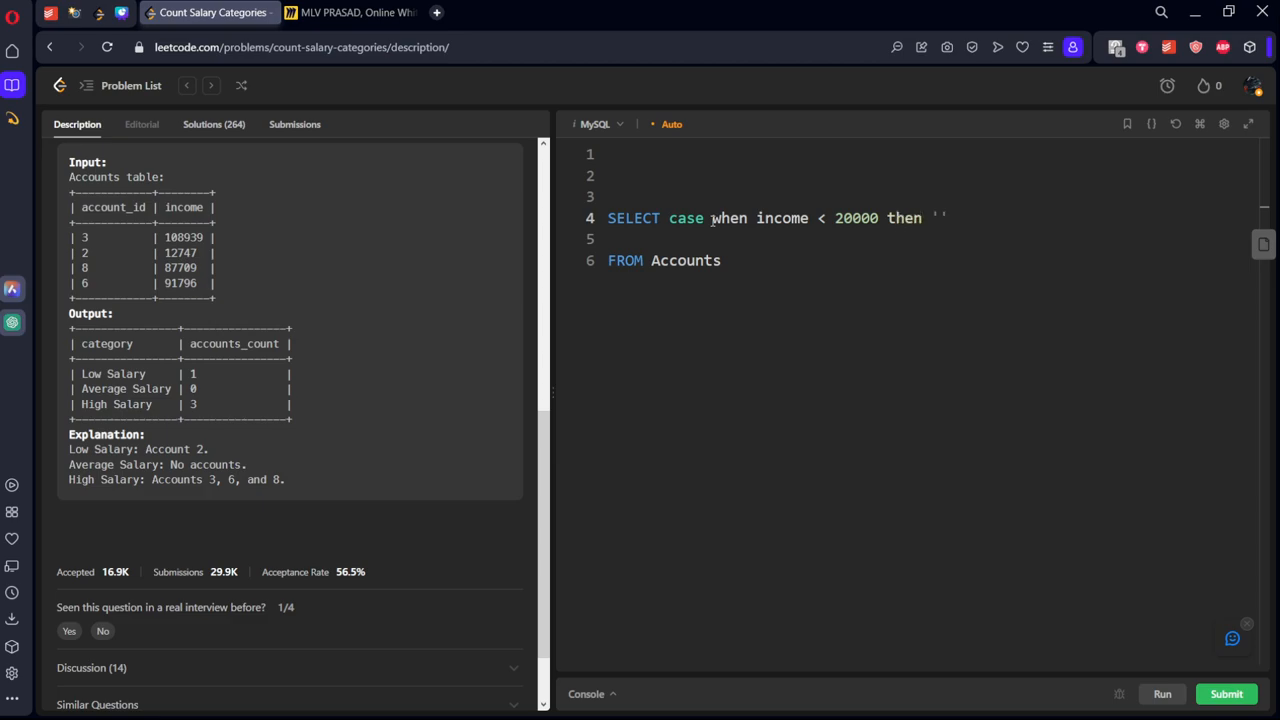
text(Low Sa)
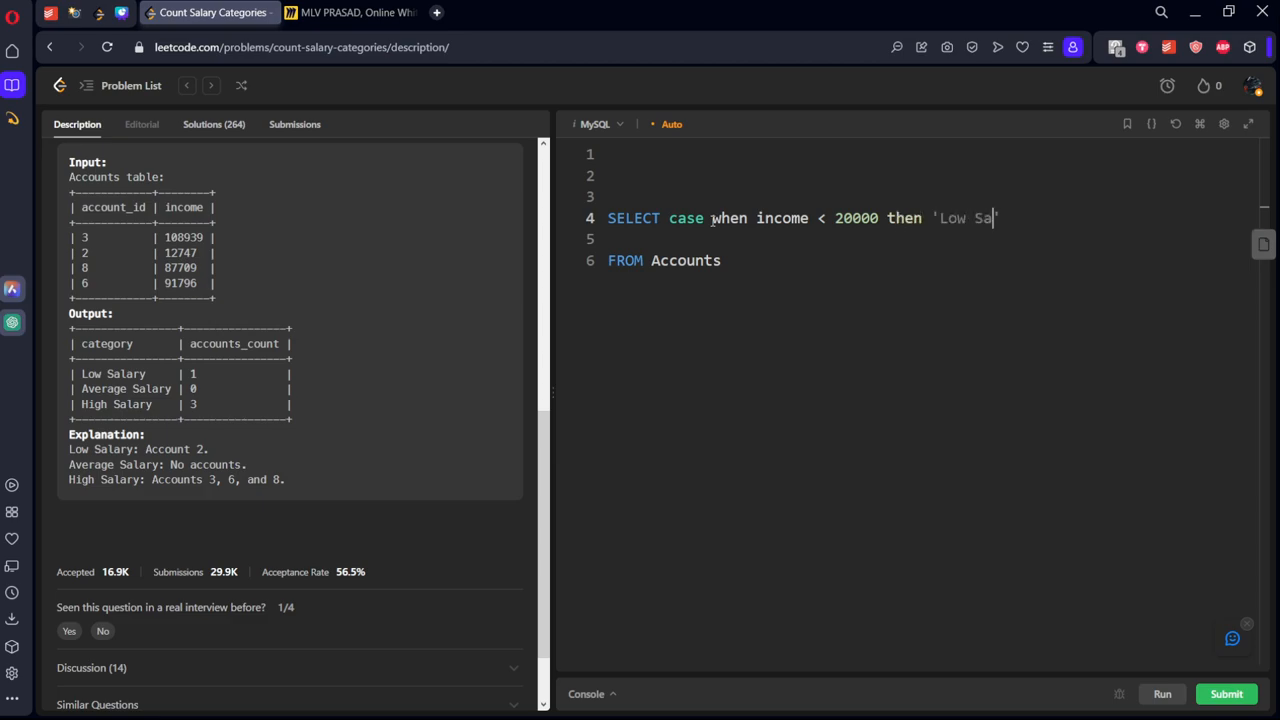
text(lary')
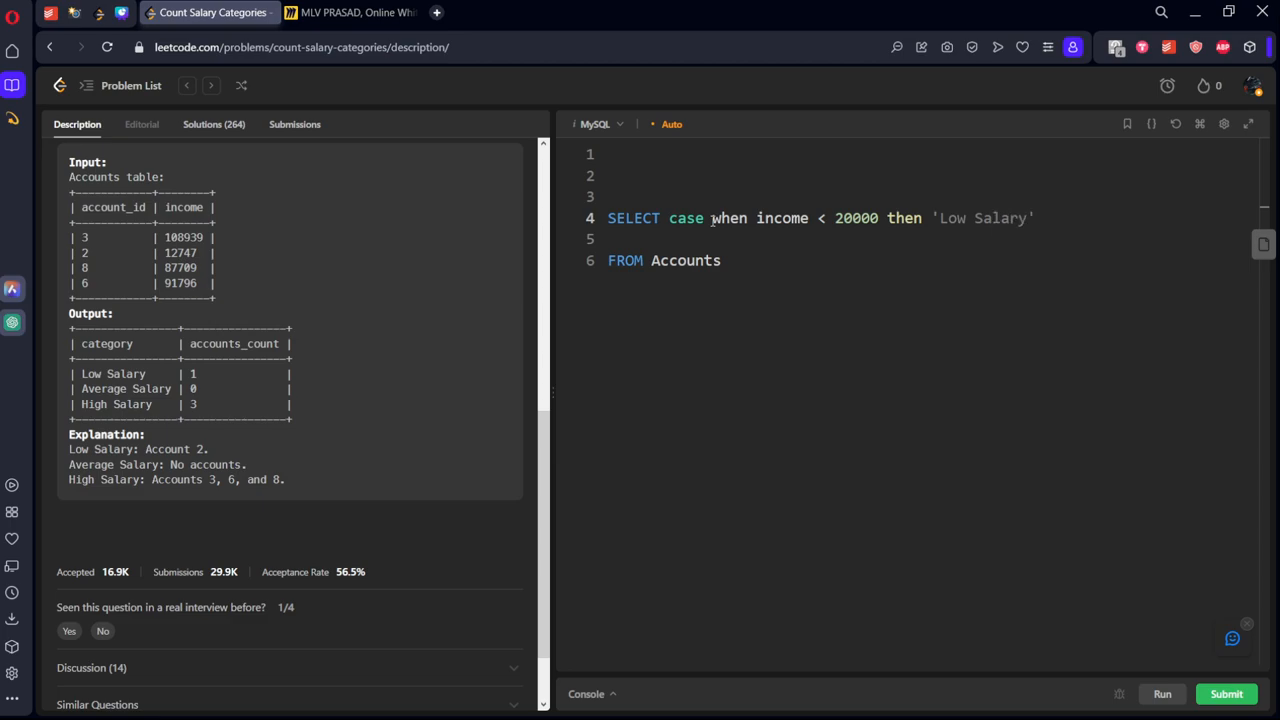
key(enter)
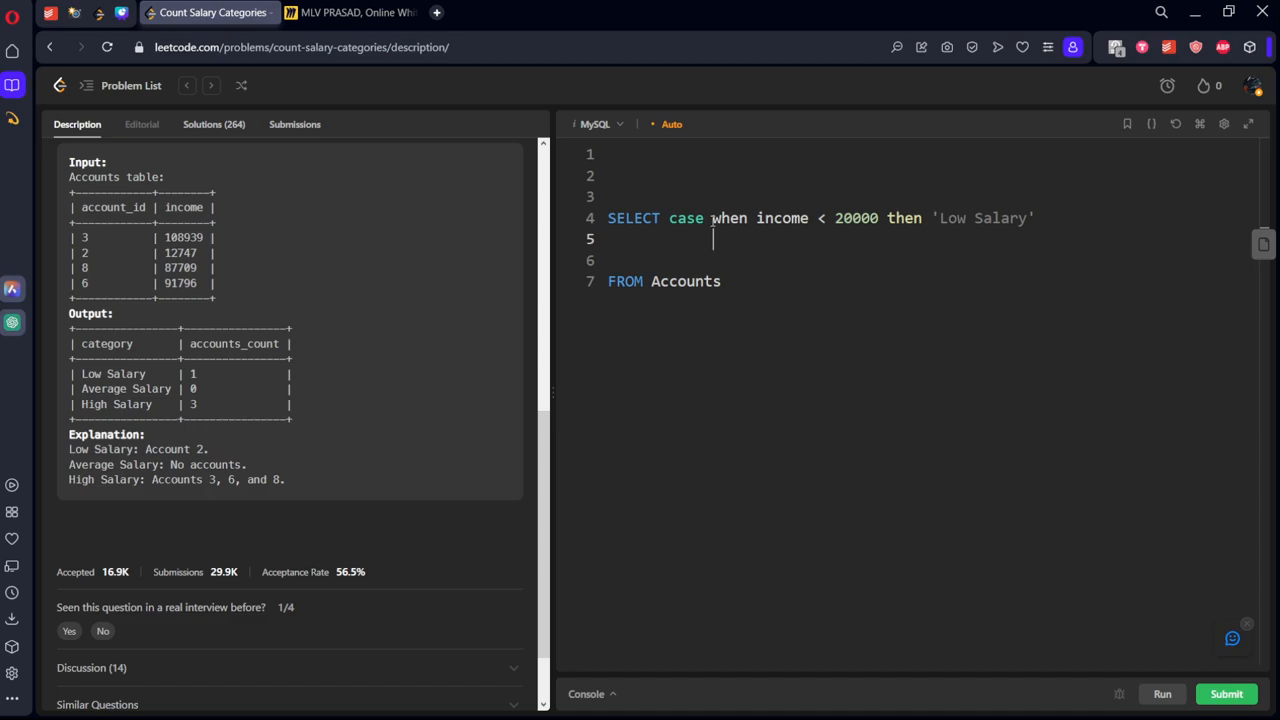
- Add WHEN income <= 50000 THEN 'Average Salary', ELSE 'High Salary', END AS category
text(when income <)
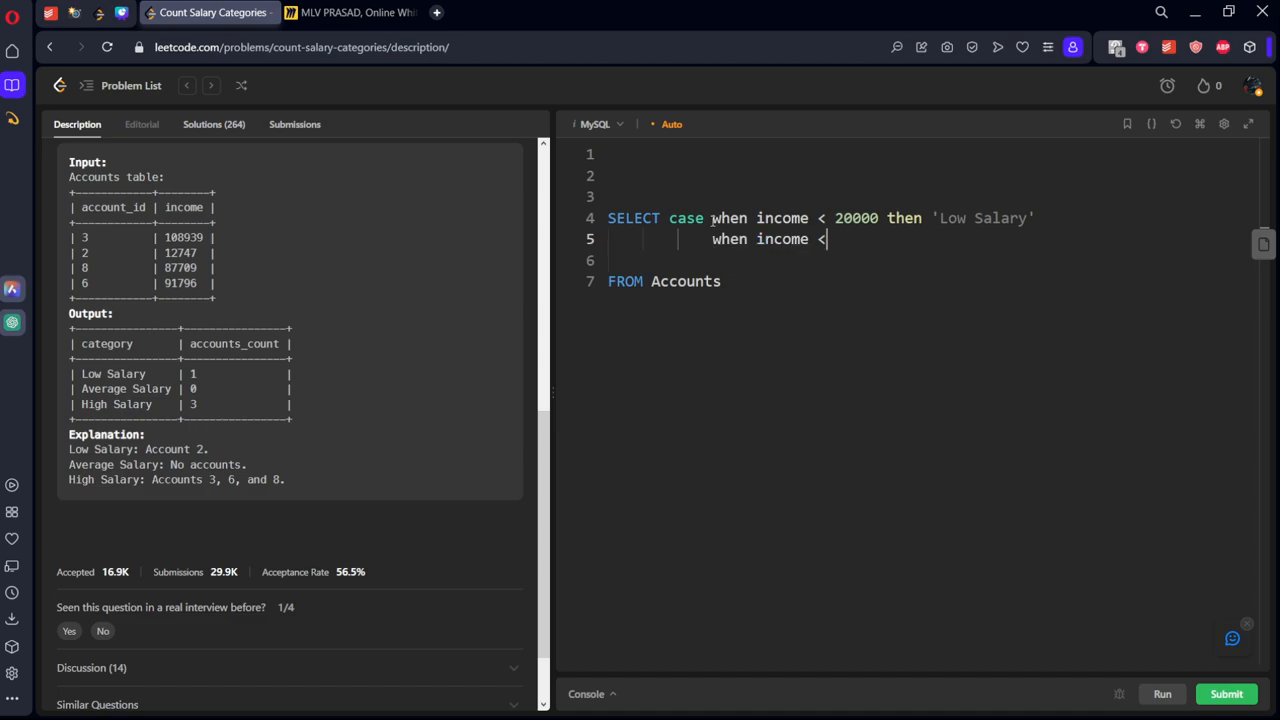
text(=)
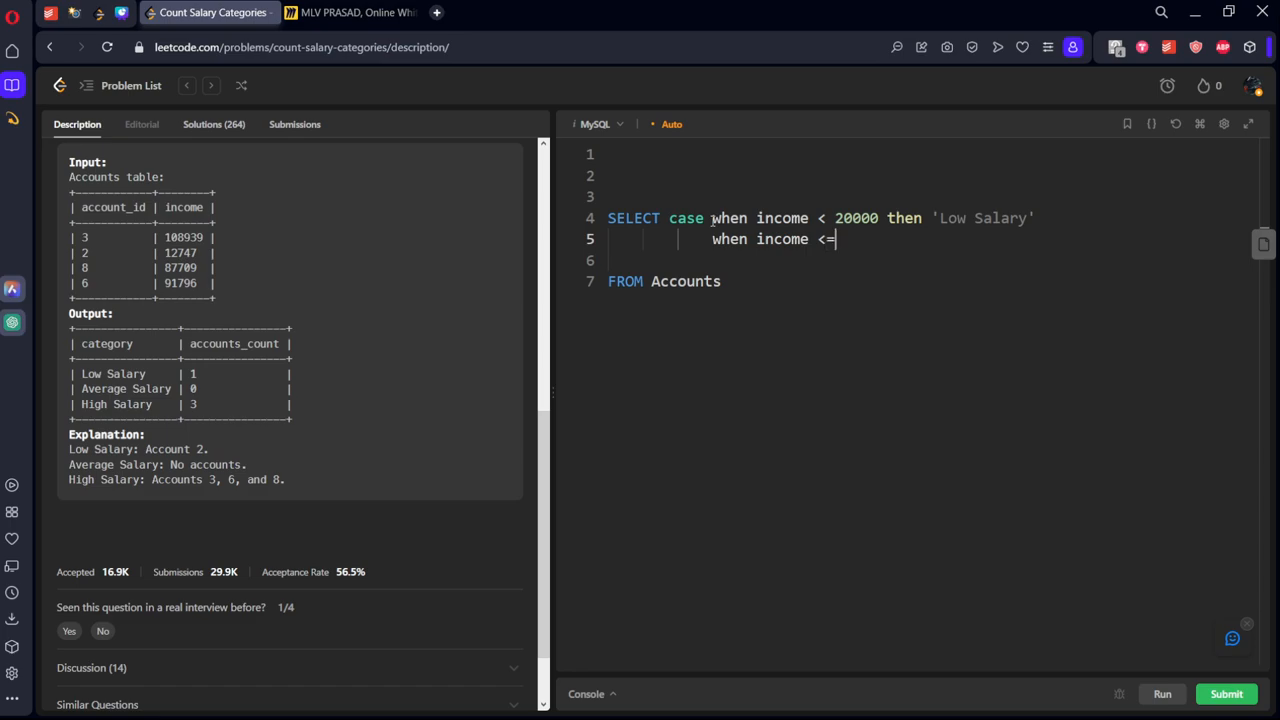
text(5)
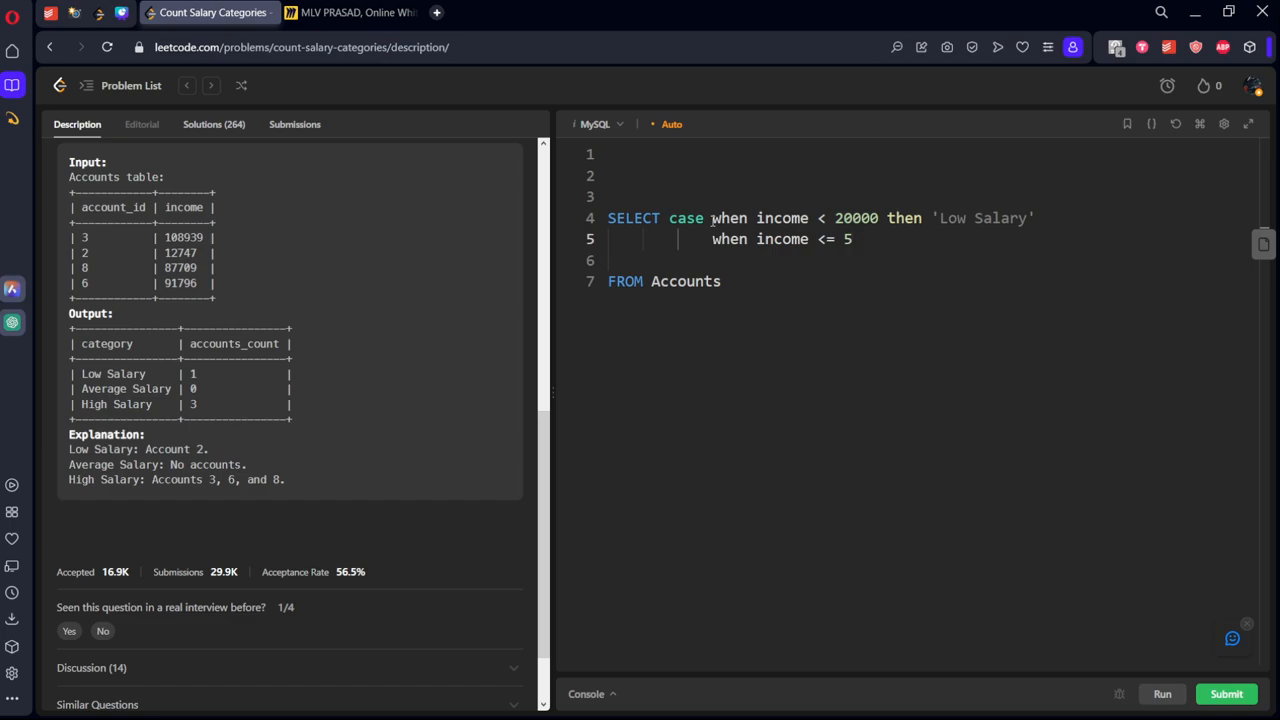
text(0000)
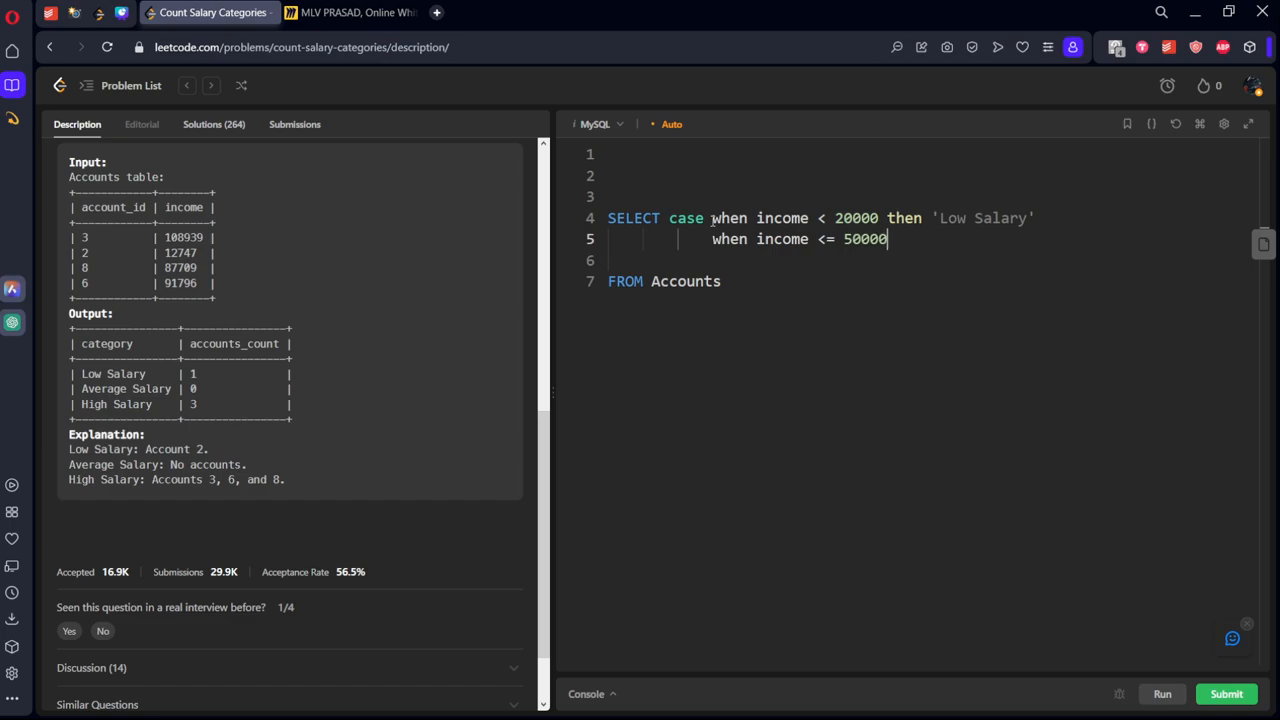
text(then)
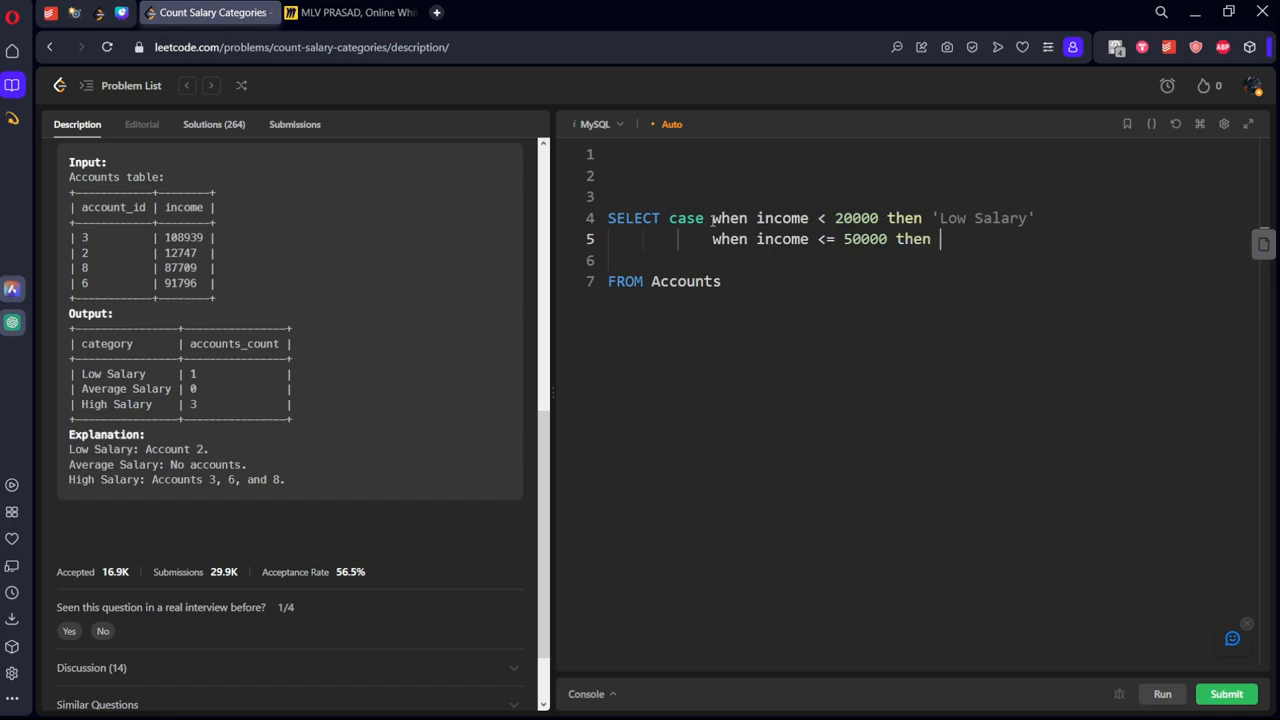
text('')
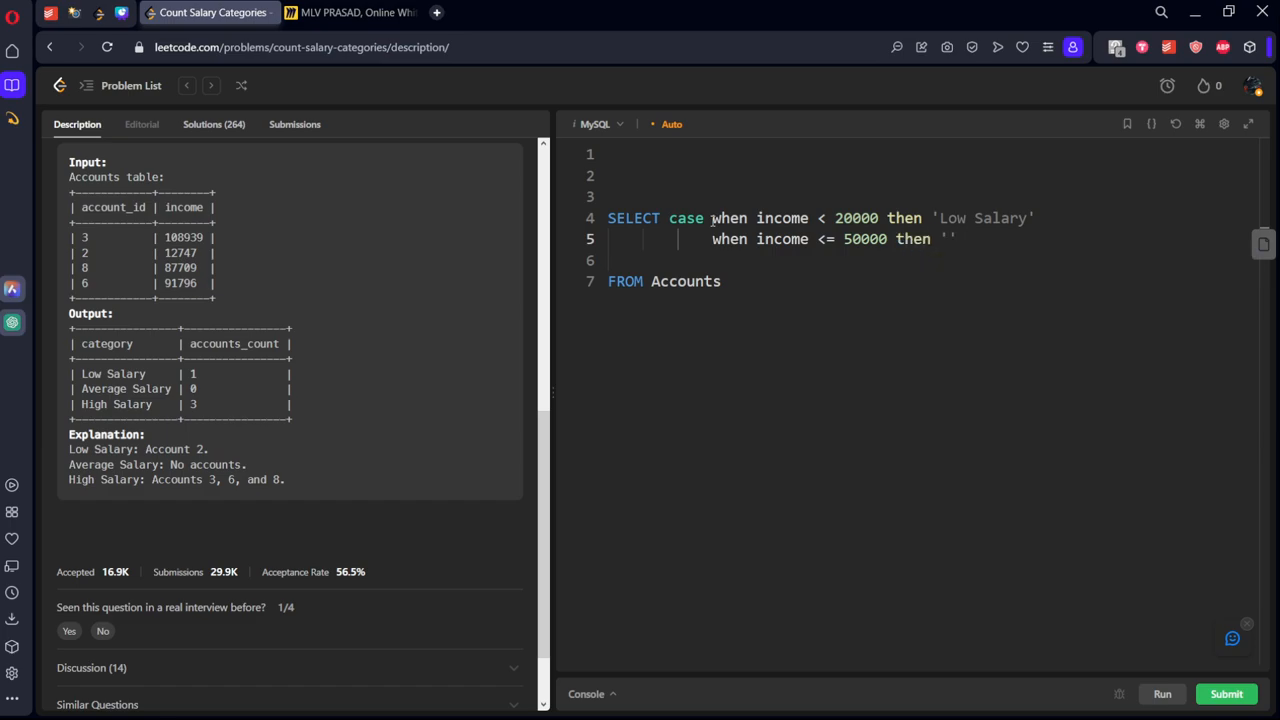
text(Average)
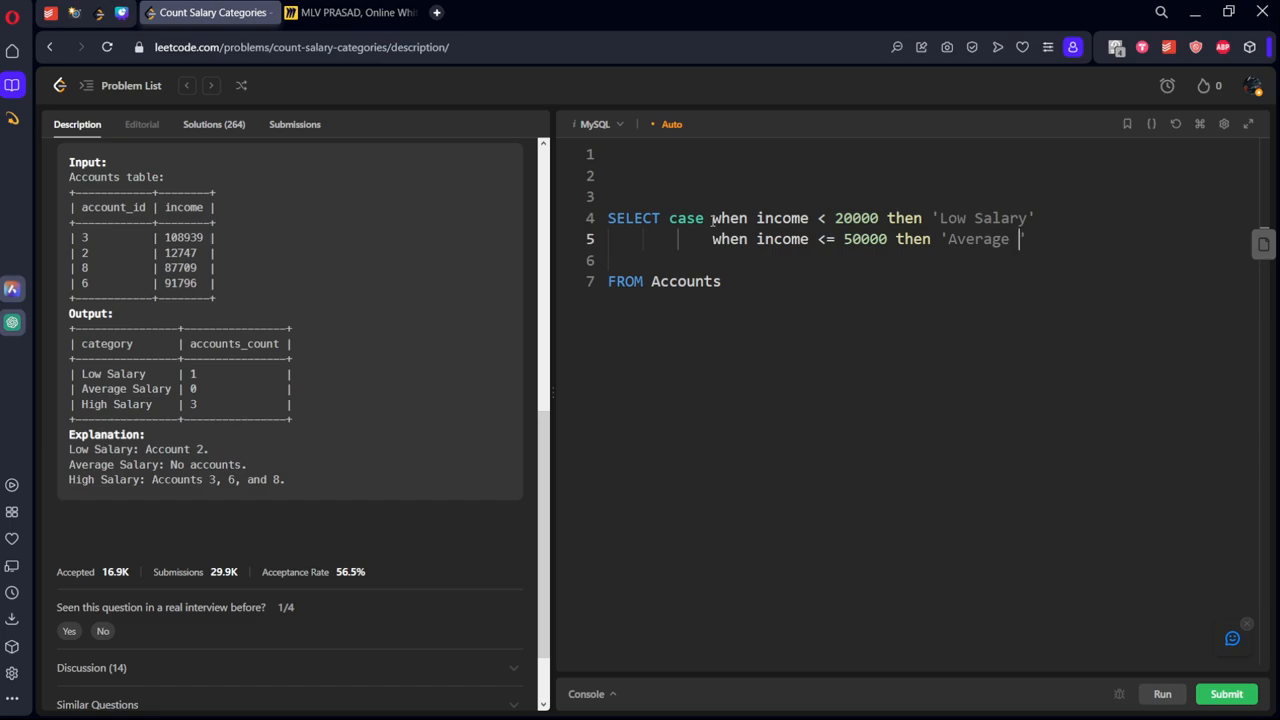
text(Salary)
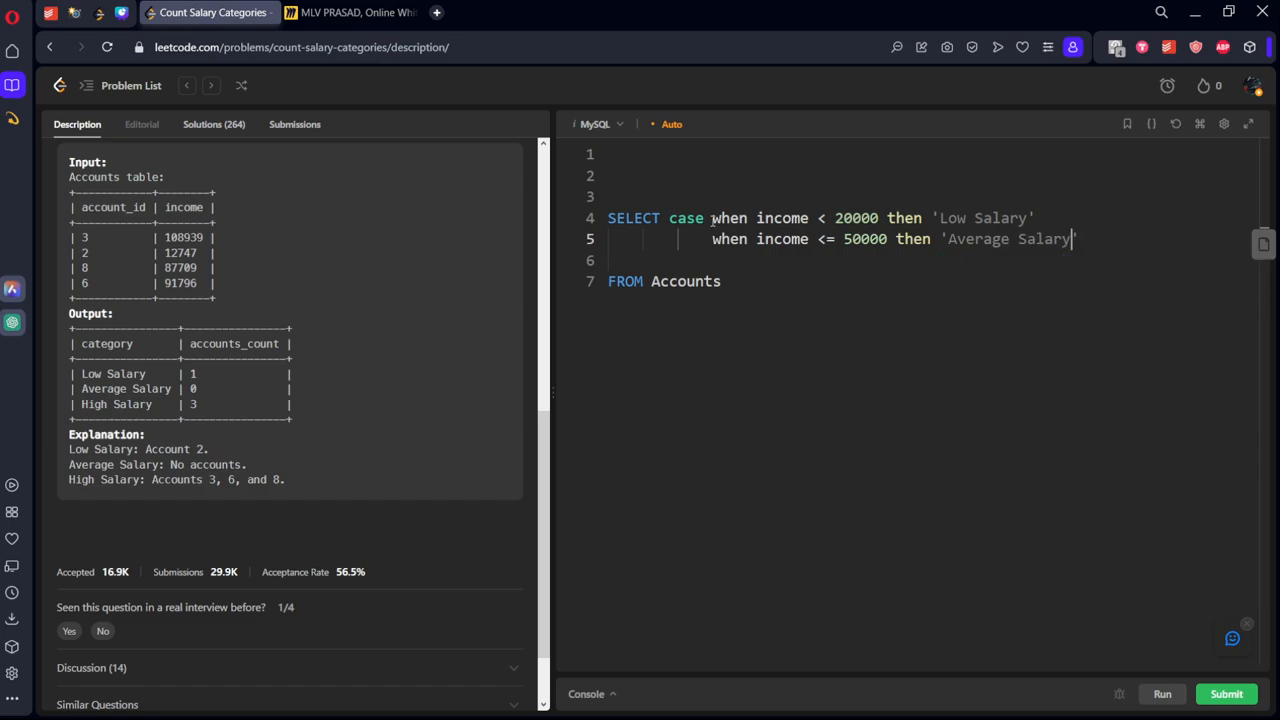
text(els)
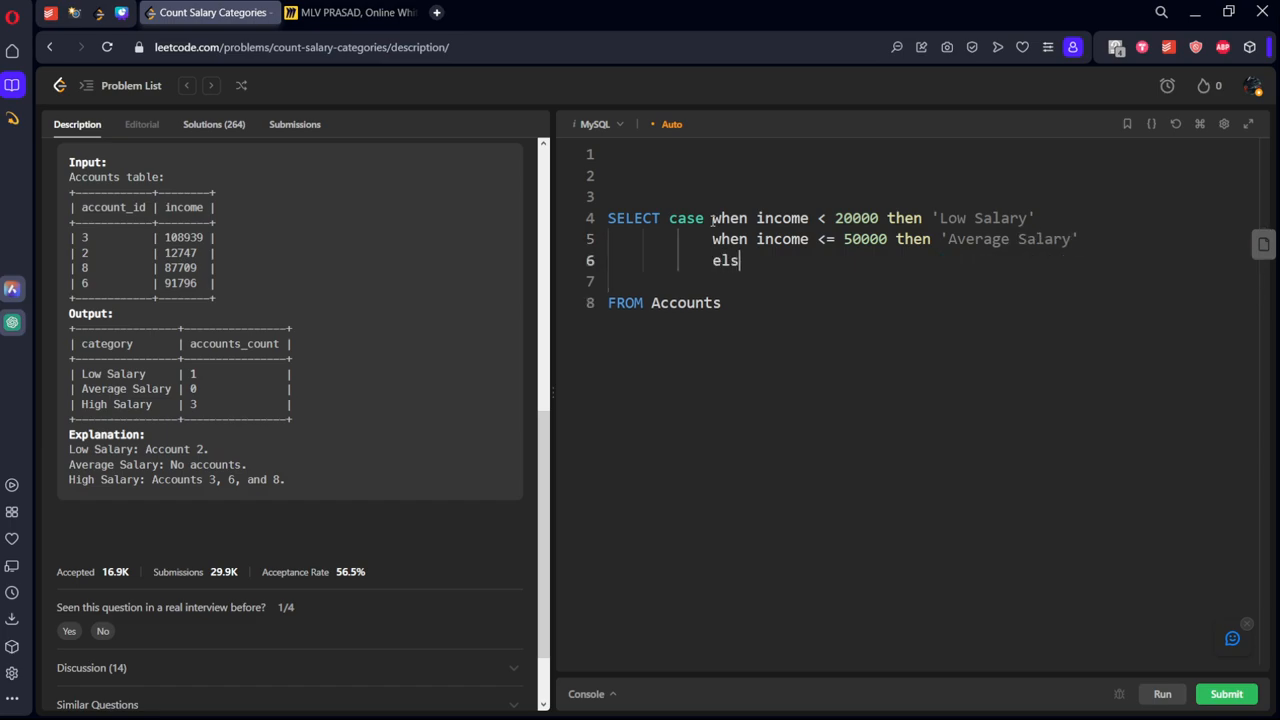
text(e)
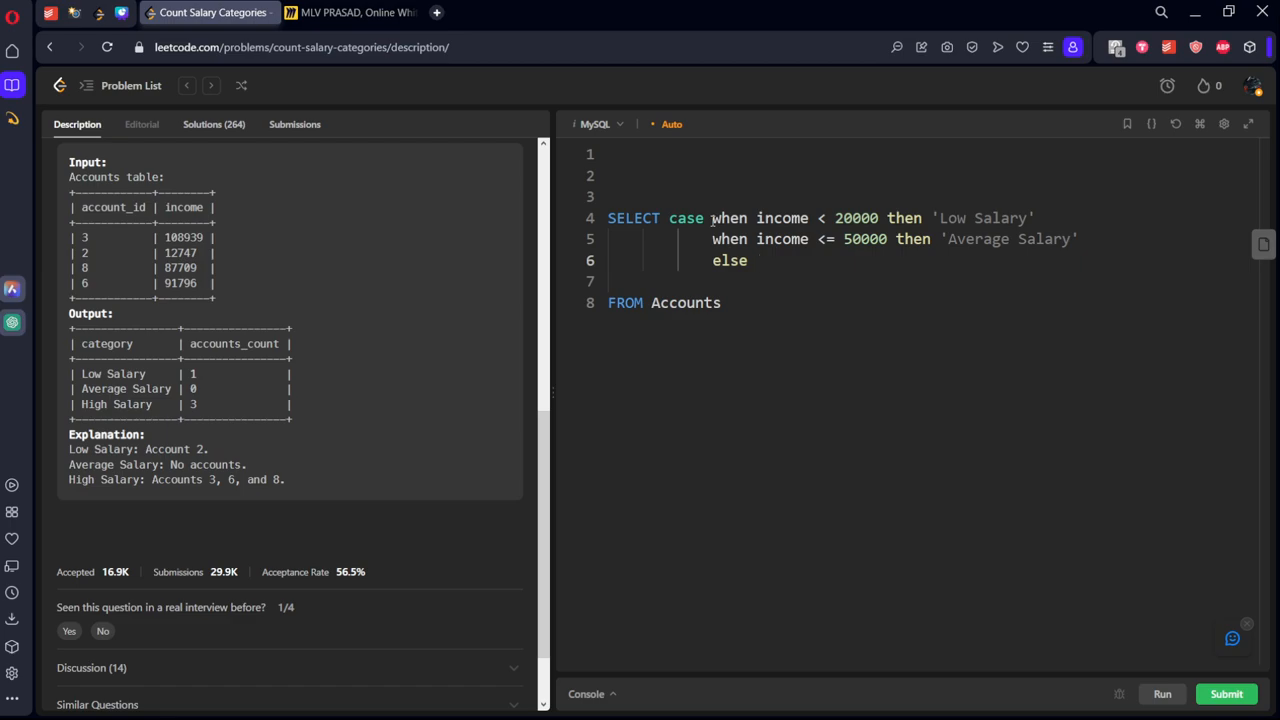
text('high')
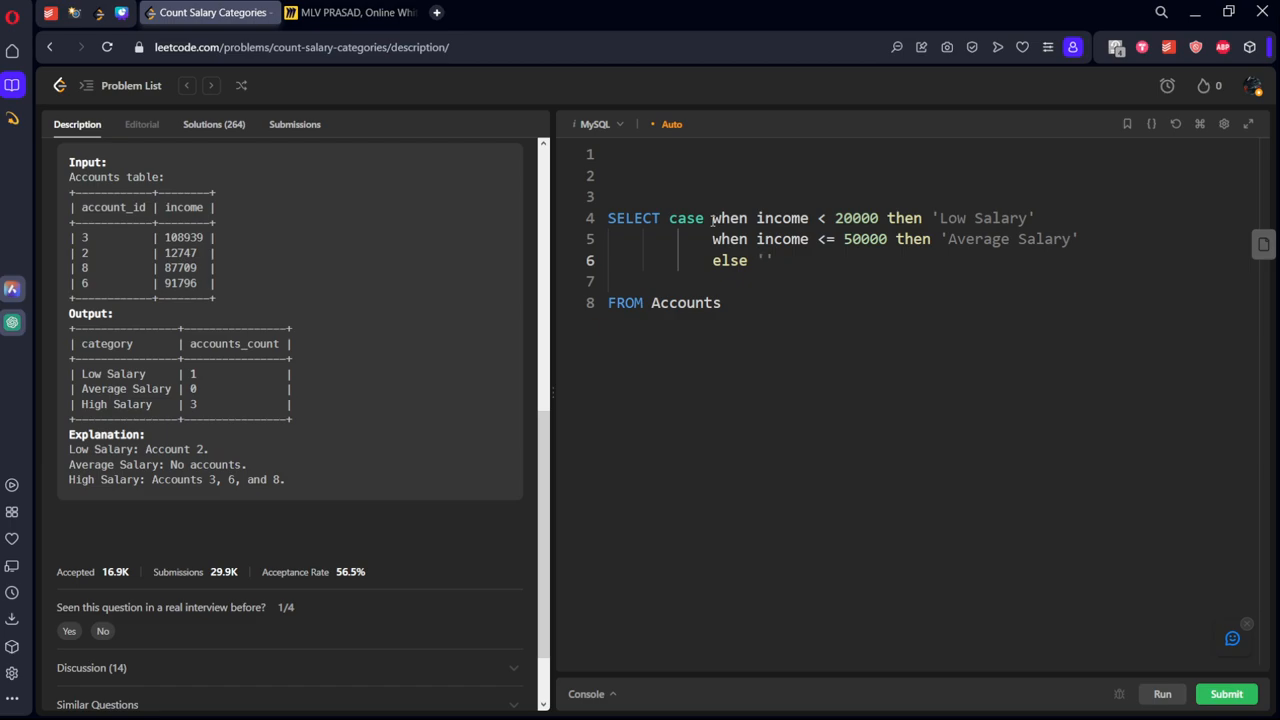
text(High Salary)
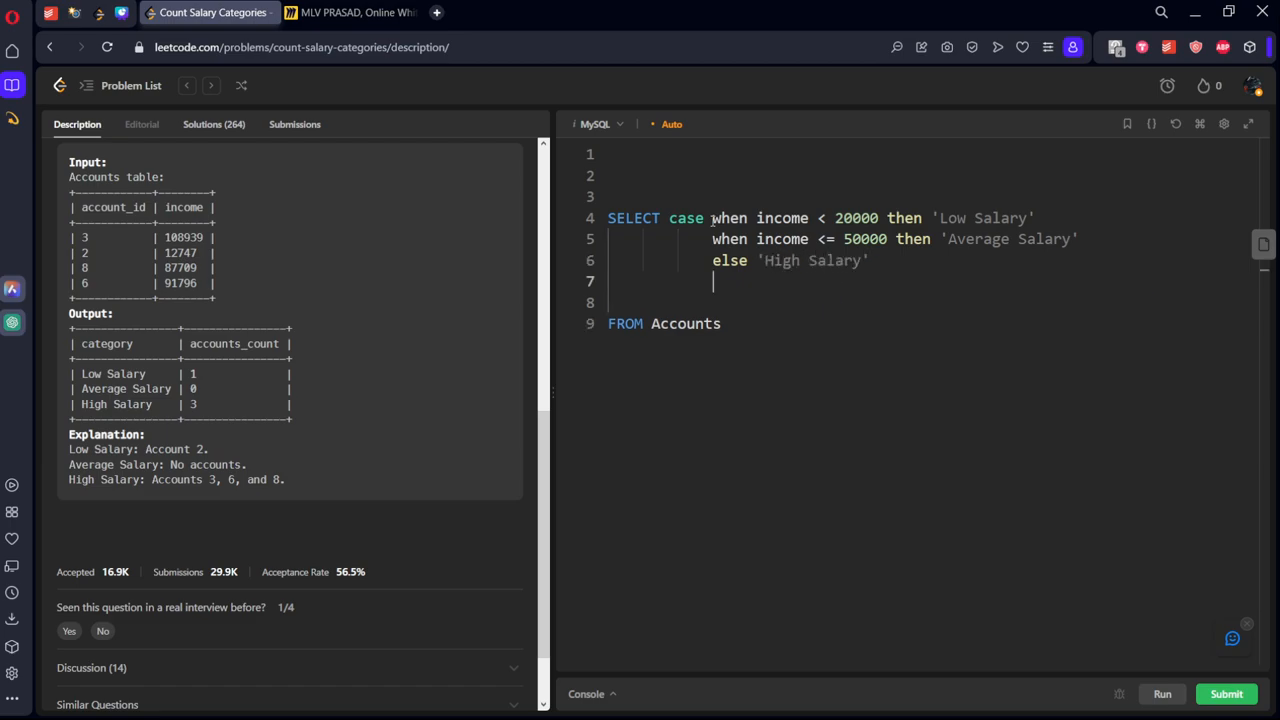
text(end as)
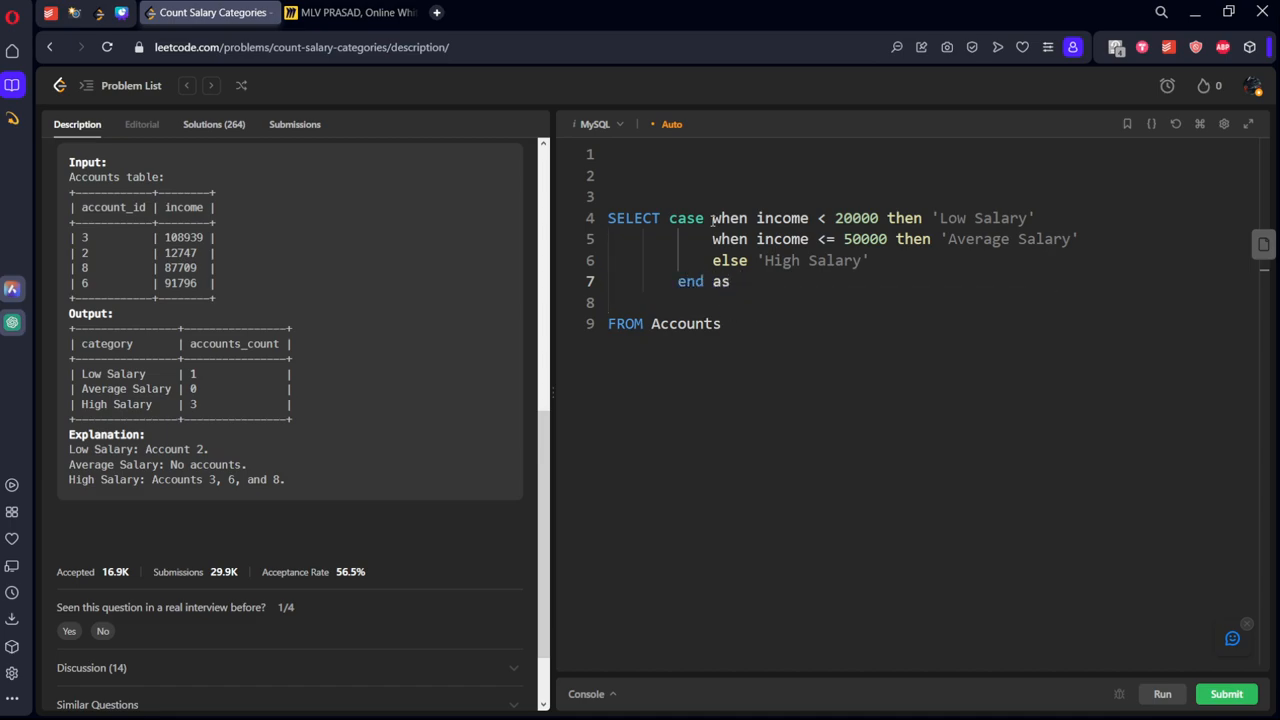
text(category)
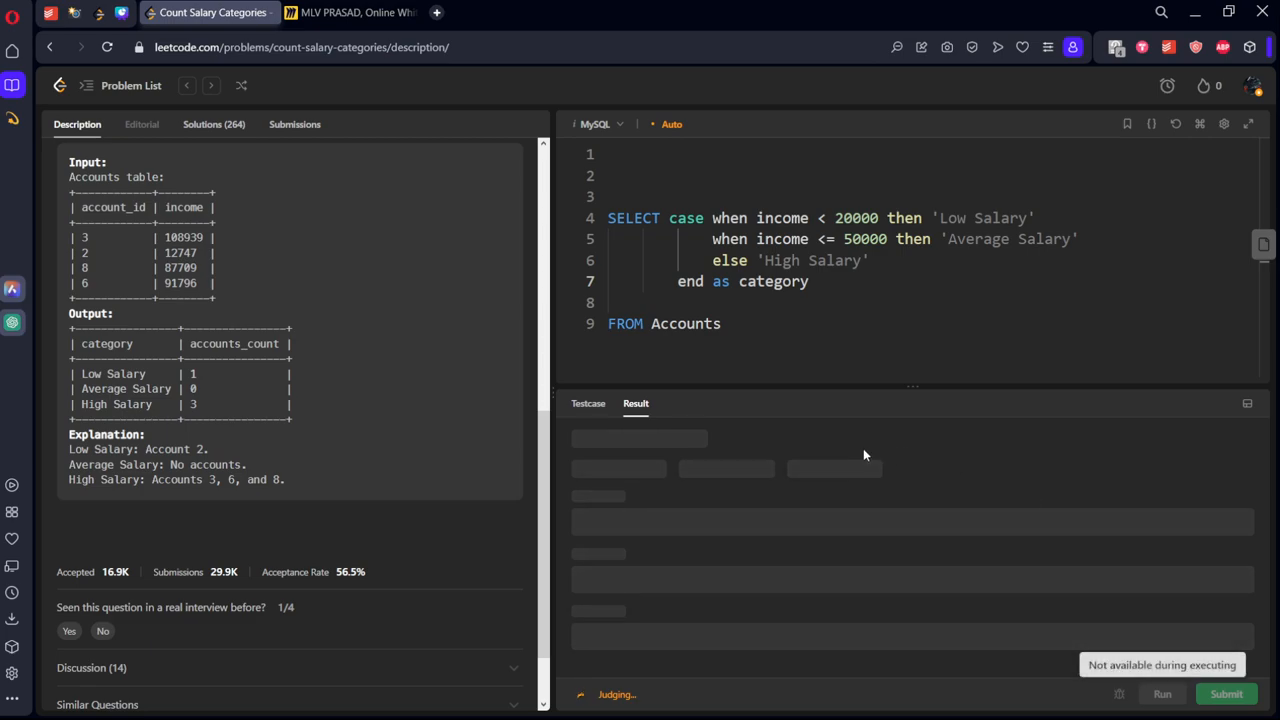
mouse_move(894, 512)
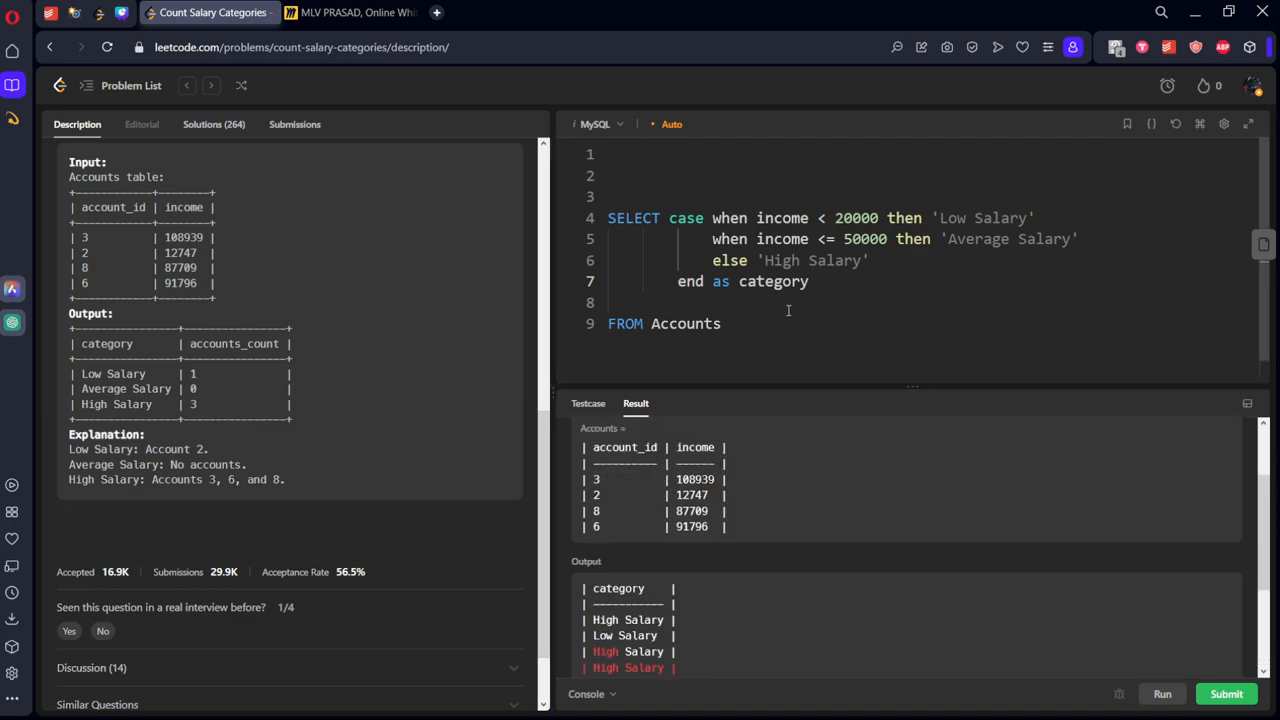
- Place the cursor on the blank line above SELECT
click(615, 196)
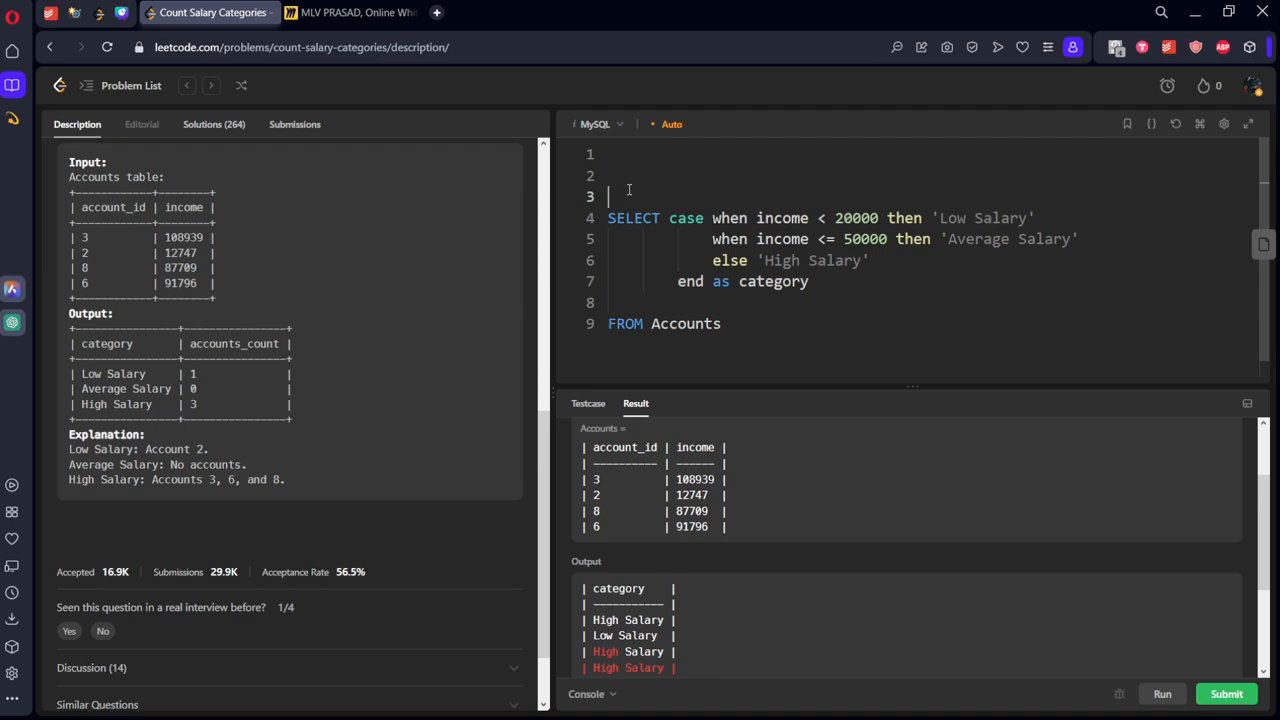
- Wrap the query in 'with cte as (...)' and add 'from cte group by category'
text(with cte)
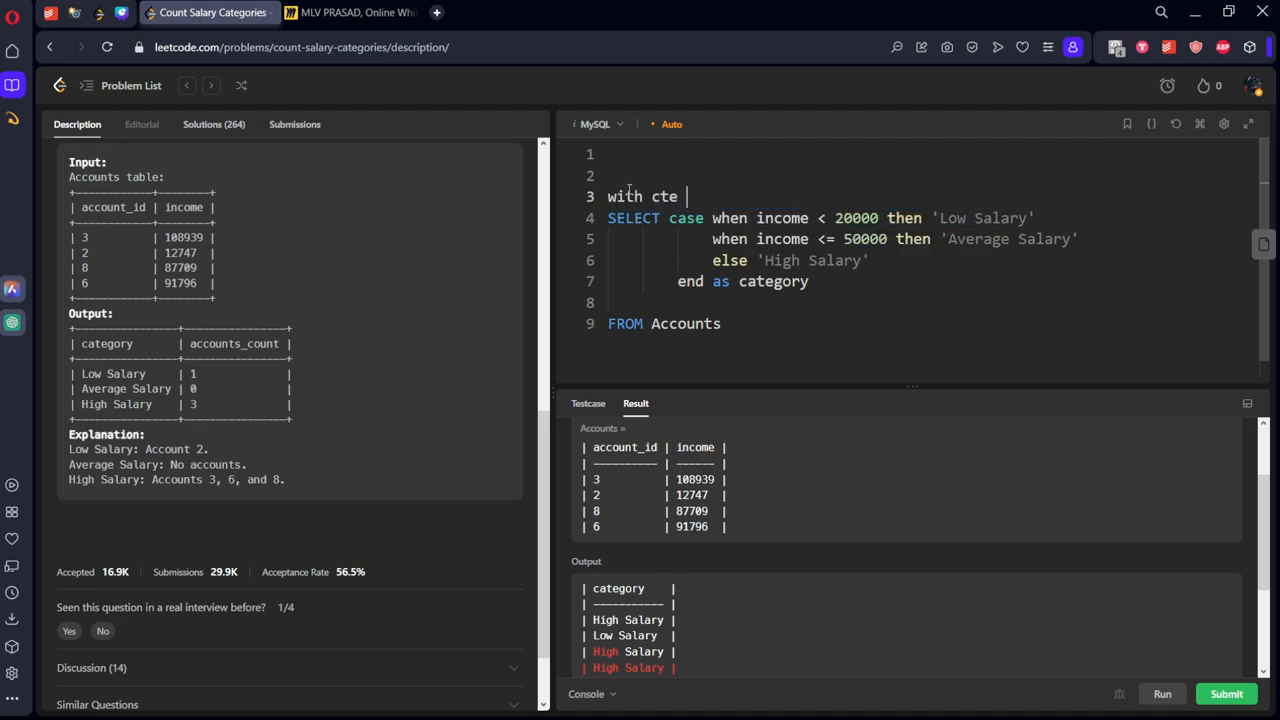
text(as ())
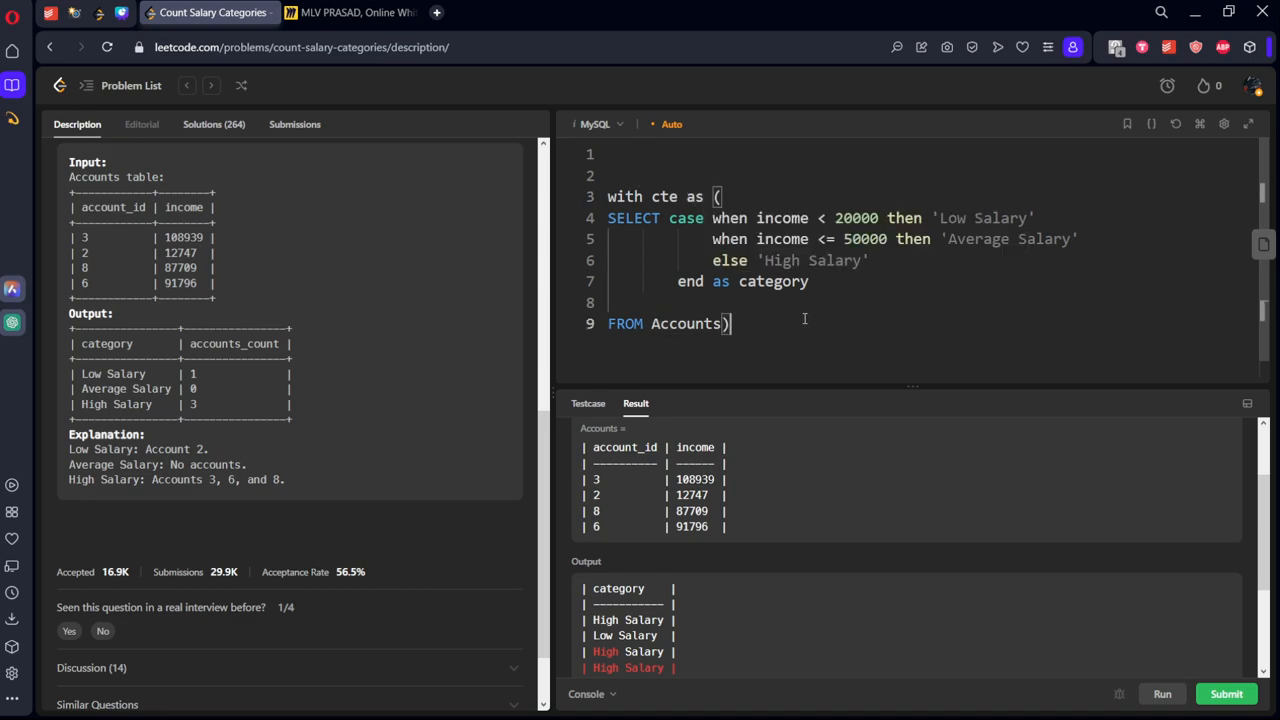
text(from cte)
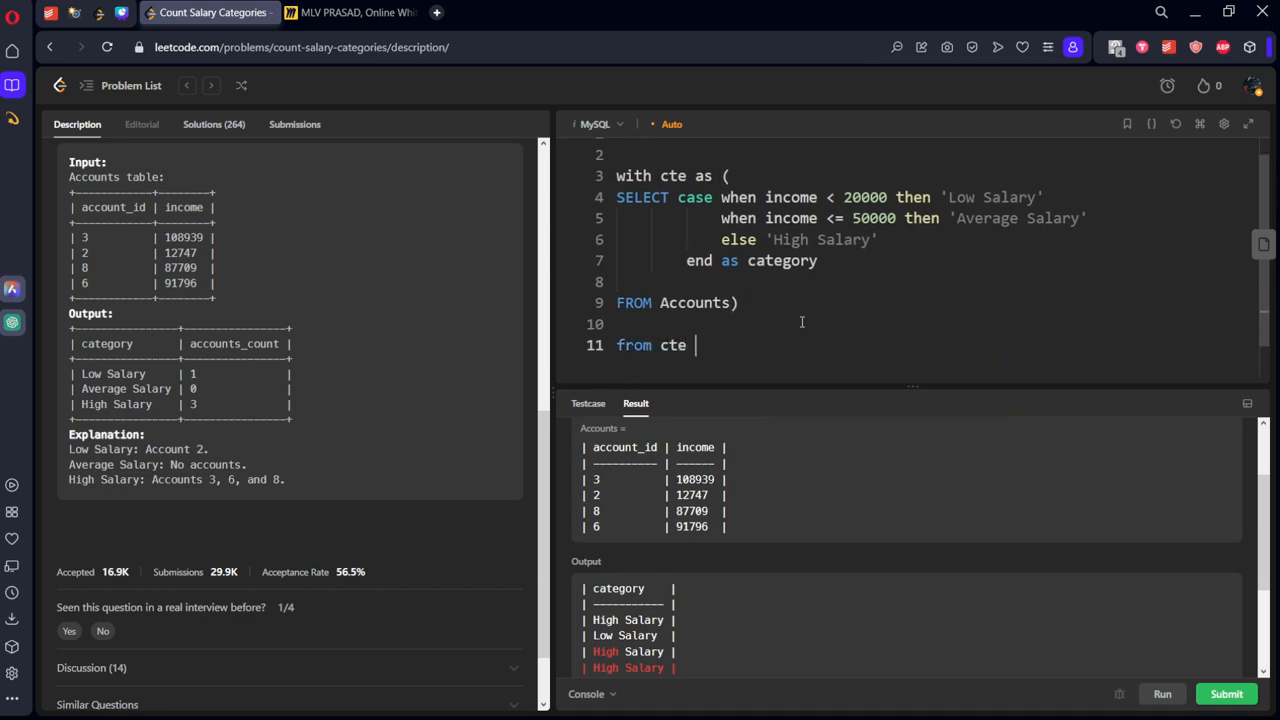
text(group)
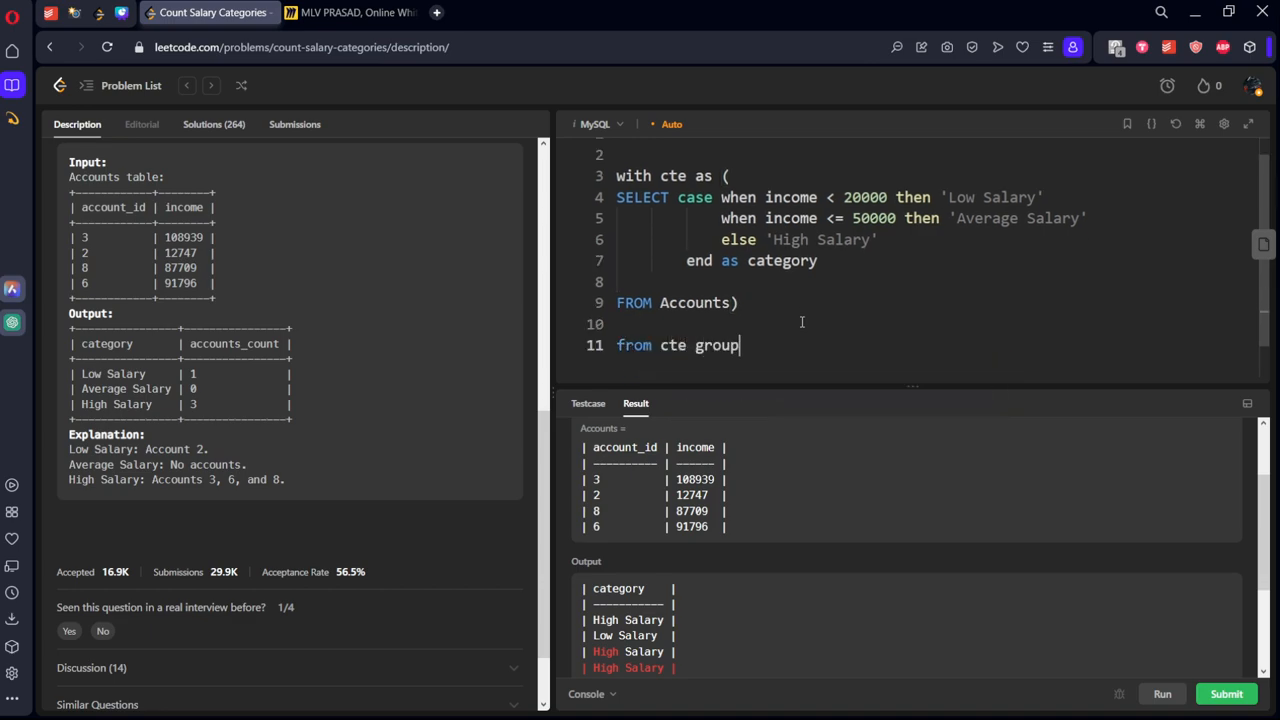
text(by category)
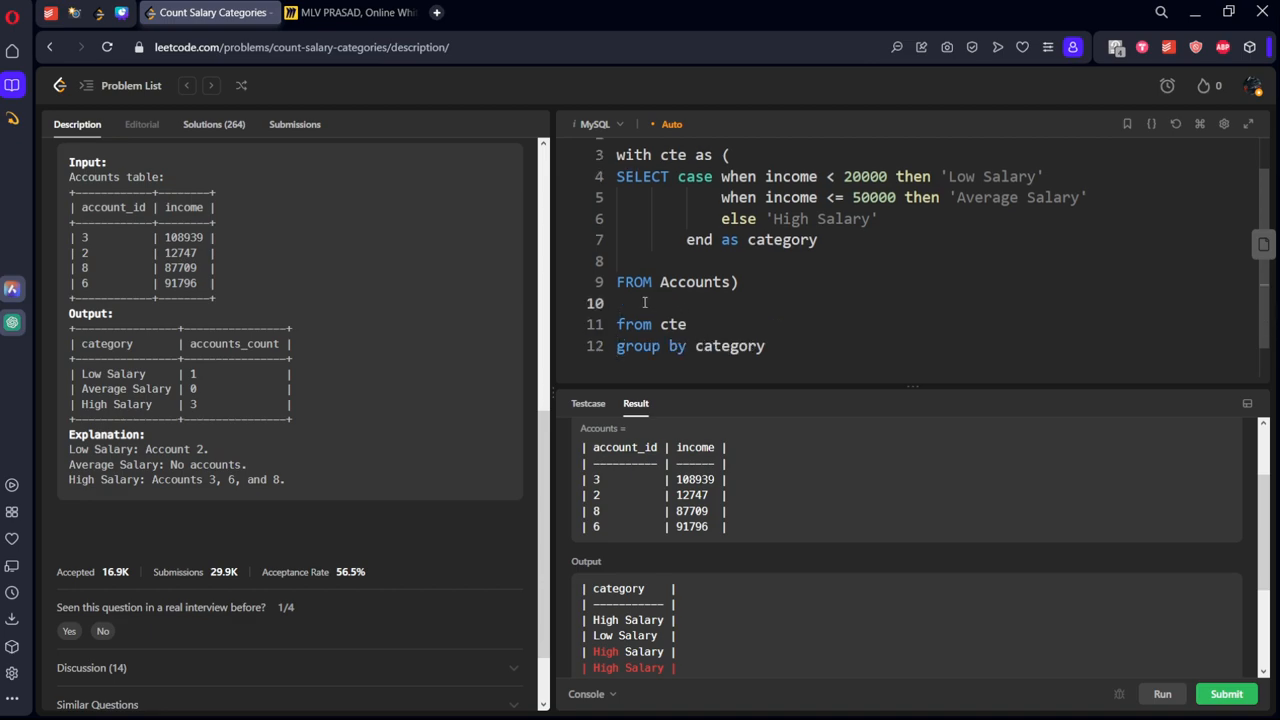
- Type 'select category, count(*) as count' above the 'from cte' line
scroll(down, 3)
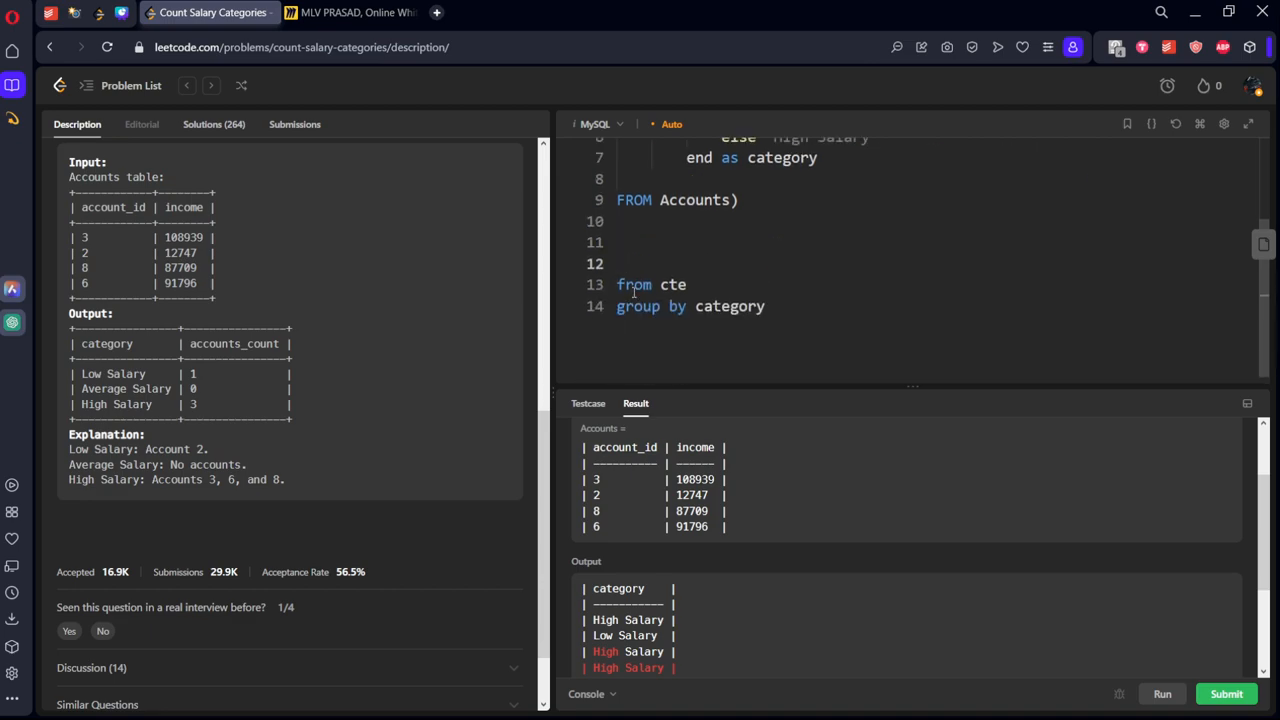
text(select category ,)
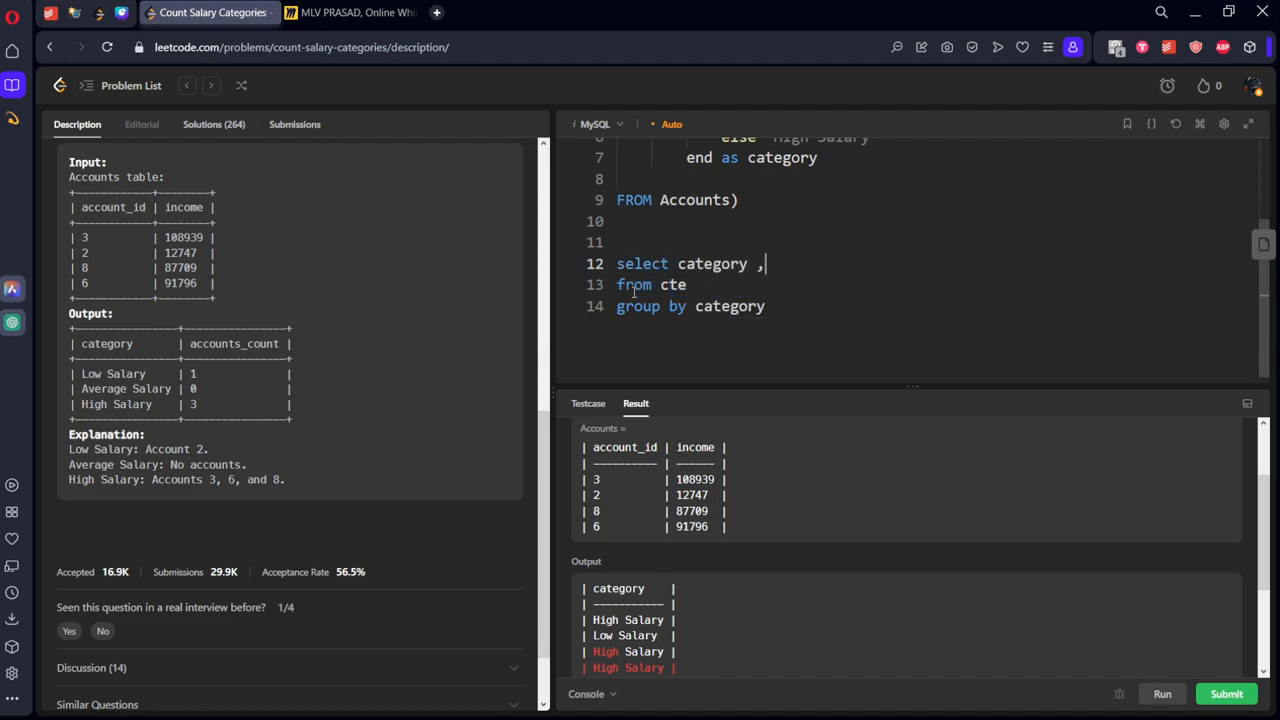
text(count())
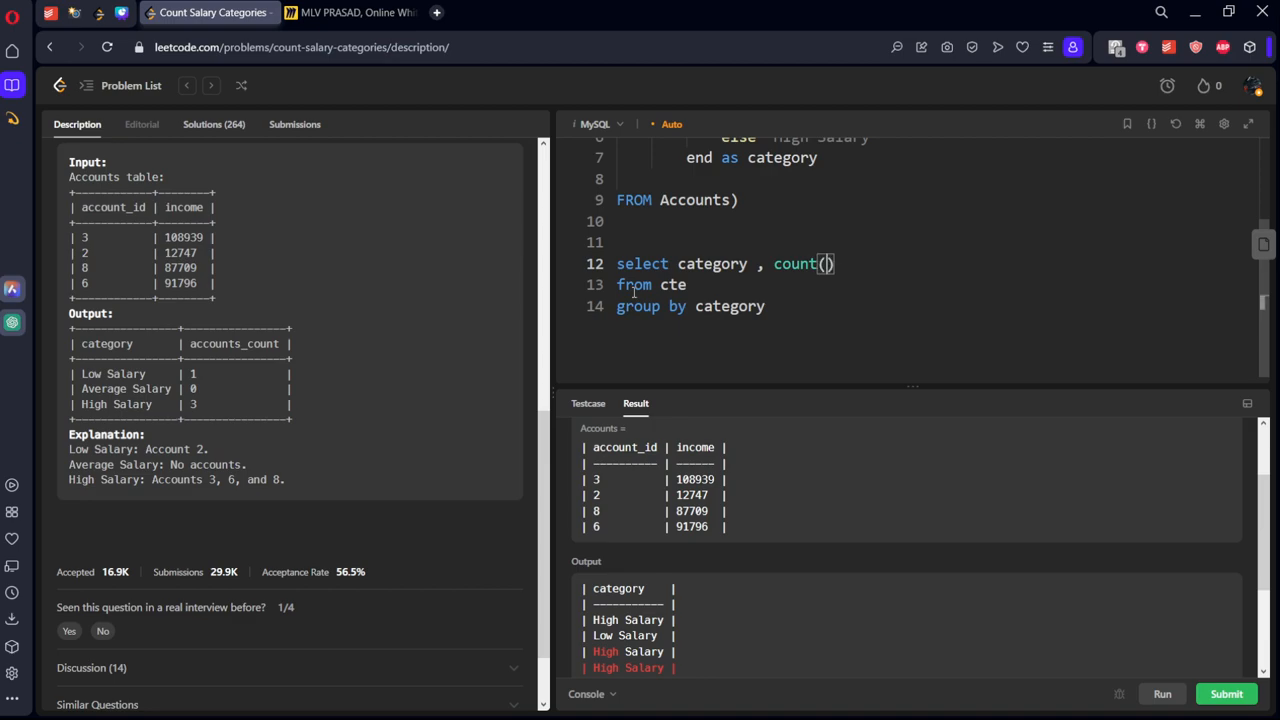
text(*)
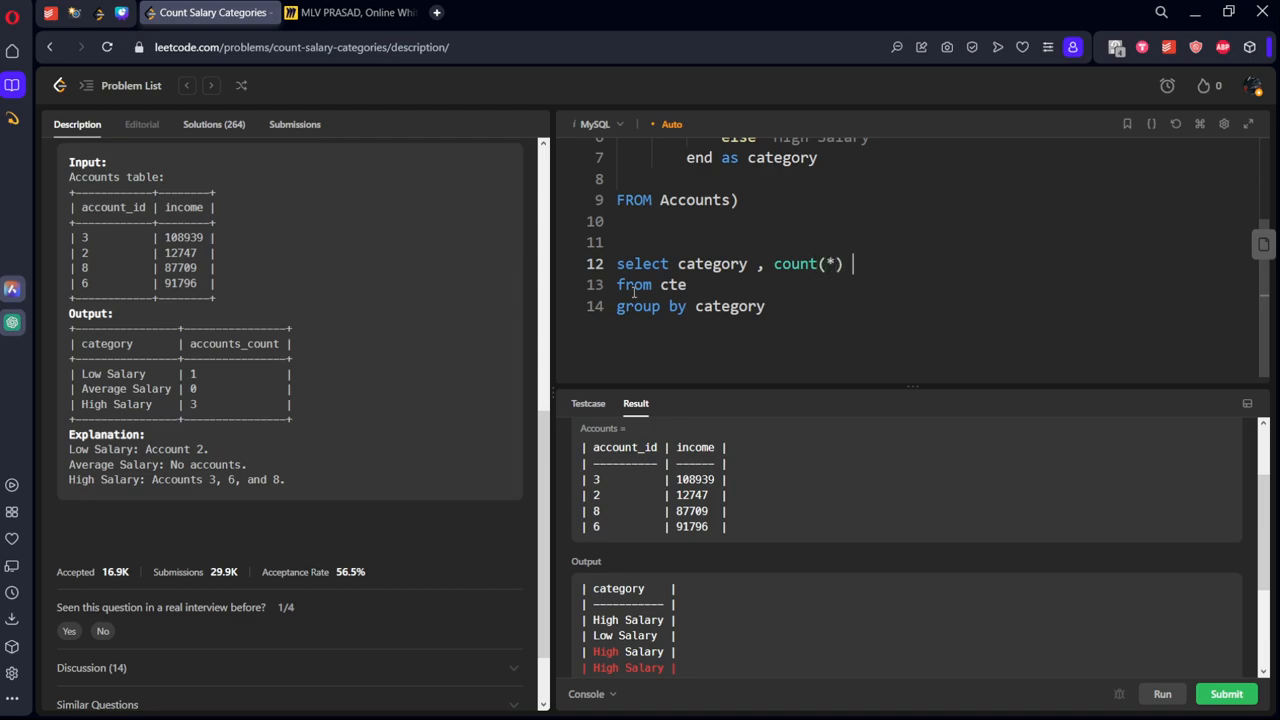
text(as ct)
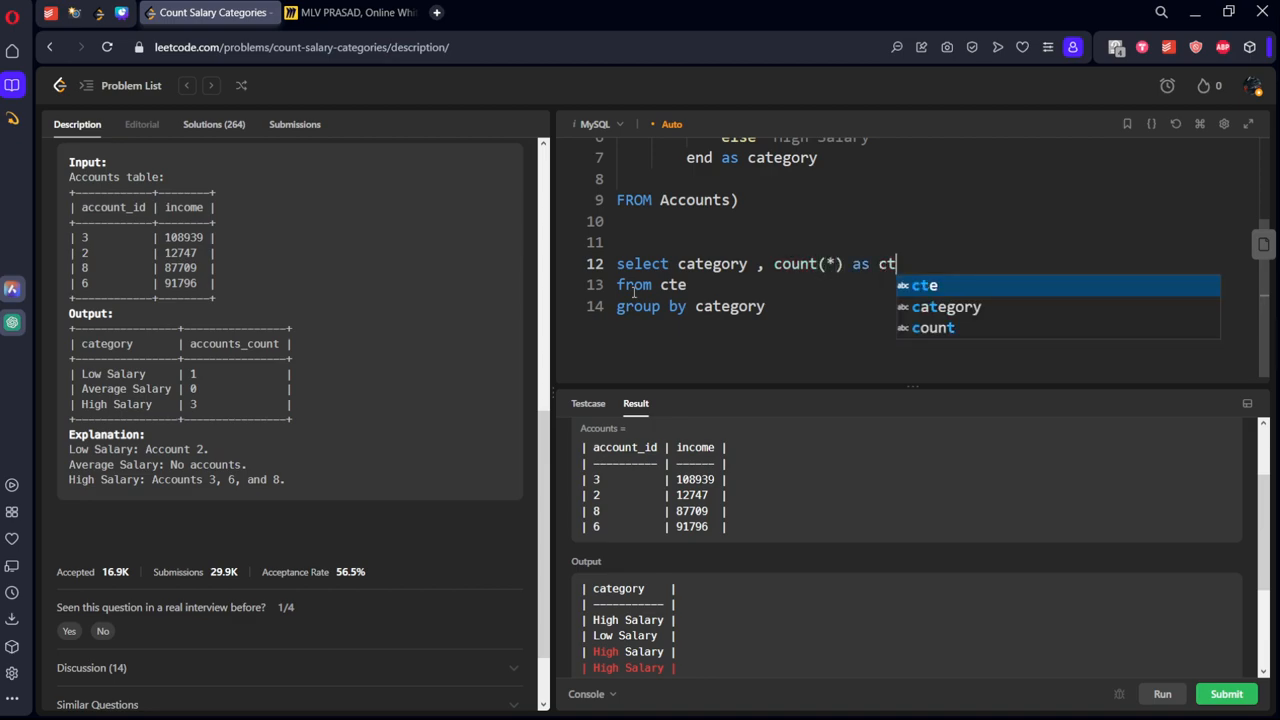
key(Backspace)
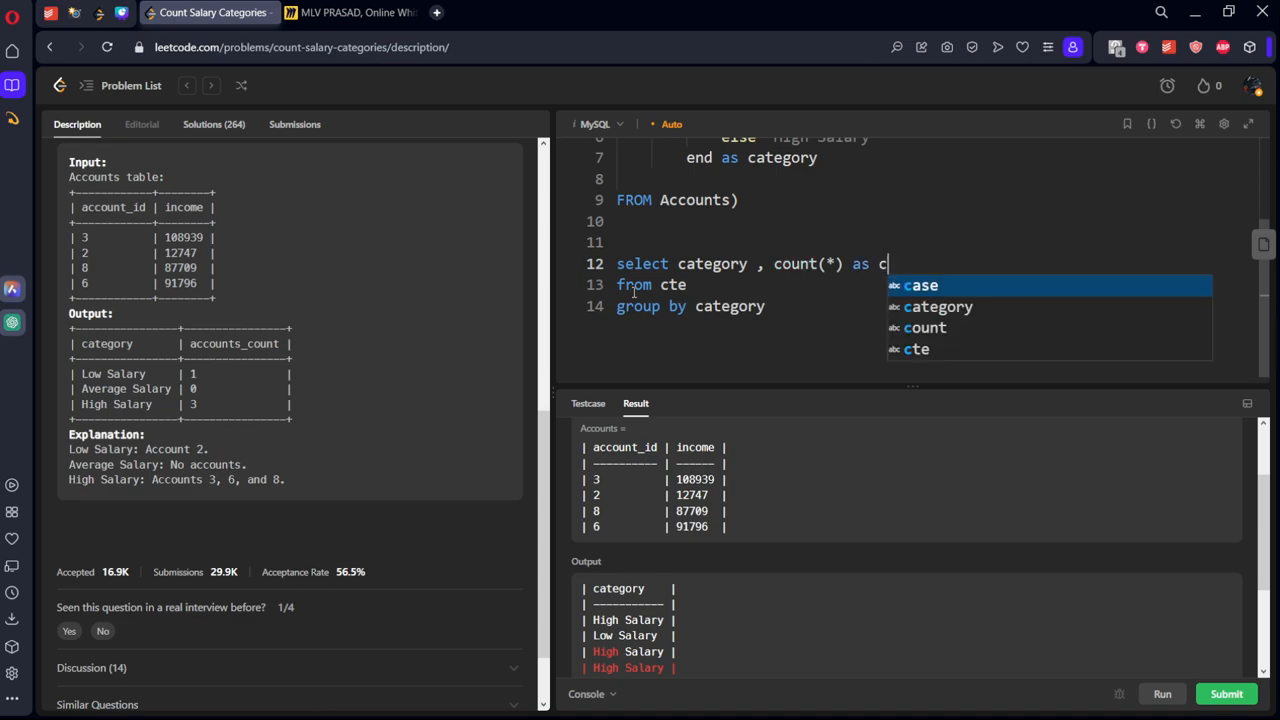
text(oun)
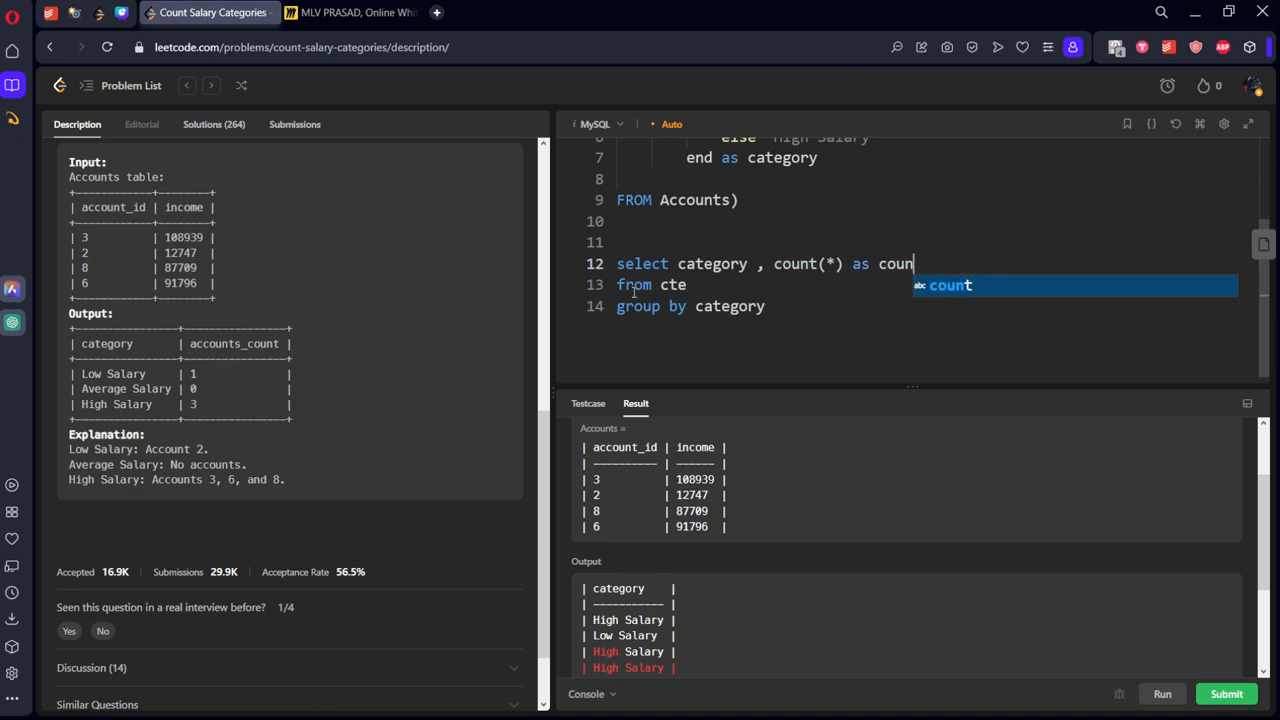
key(Backspace)
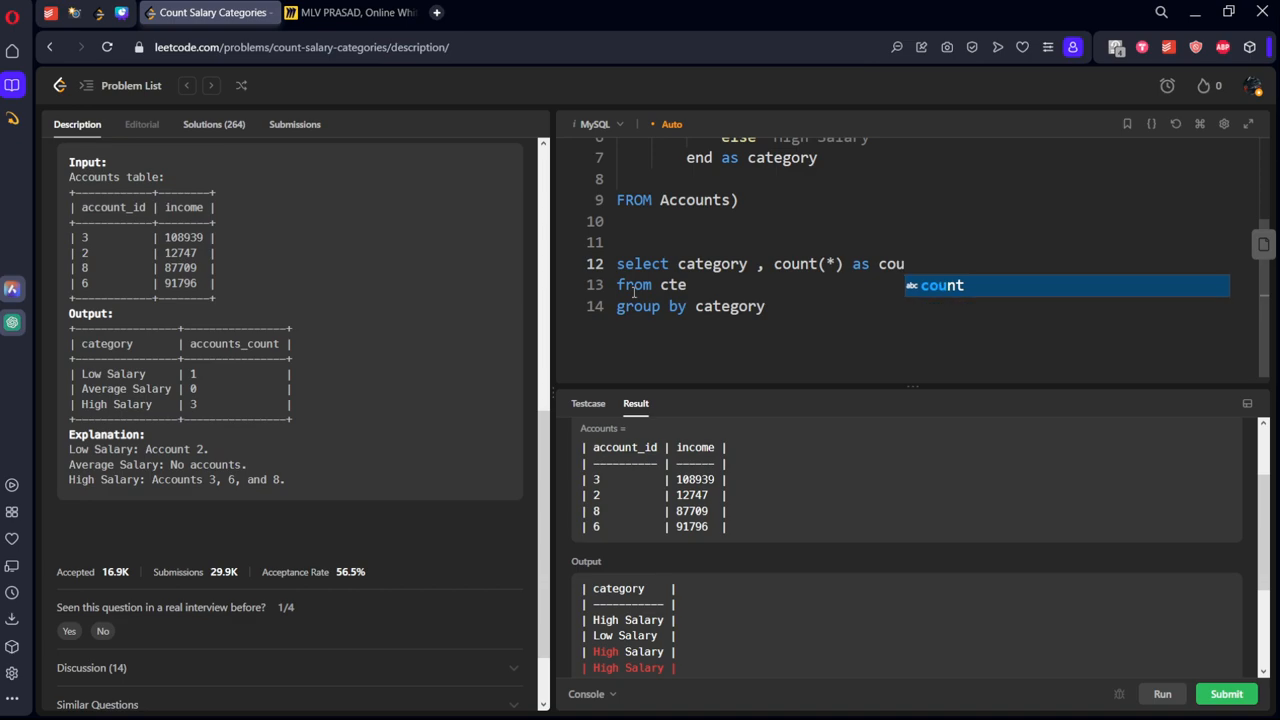
click(1162, 693)
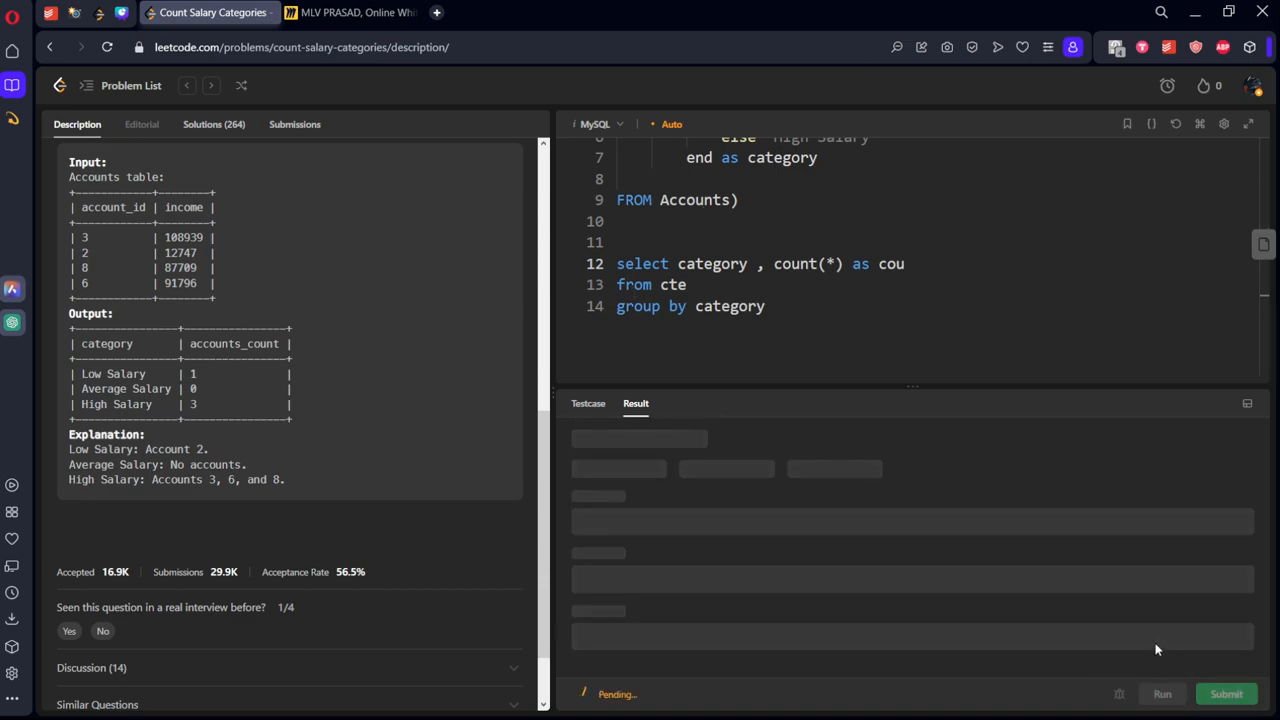
click(1162, 693)
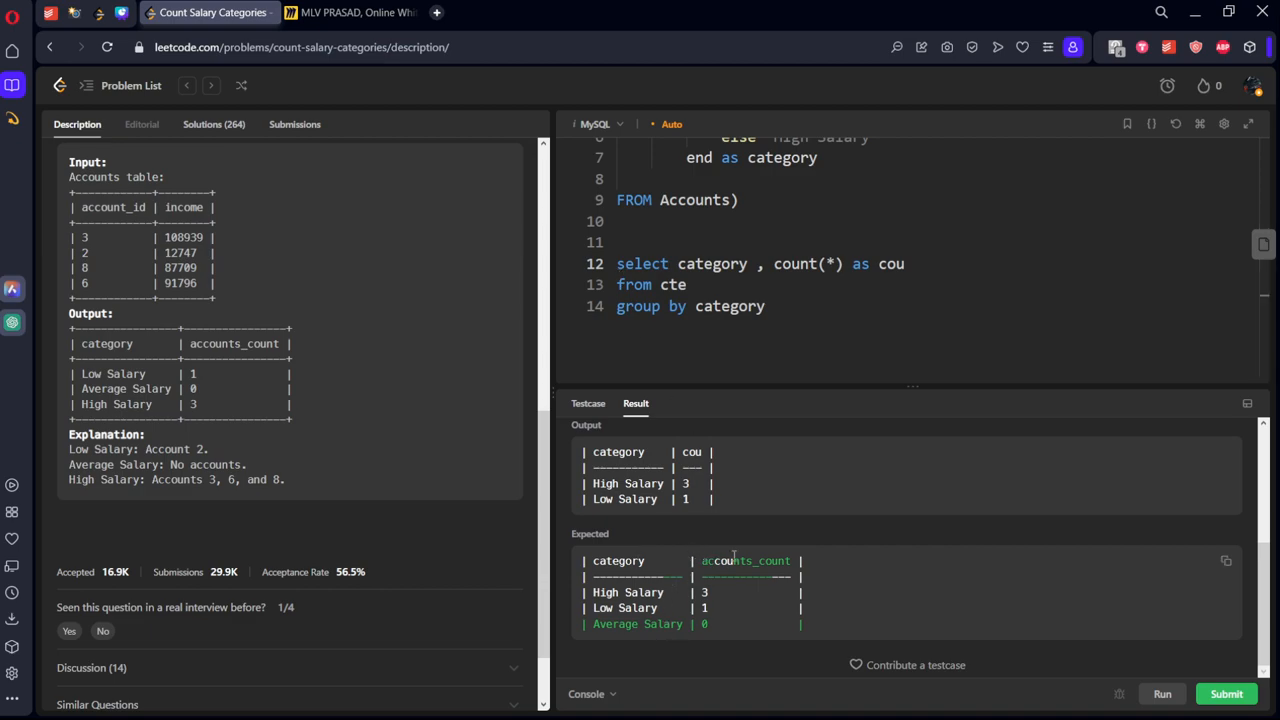
mouse_move(630, 252)
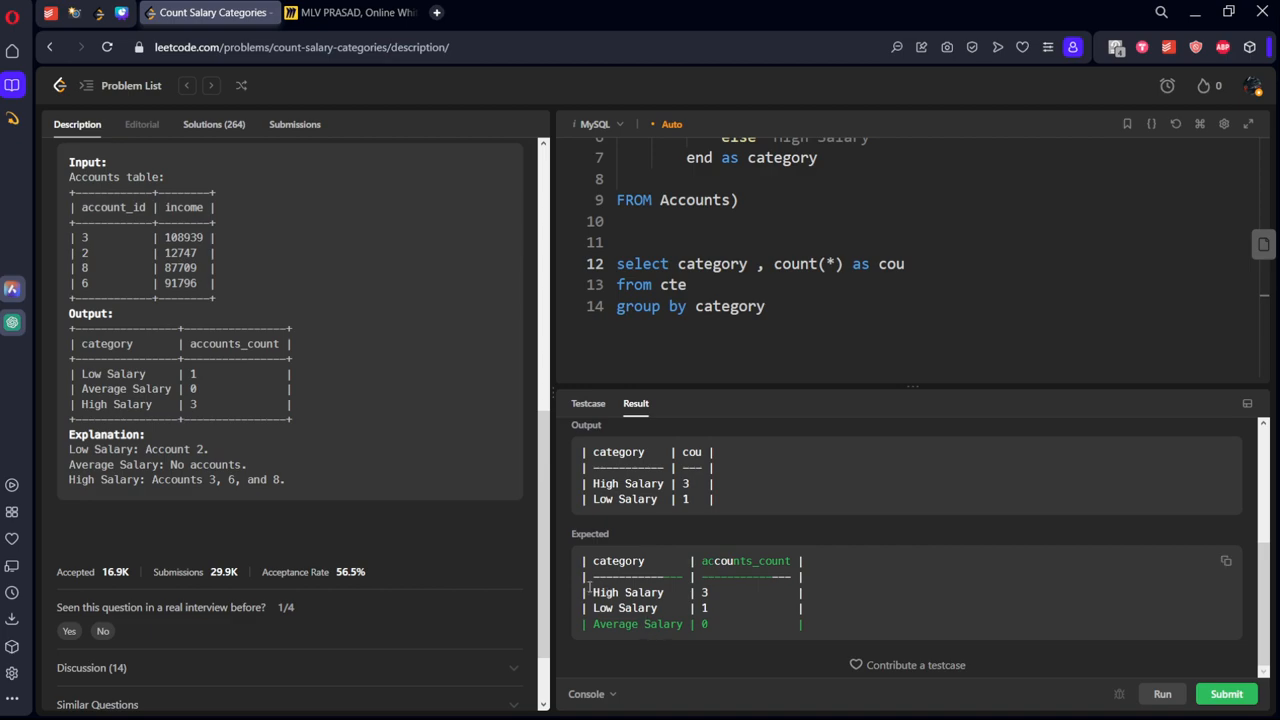
drag(585, 585, 710, 624)
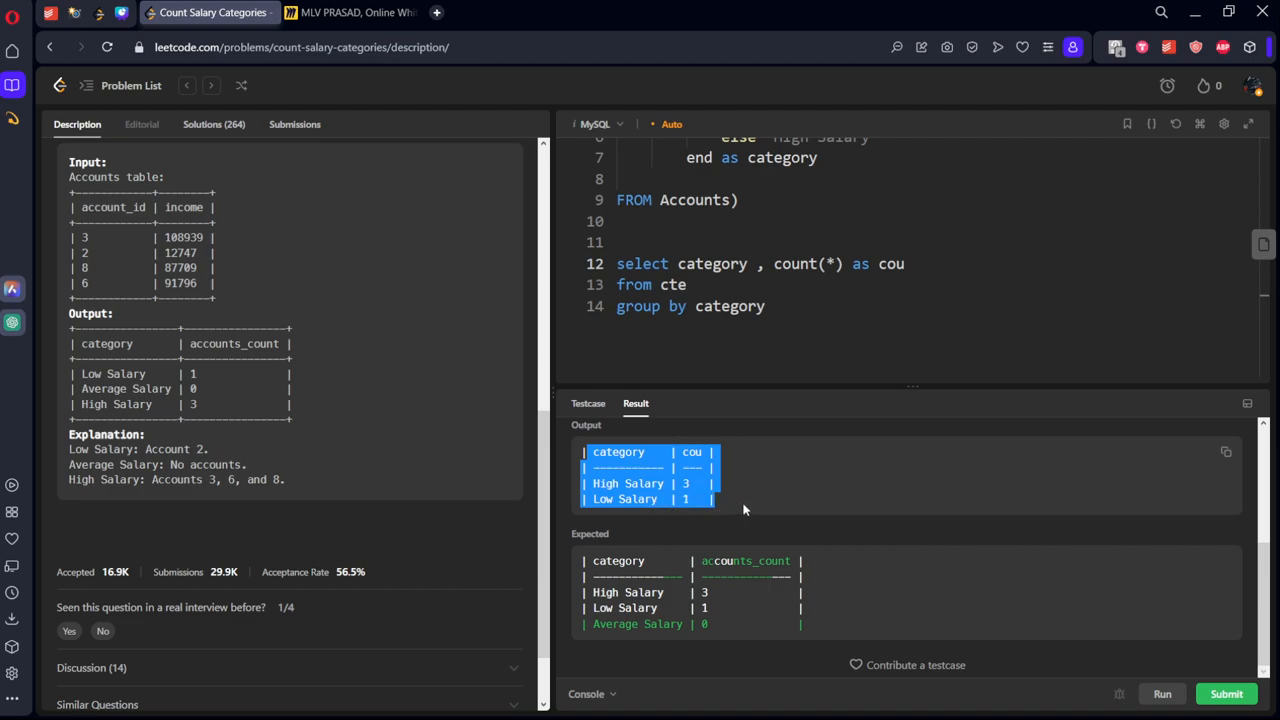
- Wrap the count query as 'cte2 as ( … )' and select 'Low Salary' as category
text(W)
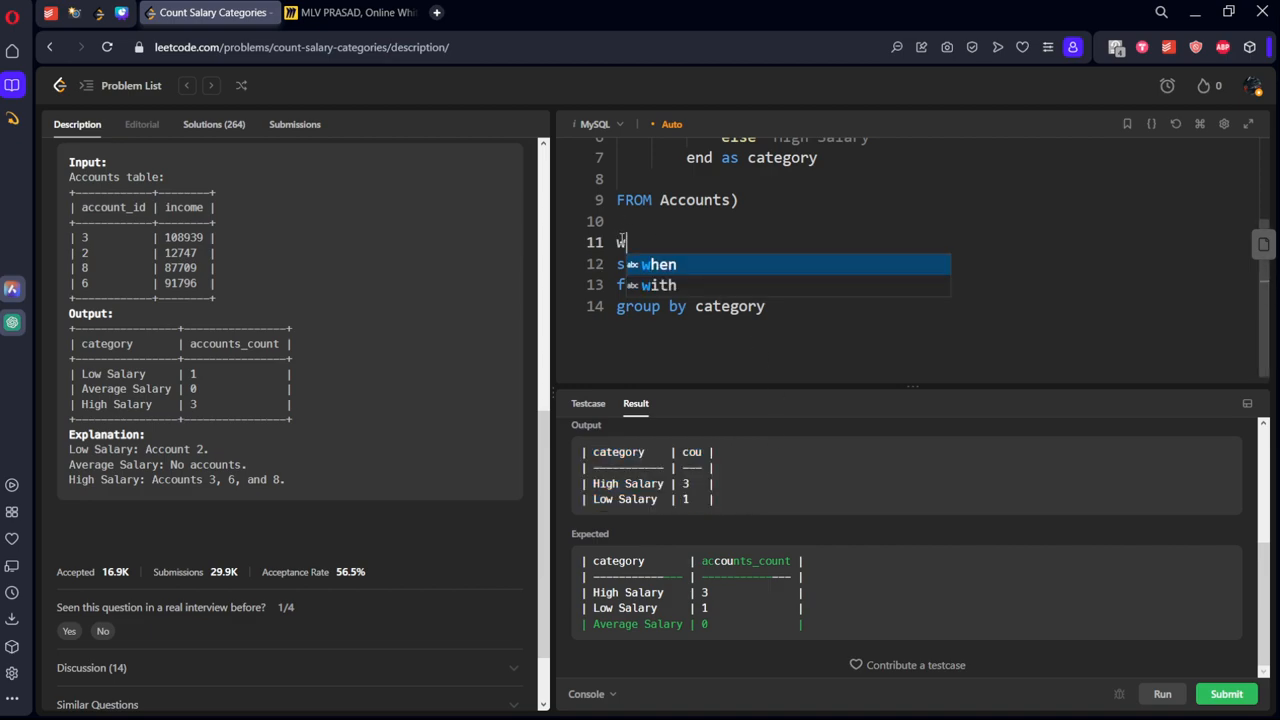
text(cte2)
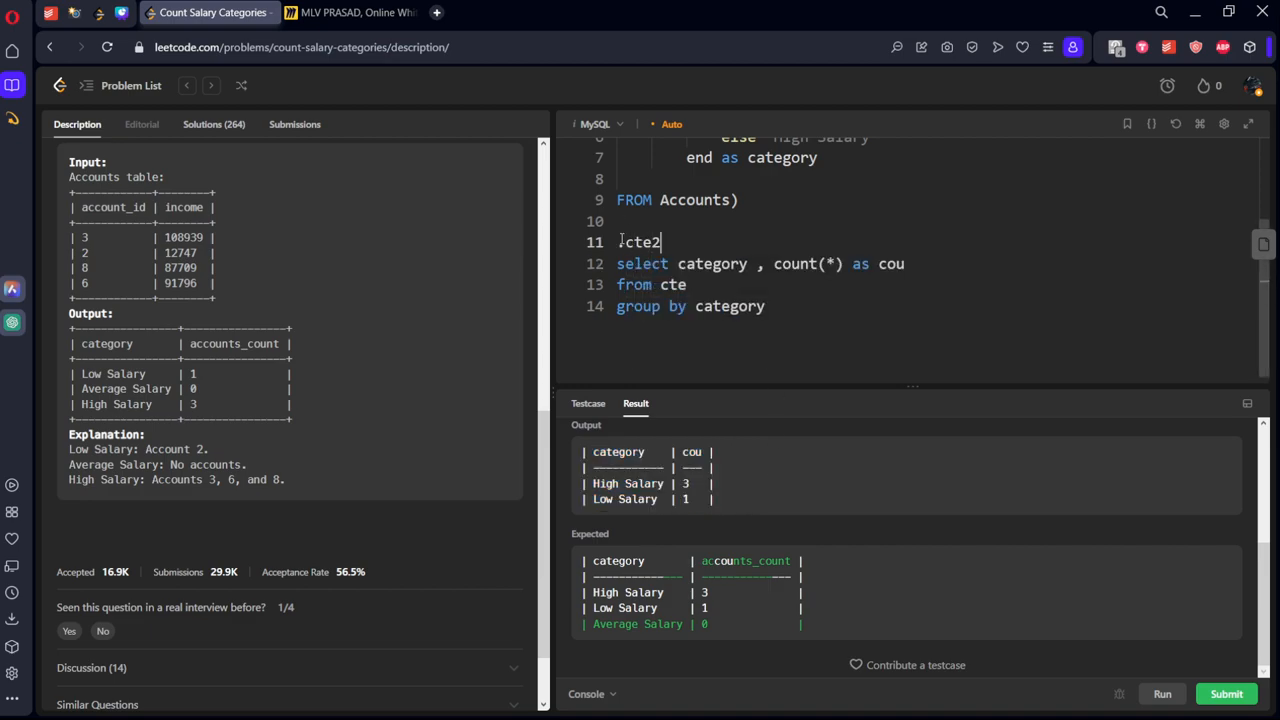
text(as ())
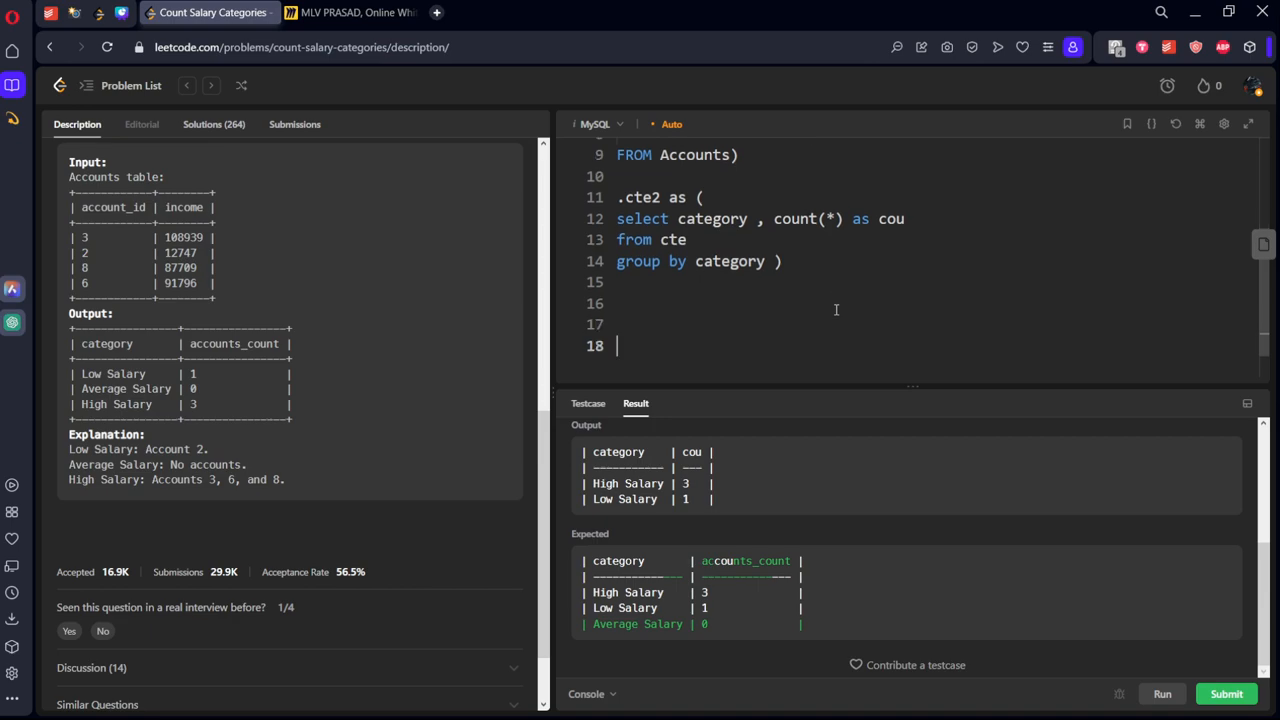
text(select ')
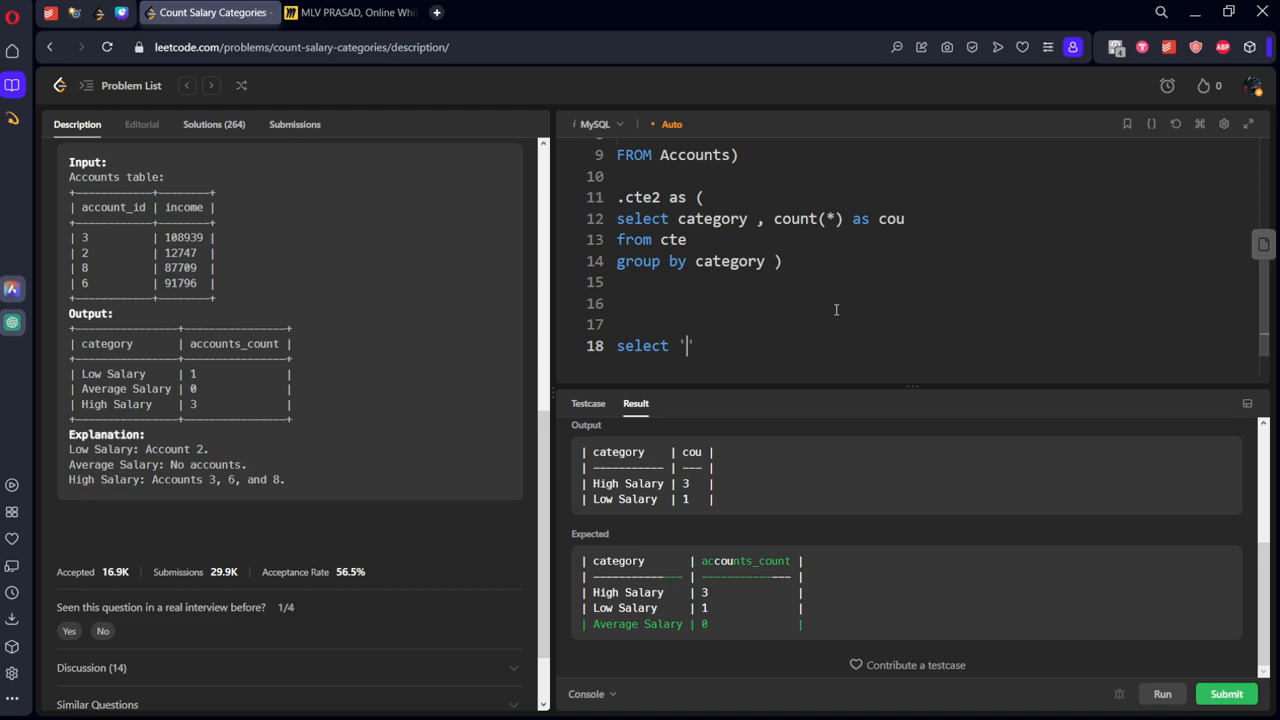
text(Low Sa)
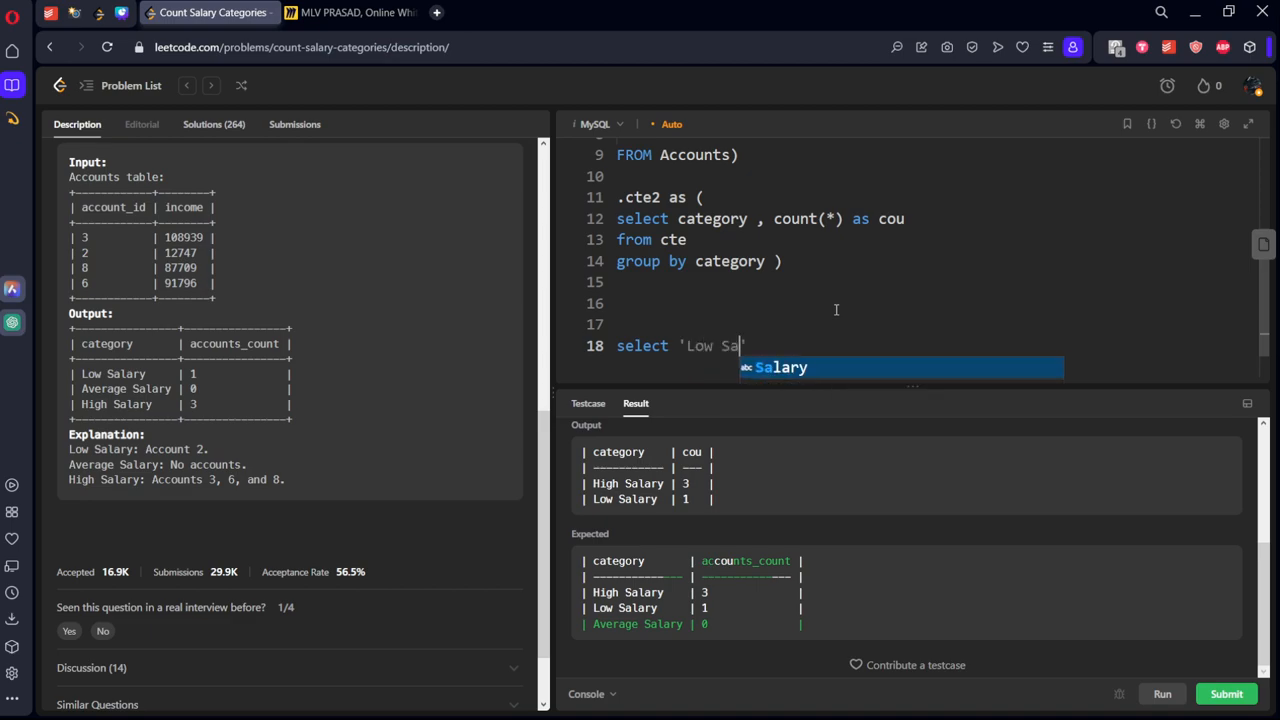
text(lary)
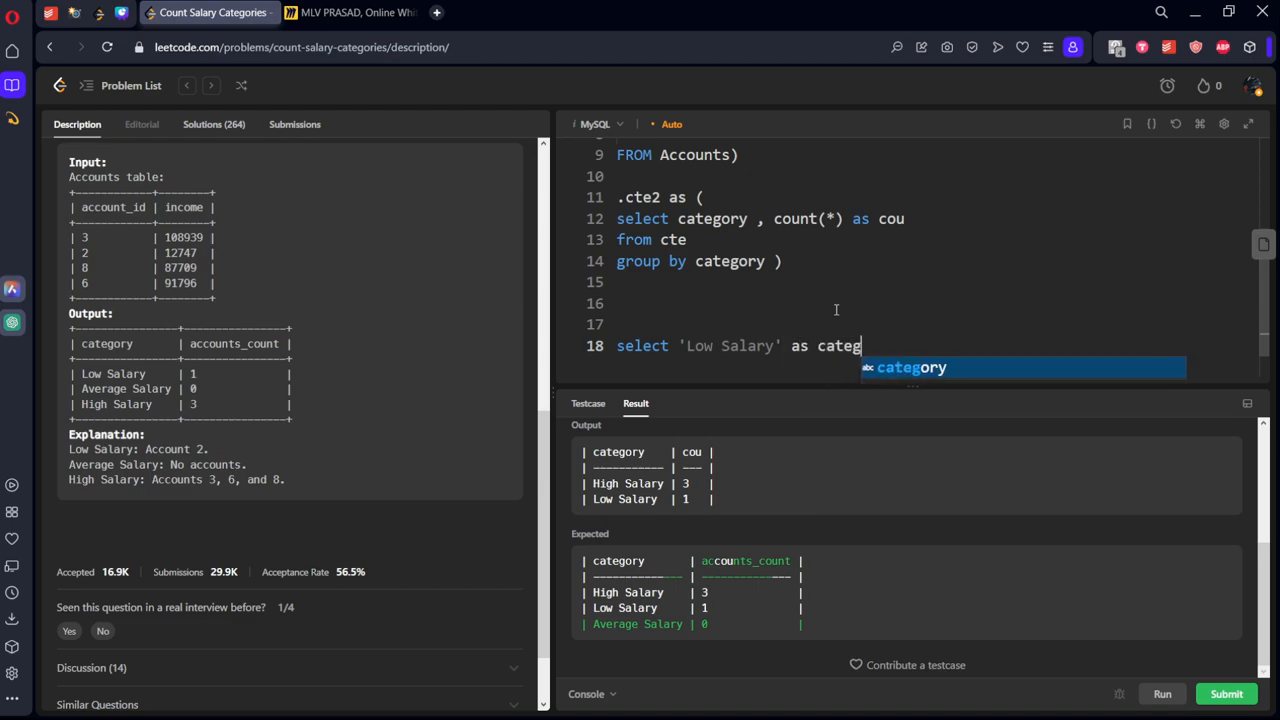
text(or)
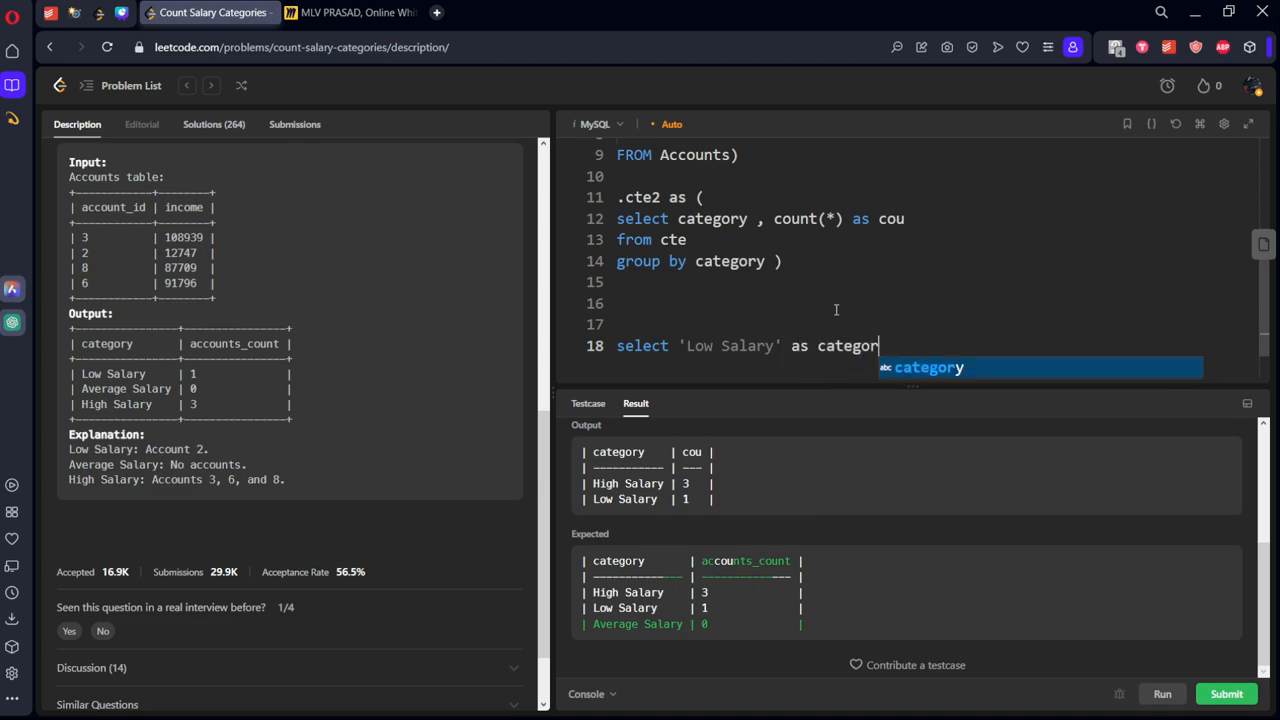
key(Tab)
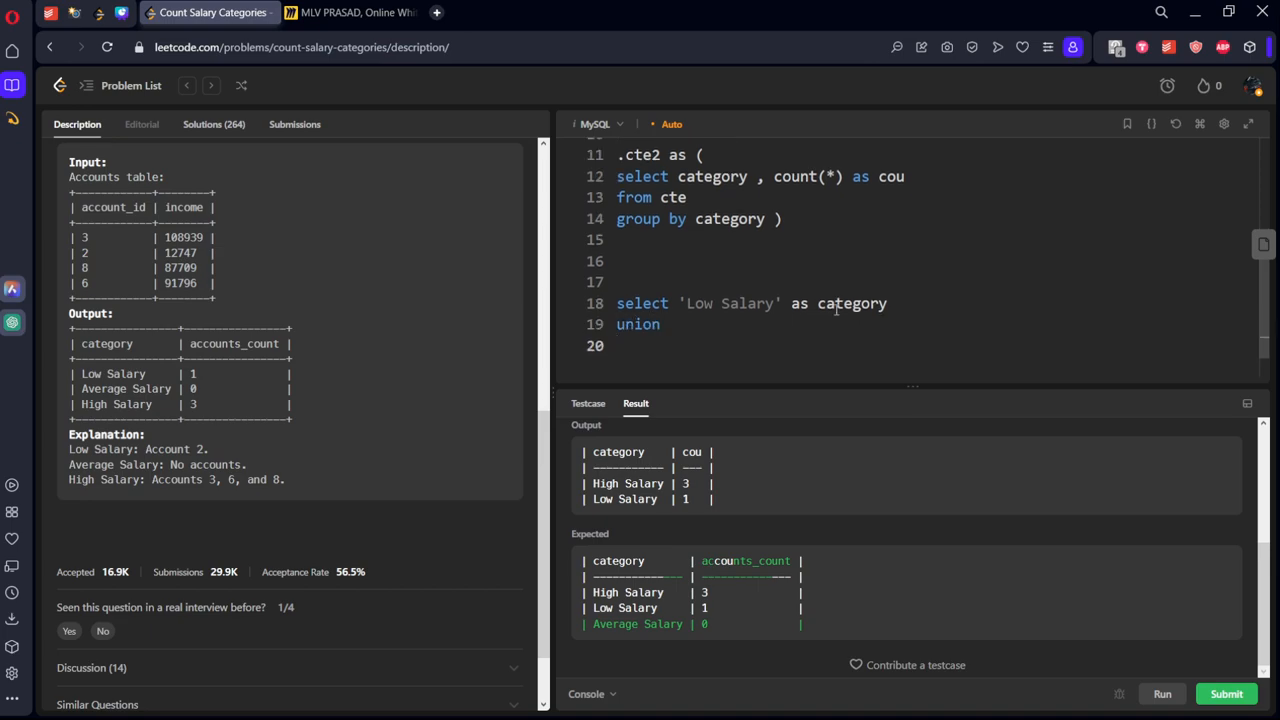
- Add union selects for the 'Average Salary' and 'High Salary' category labels
text(select ')
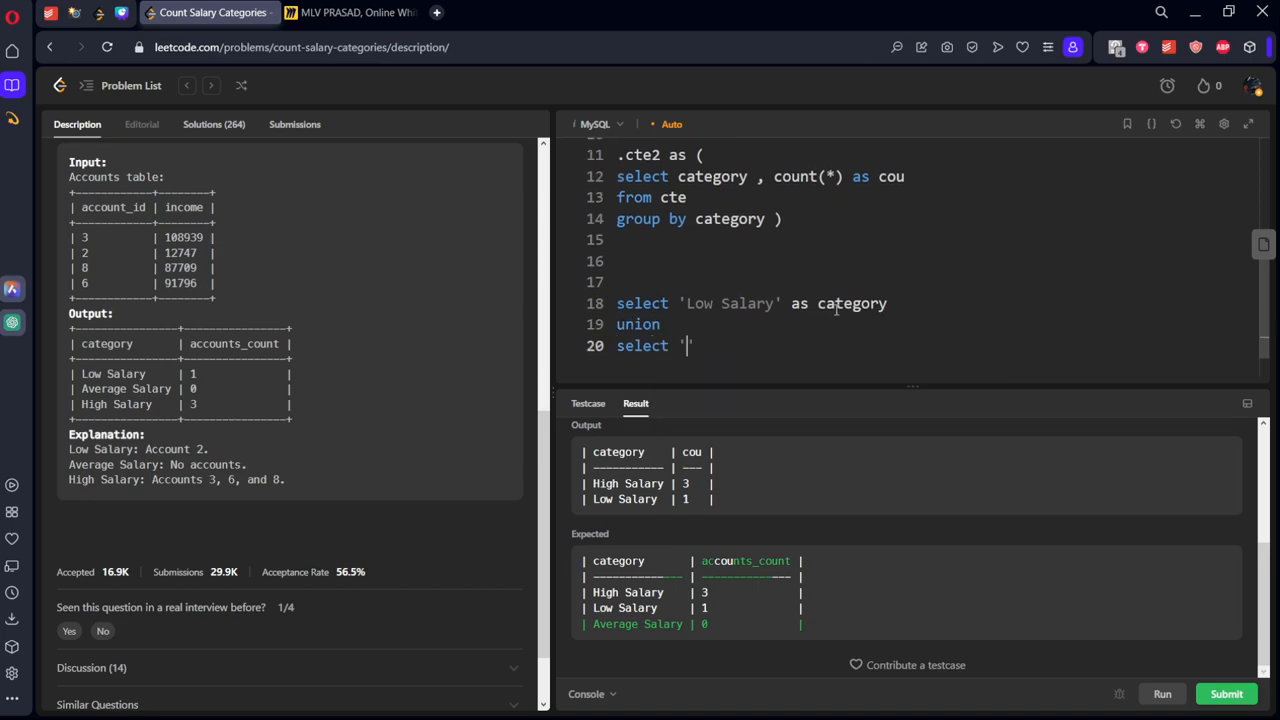
text(Average Sala)
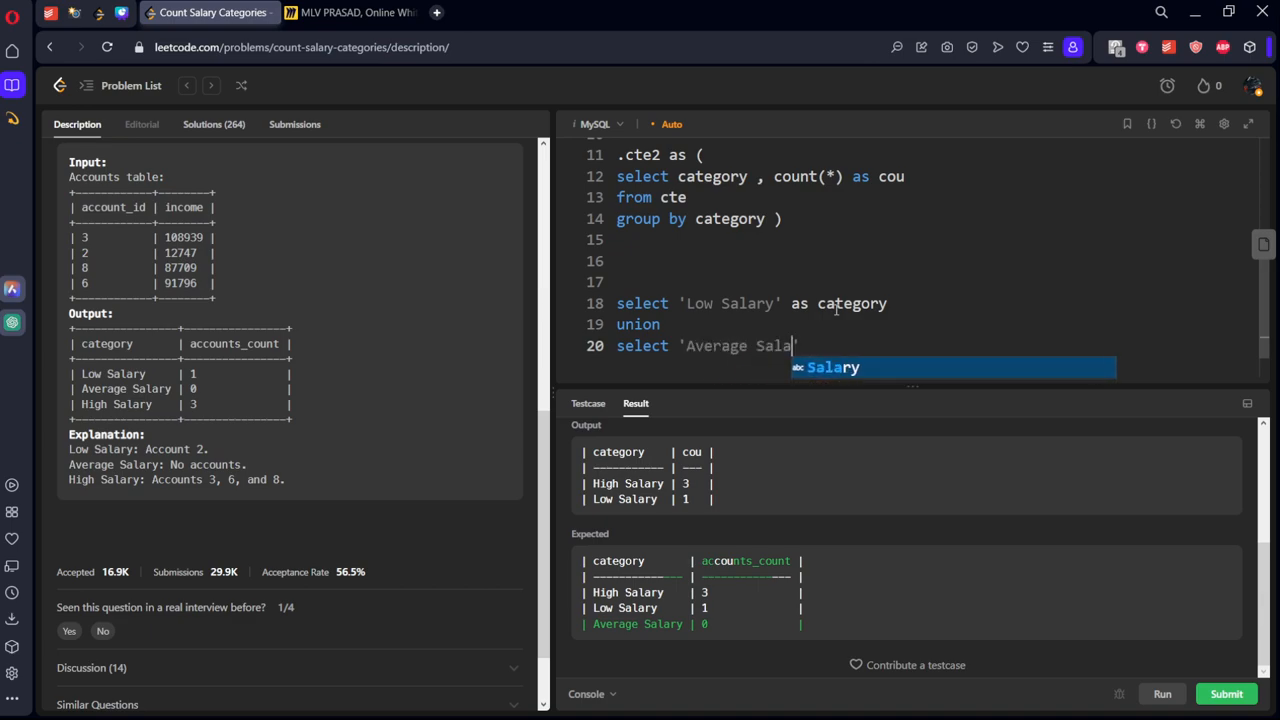
text(ry' as)
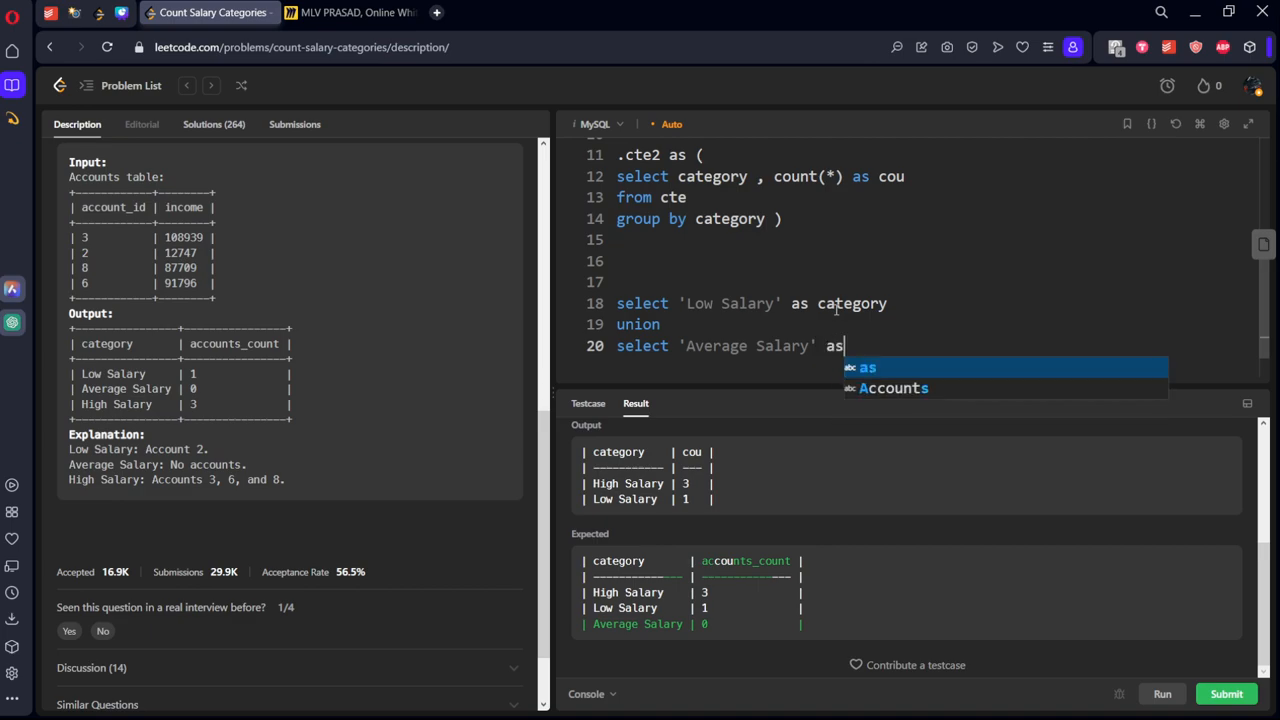
text(category)
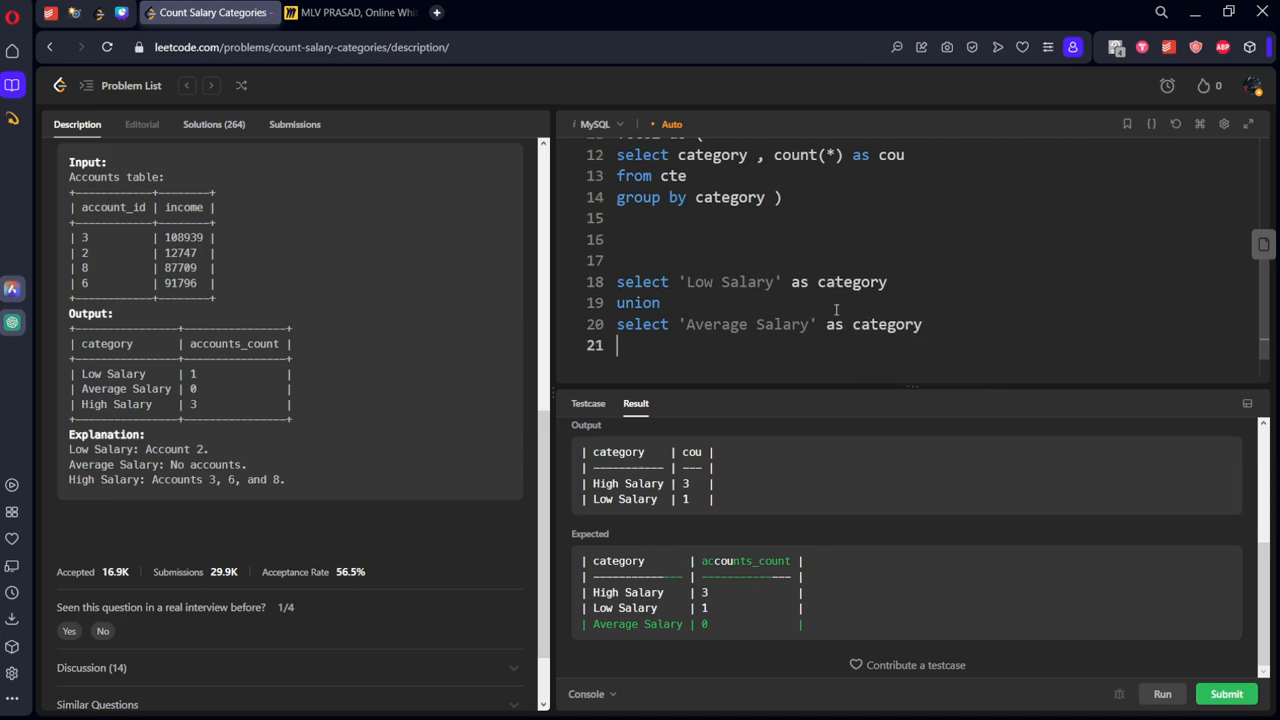
text(union)
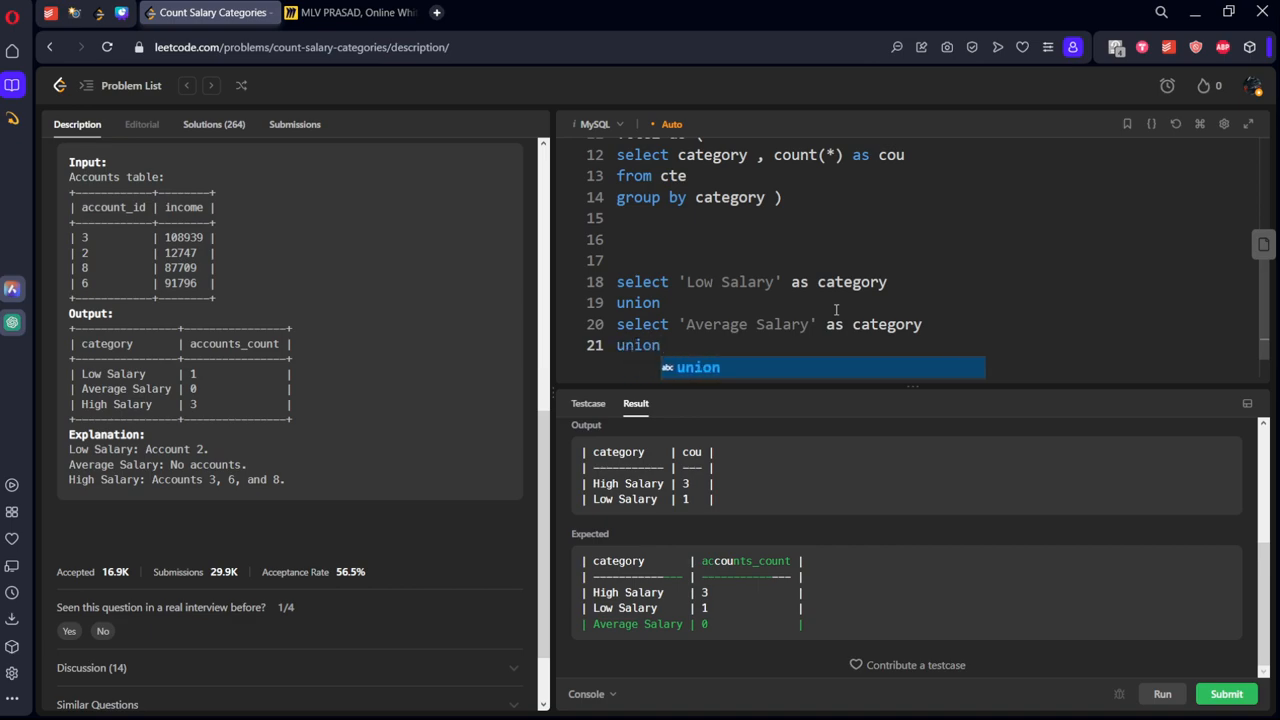
text(select)
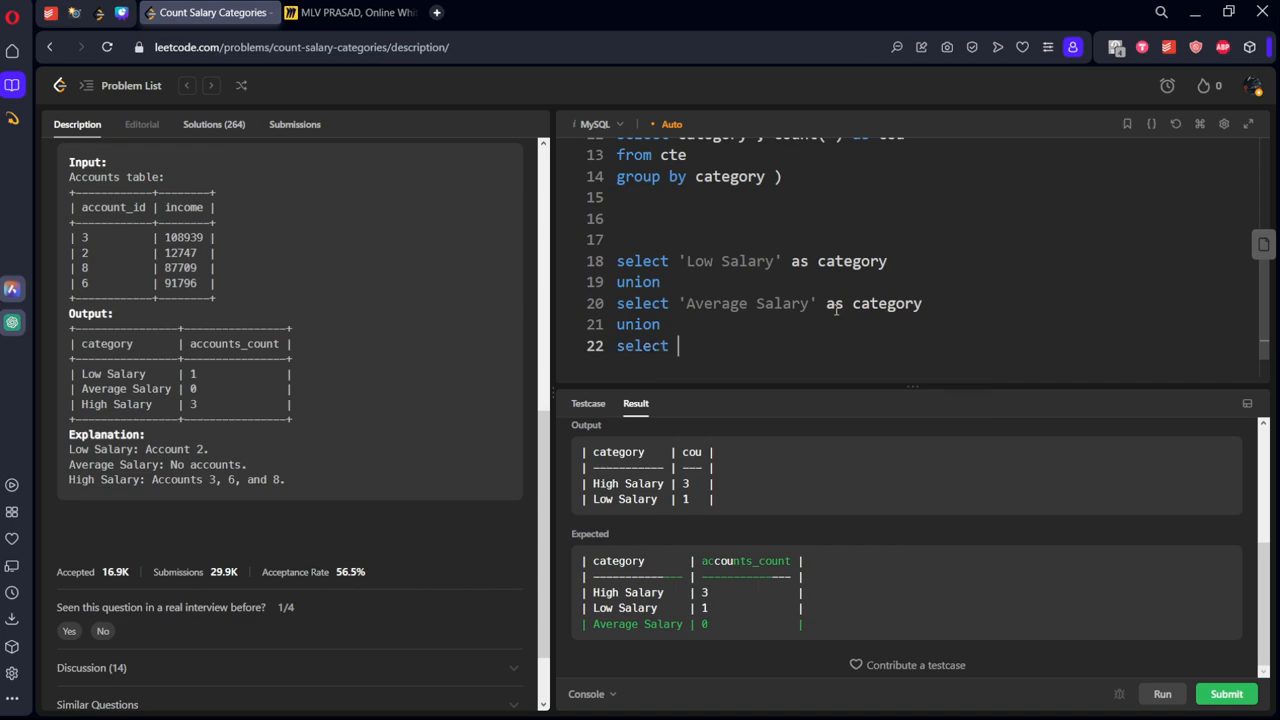
text('H)
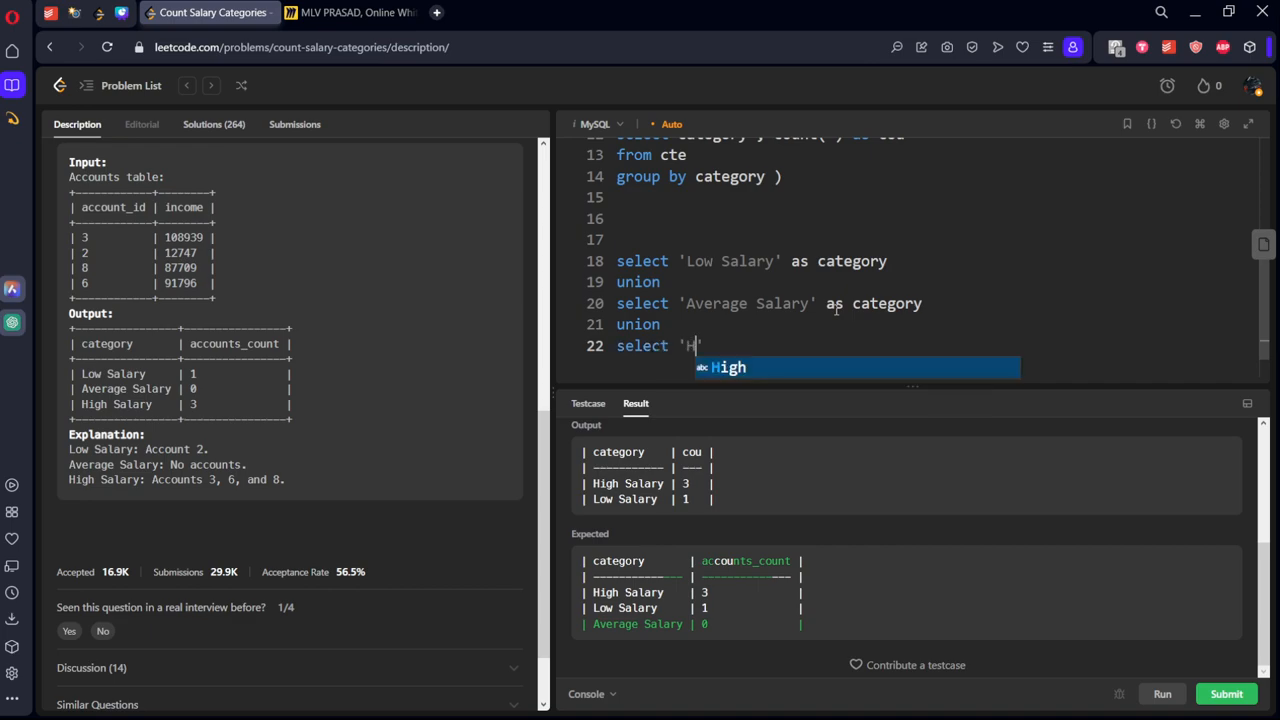
text(igh Salary)
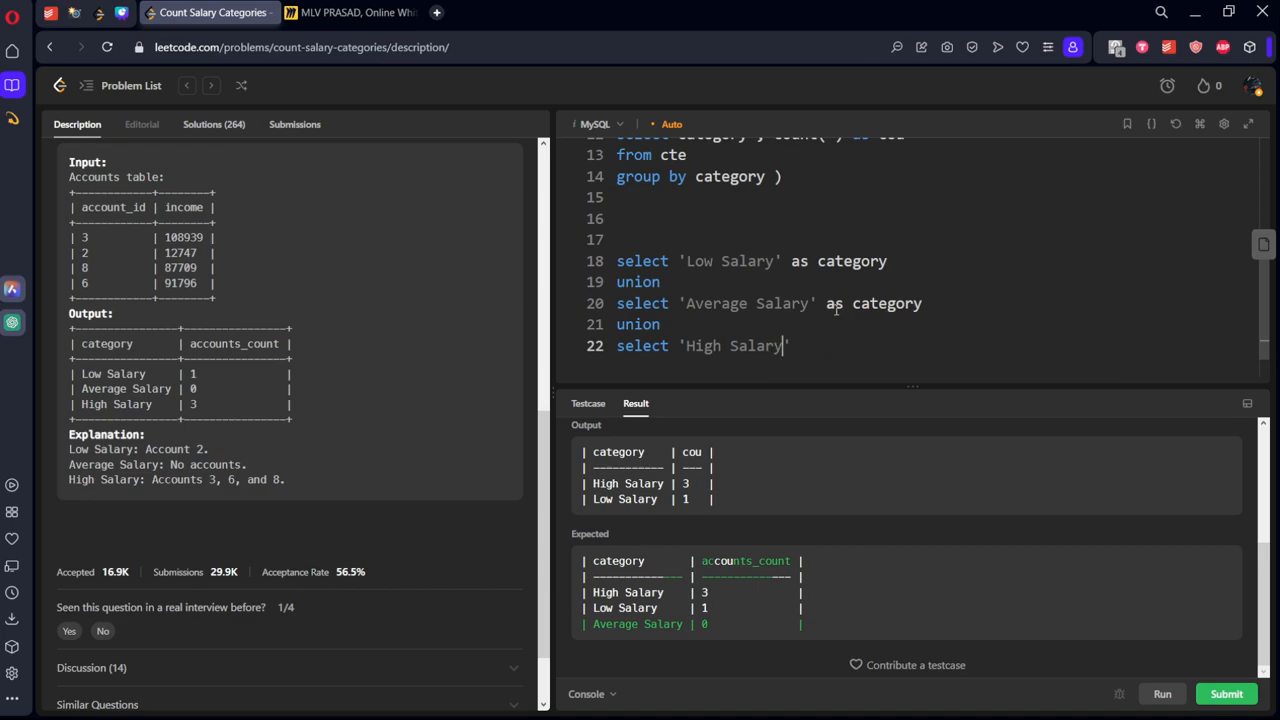
text(as category)
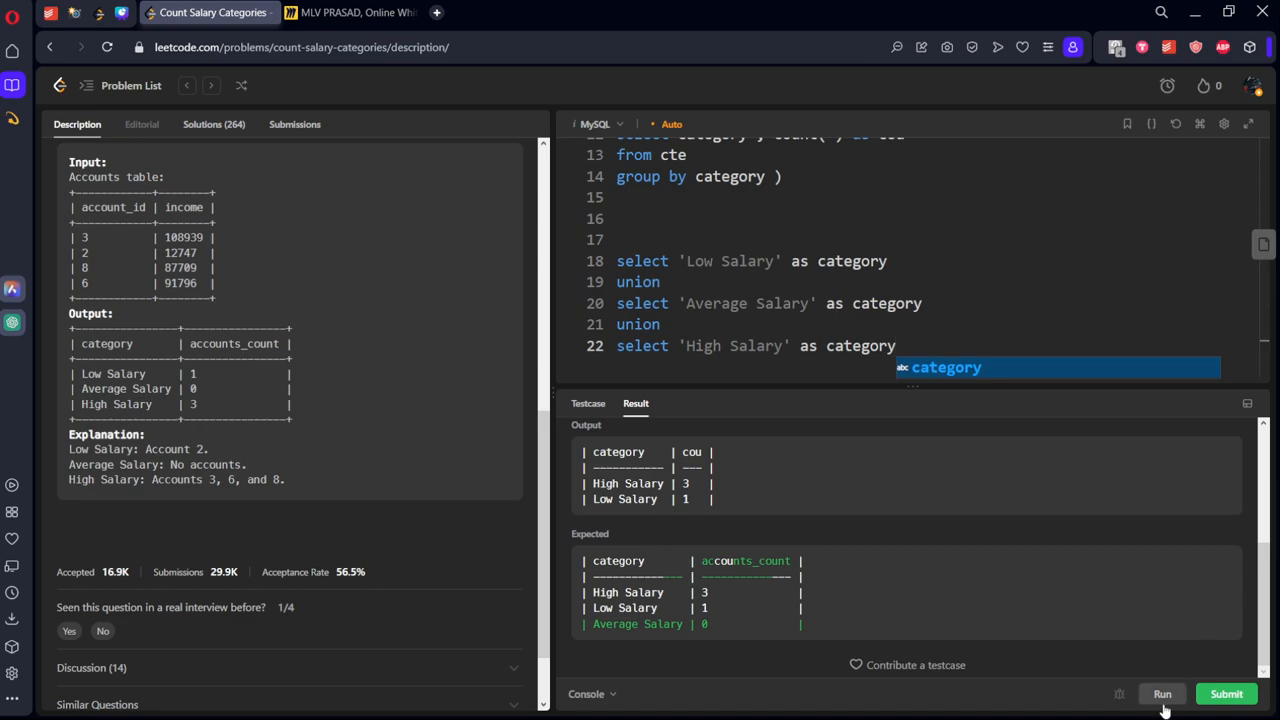
- Run the draft query, add the missing comma before cte2, and rerun it
click(1162, 693)
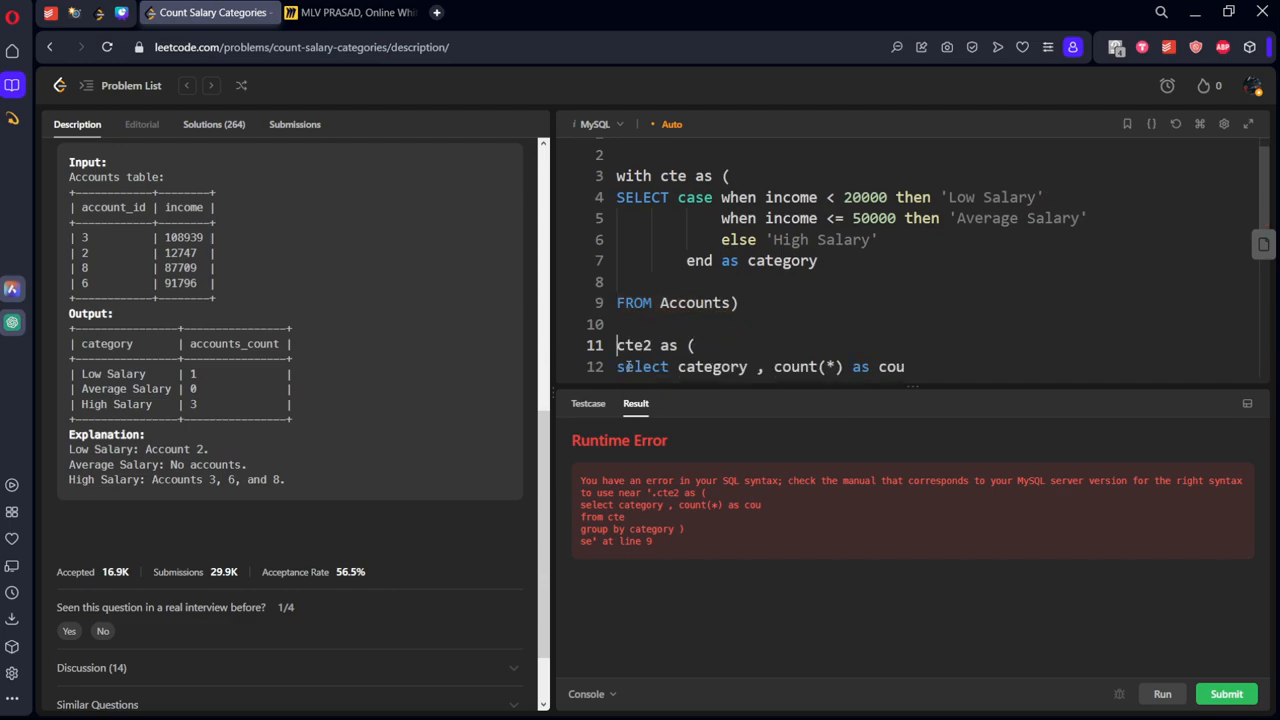
click(1226, 693)
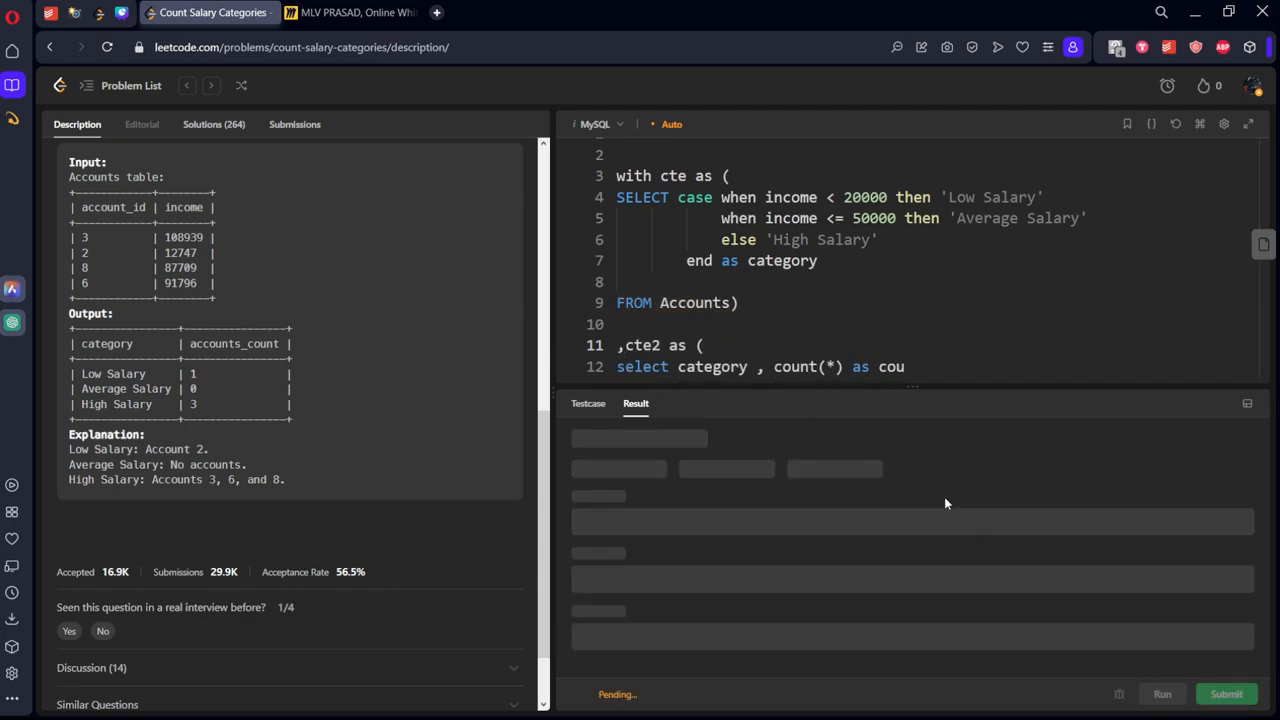
click(1162, 693)
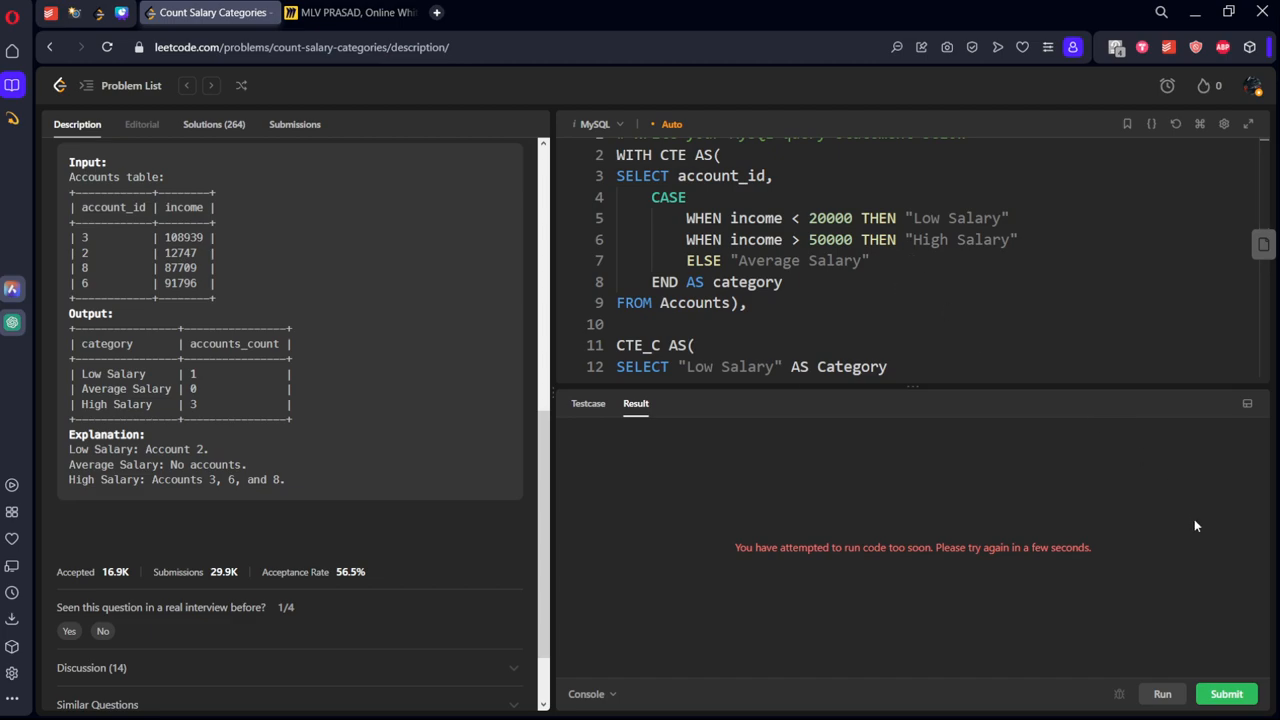
- Rerun after the cooldown, then trim the code back to the first salary-category CTE
scroll(down, 3)
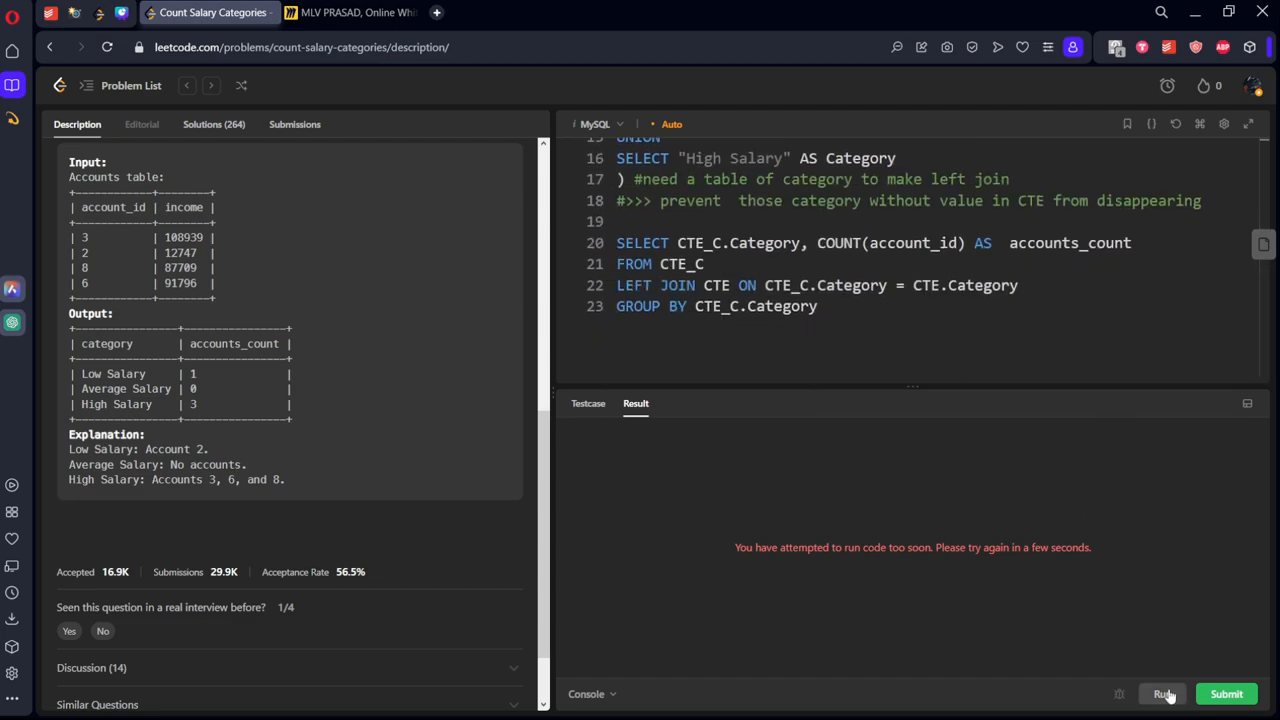
click(1163, 693)
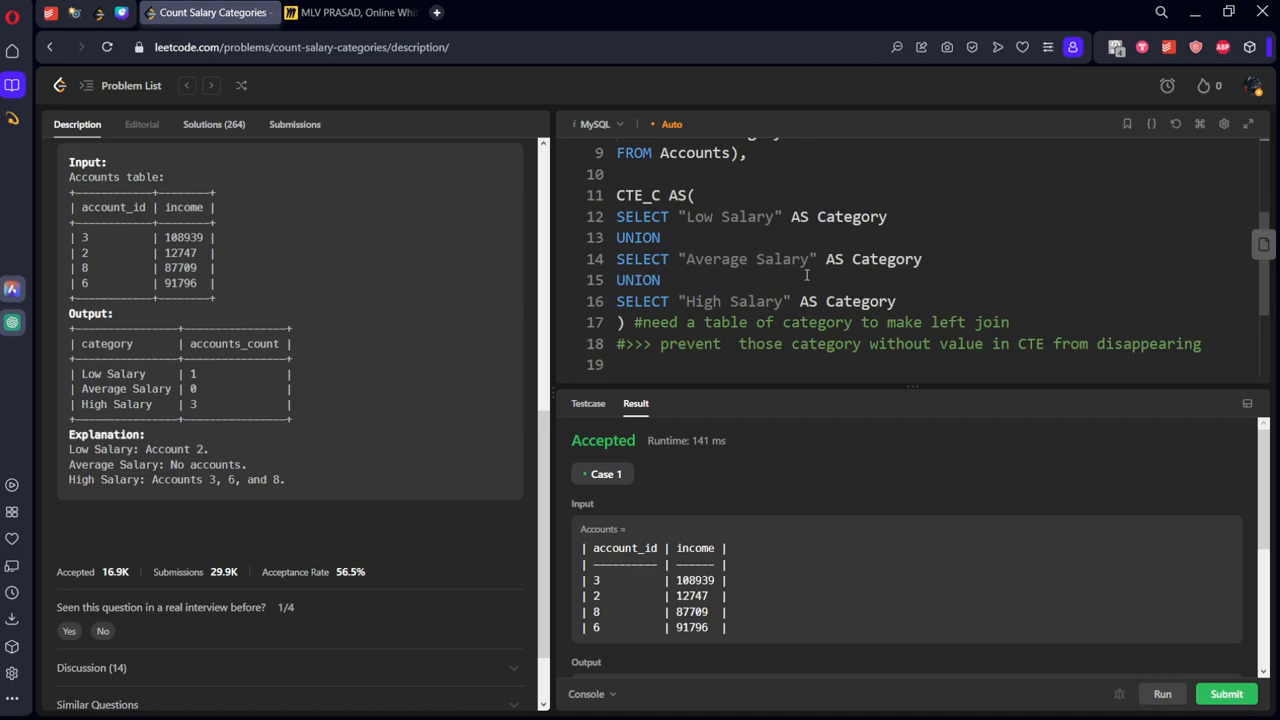
scroll(down, 3)
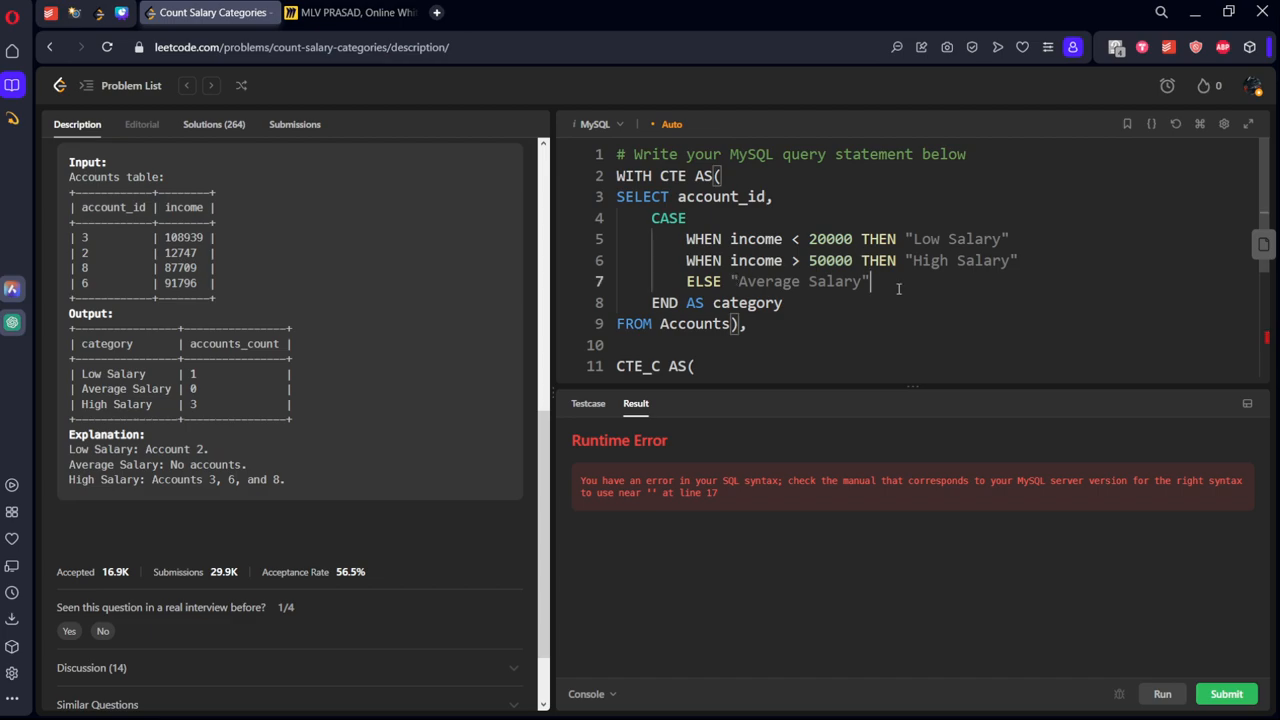
scroll(down, 3)
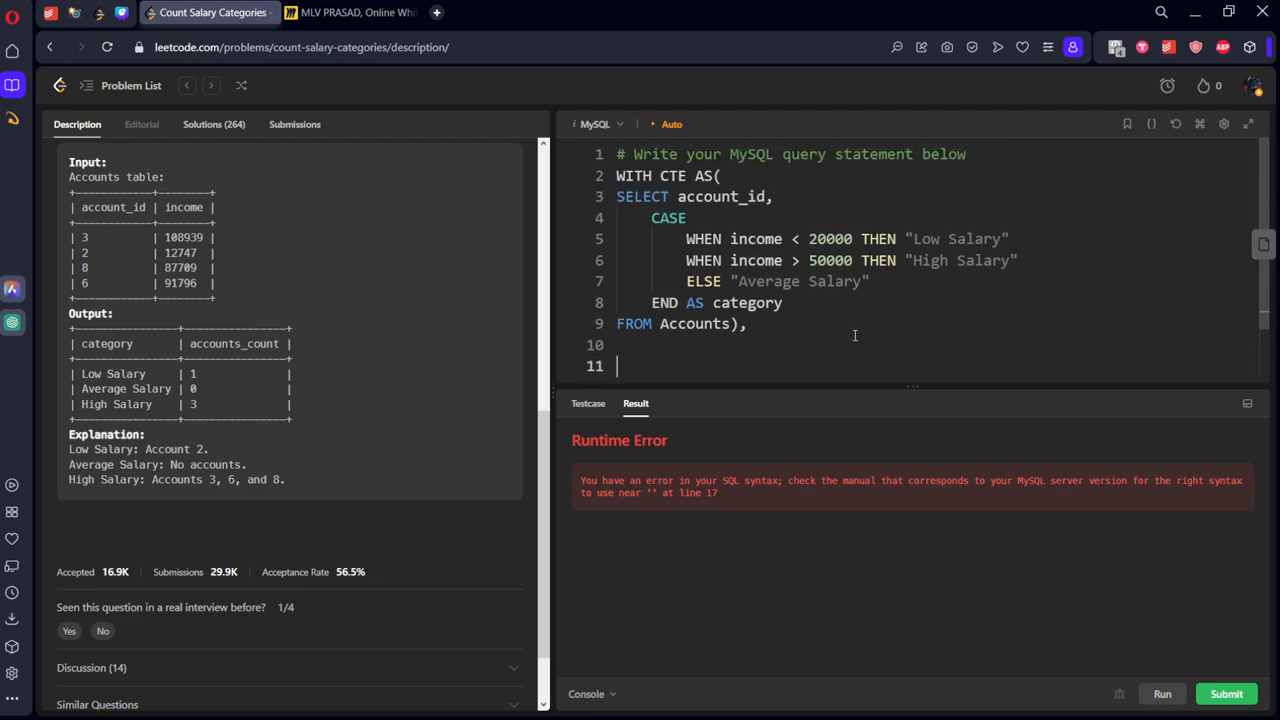
- Rewrite the outer query as SELECT category, count(*) AS cou FROM CTE GROUP BY category
scroll(down, 3)
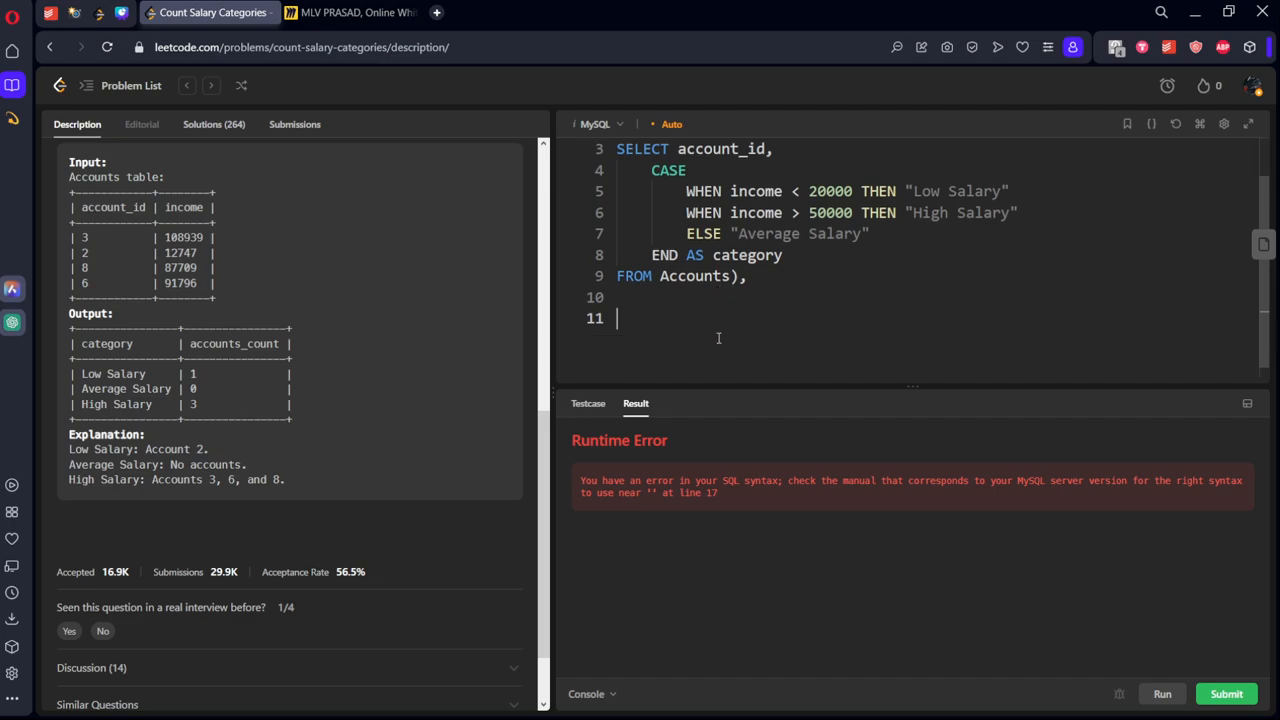
text(from CTE)
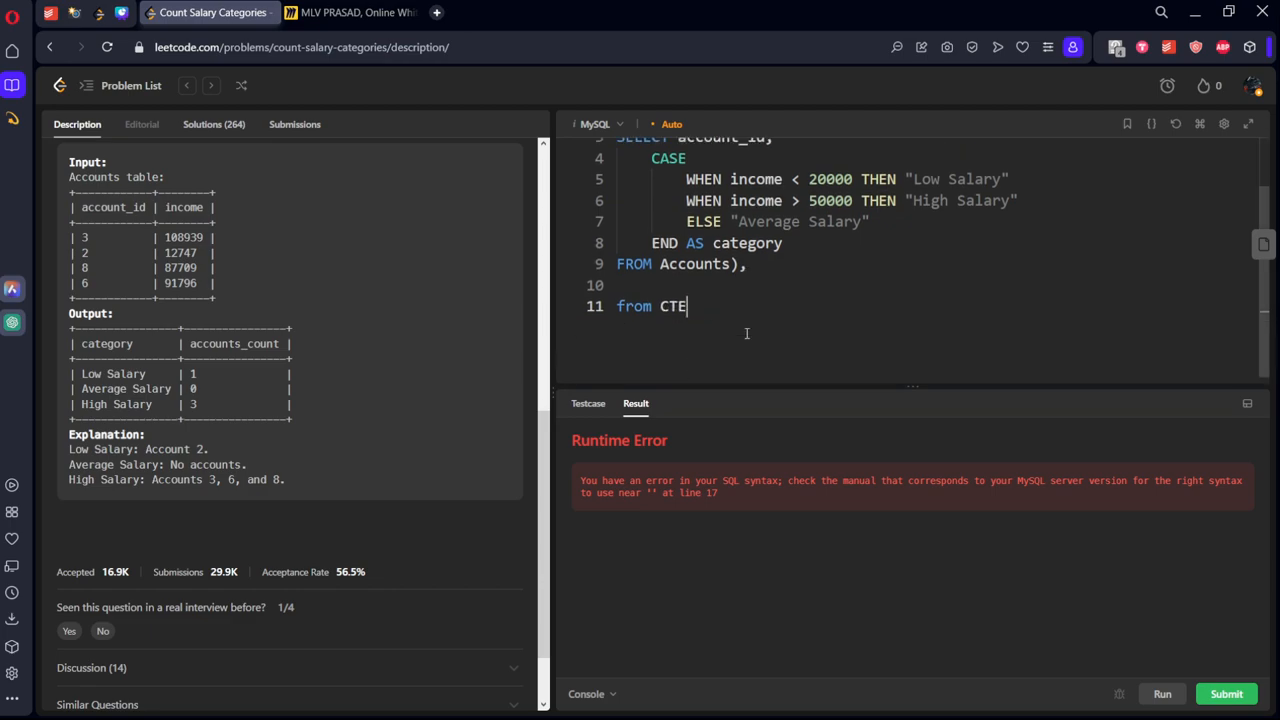
text(group)
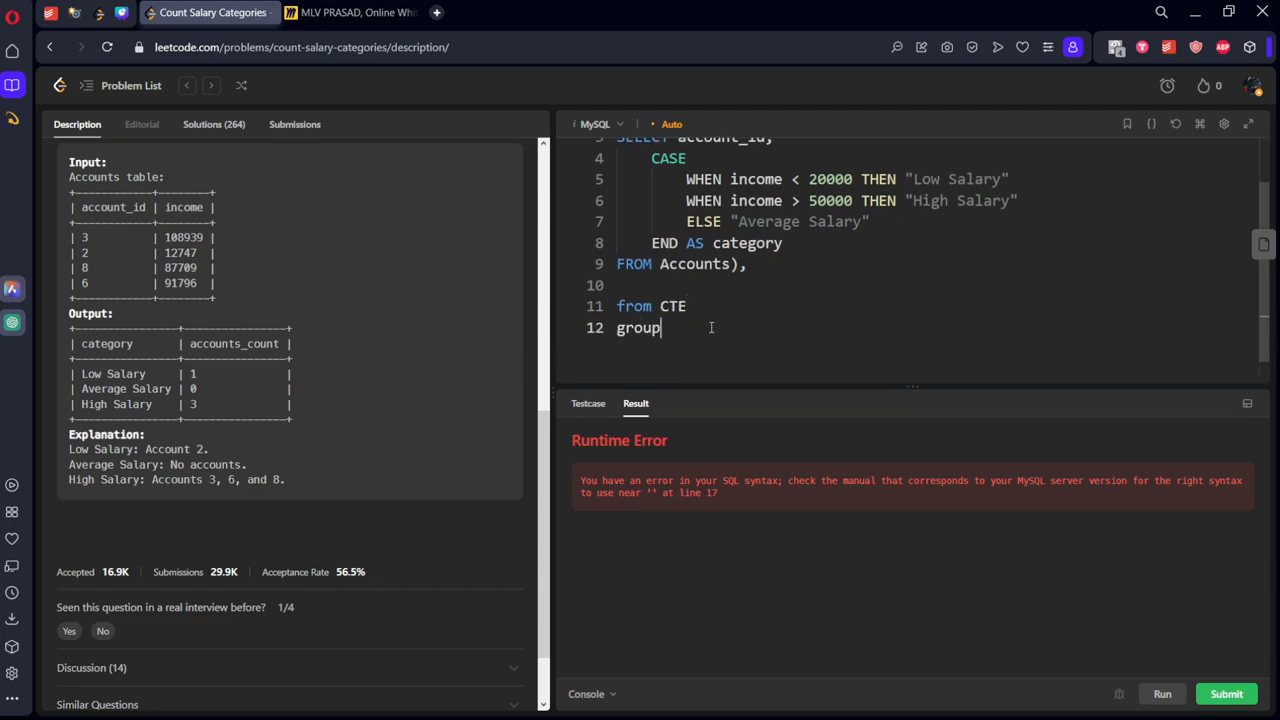
text(by category)
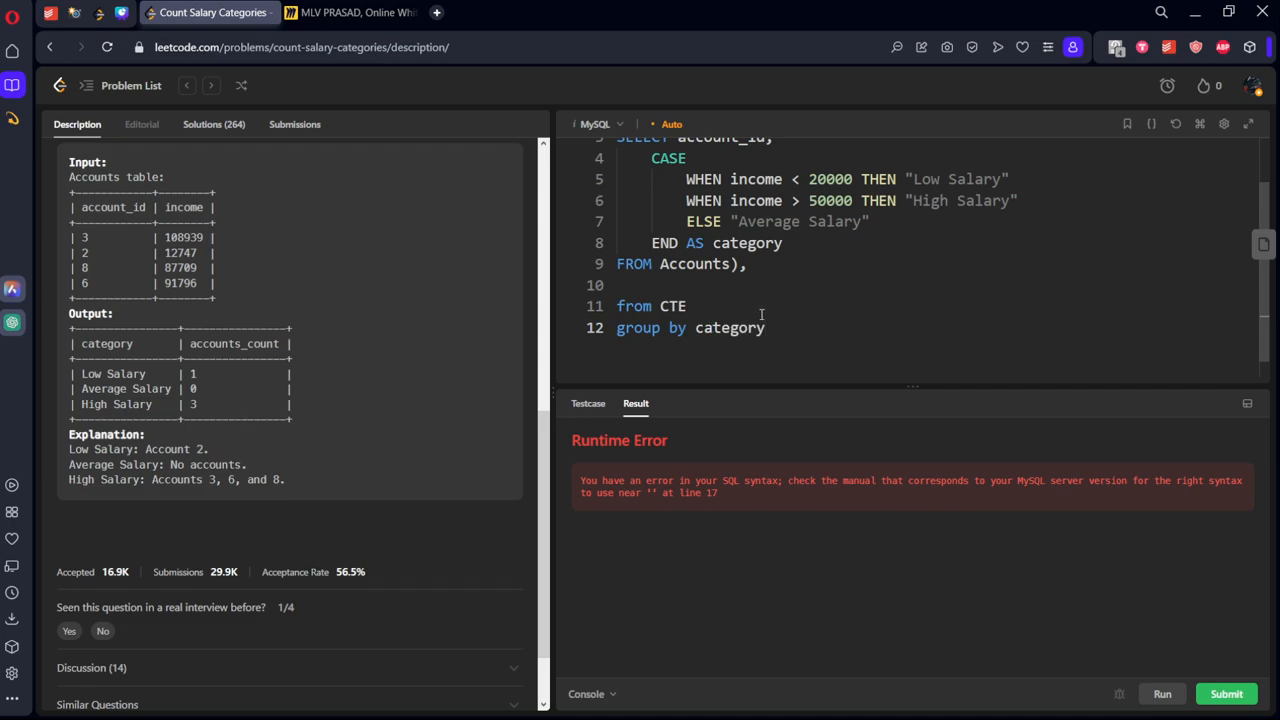
text(SELECT)
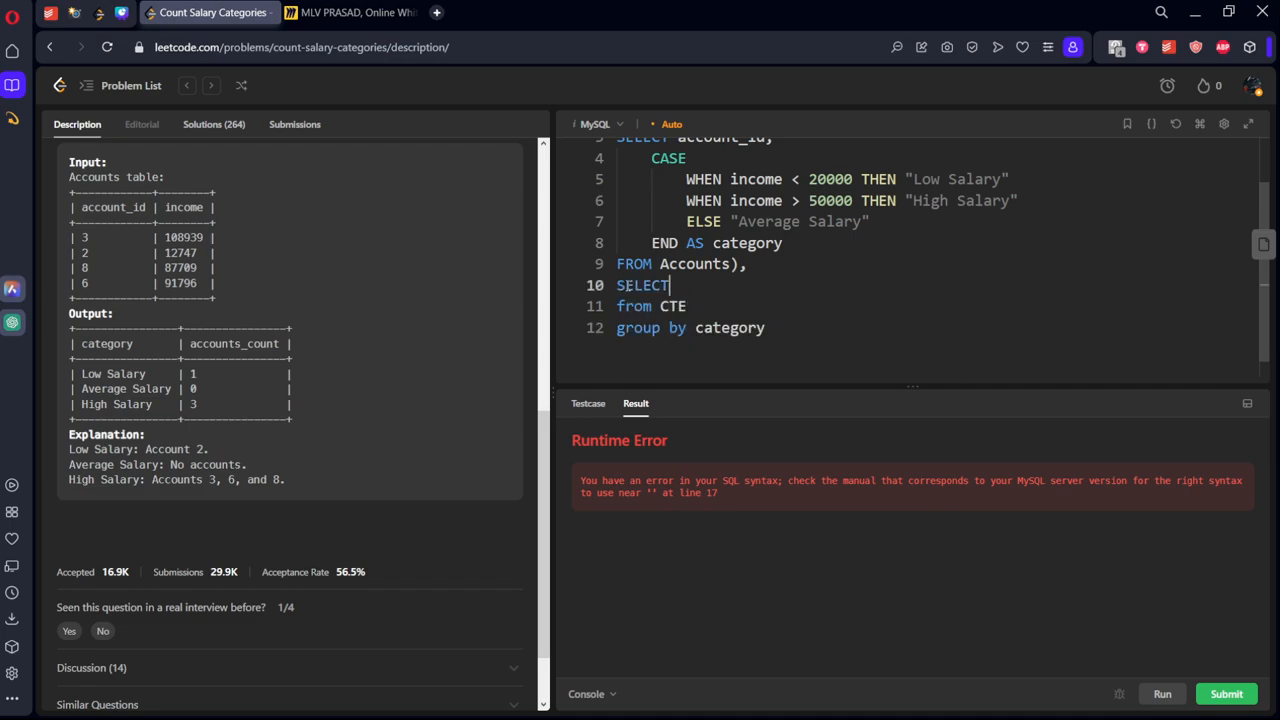
text(category)
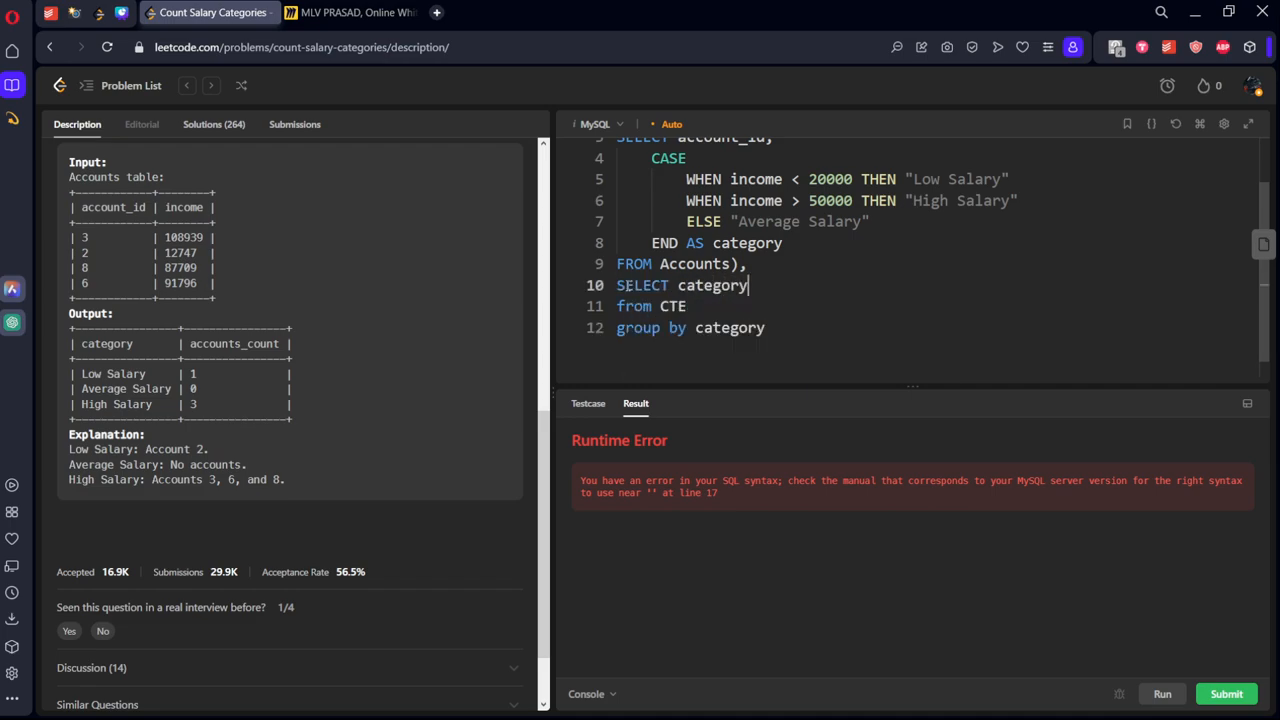
text(,)
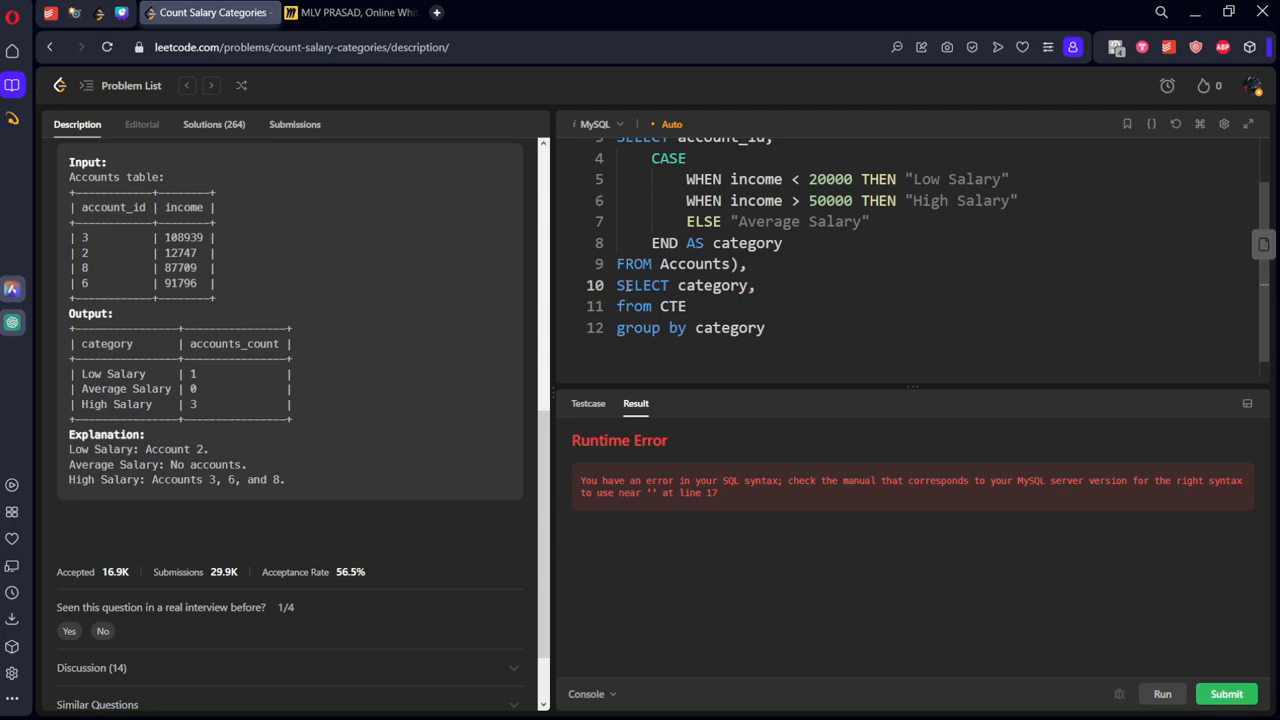
text(co)
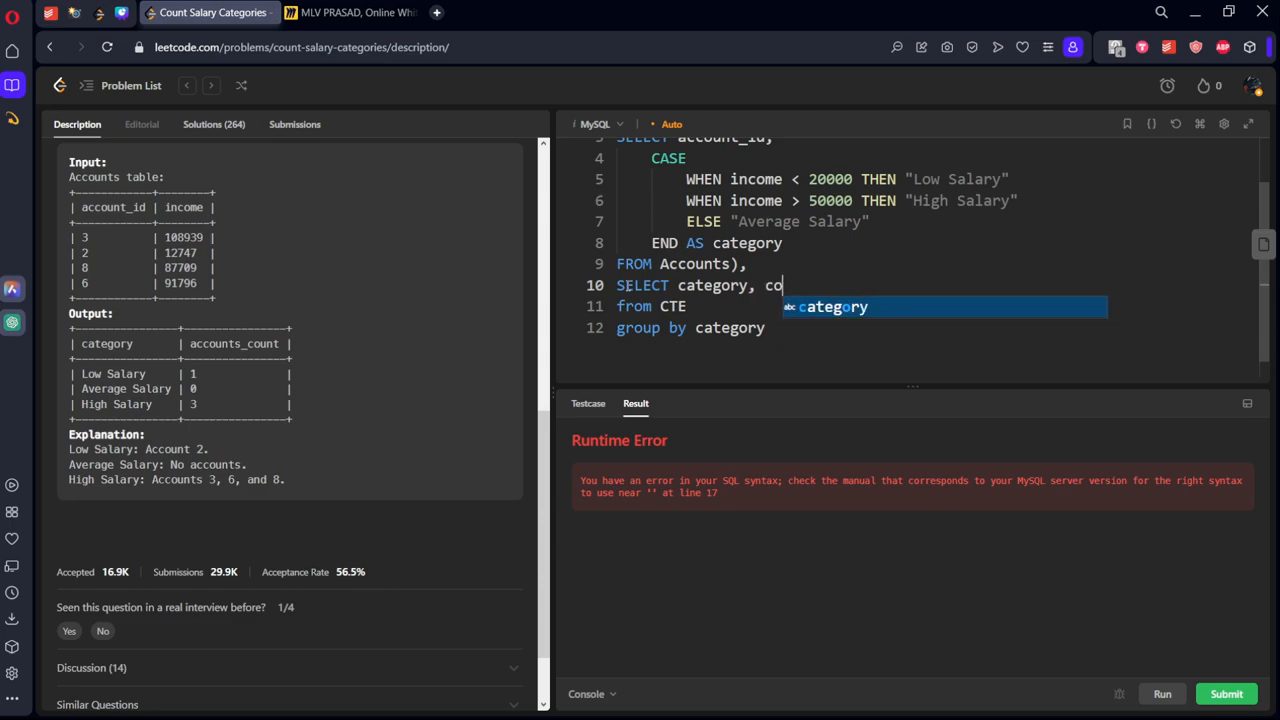
text(unt(8))
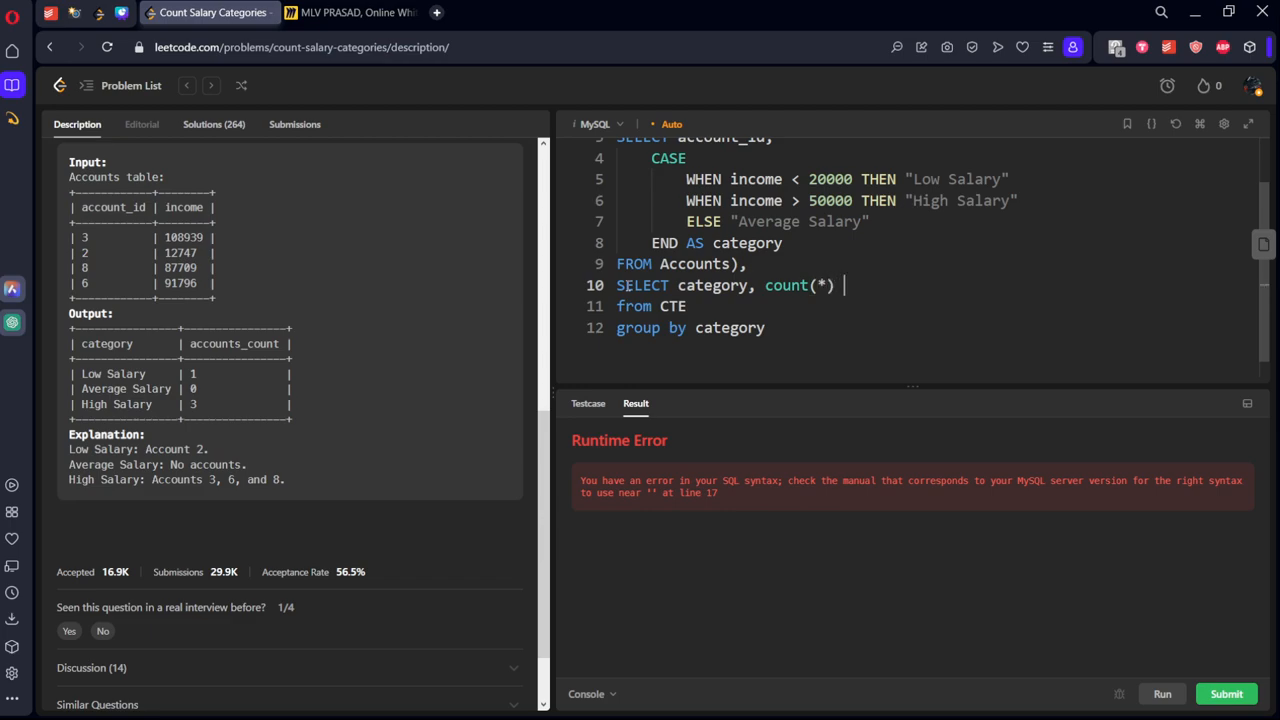
text(as cou)
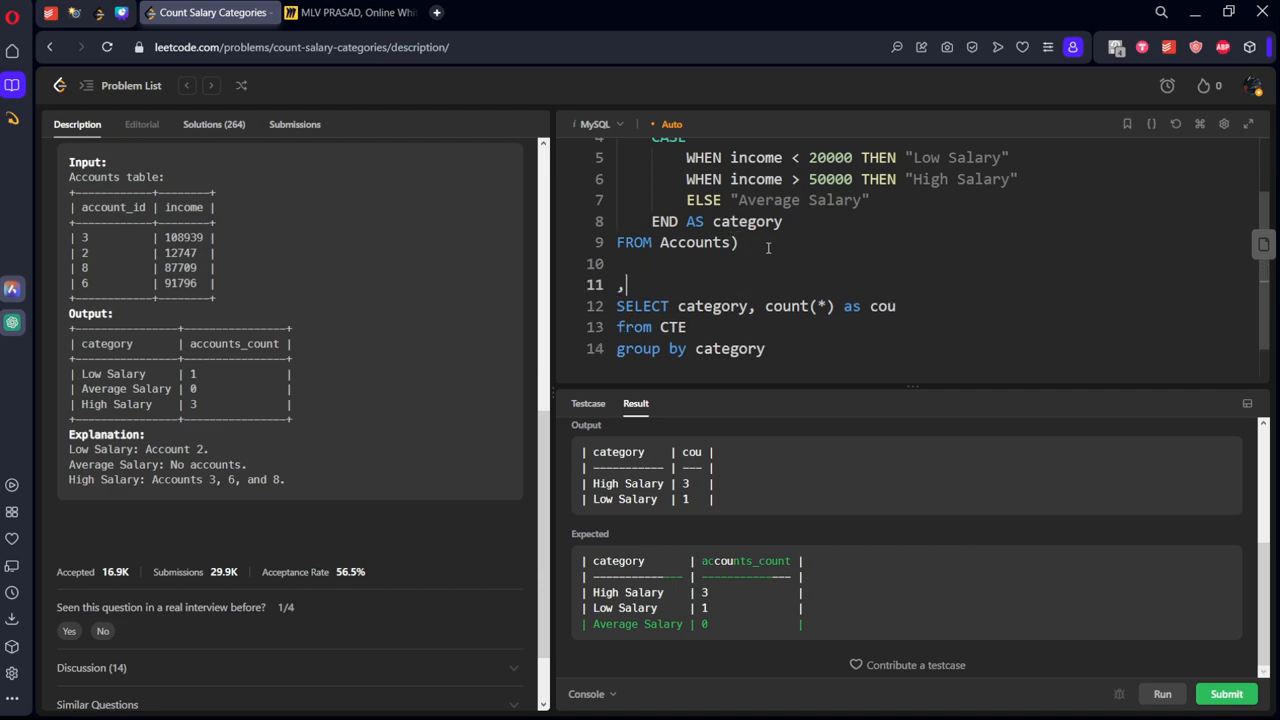
- Wrap the count query as 'CTE2 as ( … )' and select 'Low Salary' as category
text(CTE)
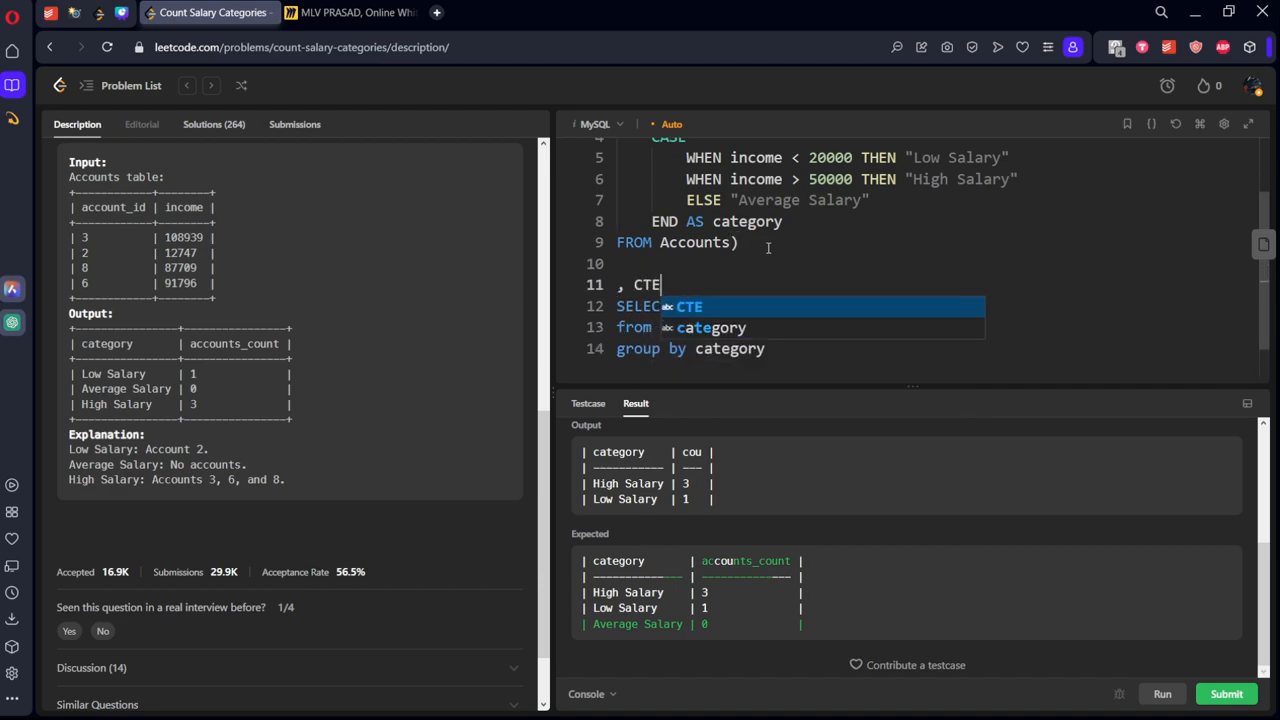
text(category, count(*) as cou)
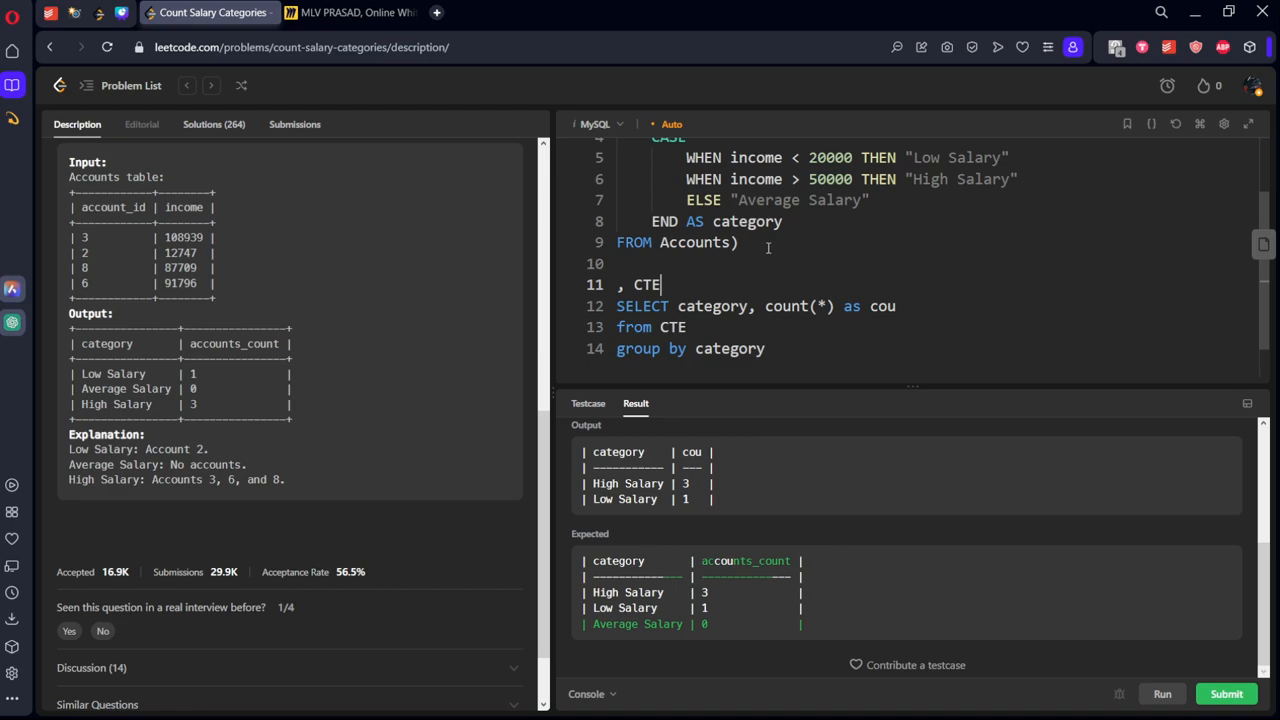
text(2 as ()
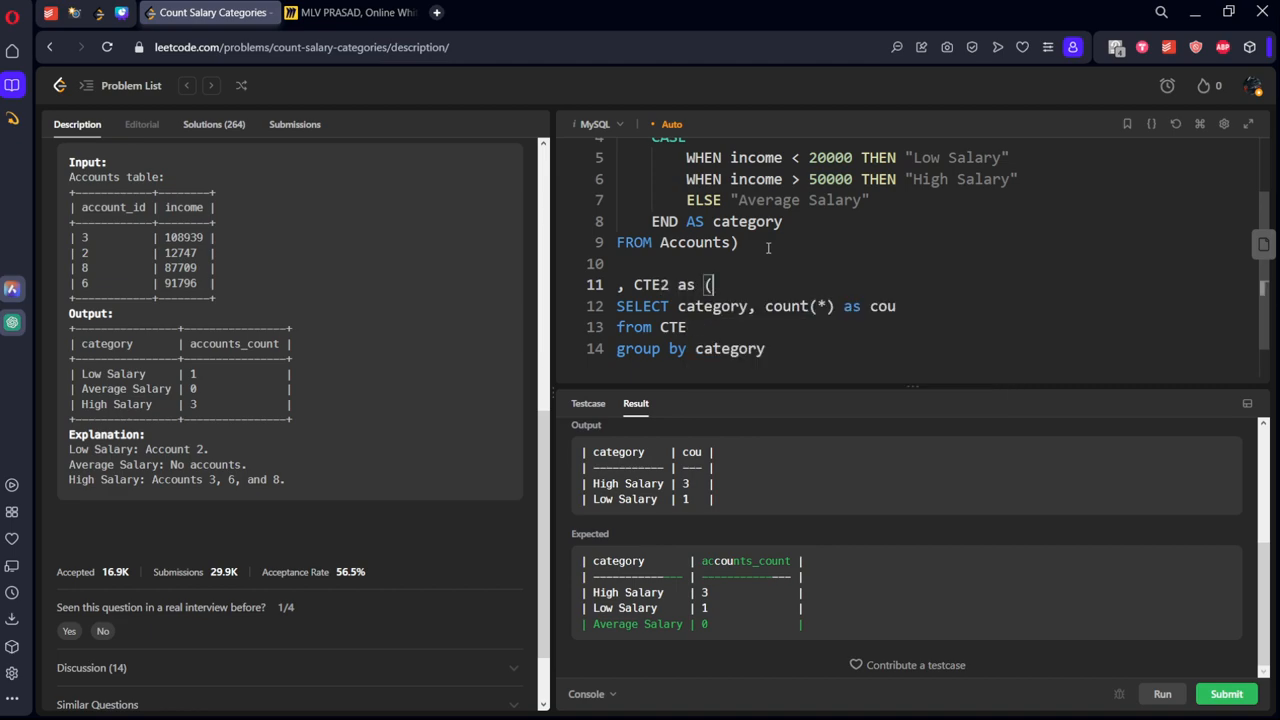
text())
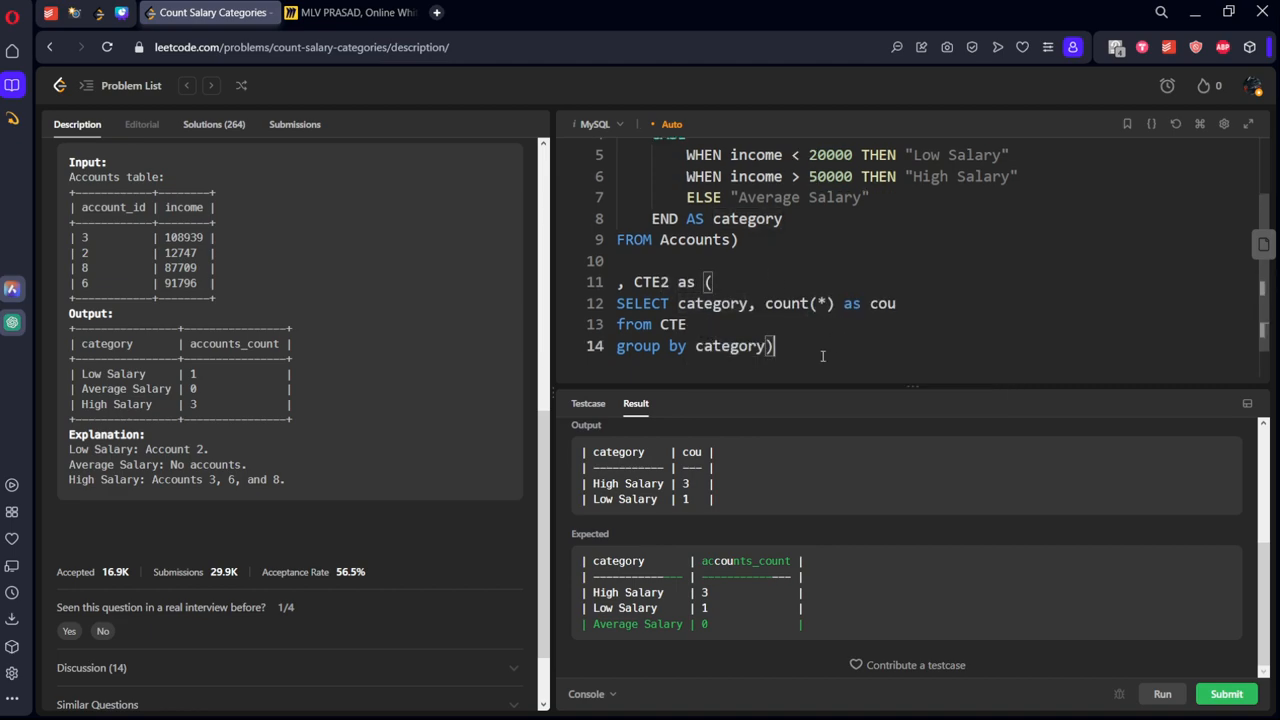
text(selet)
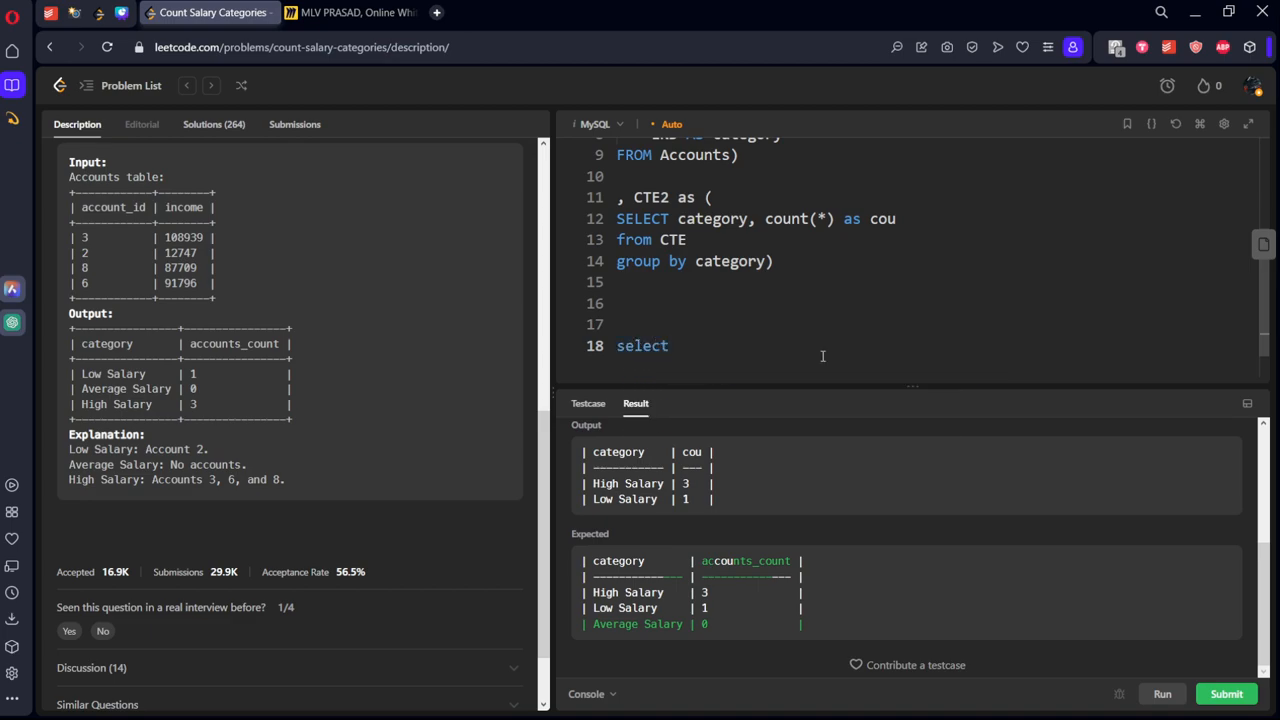
text('Low')
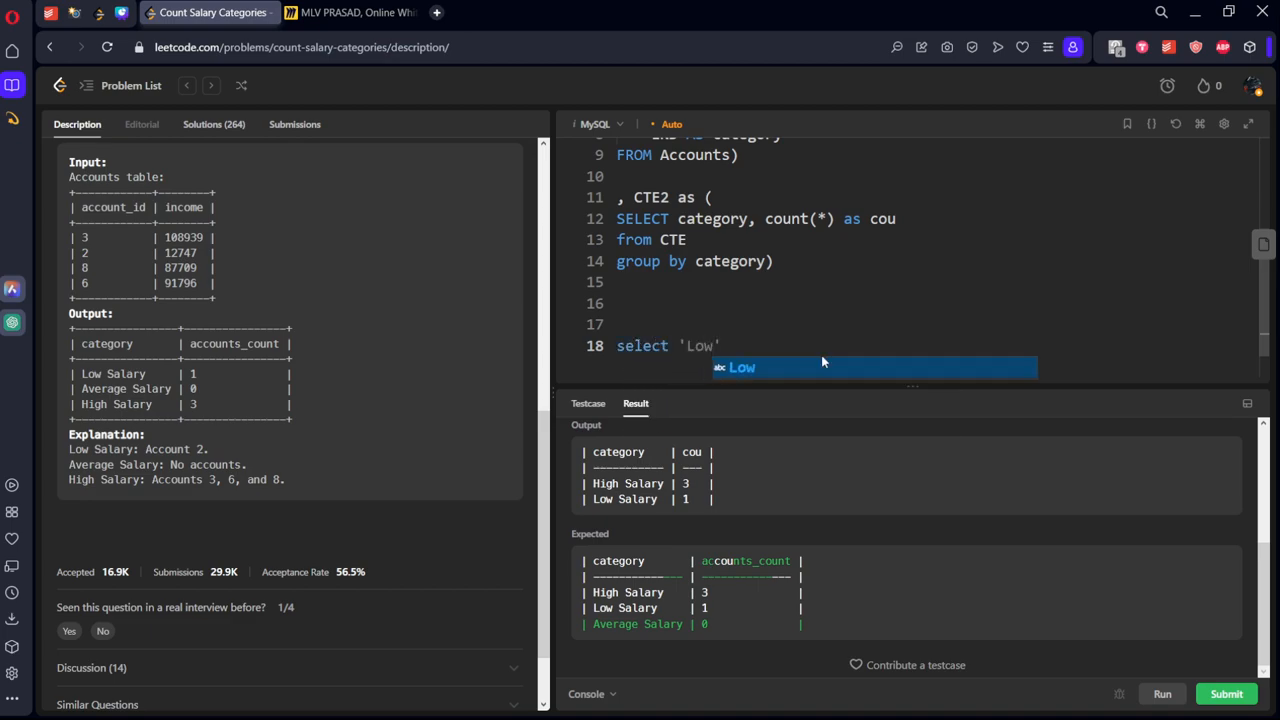
text(Salary)
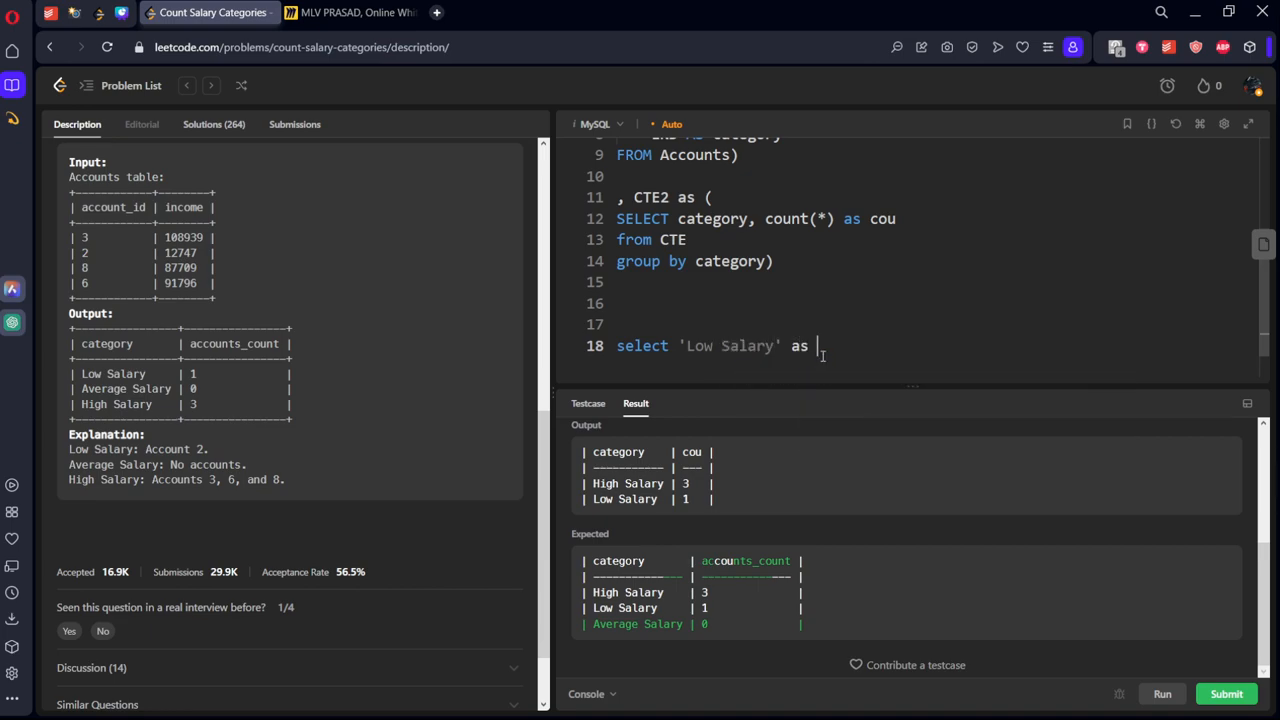
text(c)
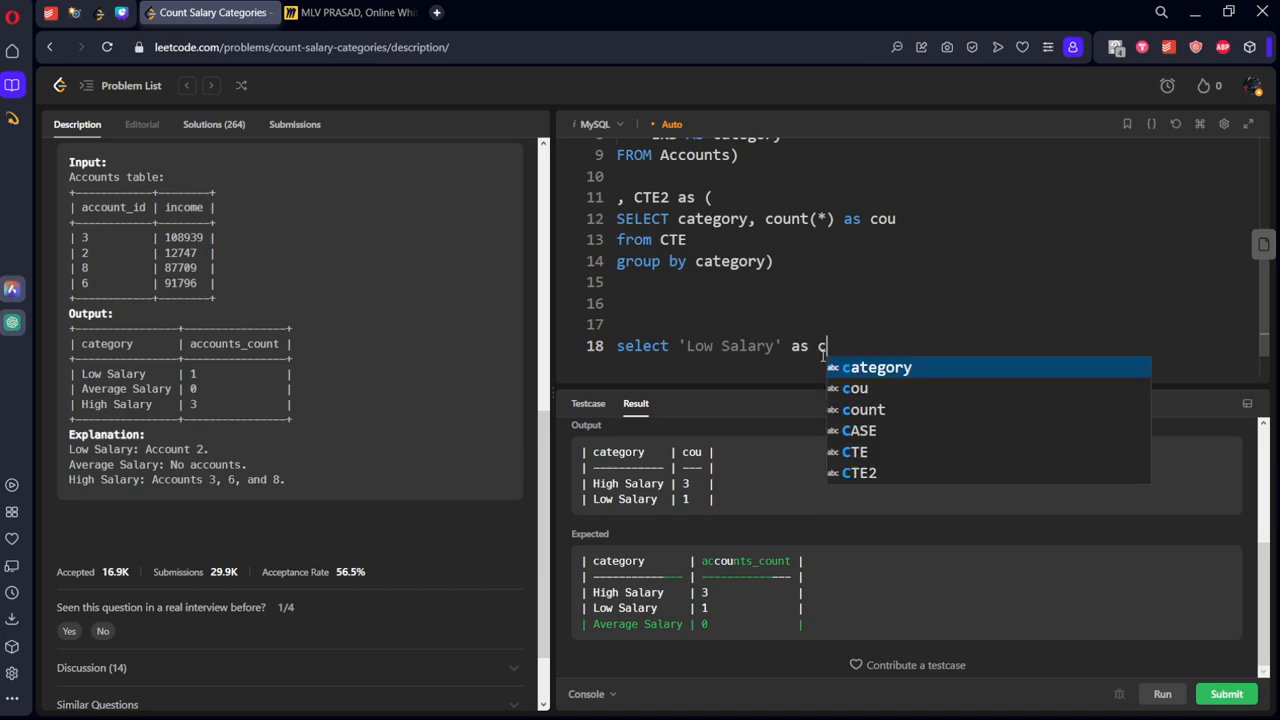
click(877, 367)
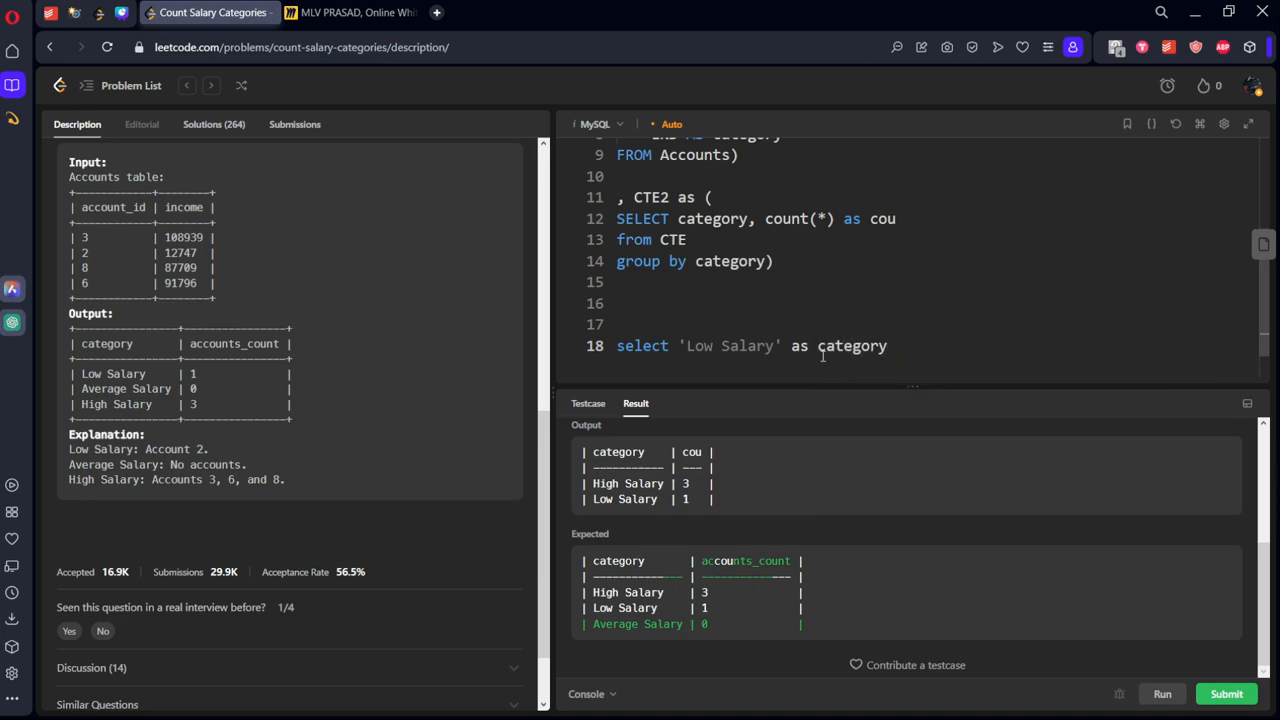
- Union on 'Average Salary' and 'High Salary' category selects and run the query
text(union all)
text(select ')
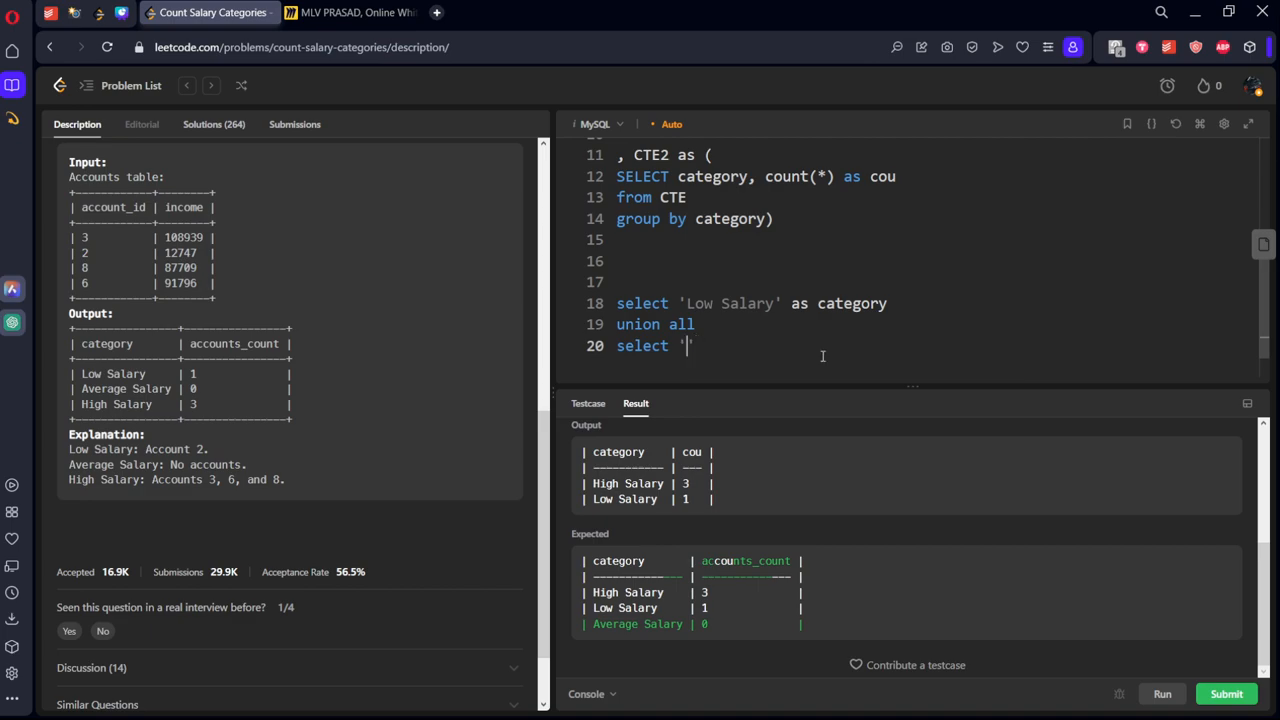
text(A)
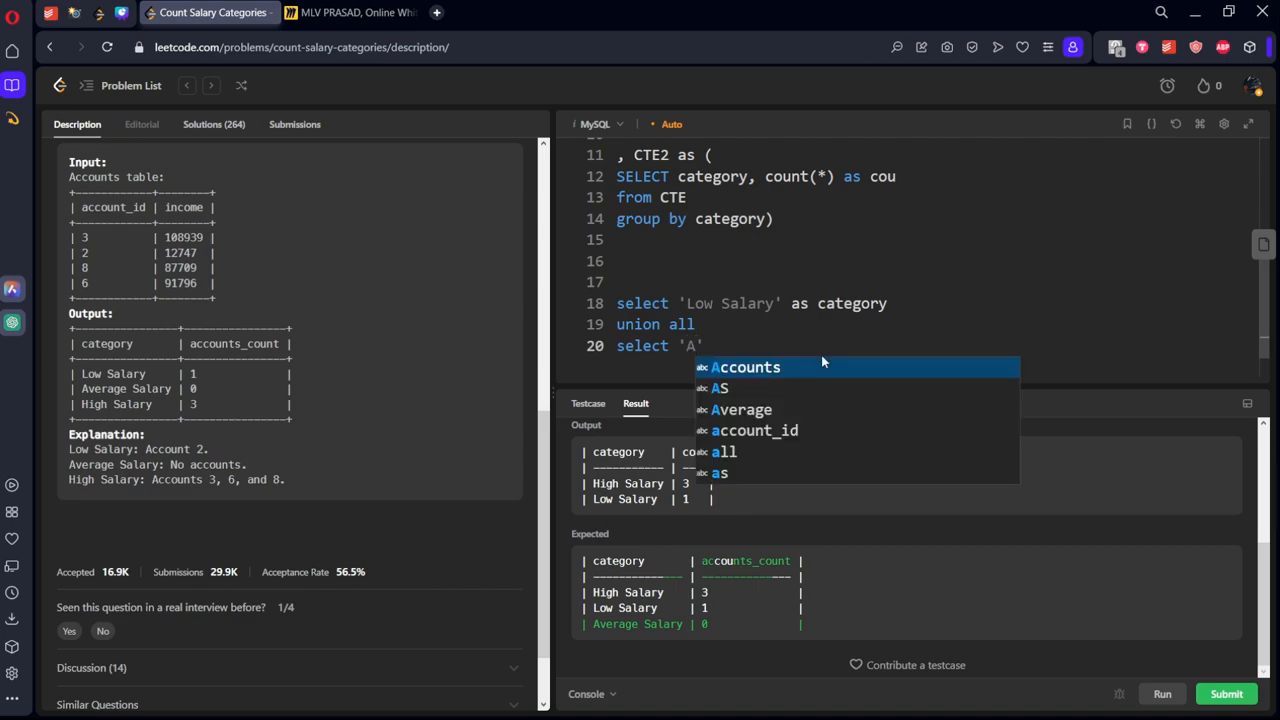
text(ve)
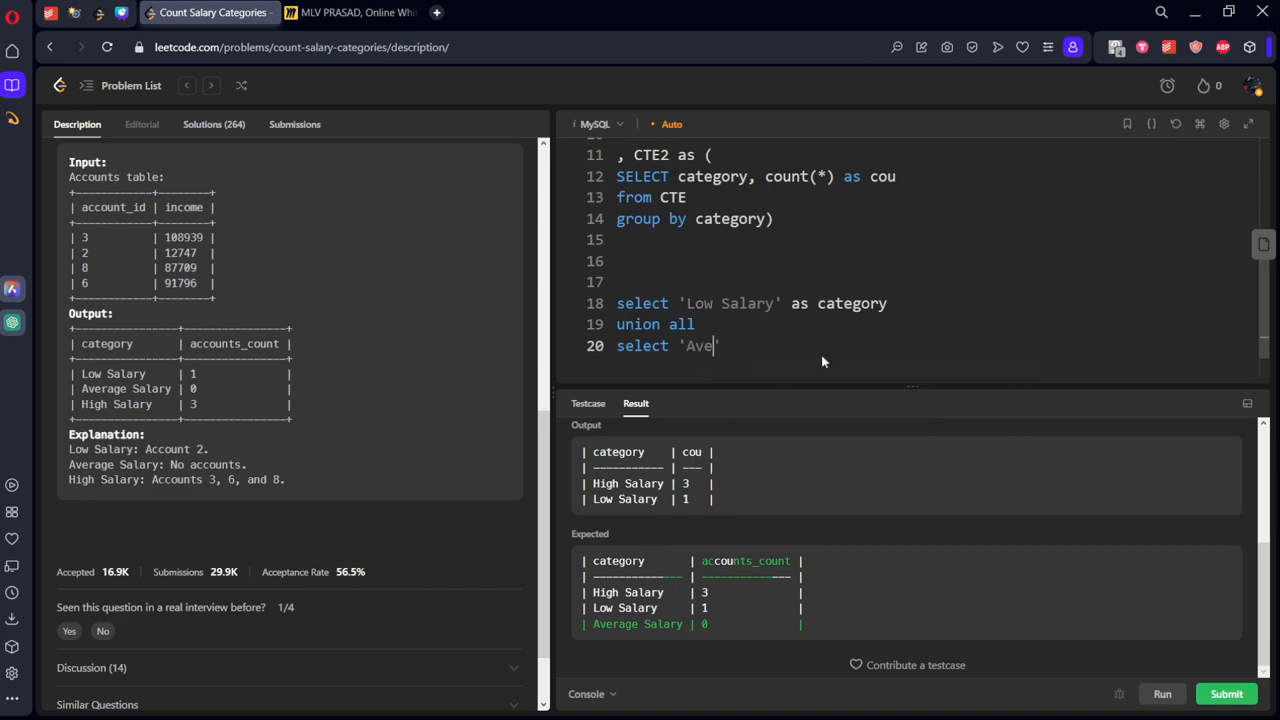
text(rage)
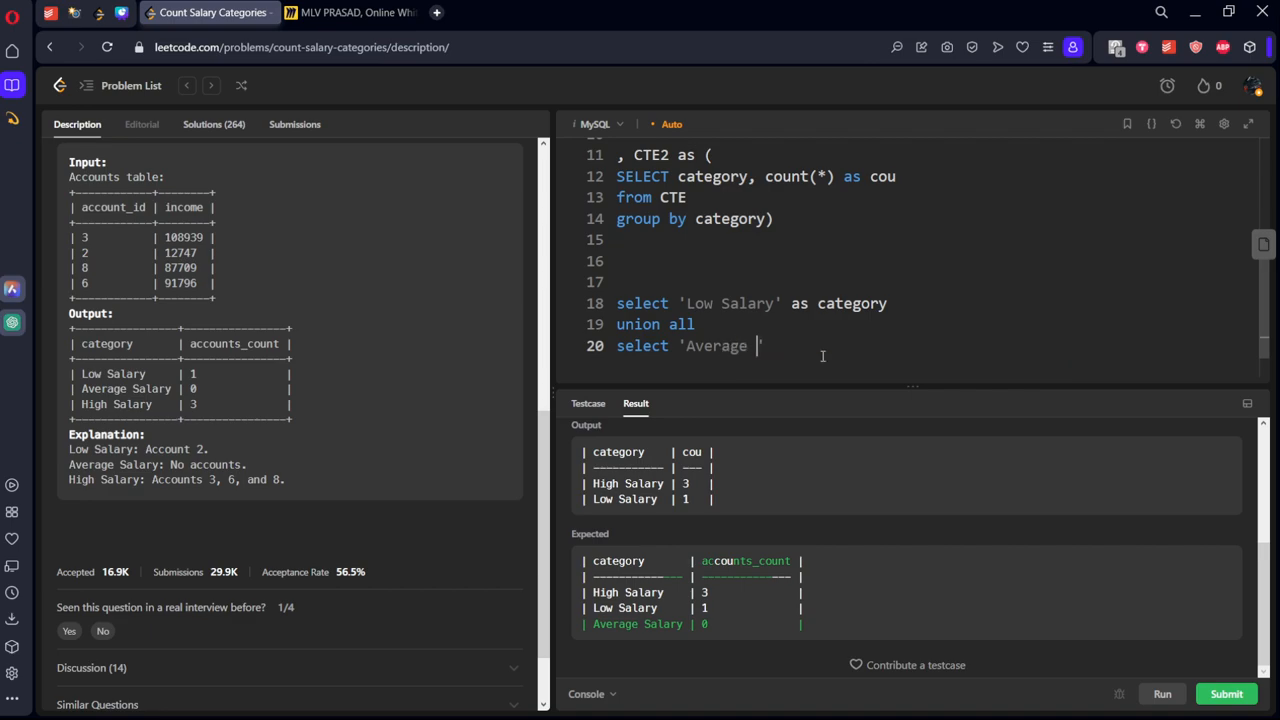
text(Salary')
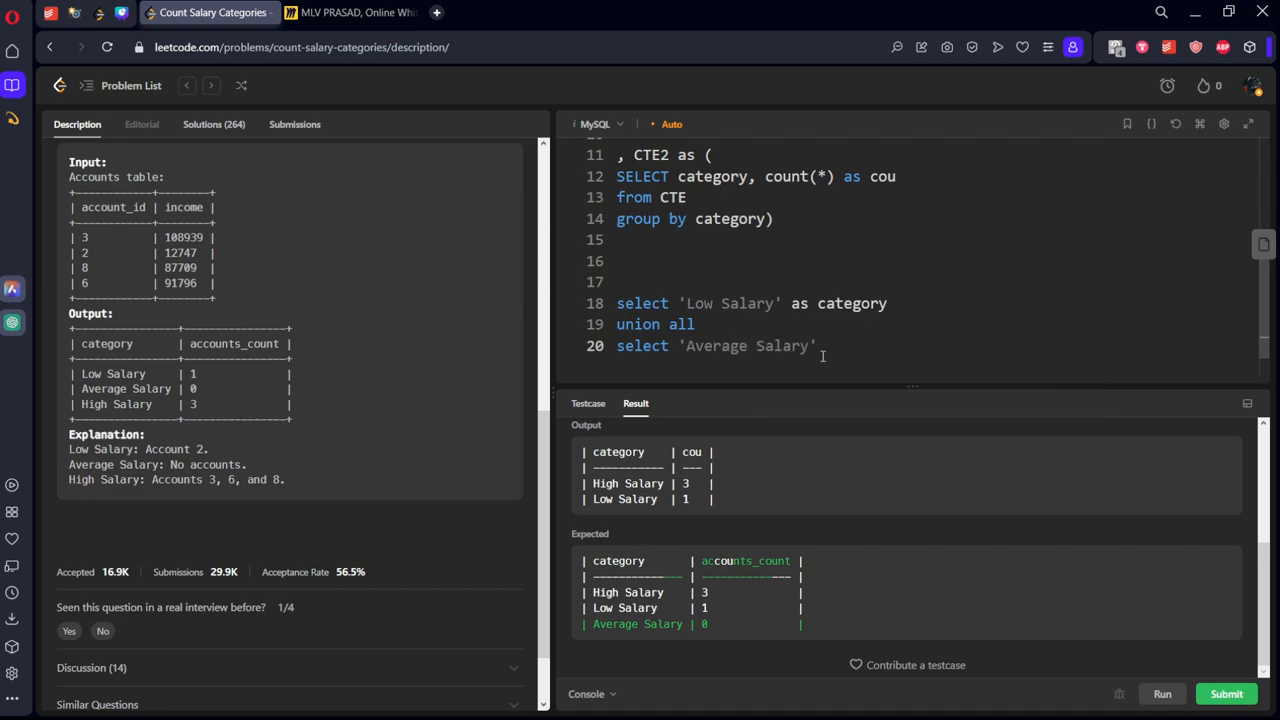
text(as category)
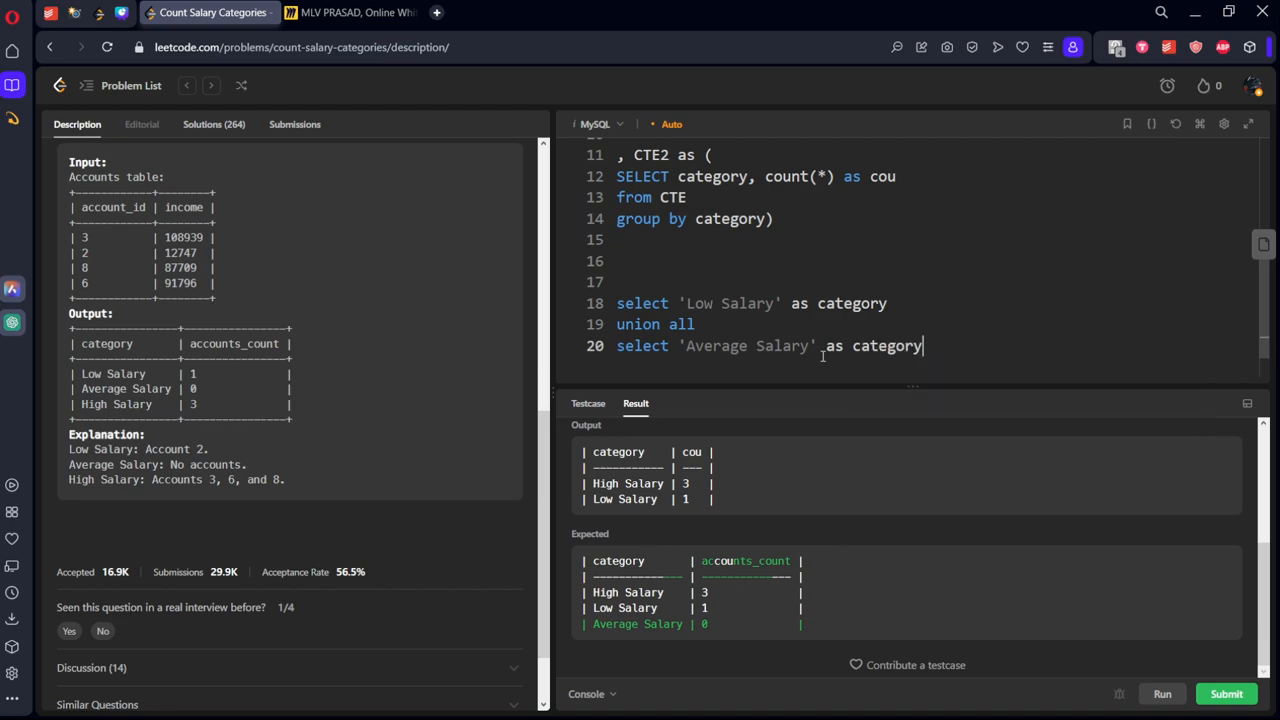
text(union all)
text(select 'High Salary)
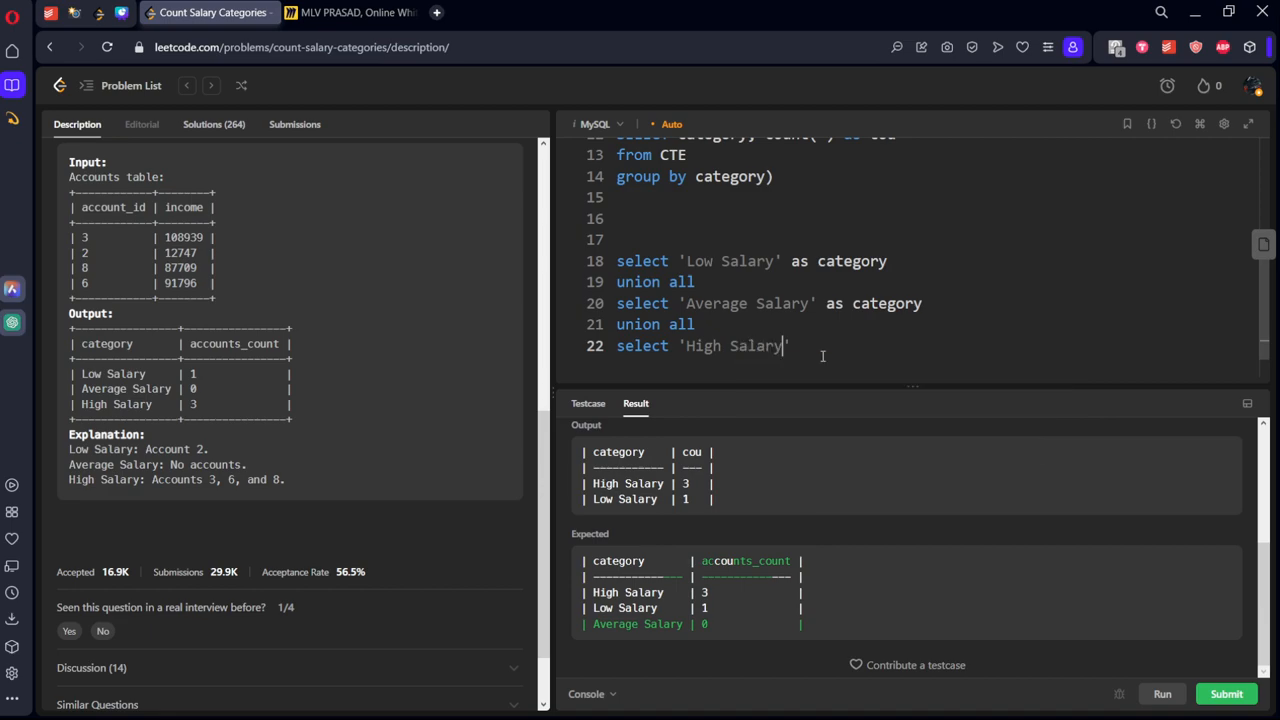
text(as x)
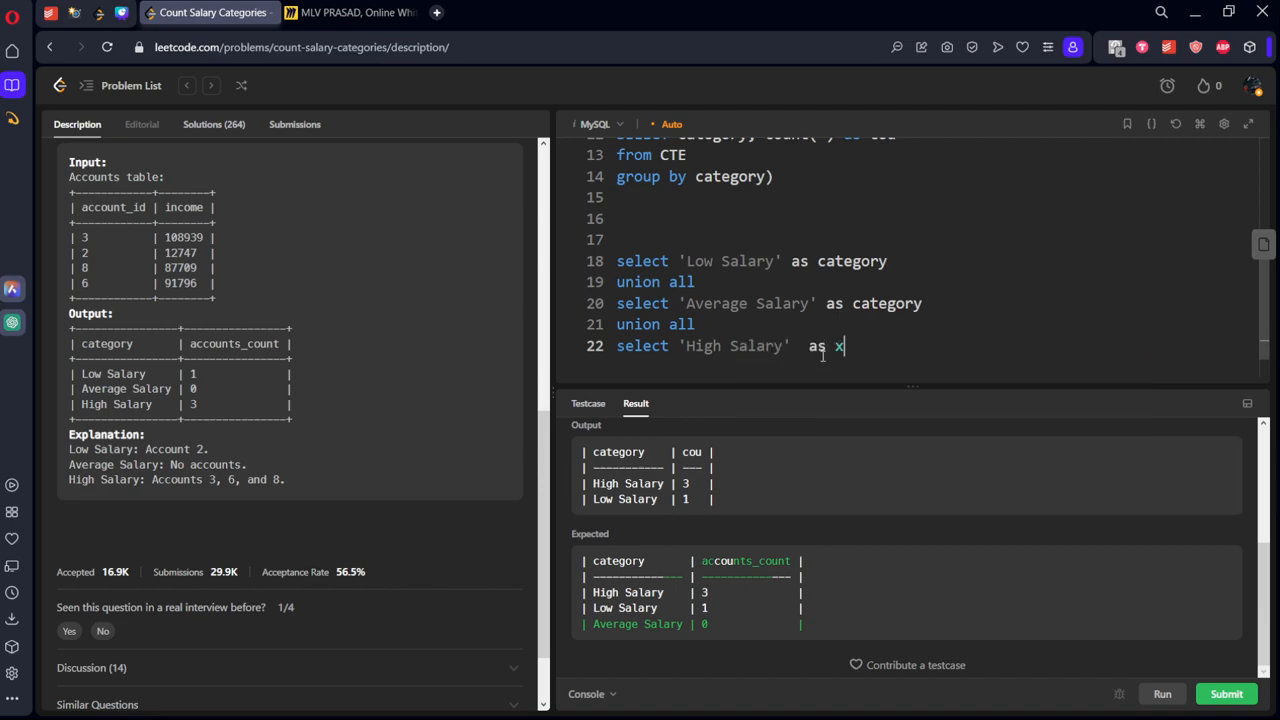
text(ategory)
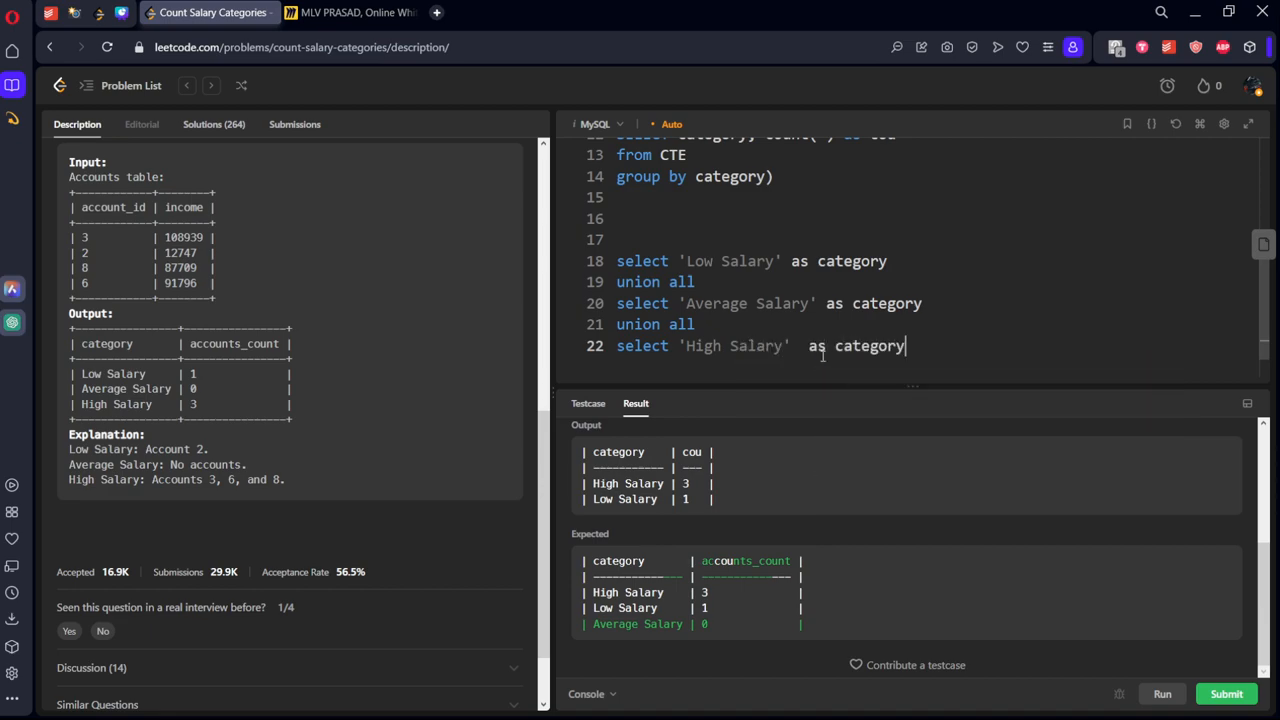
click(1162, 693)
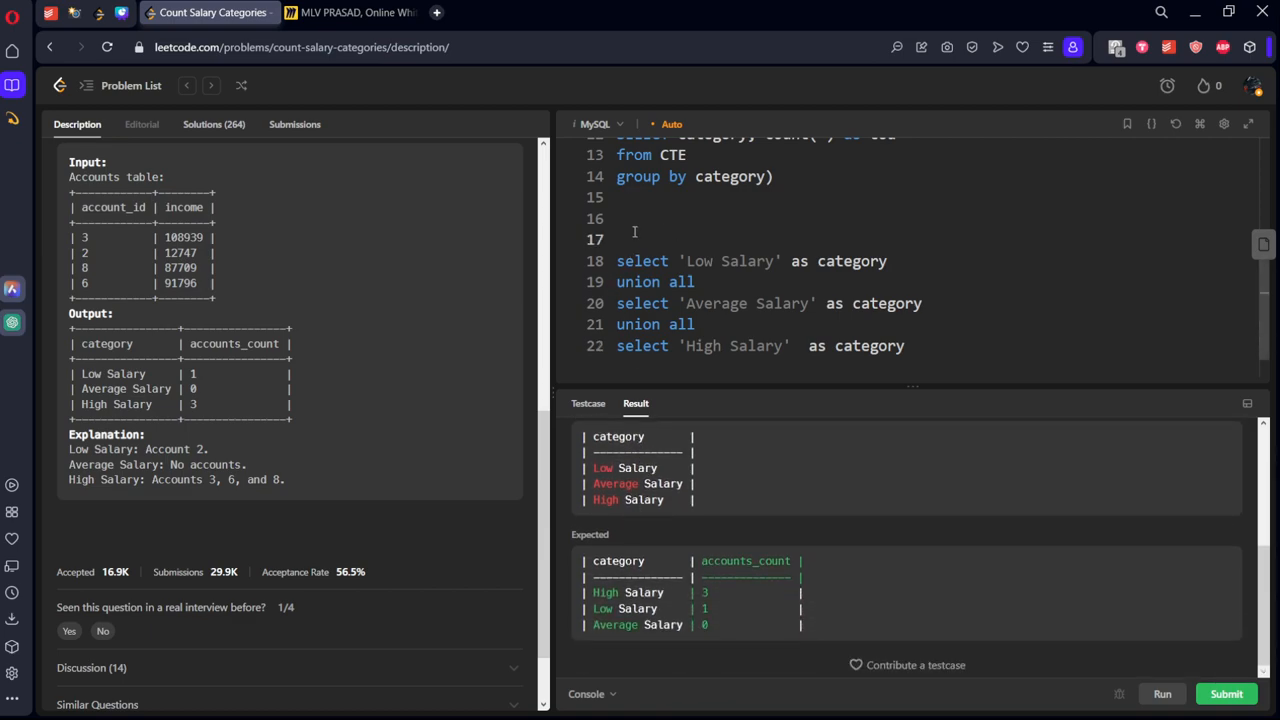
- Enclose the three-label UNION ALL selects in ',CTE3 as ( … )'
text(,CTE)
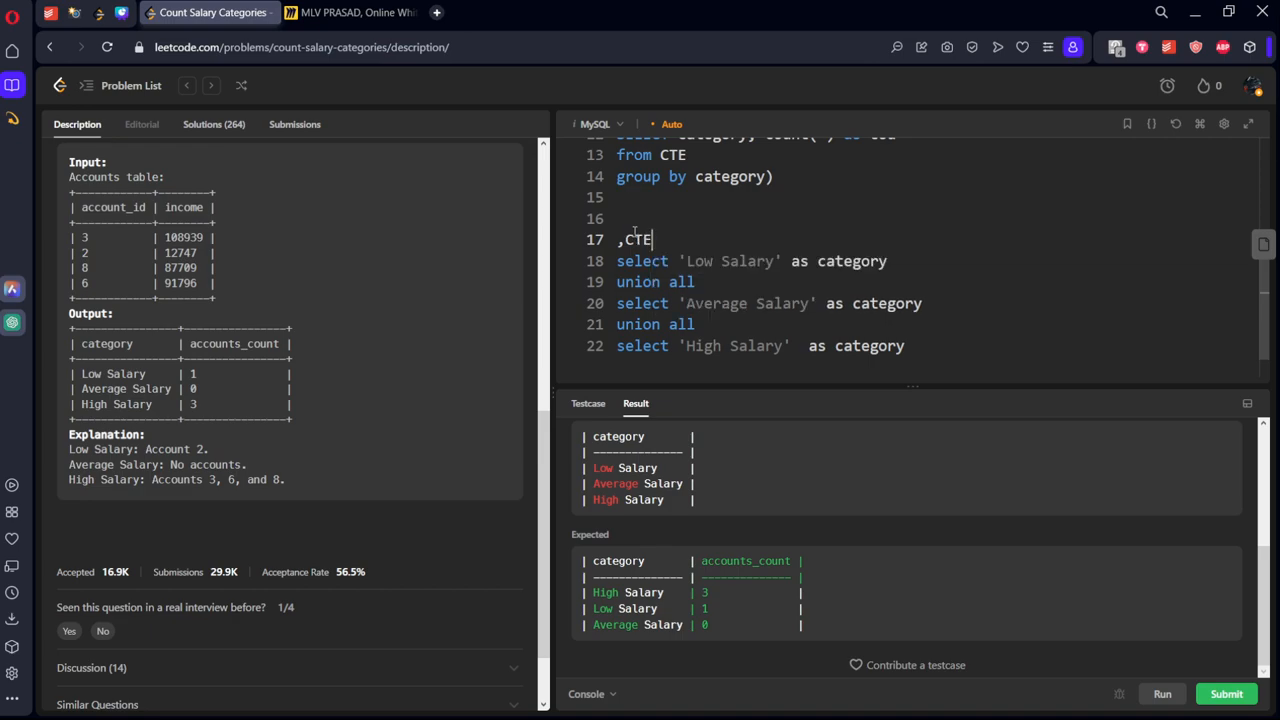
text(3 as)
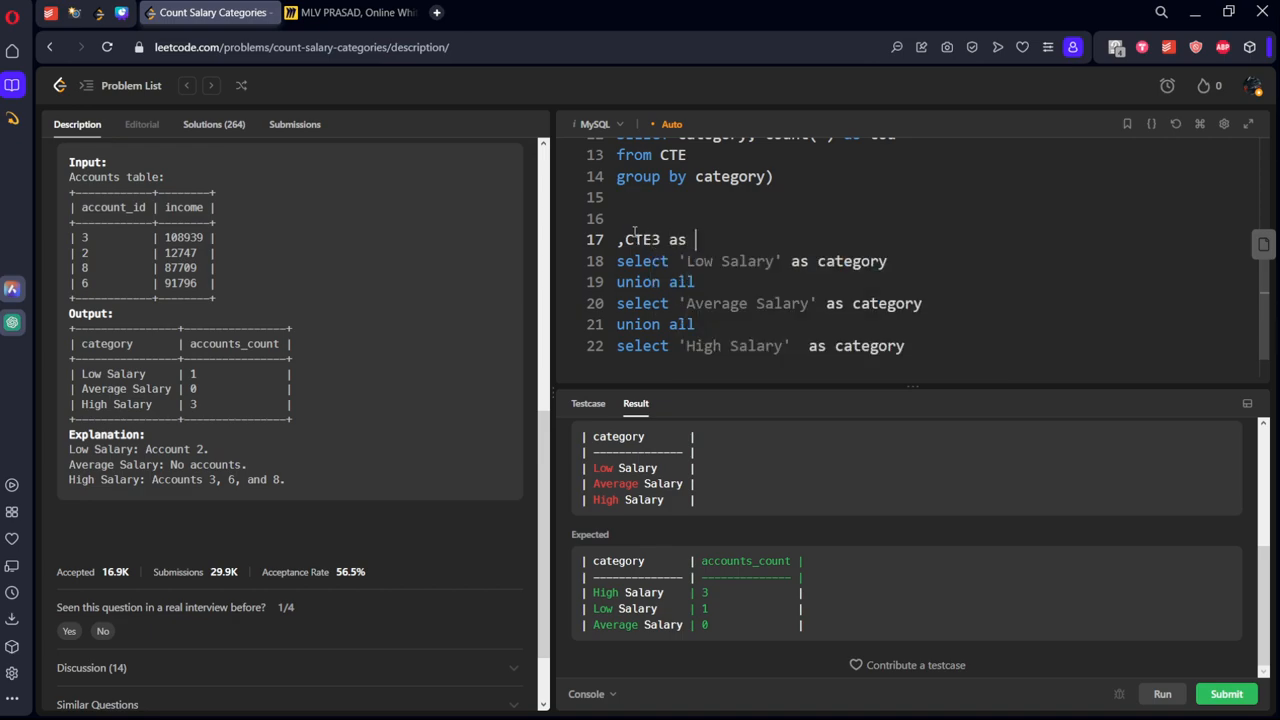
text(()
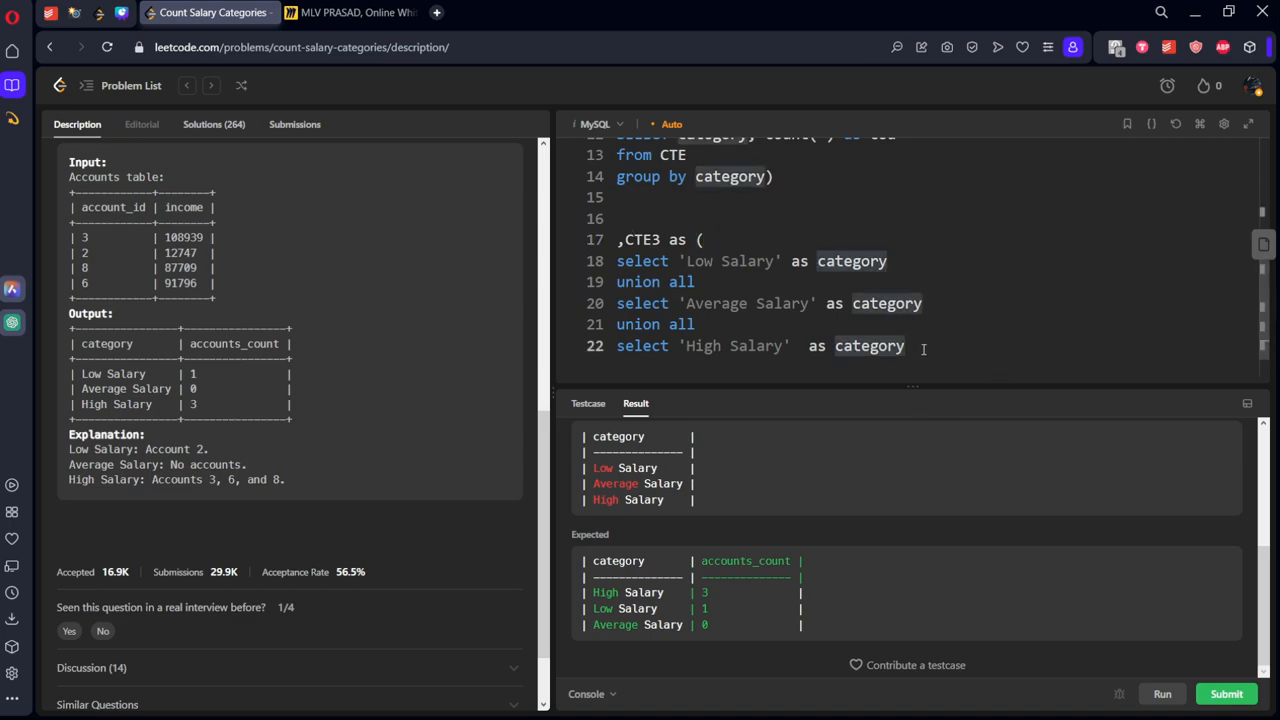
text())
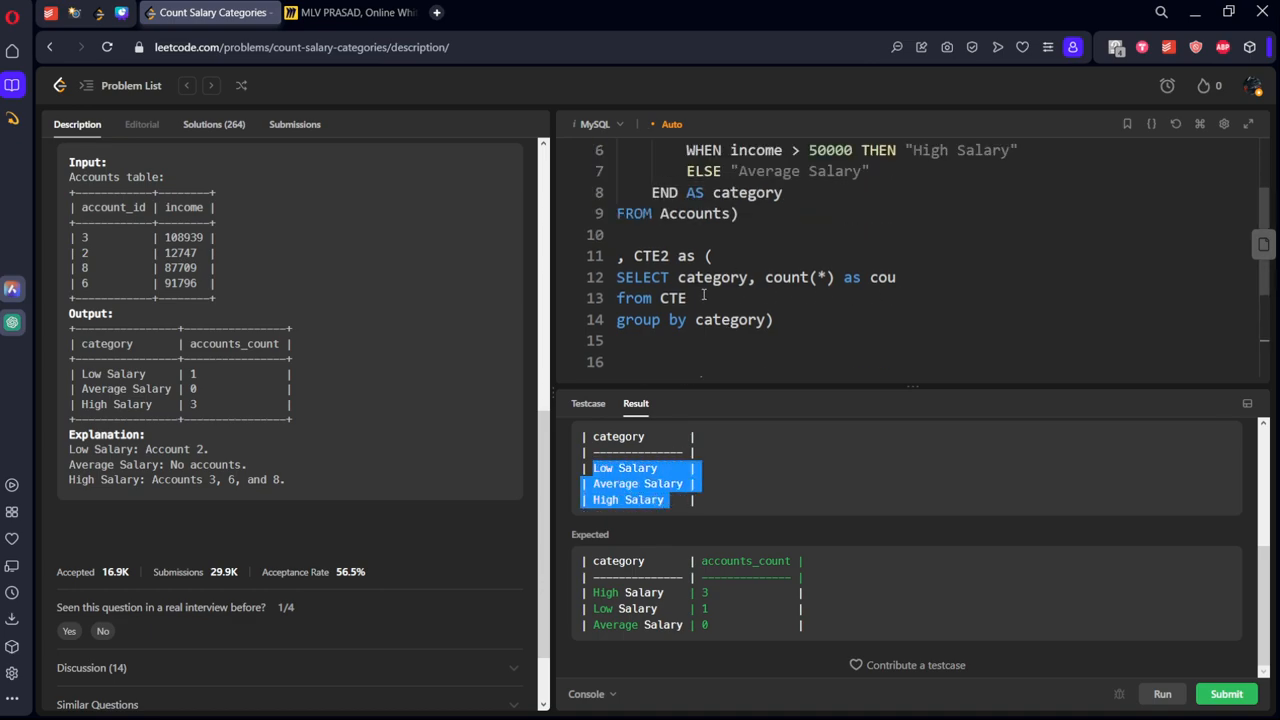
scroll(down, 3)
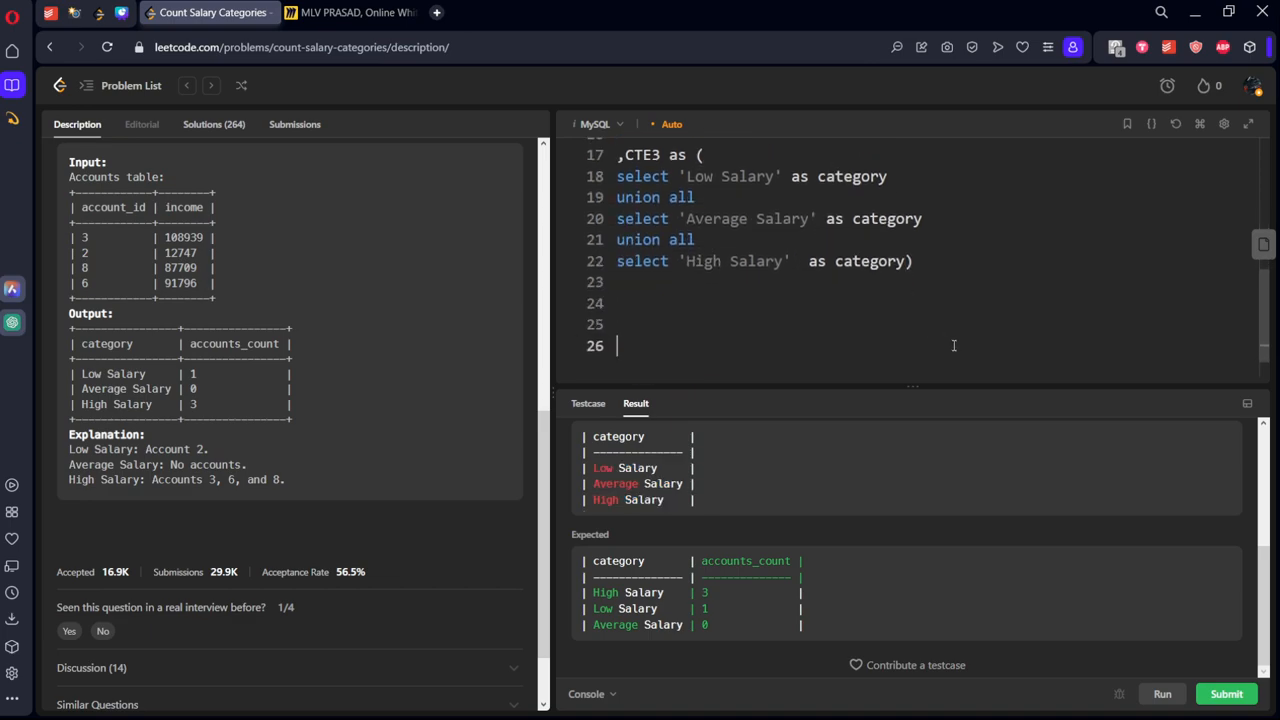
- Write SELECT * FROM CTE3 a LEFT JOIN CTE2 b ON a.category = b.category
text(from cte)
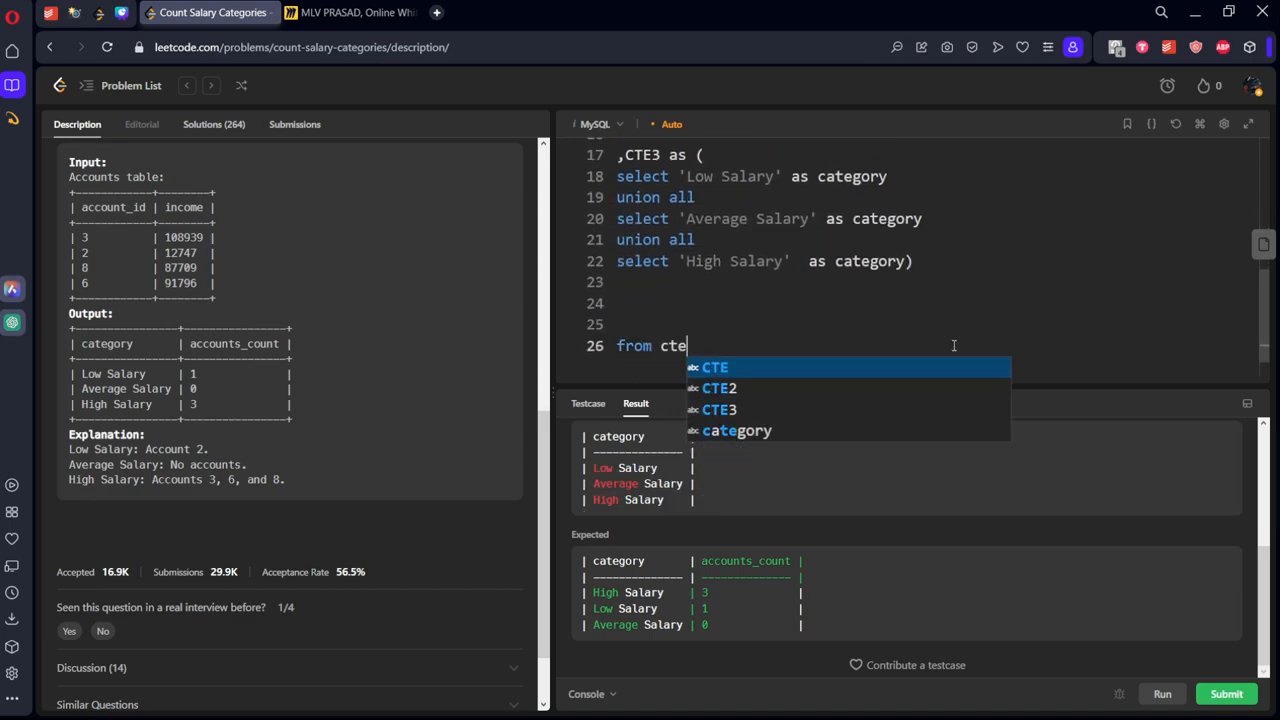
text(3 a)
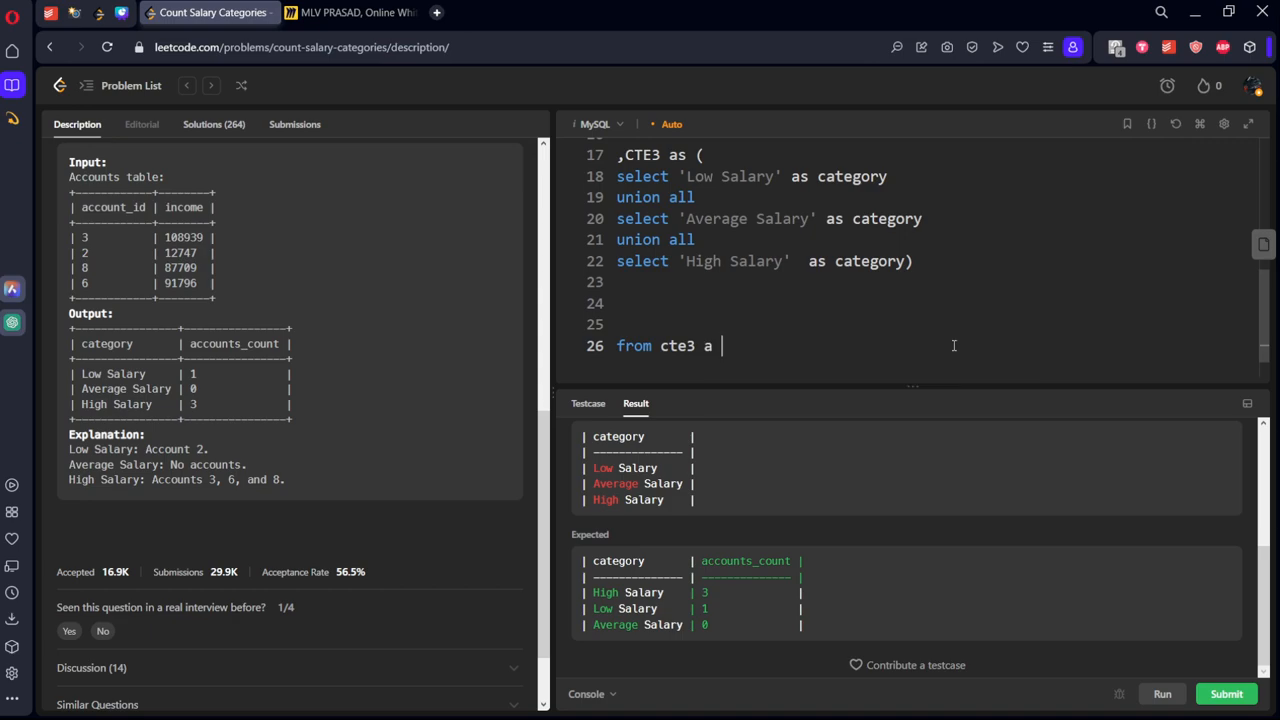
text(lefy)
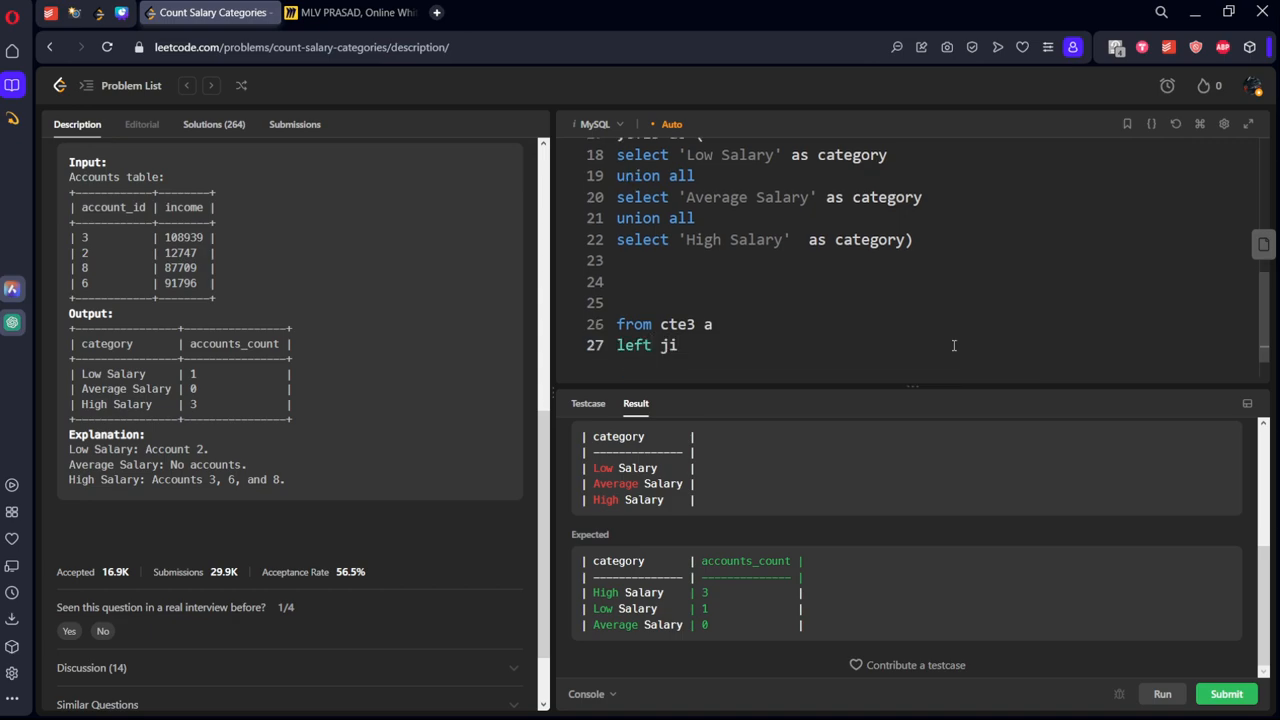
text(oin cte)
text(ON)
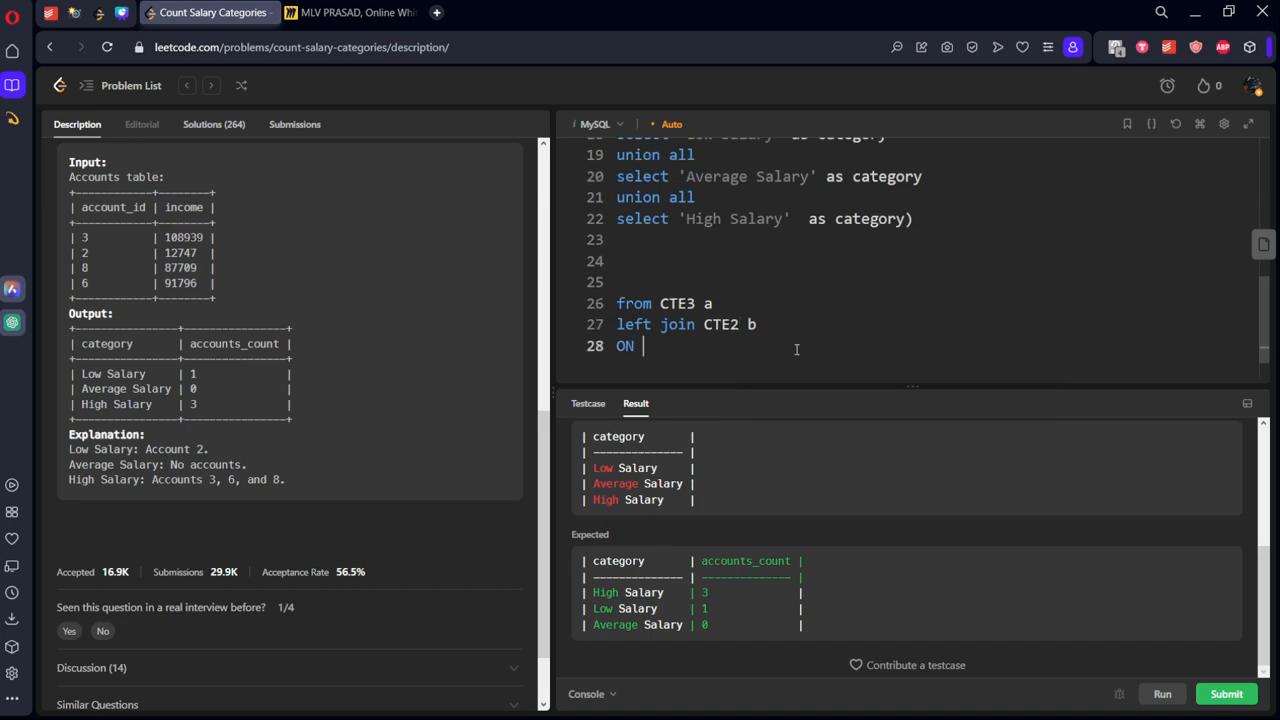
text(A)
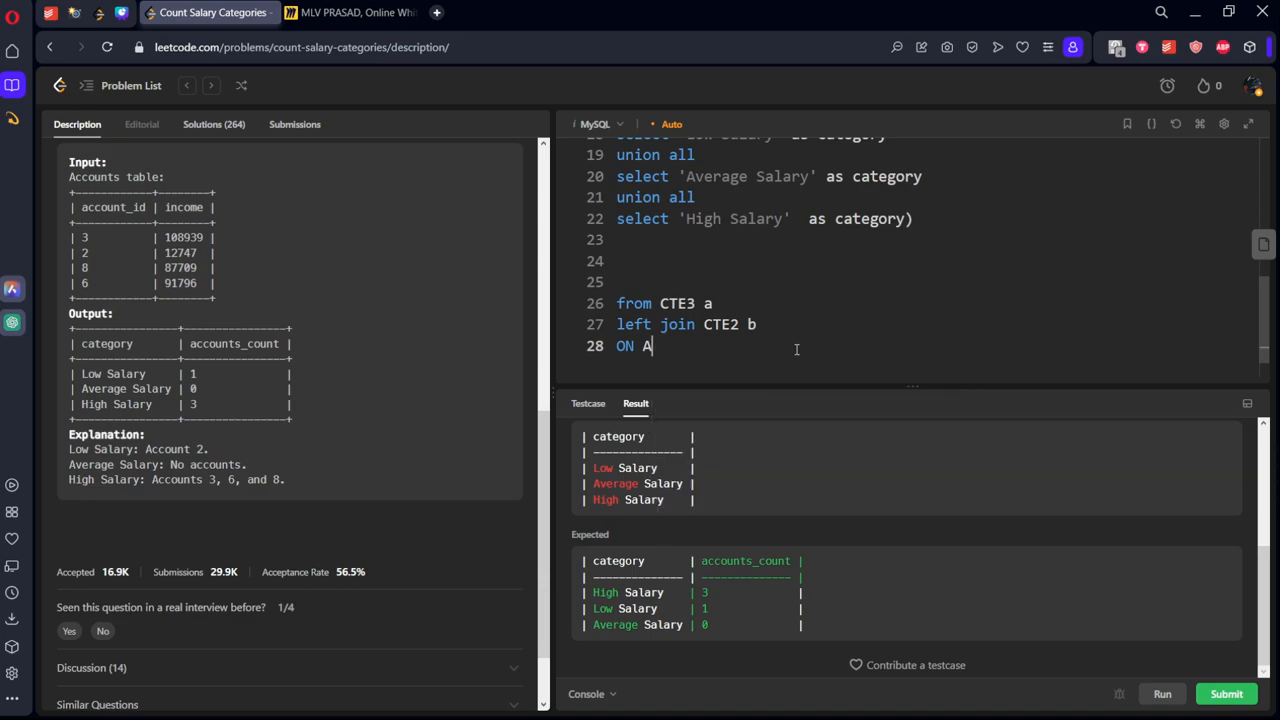
text(.CAT)
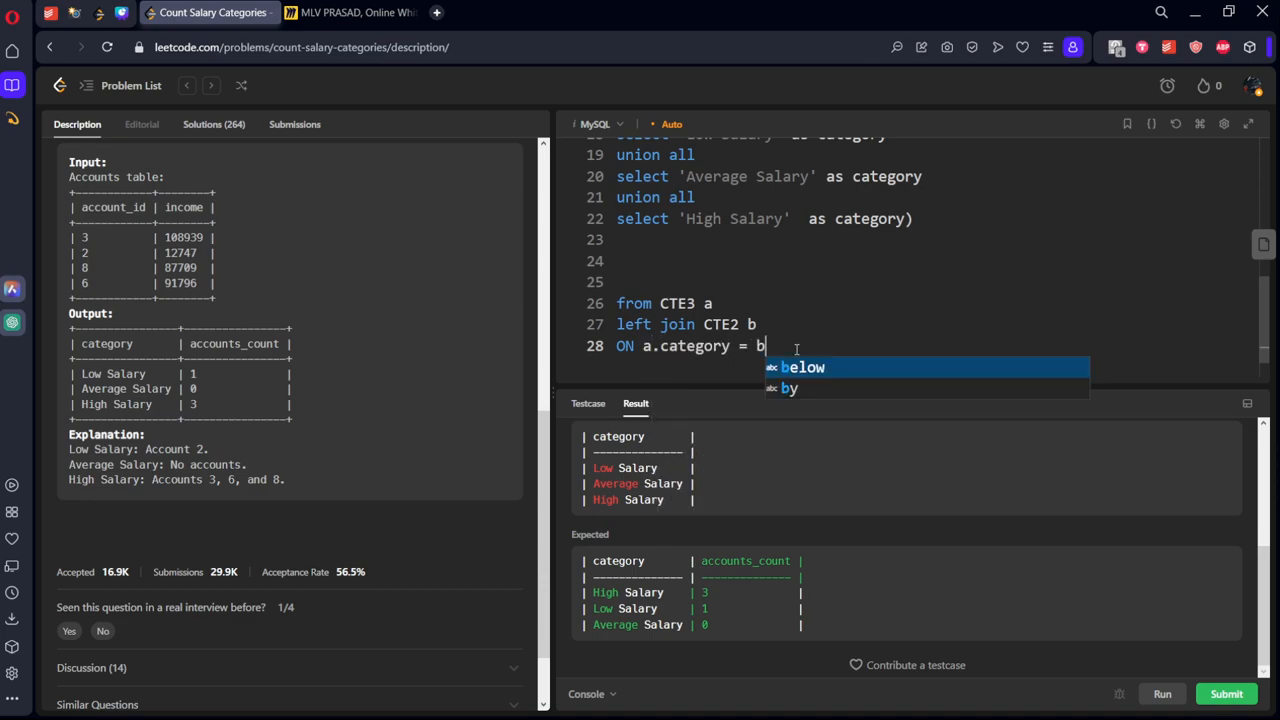
text(.category)
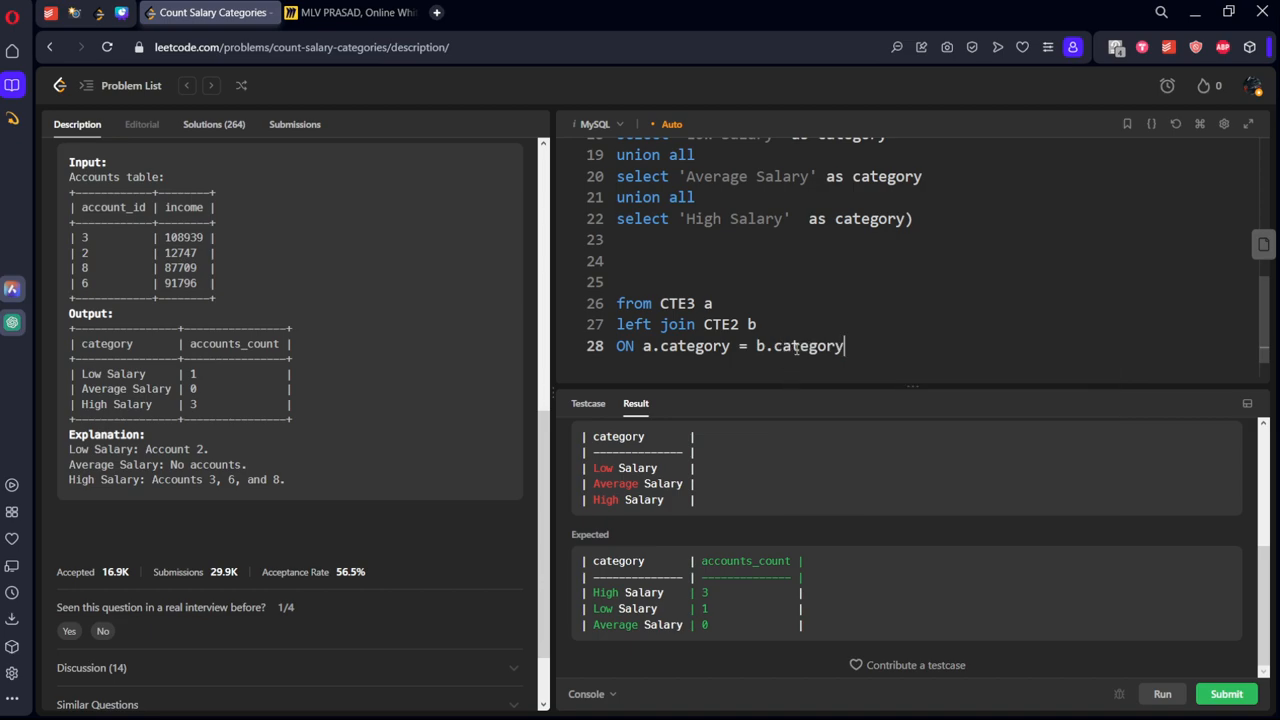
text(SLE)
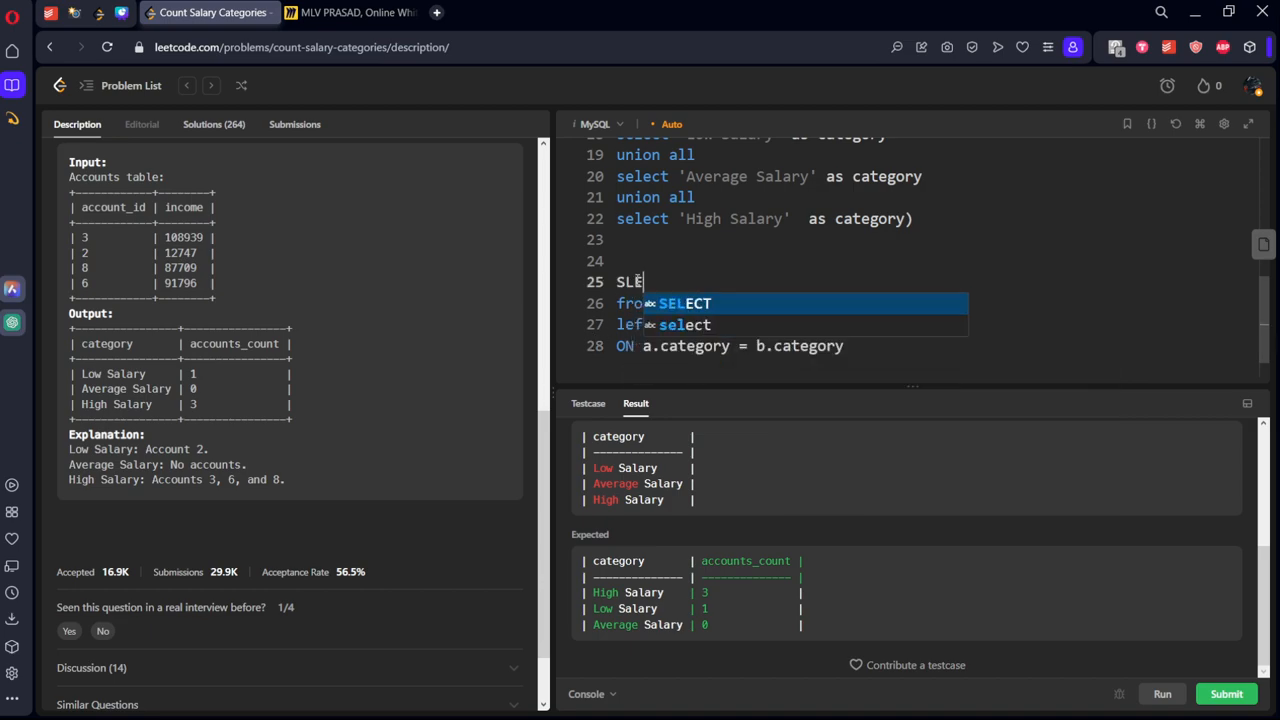
text(SELECT *)
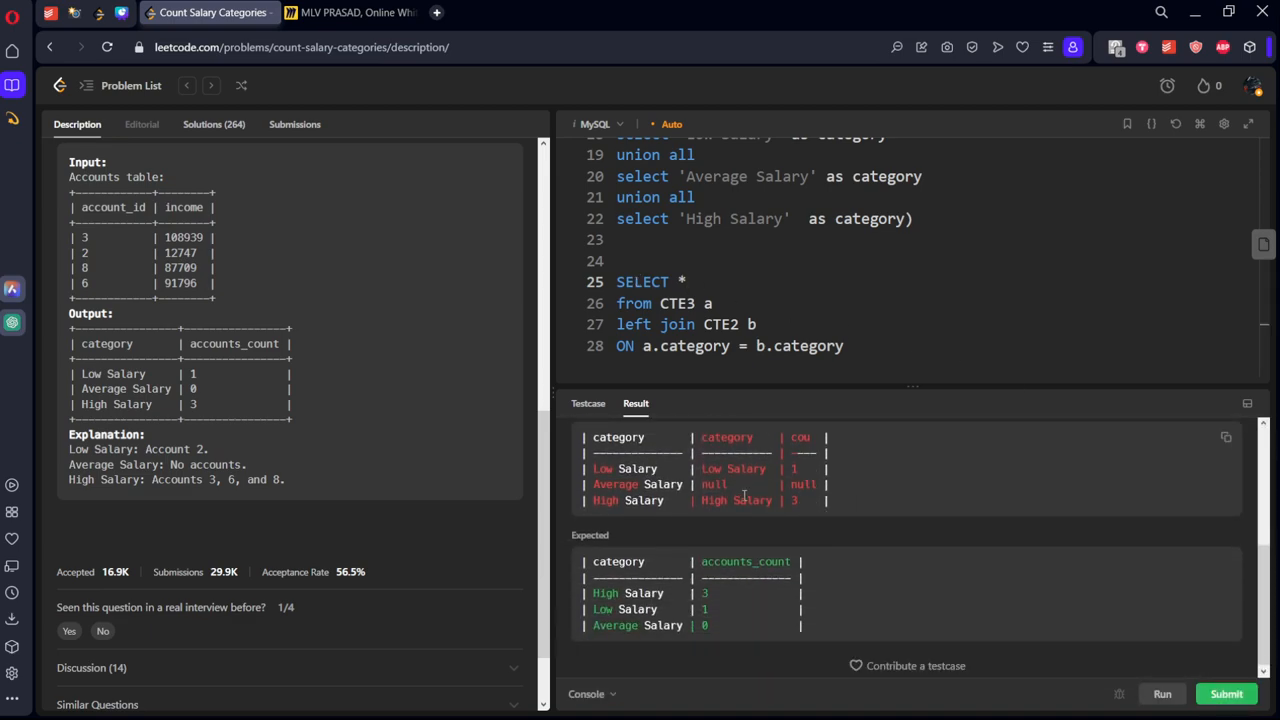
mouse_move(855, 533)
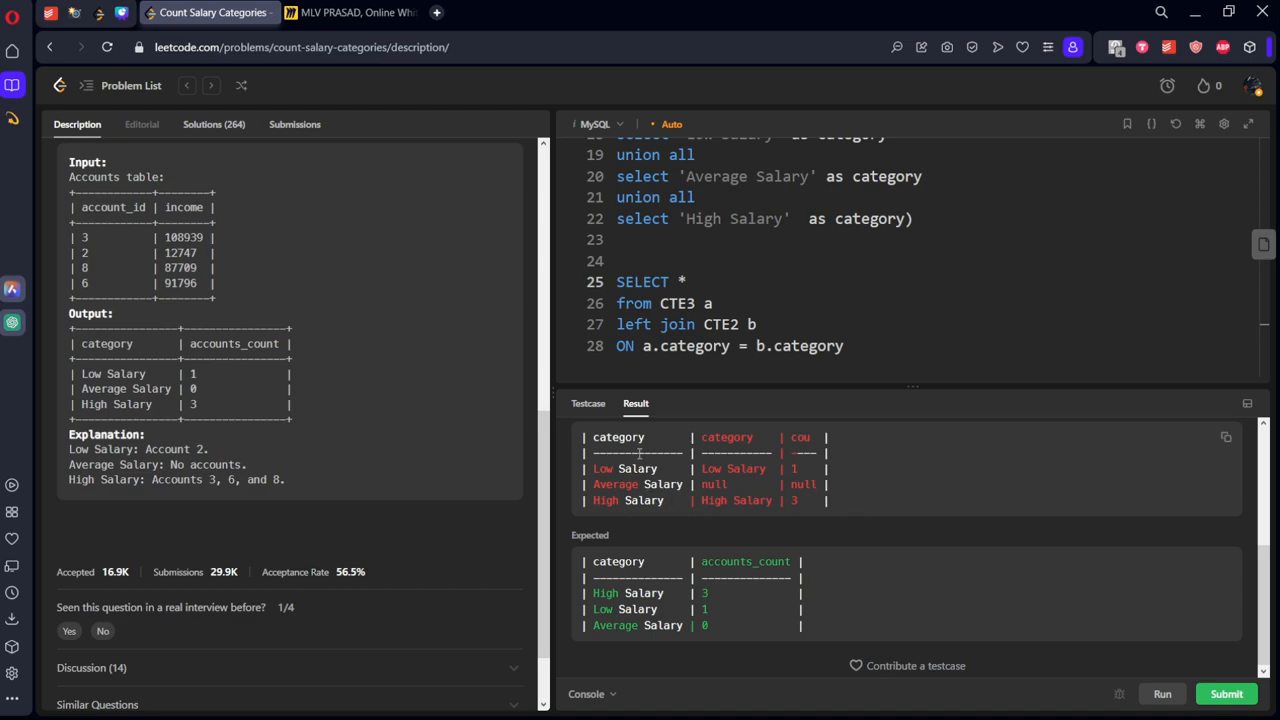
mouse_move(670, 450)
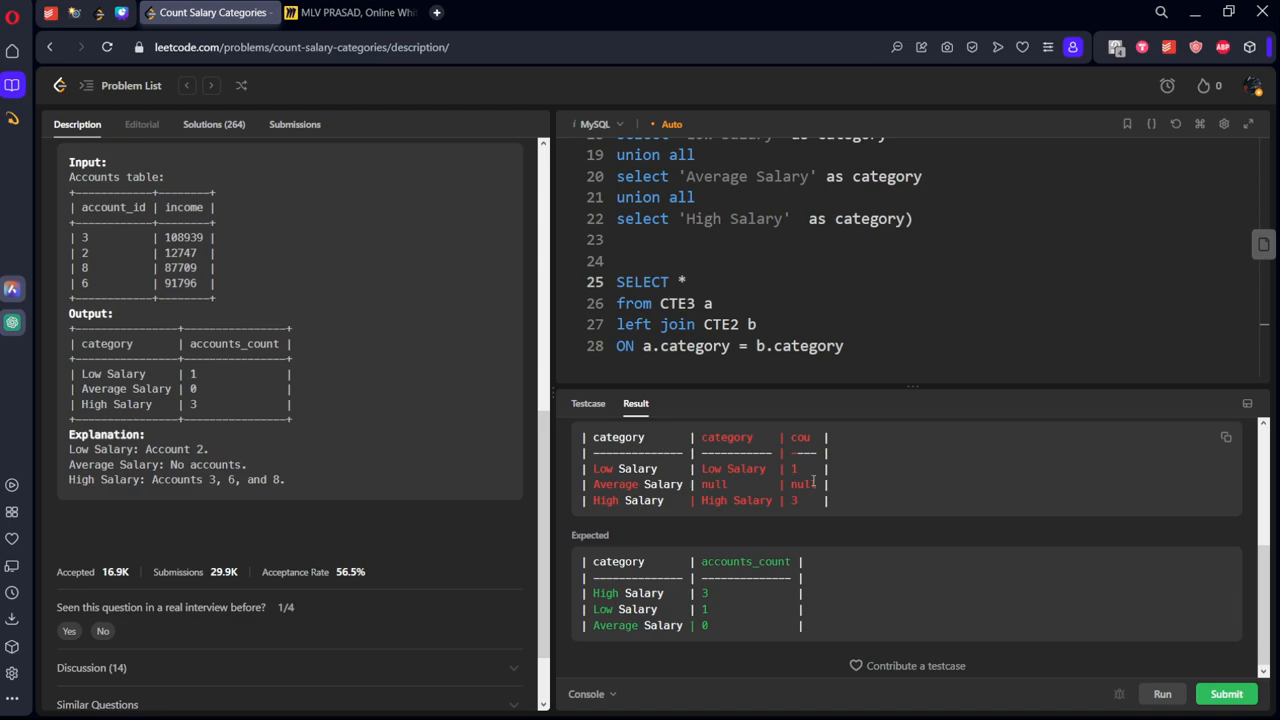
- Replace * with a.category, COALESCE(cou,0) AS accounts_count in the final SELECT
double_click(681, 281)
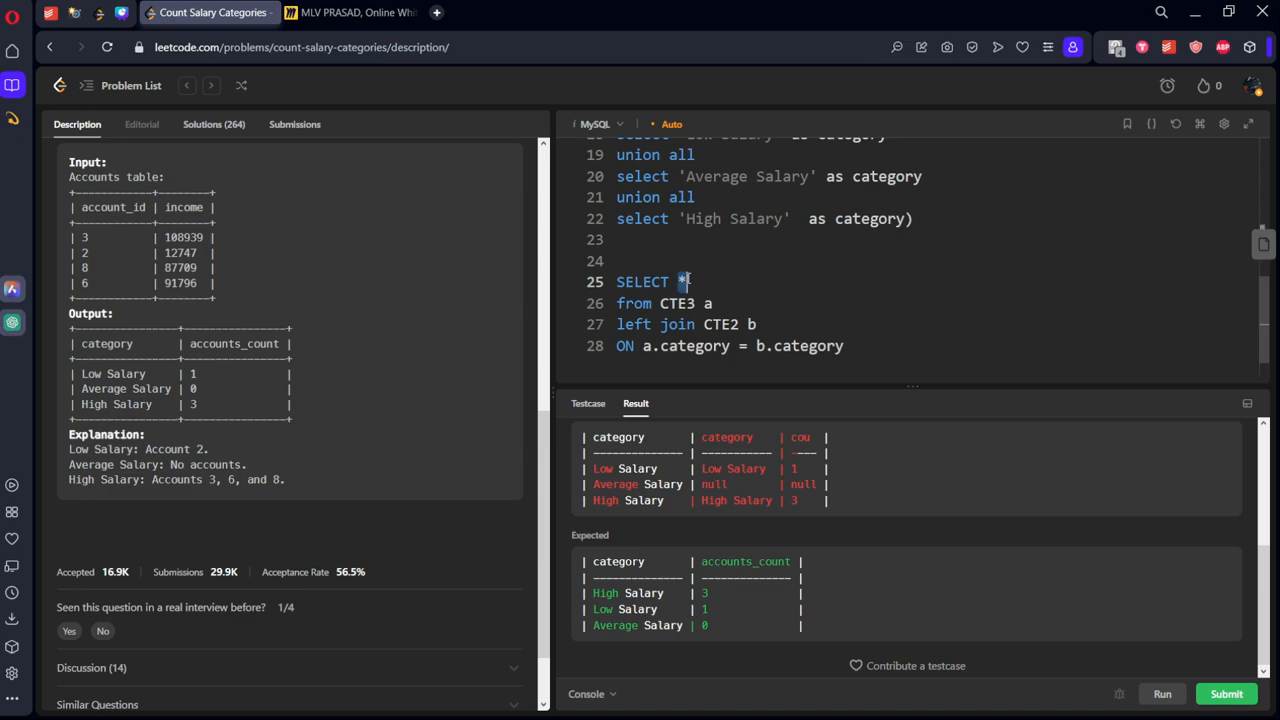
text(A)
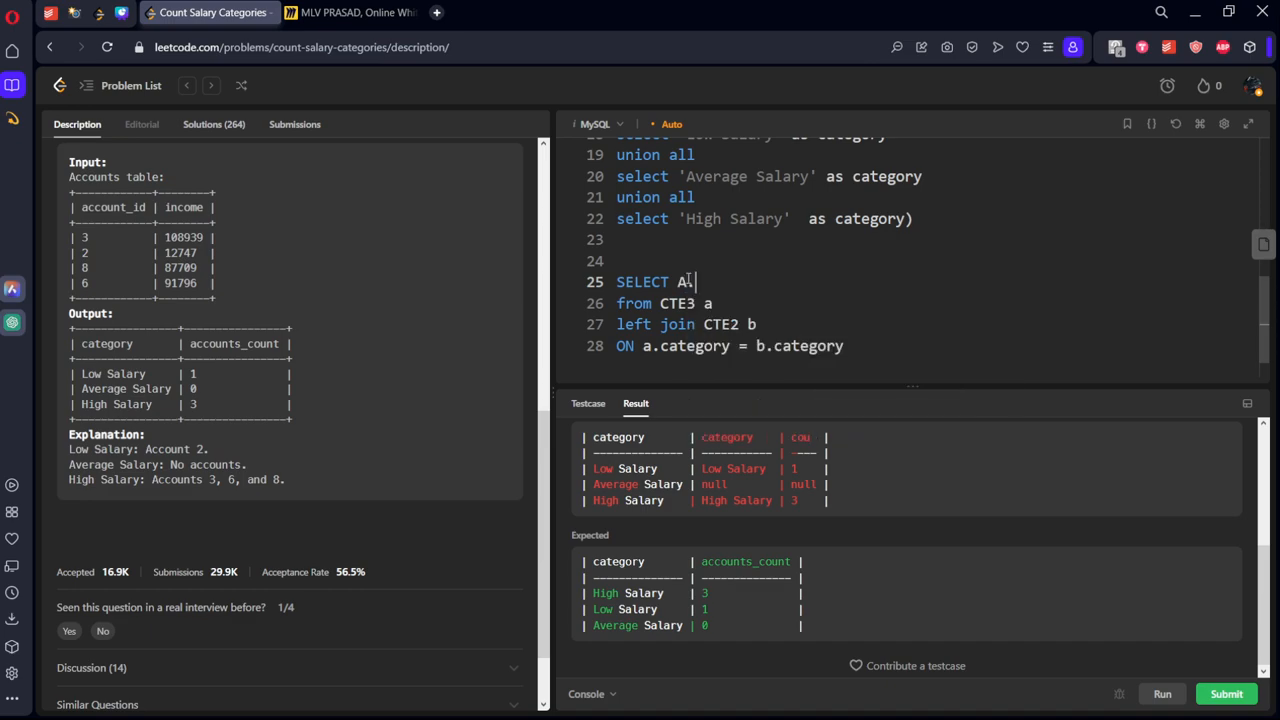
text(a)
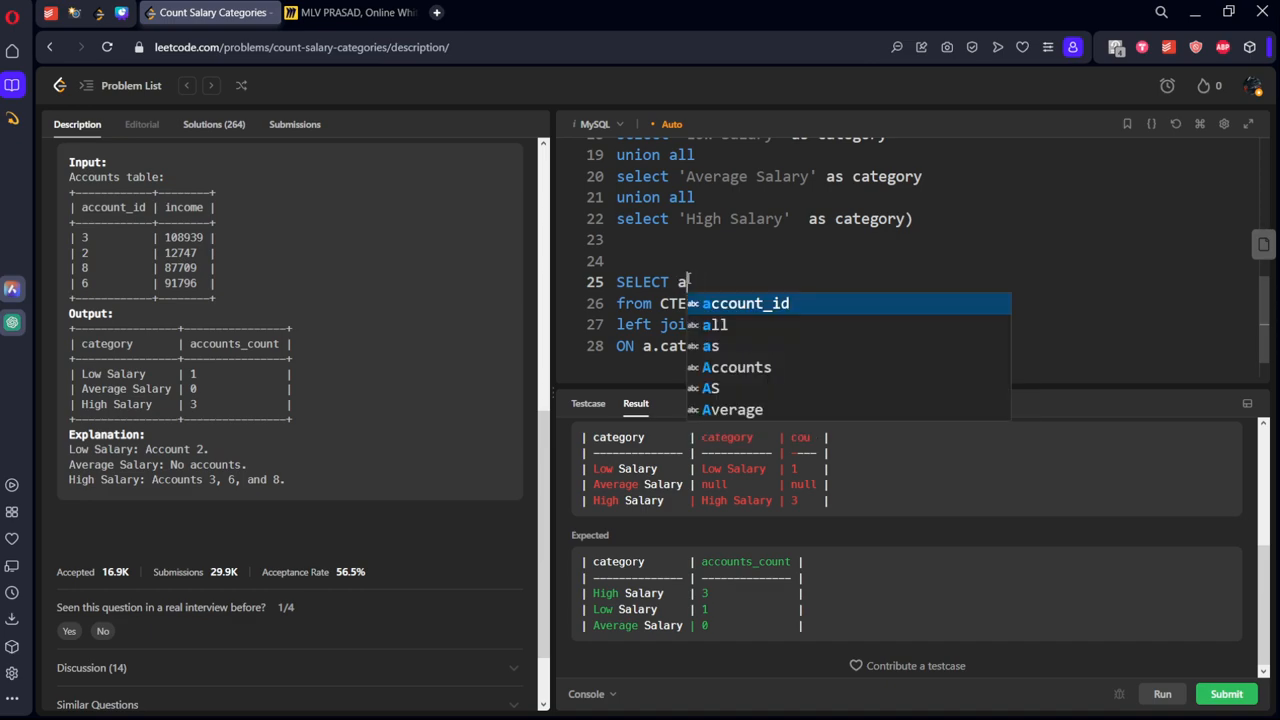
text(CA)
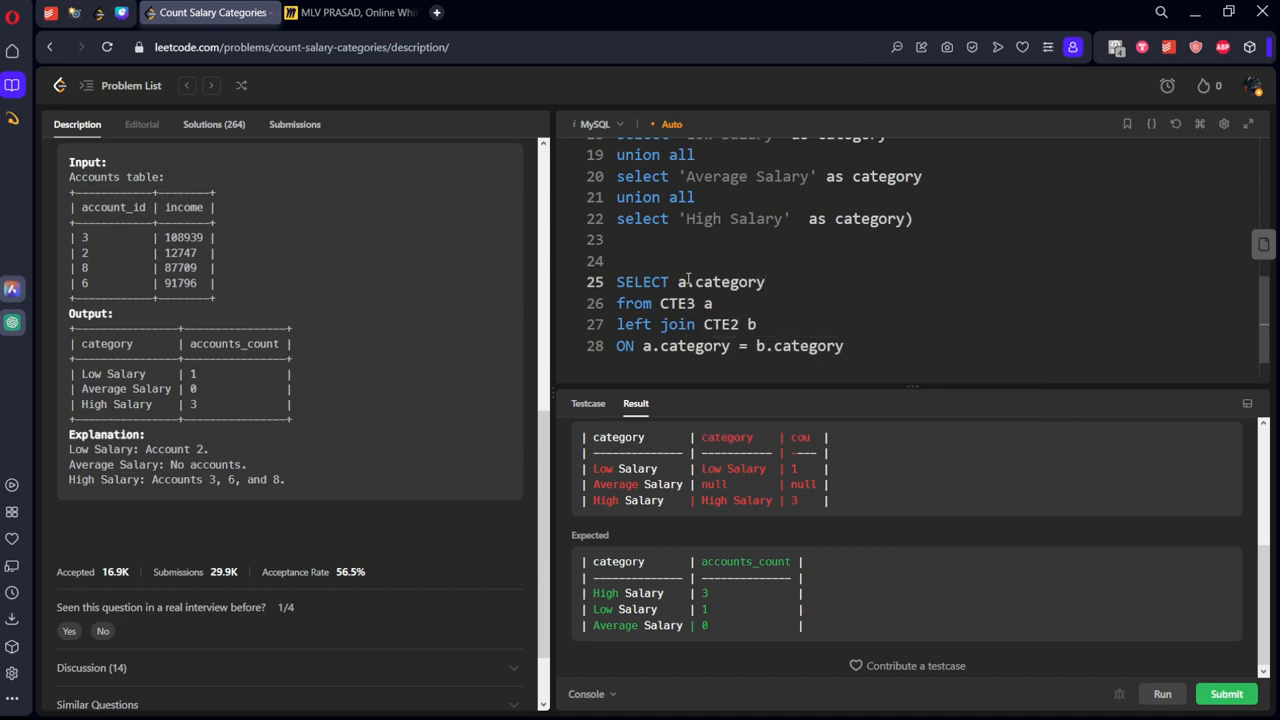
text(, COAL)
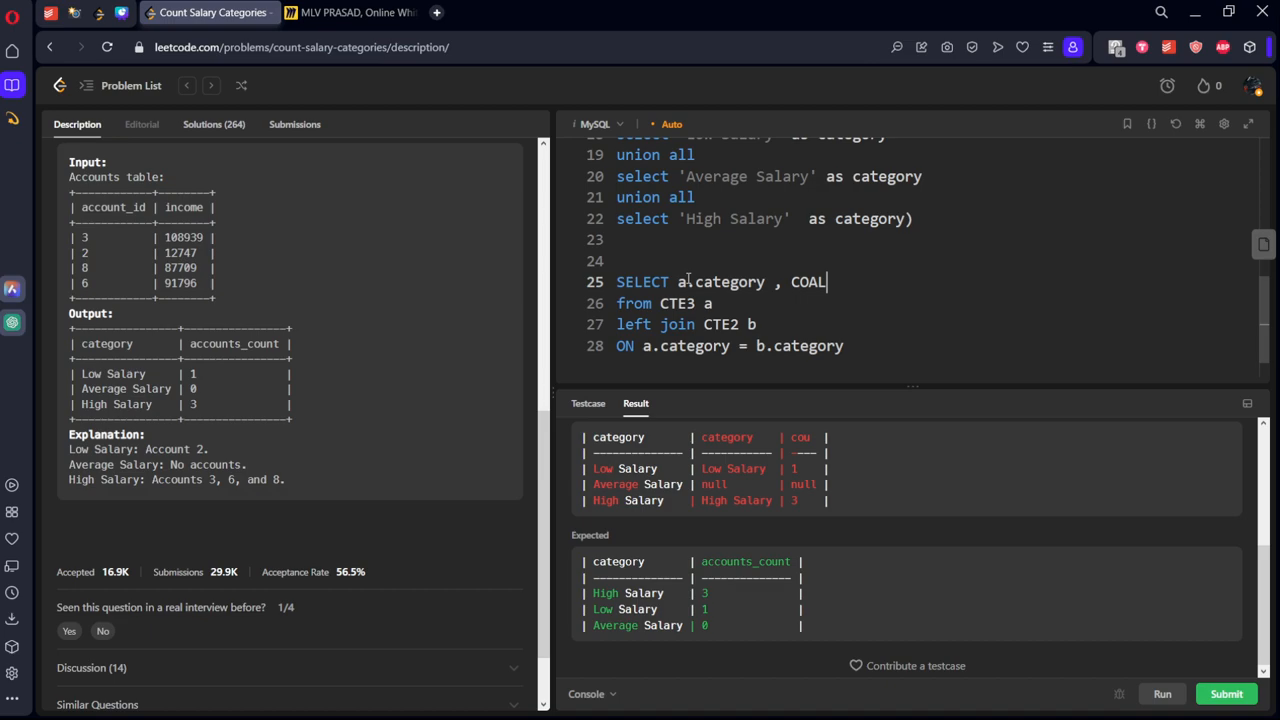
text(ESCE)
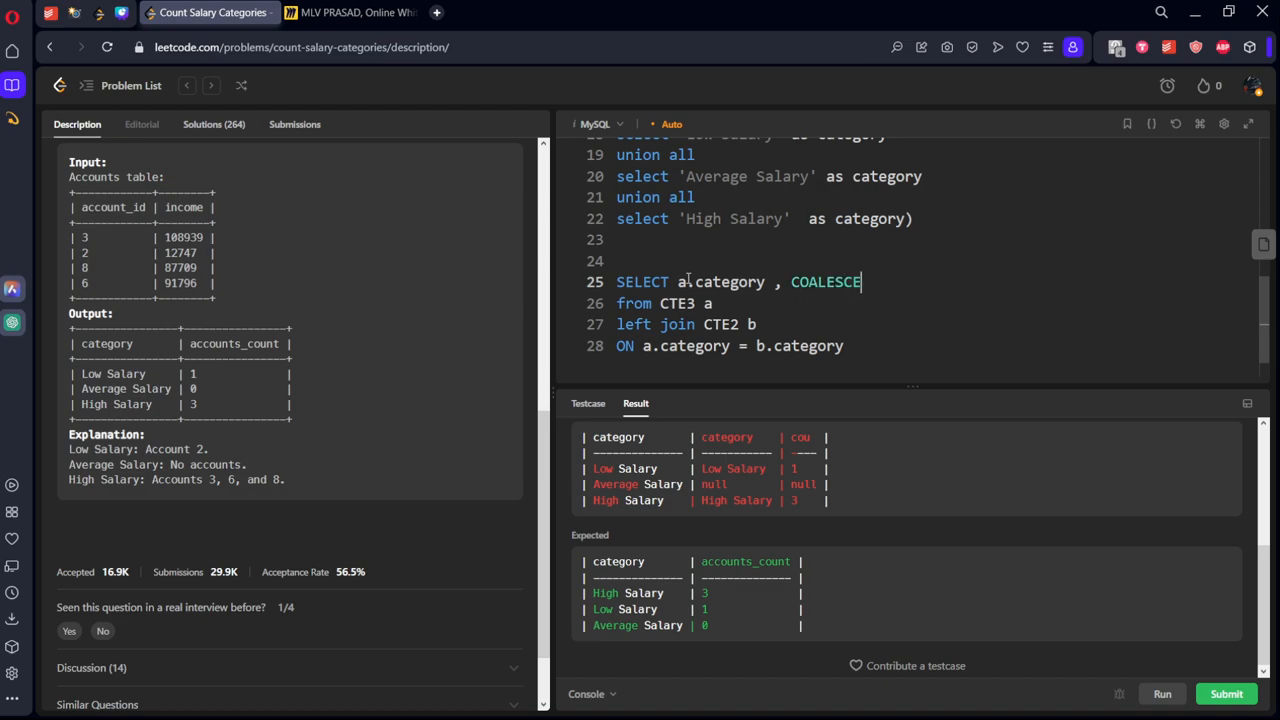
text((c)
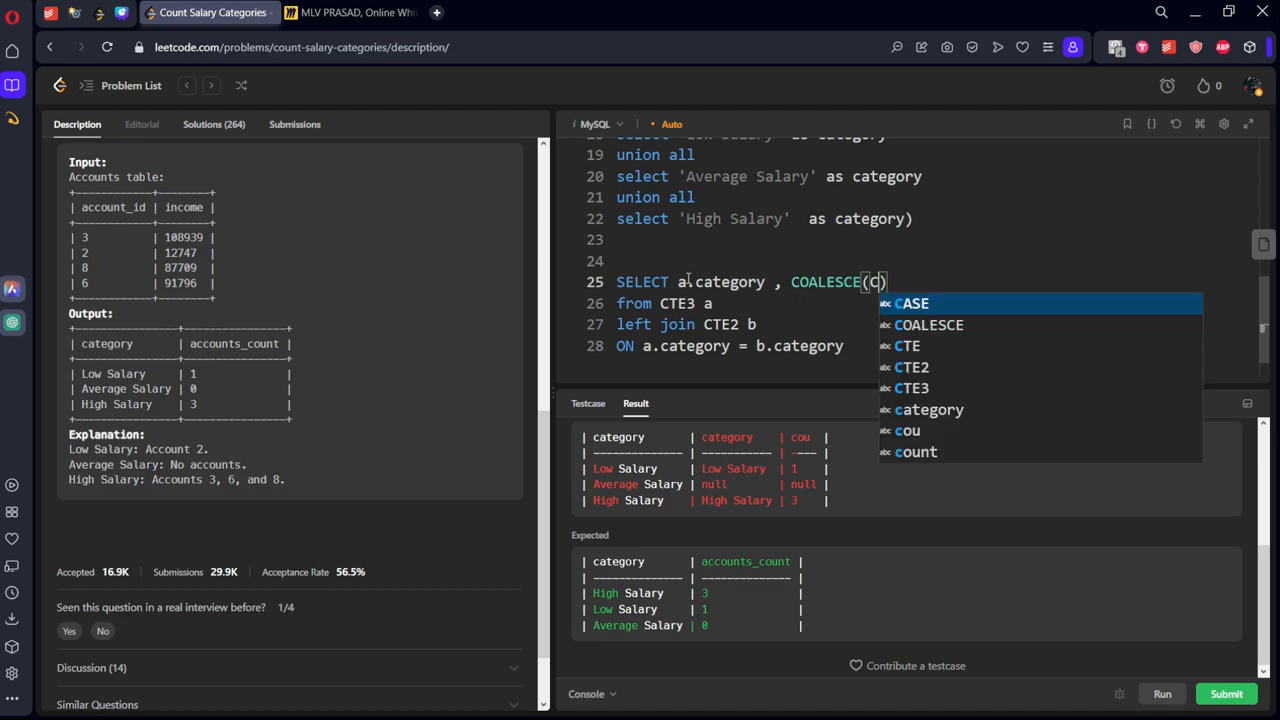
text(ou)
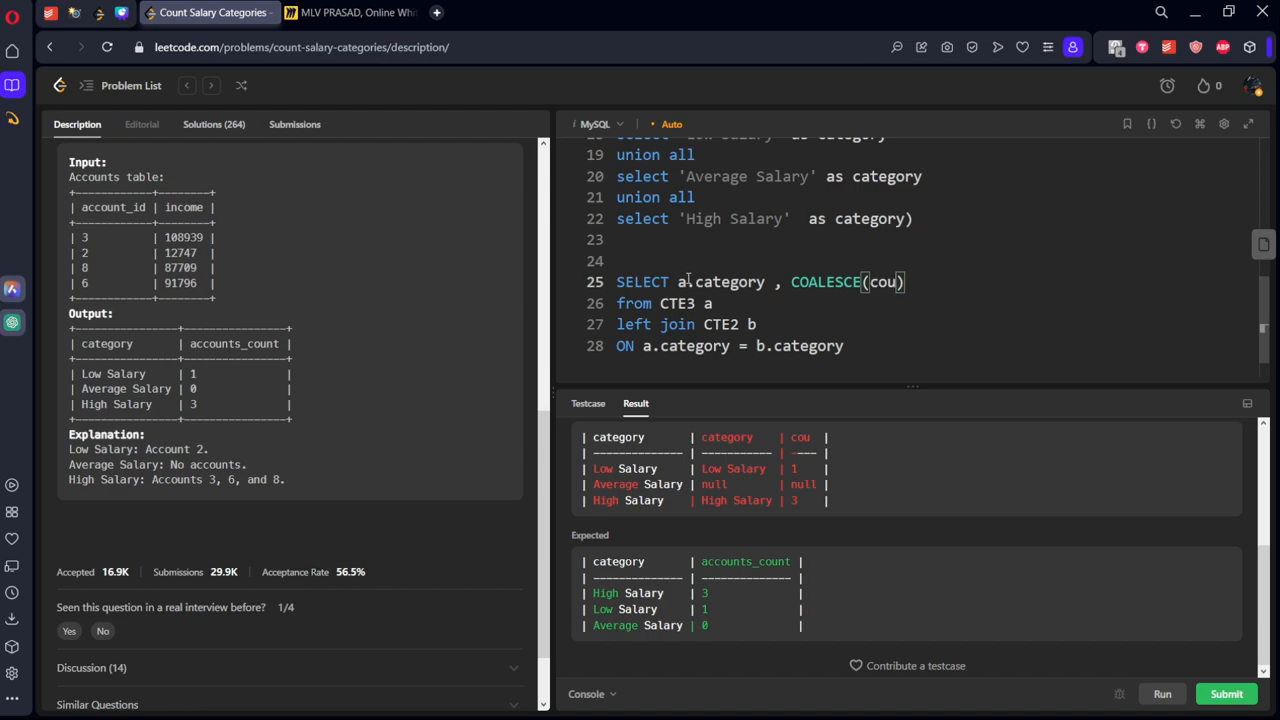
text(,0)
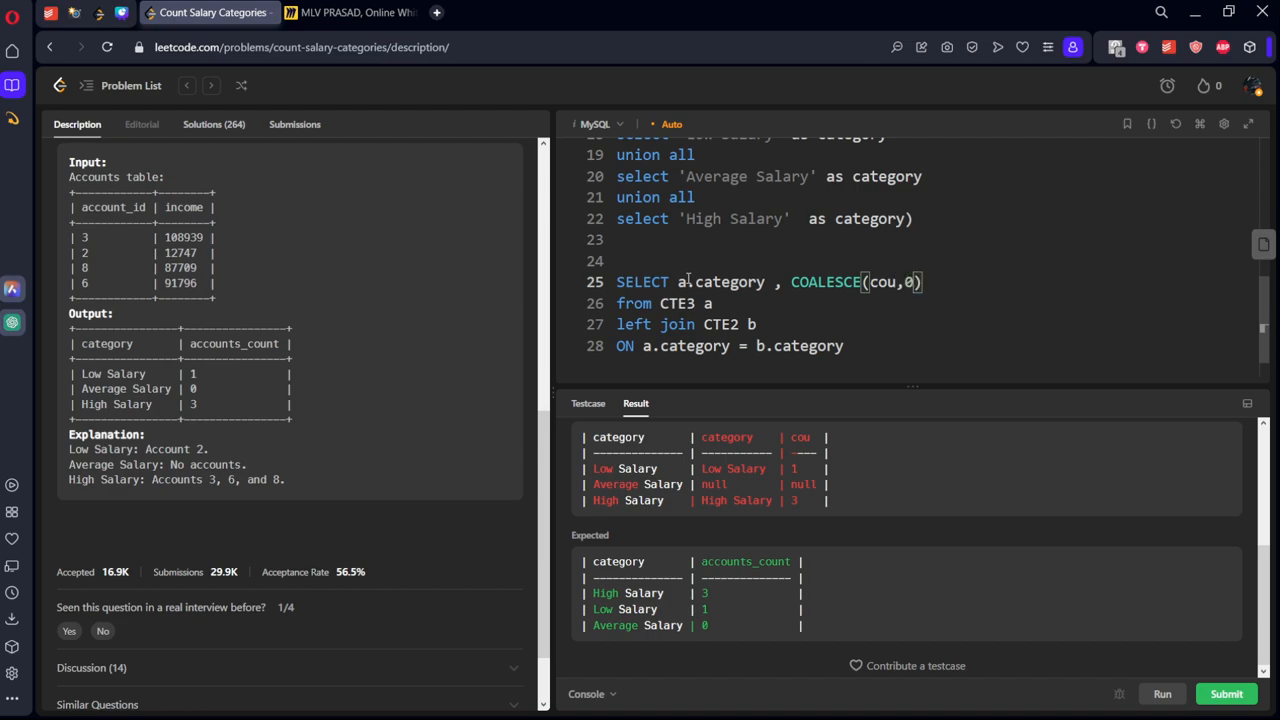
text(AS)
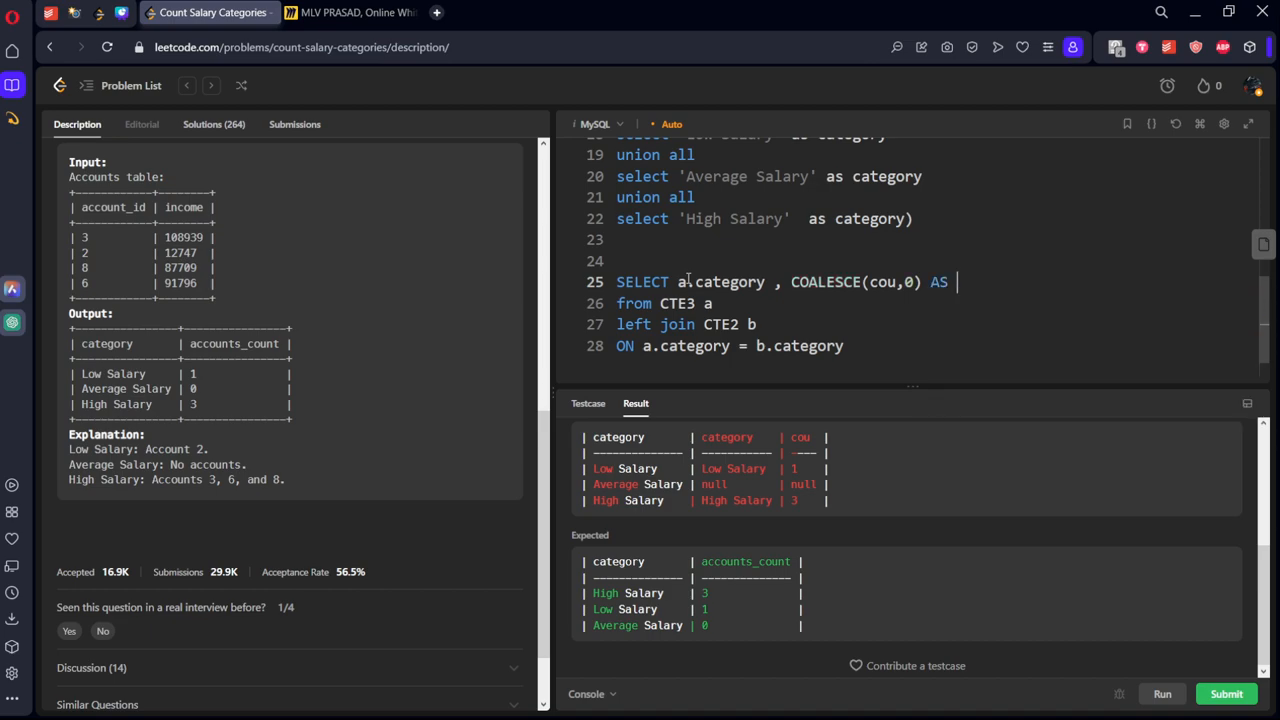
text(accounts)
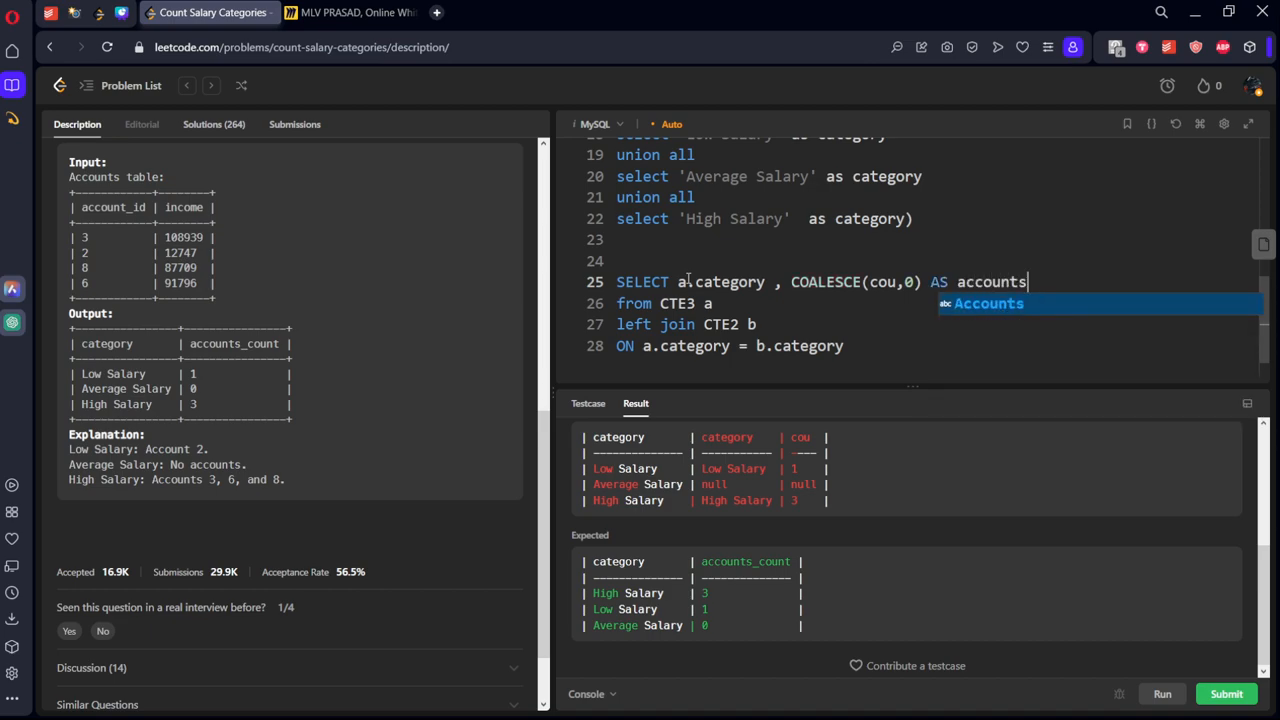
text(_Count)
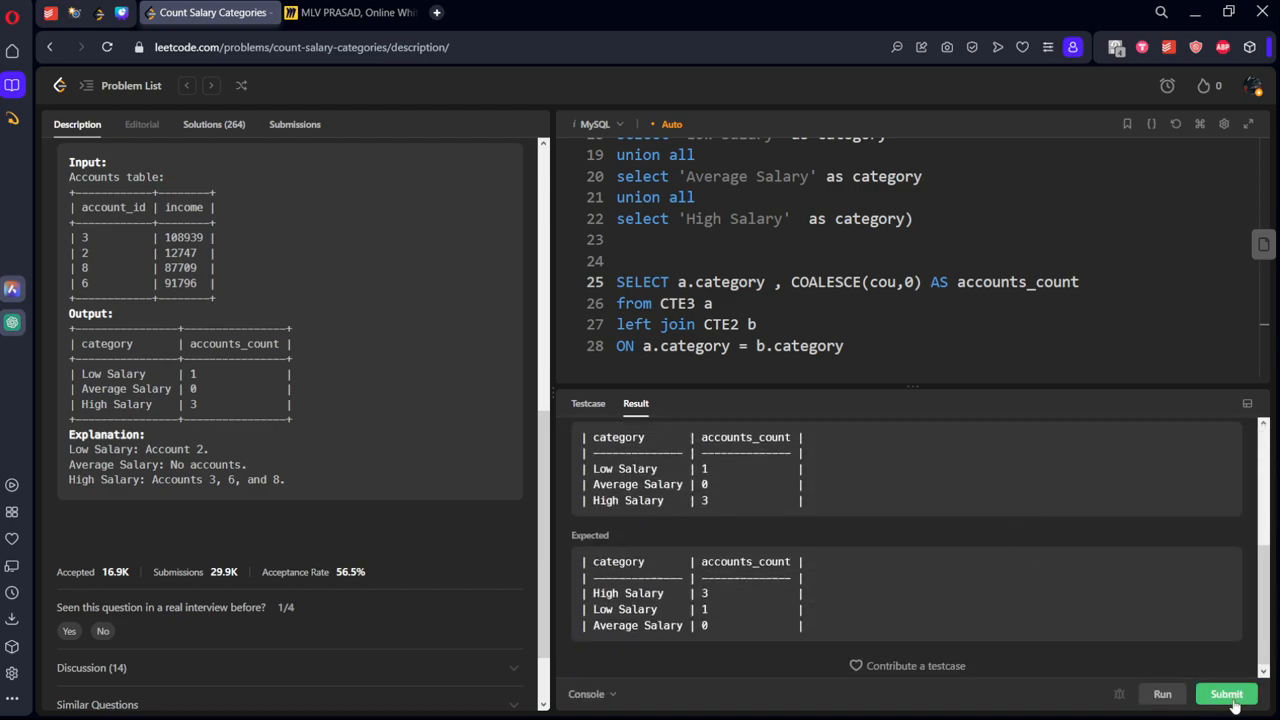
- Submit the Count Salary Categories solution and return to the Description tab after acceptance
click(1226, 693)
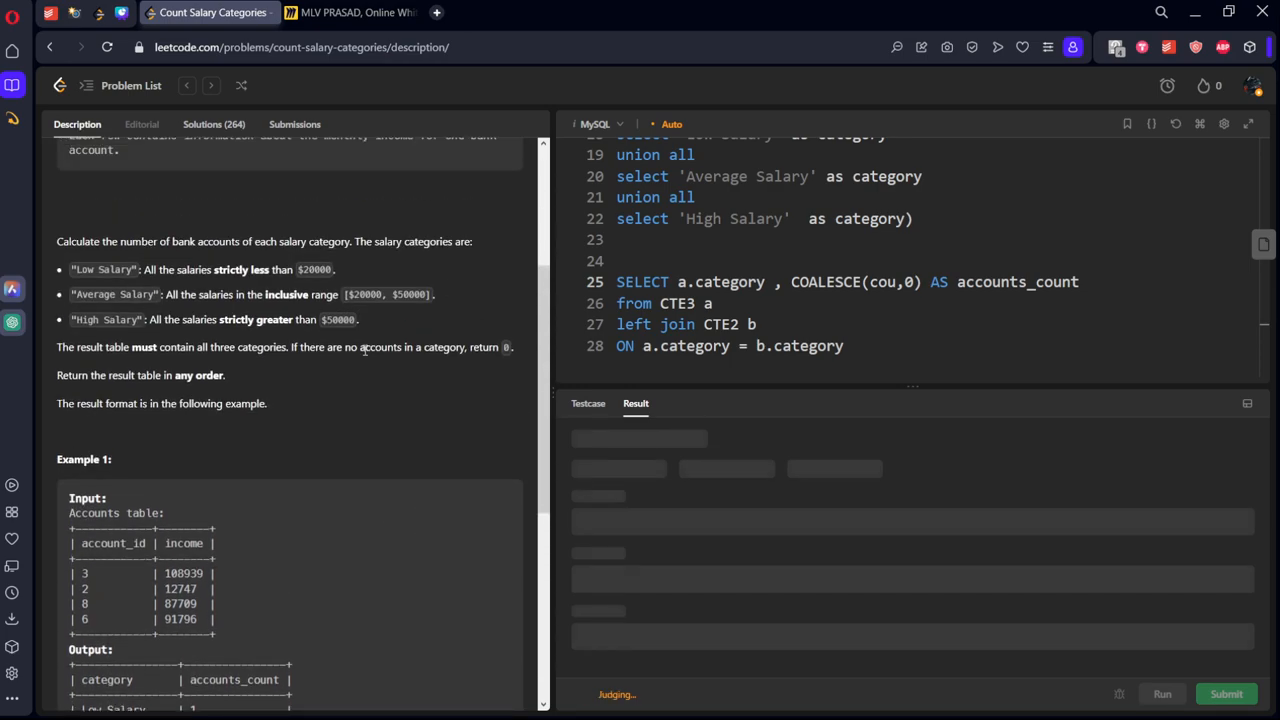
click(1226, 693)
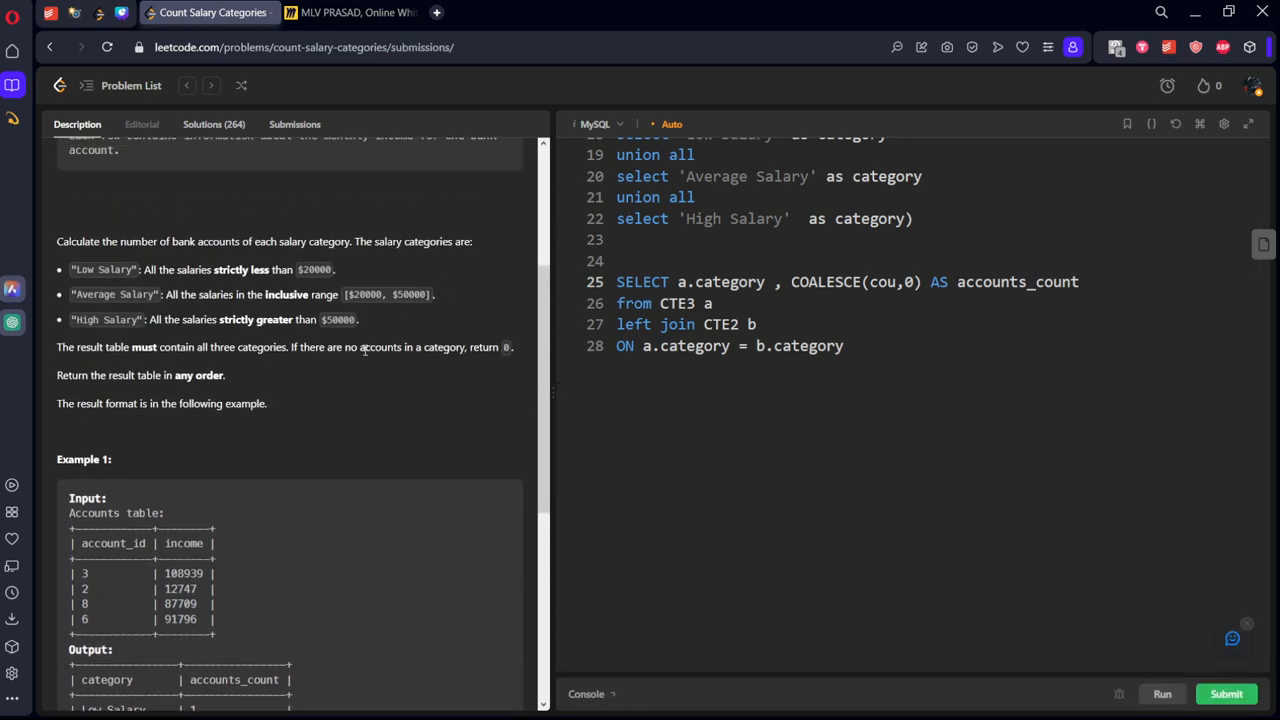
click(294, 124)
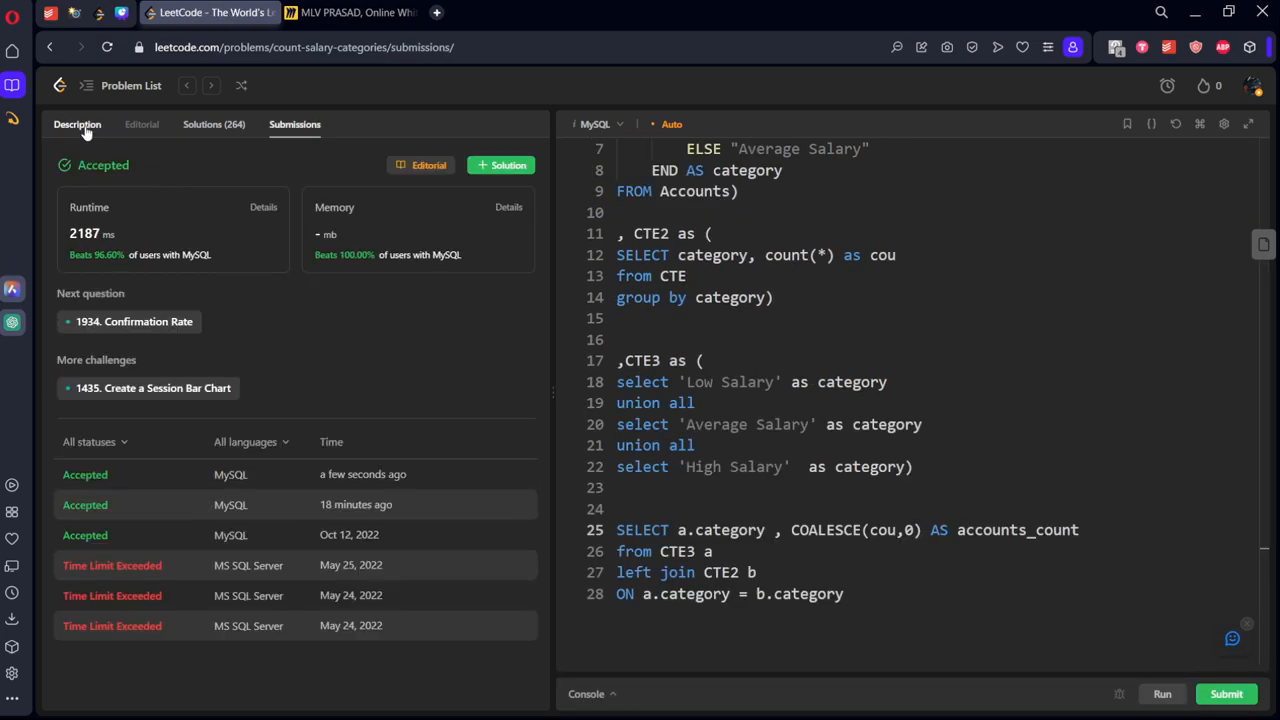
click(77, 124)
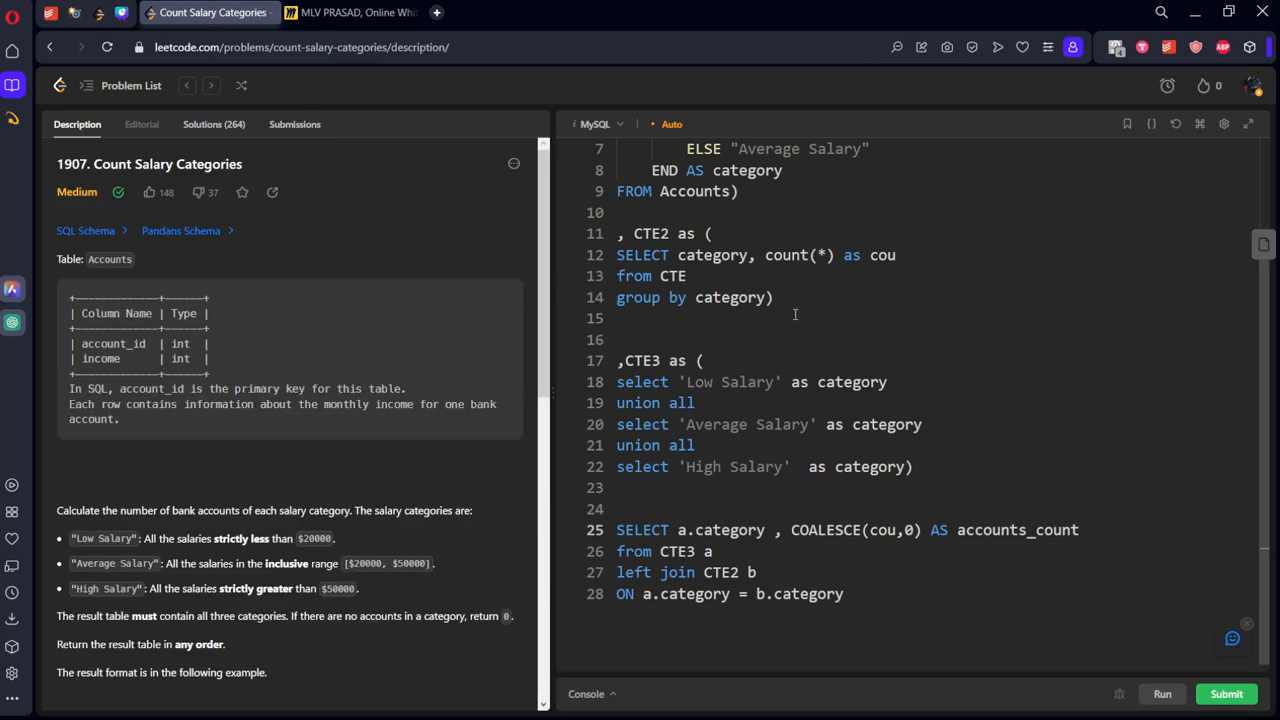